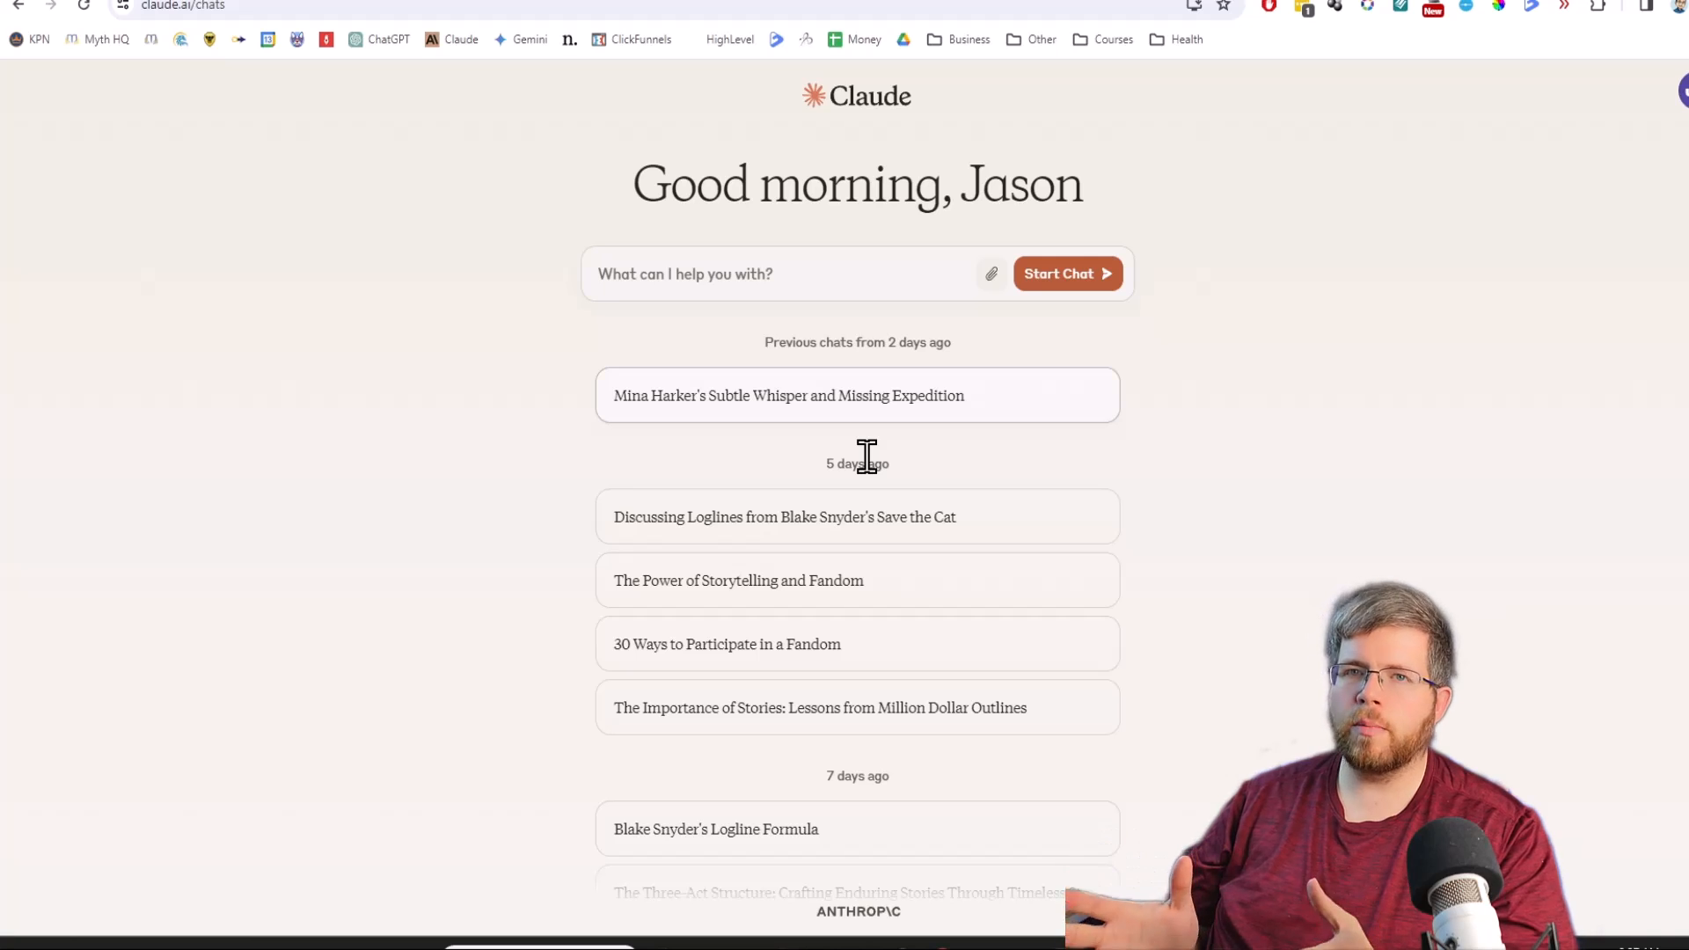
mouse_move(462, 288)
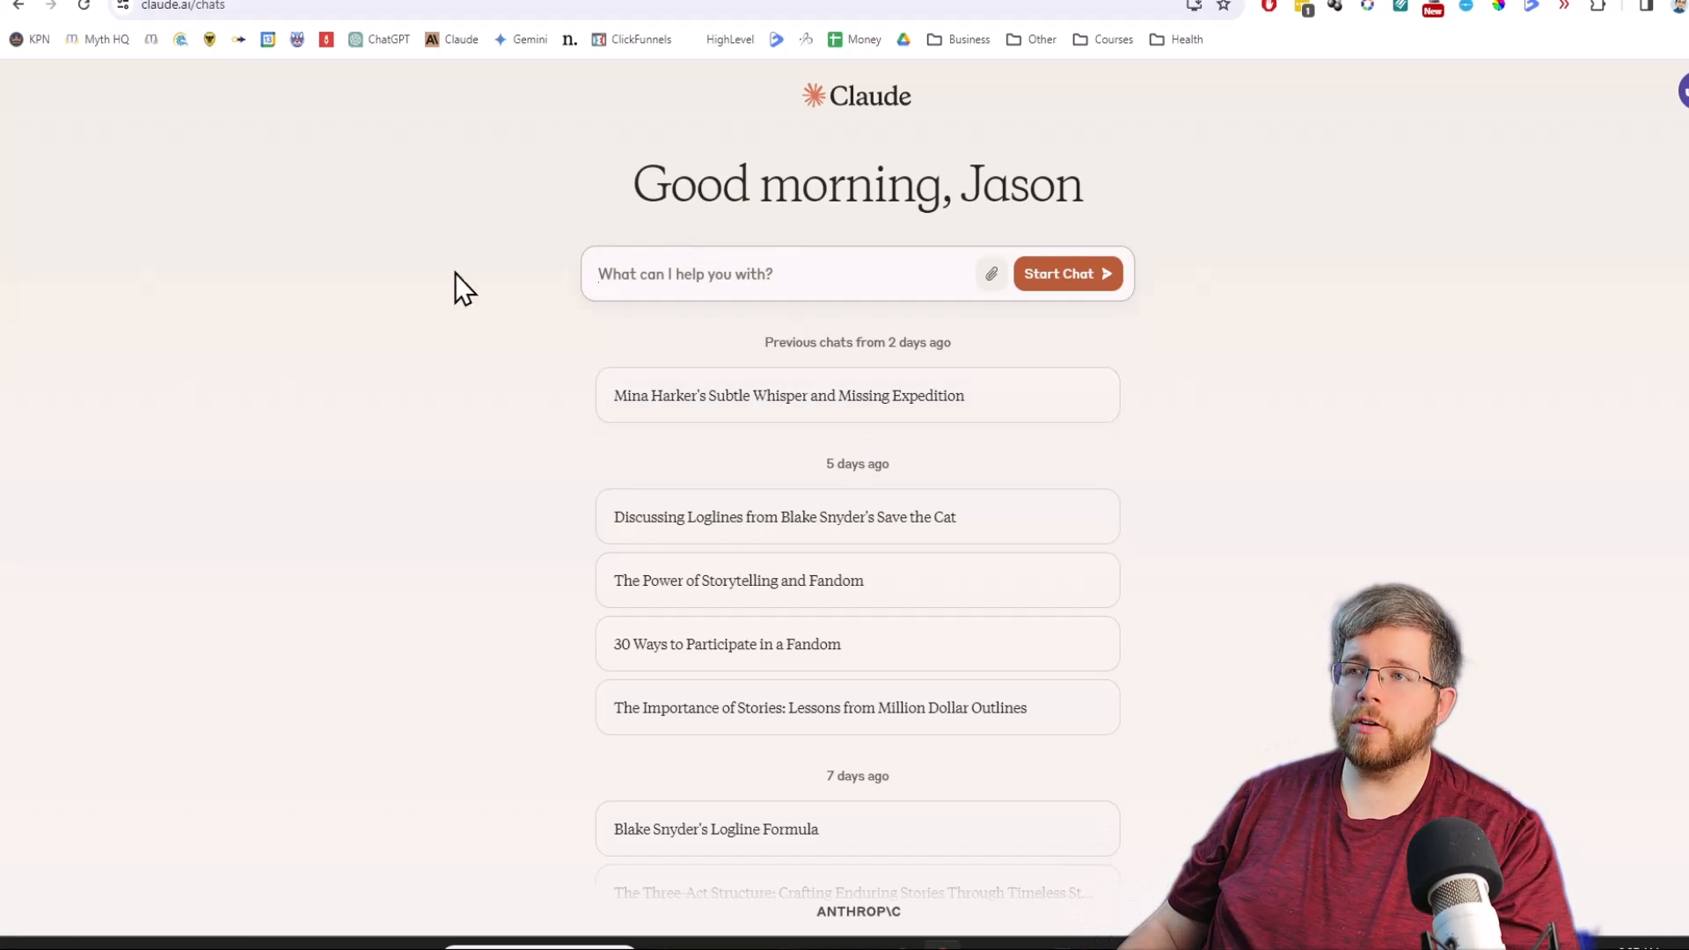
mouse_move(407, 409)
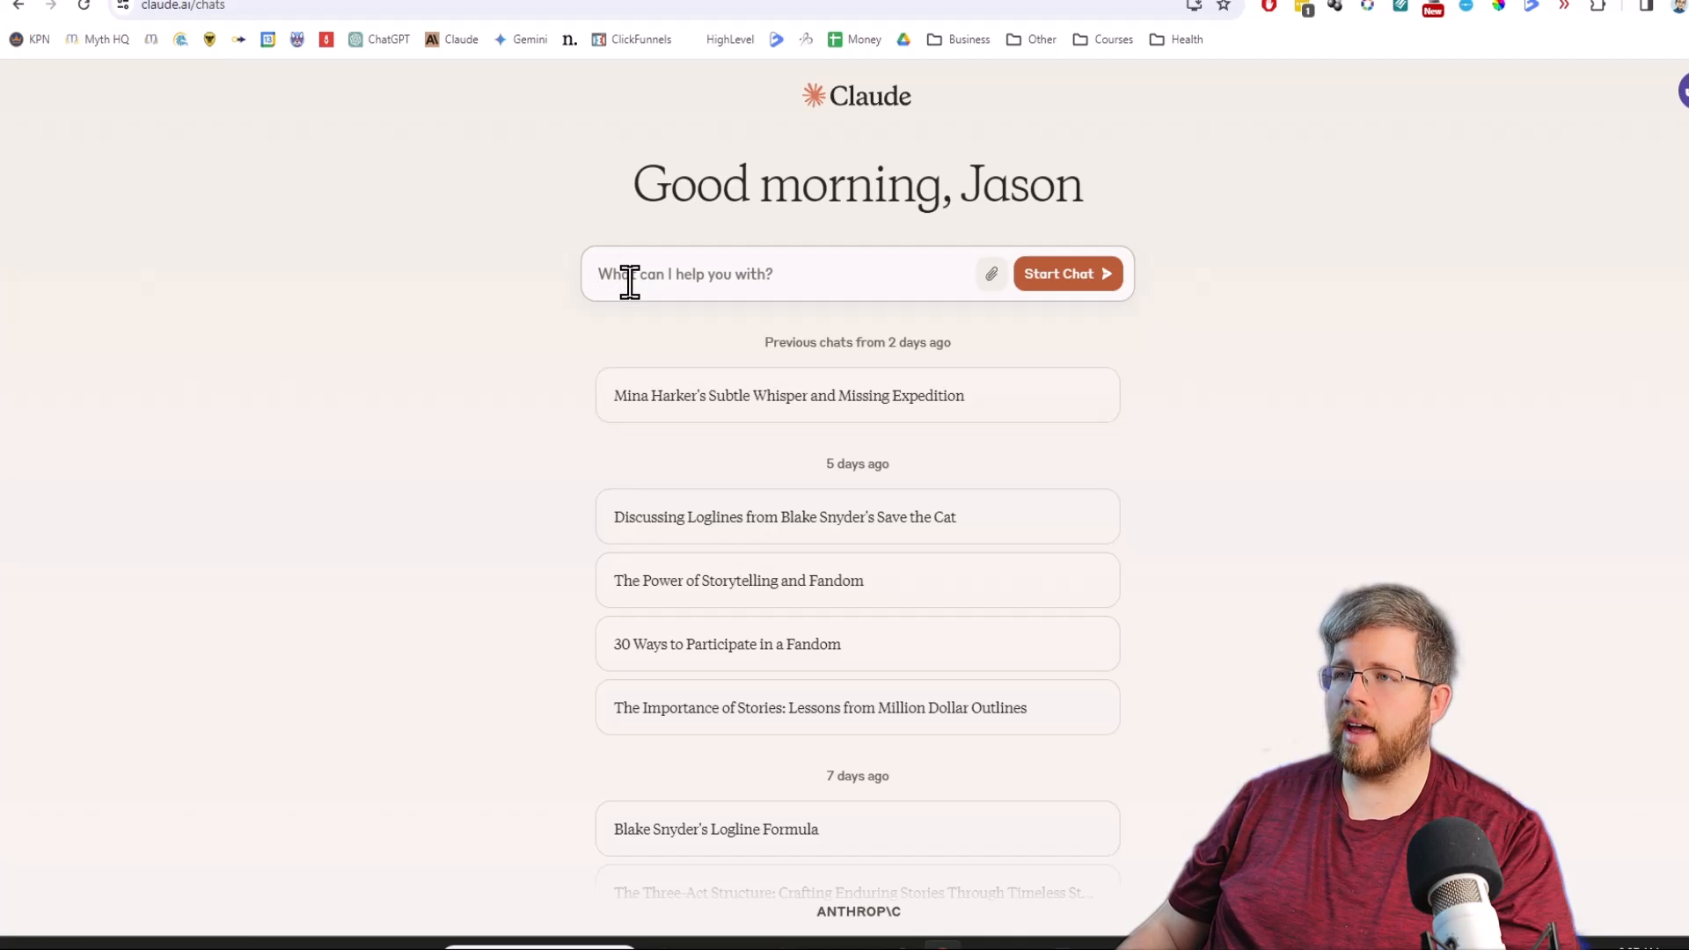
mouse_move(795, 274)
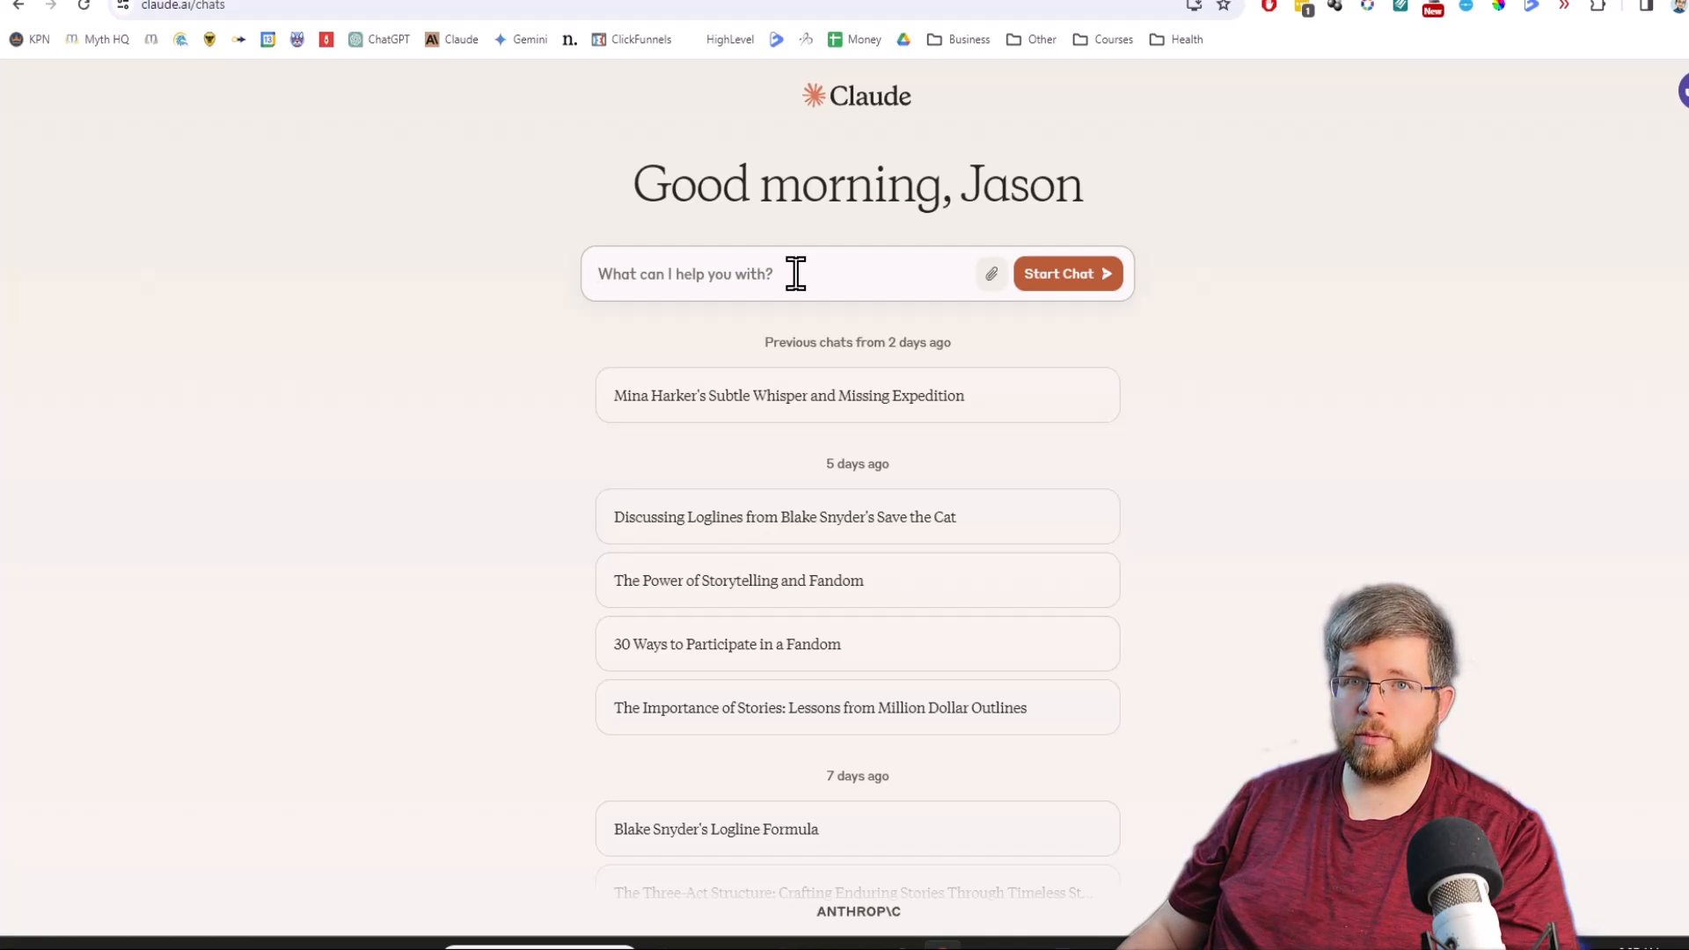
mouse_move(770, 275)
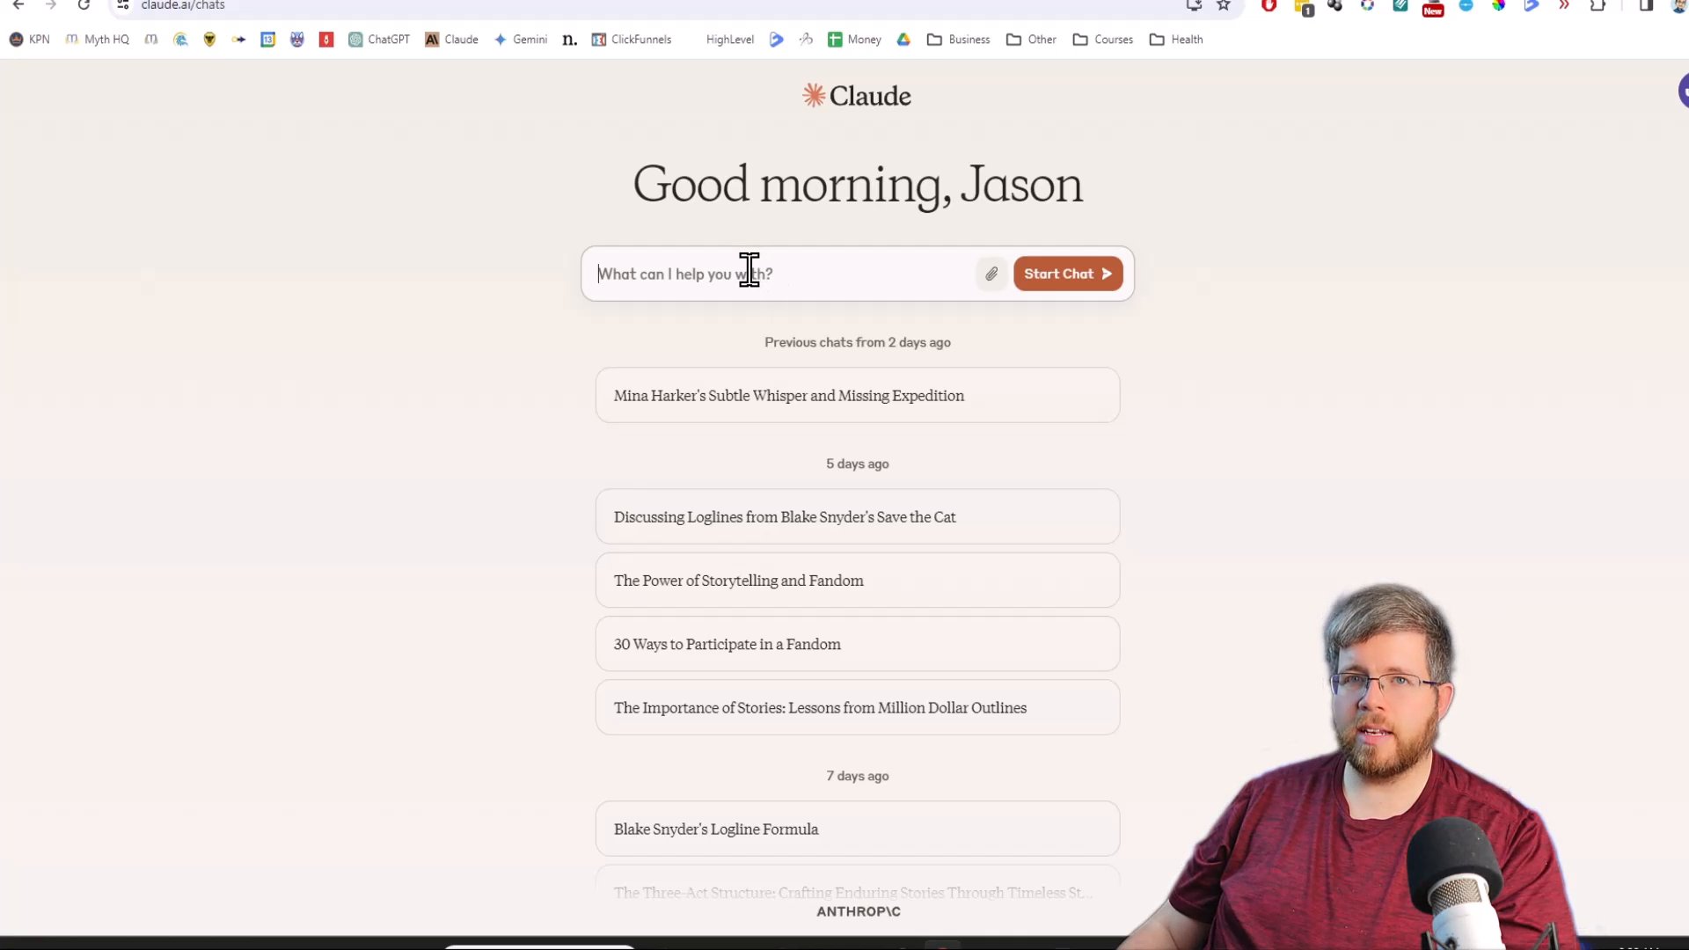
mouse_move(748, 273)
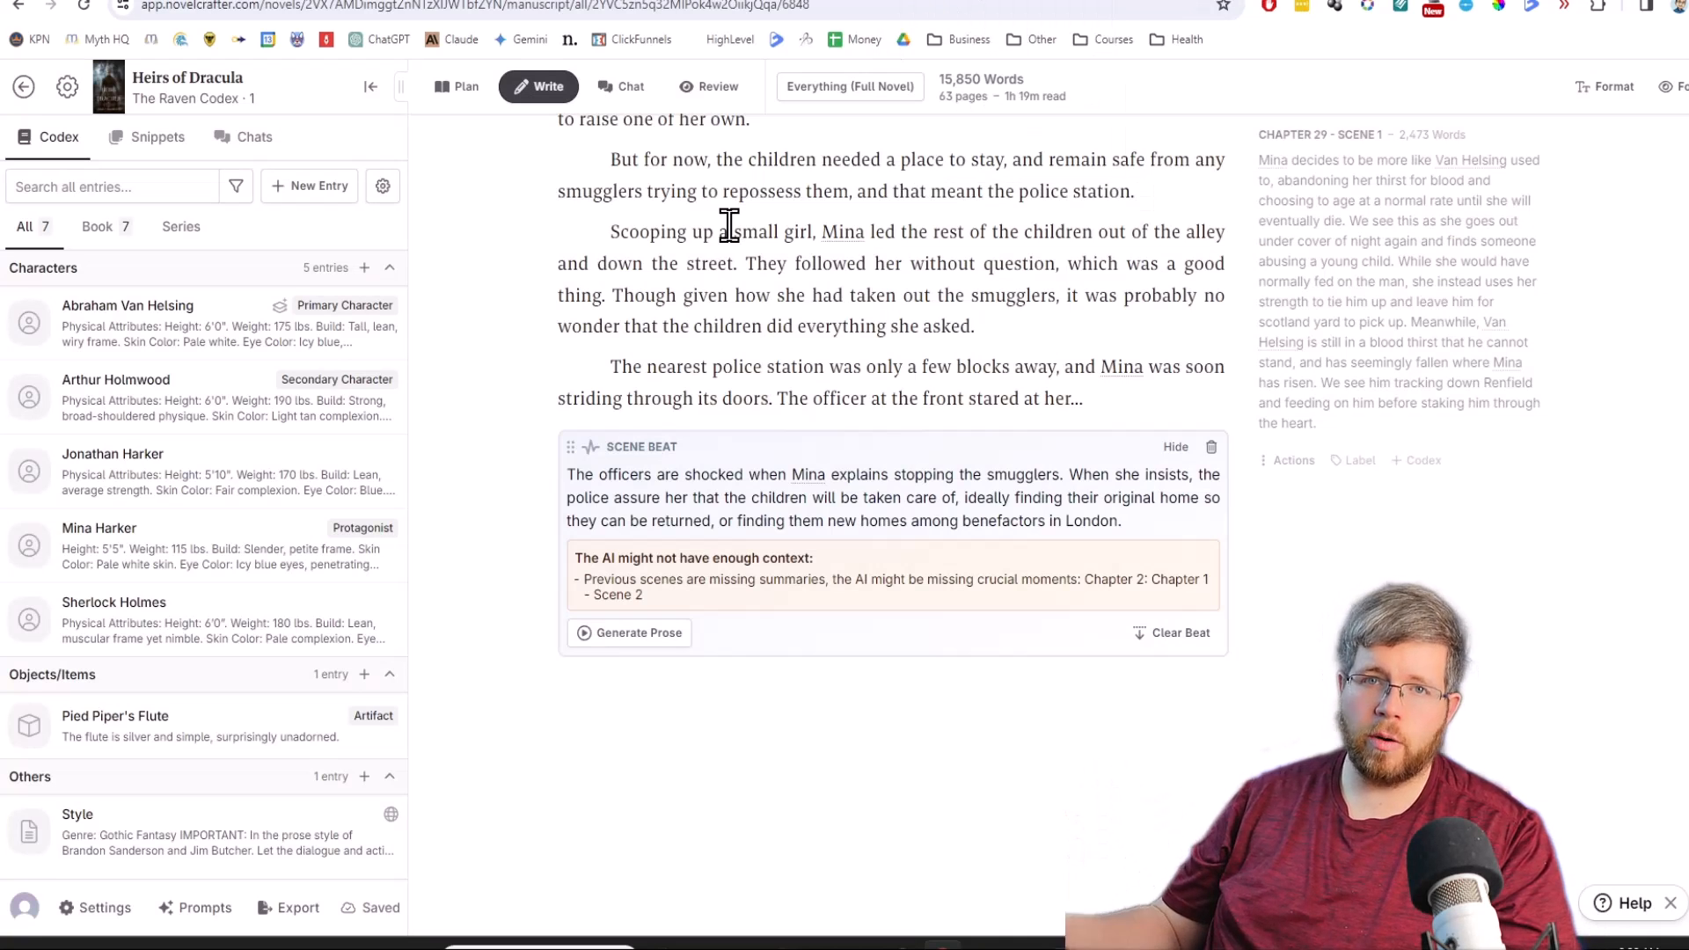
mouse_move(1076, 77)
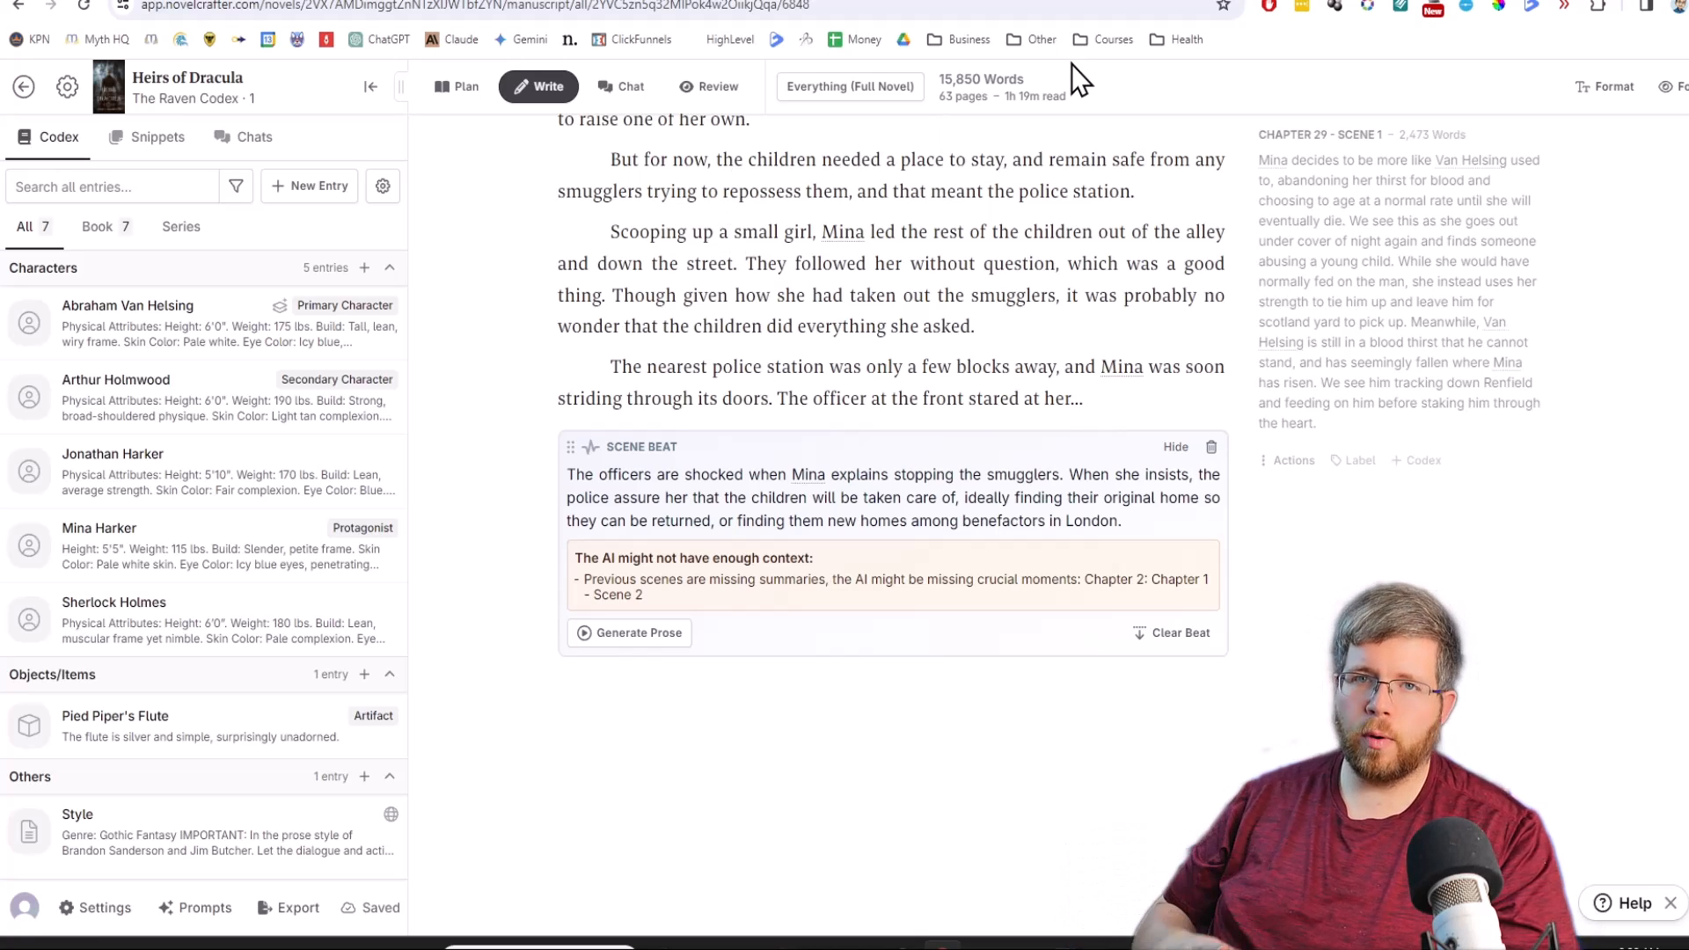
mouse_move(632, 659)
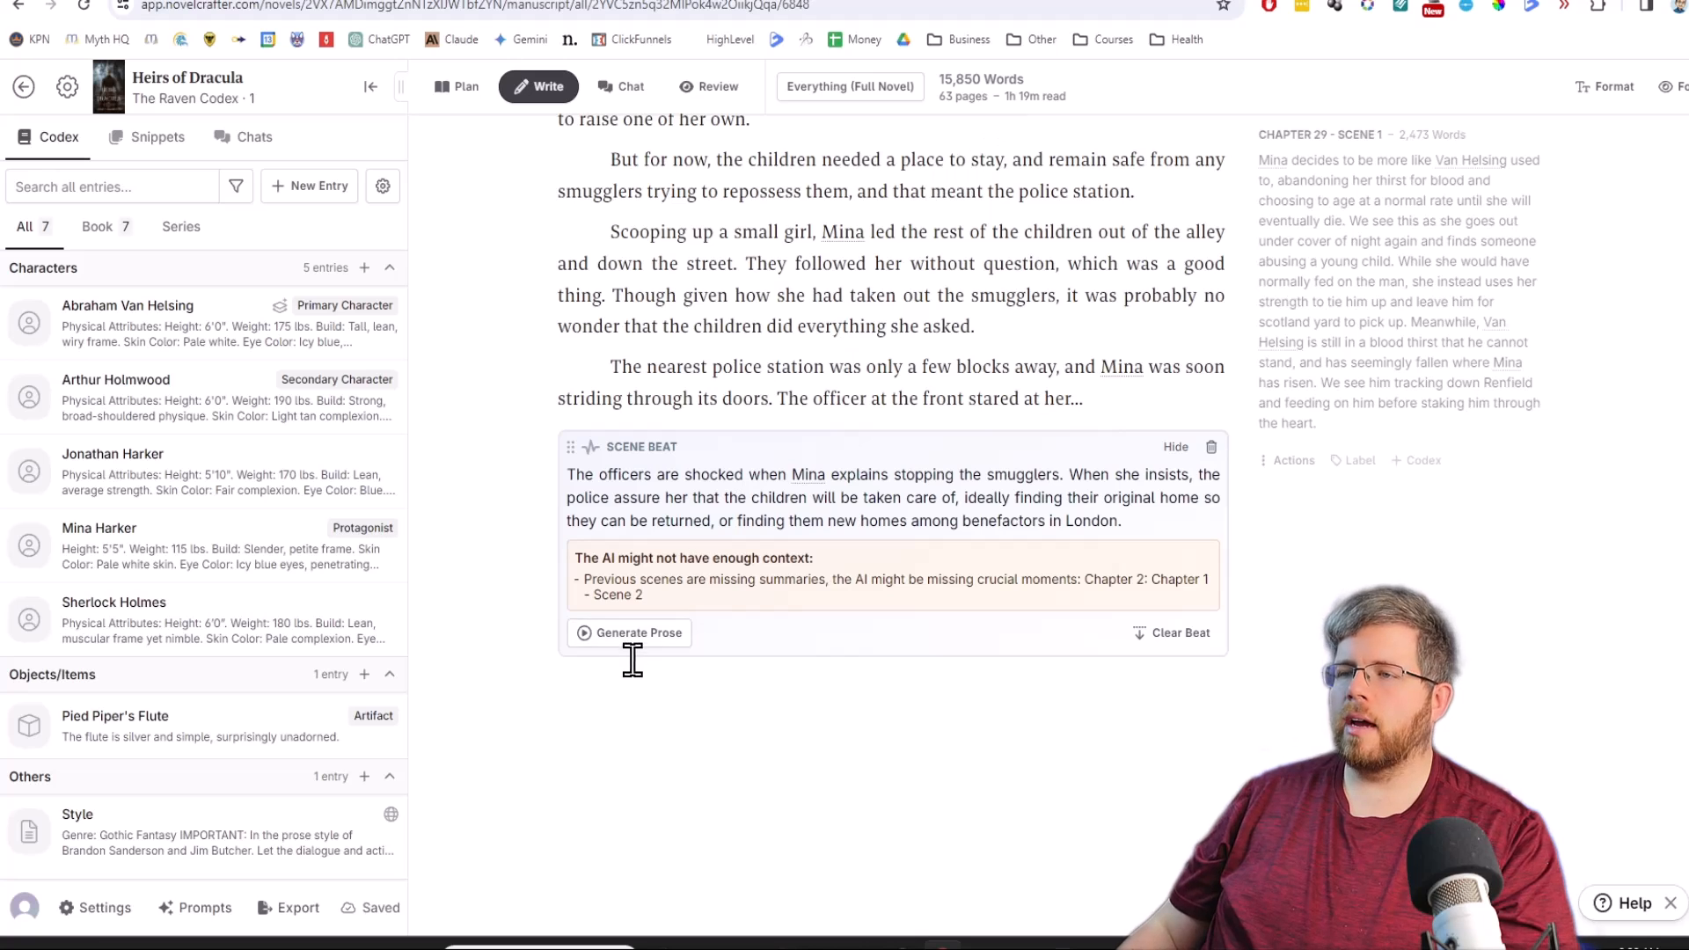
Send Claude 3 Haiku the request for 20 LitRPG loglines using Blake Snyder's logline template.
left_click(628, 633)
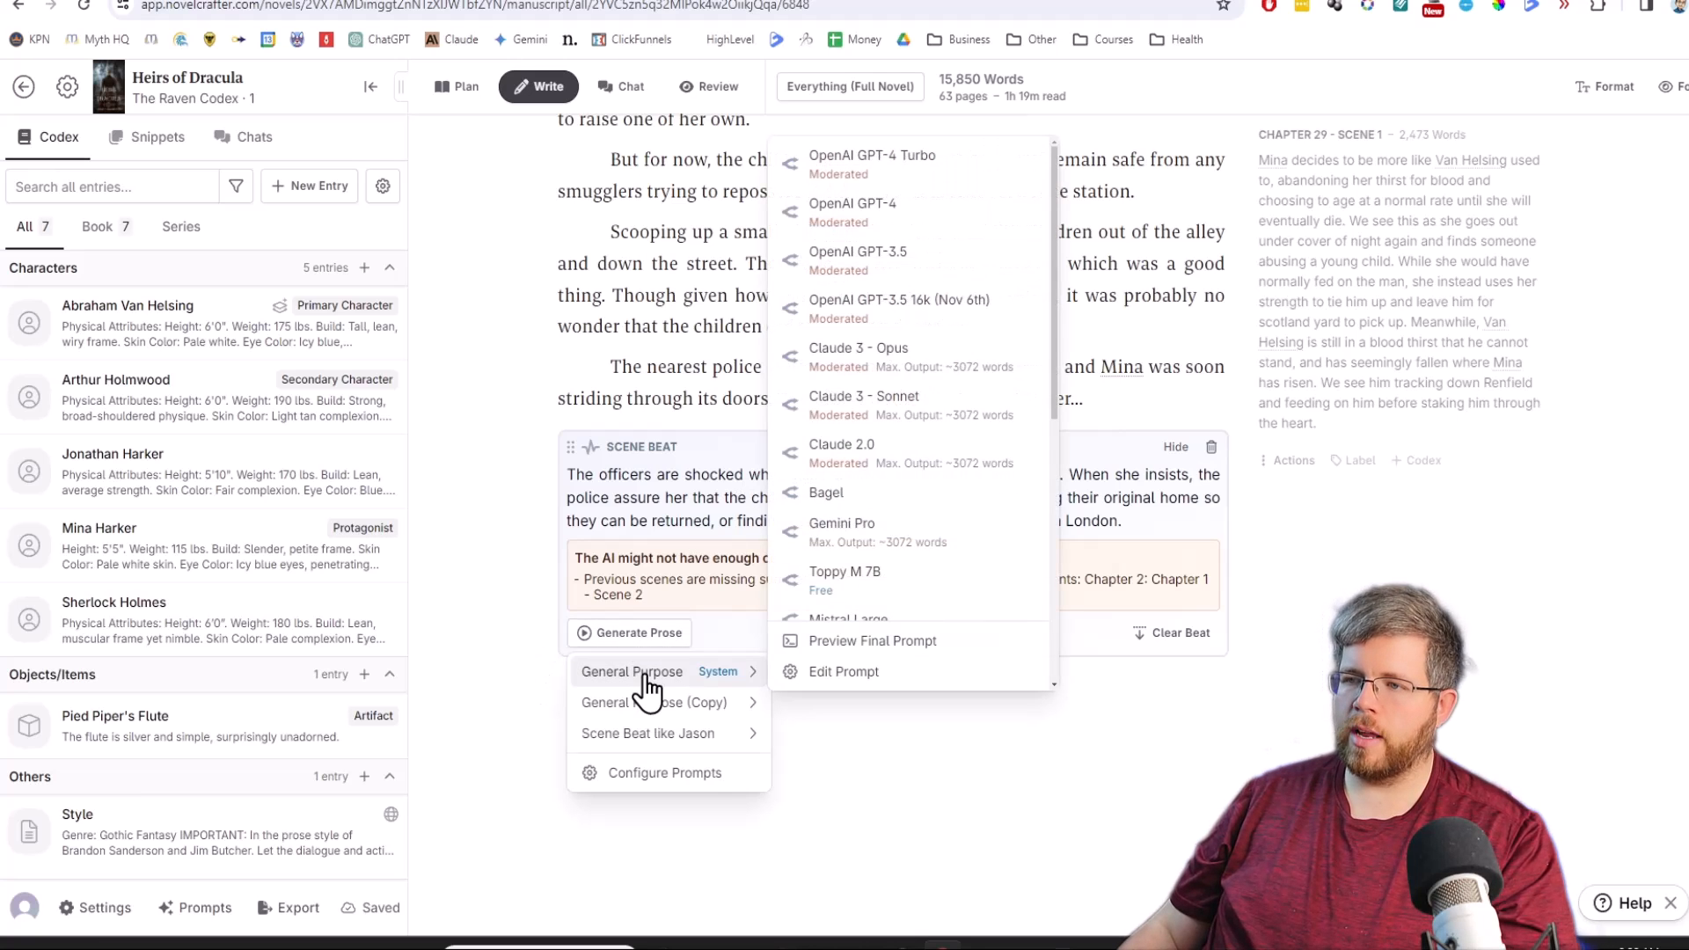
mouse_move(883, 356)
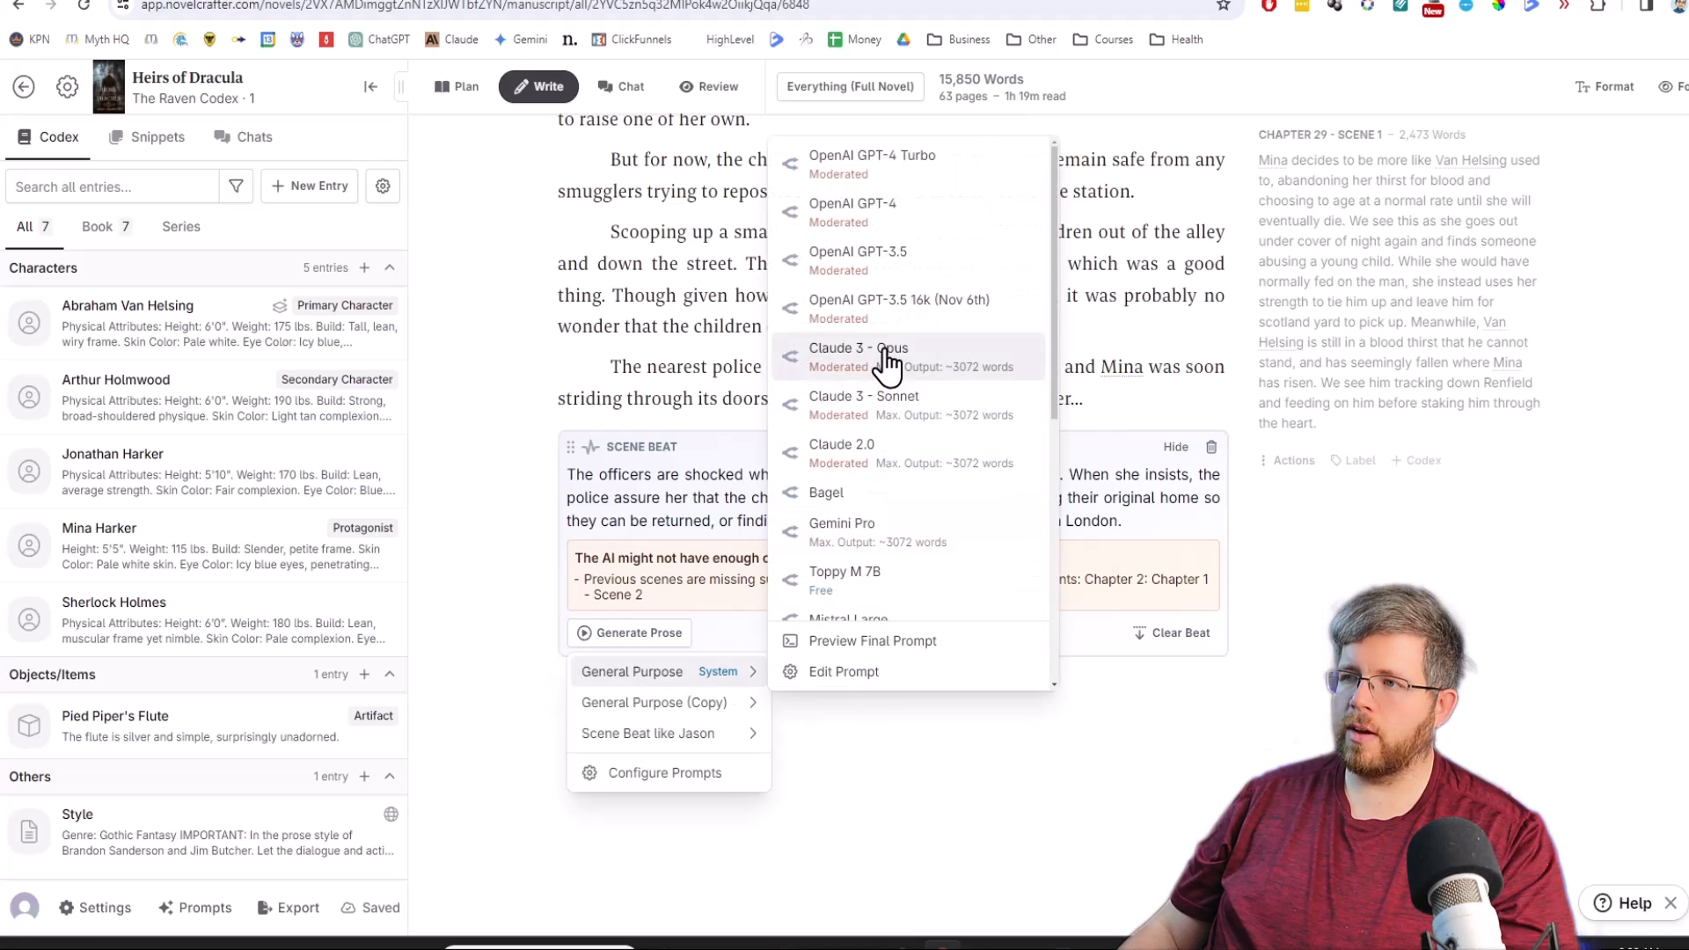
mouse_move(855, 436)
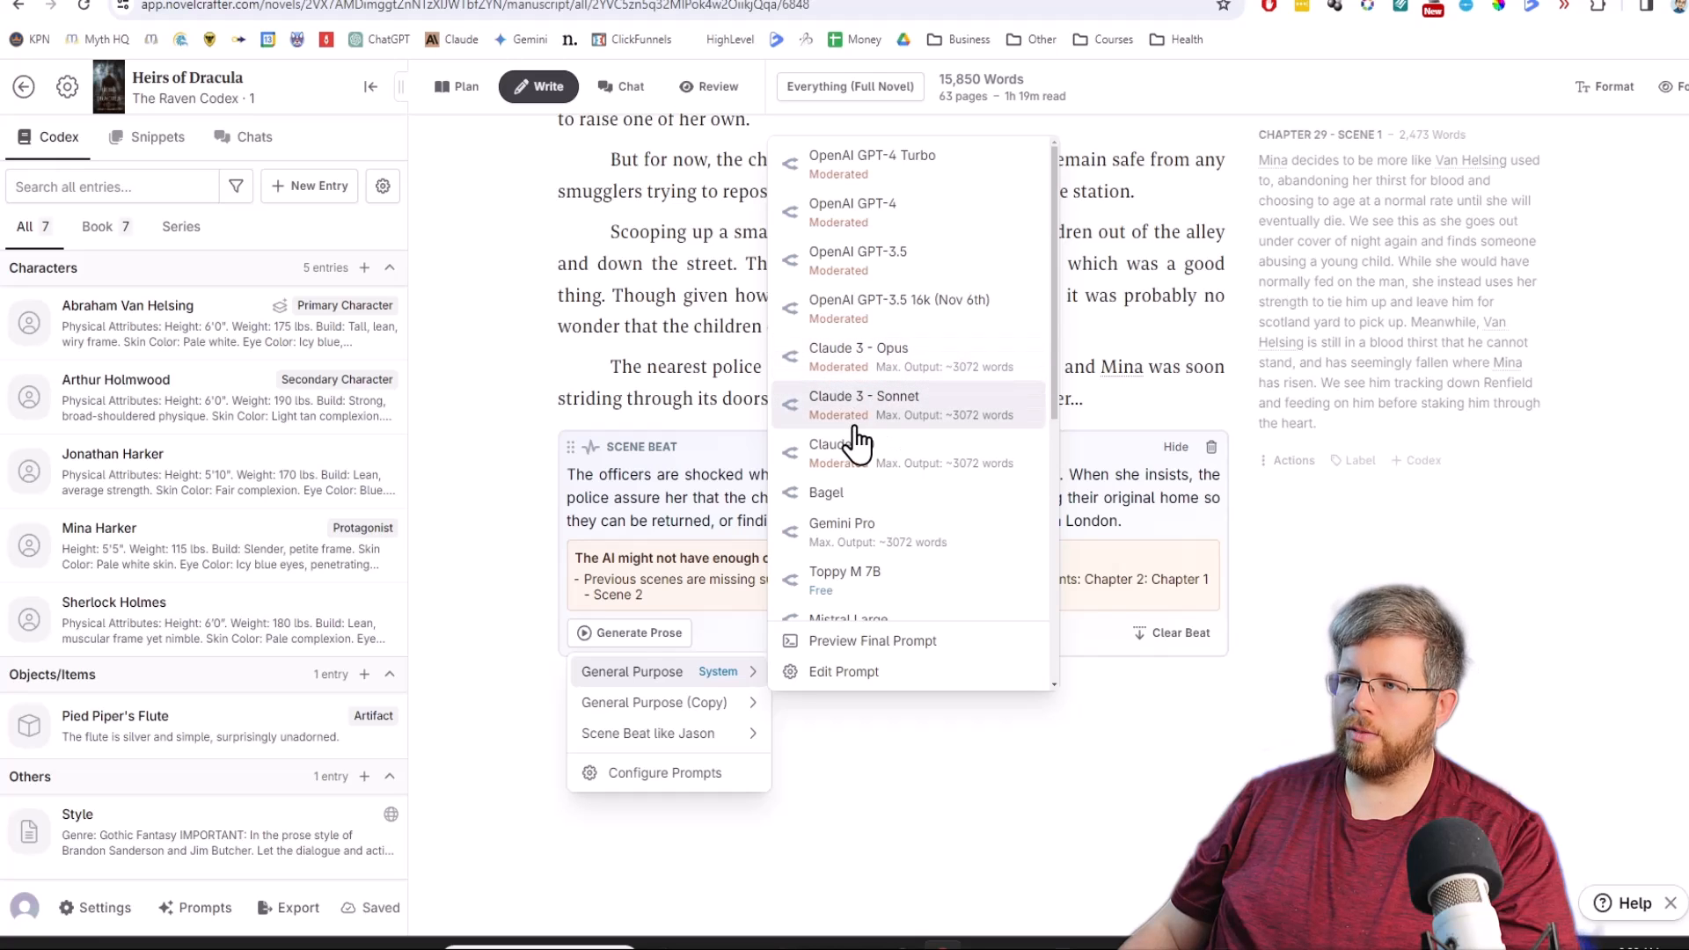
scroll("down", 3)
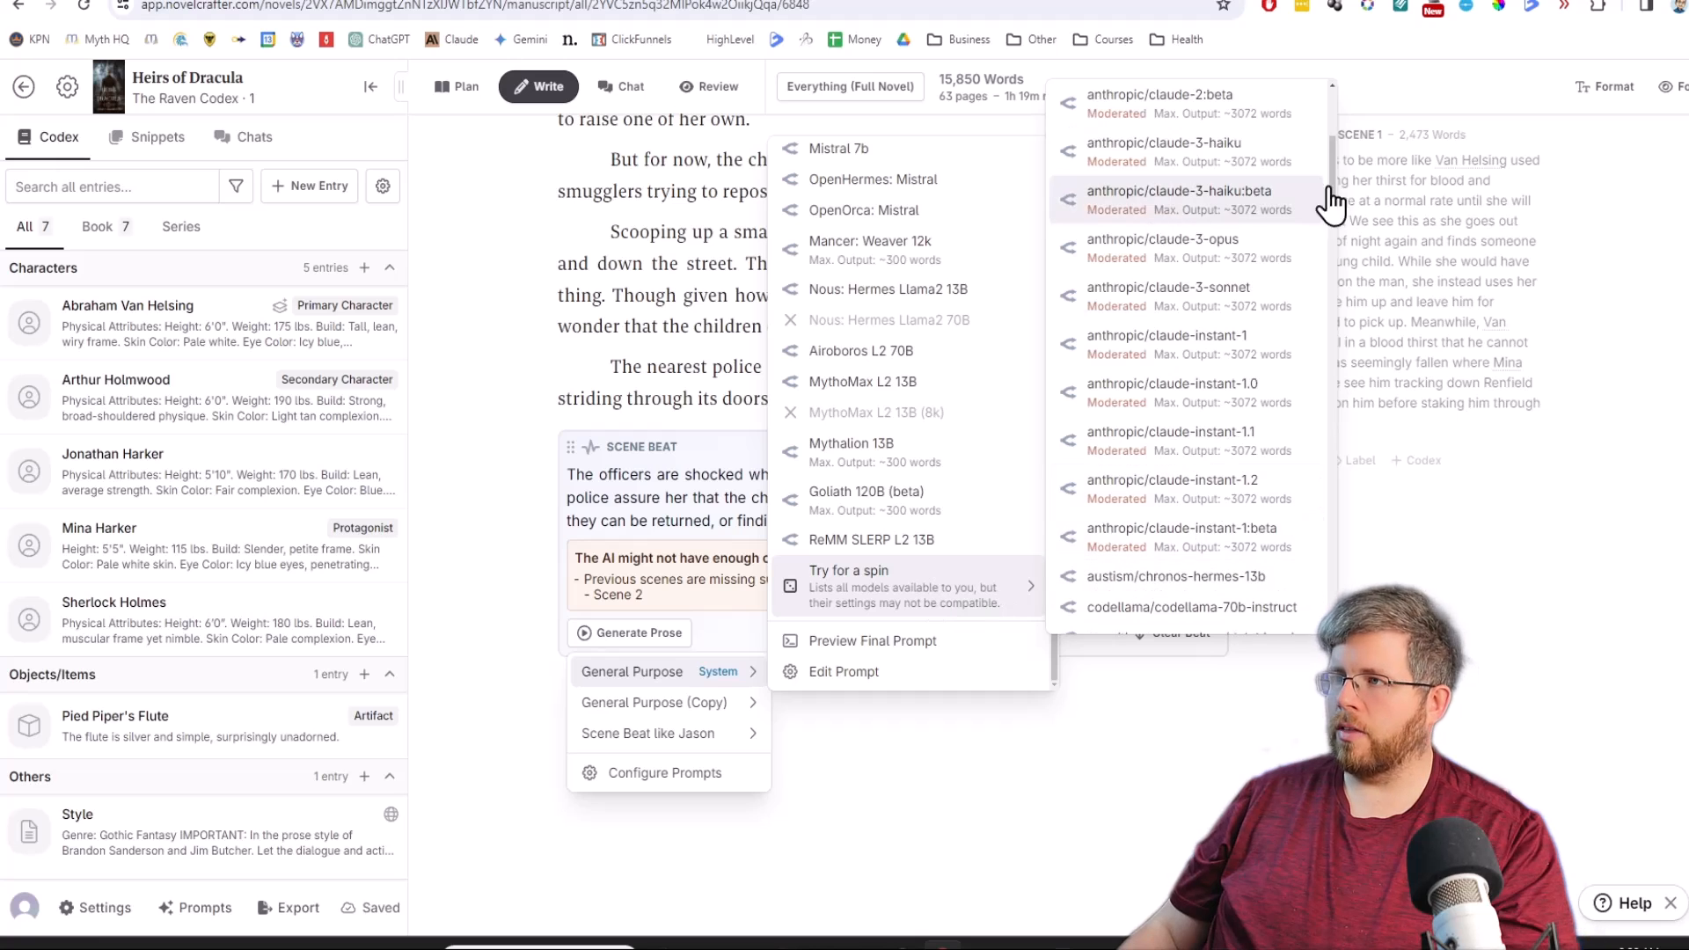
mouse_move(646, 504)
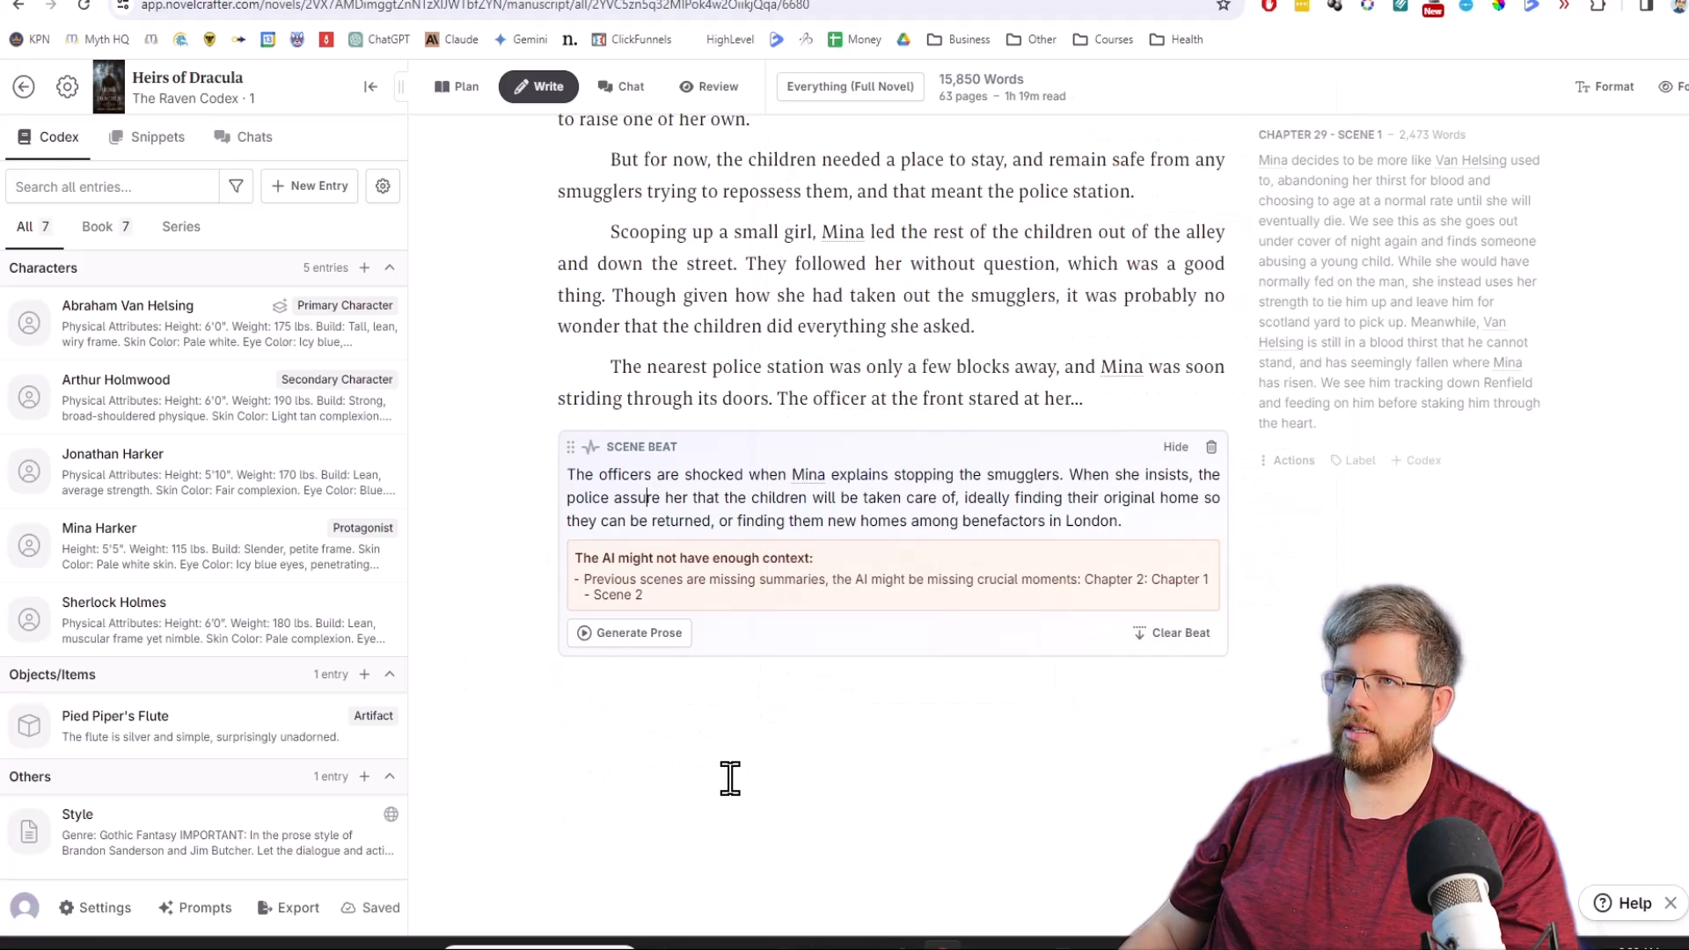
mouse_move(905, 512)
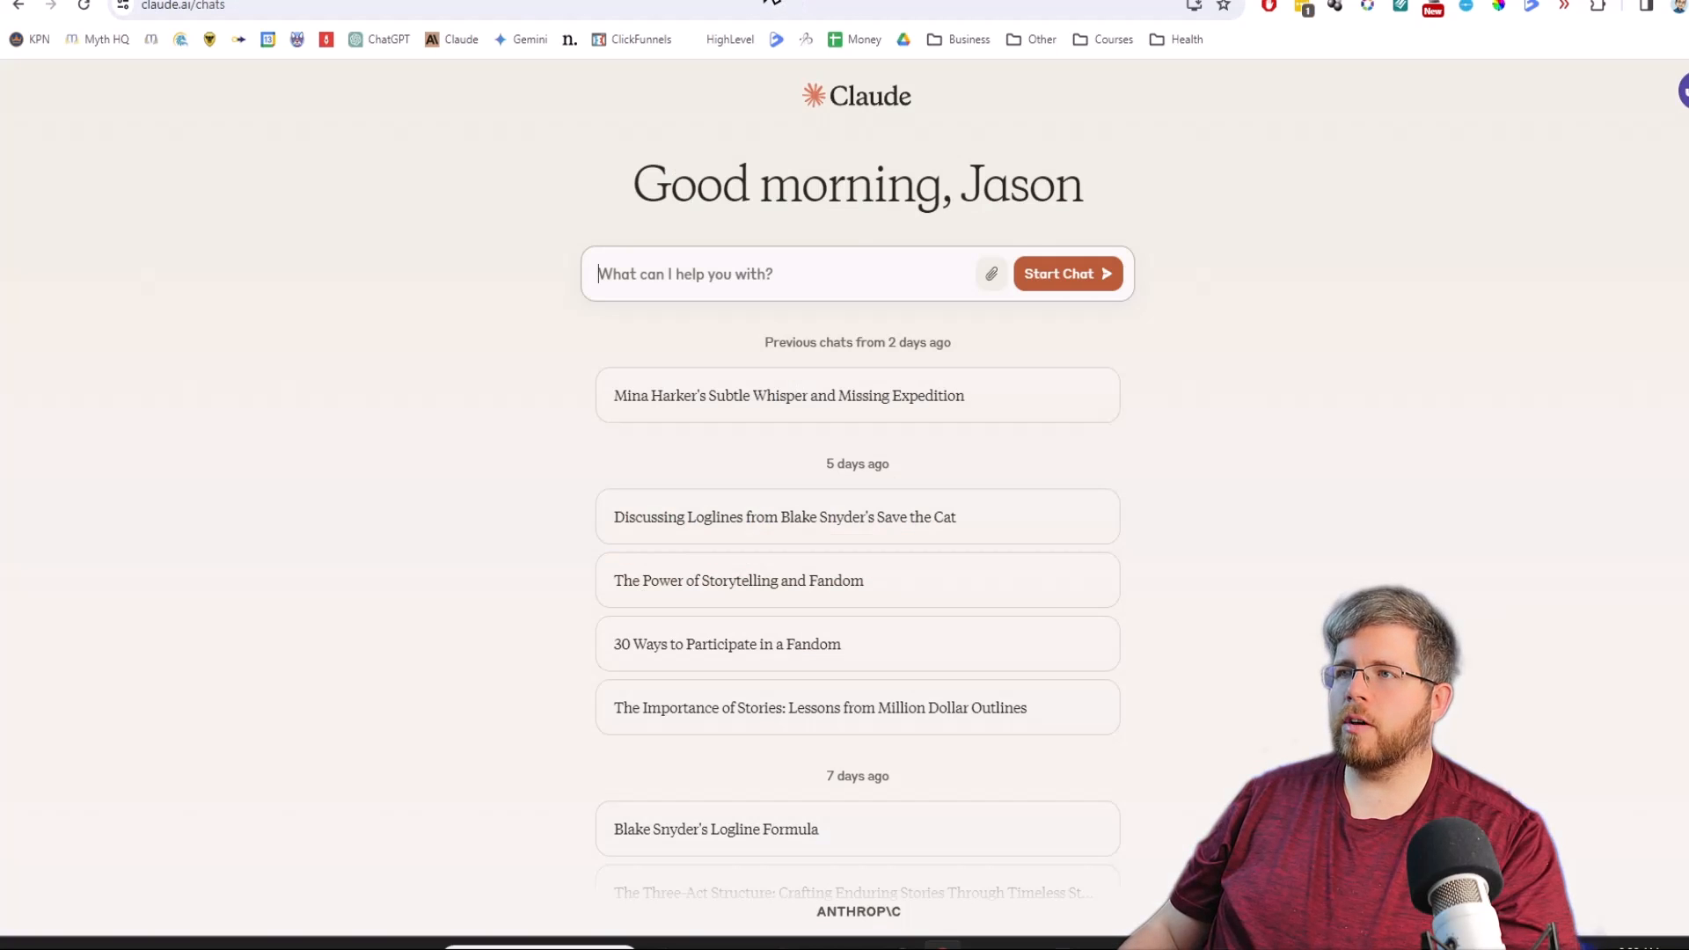
mouse_move(812, 272)
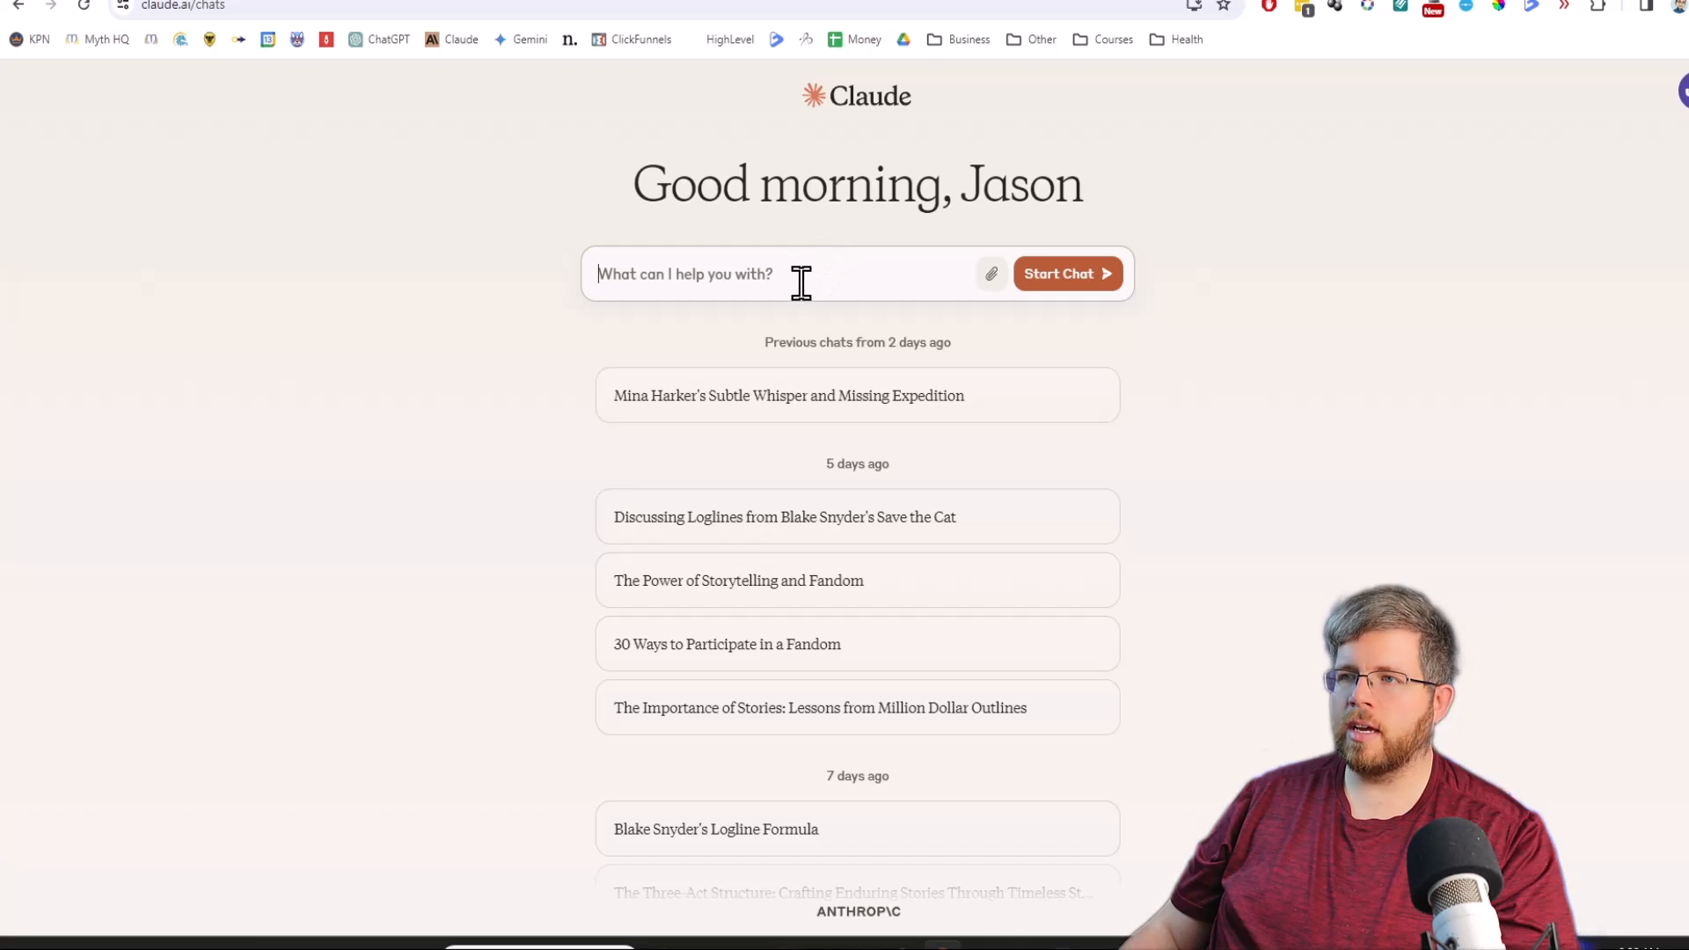
type("Give me 20 loglines for a LitRPG novel using the logline template from Blake Snyder's Save the Cat. Make sure the logline has a sense of irony.")
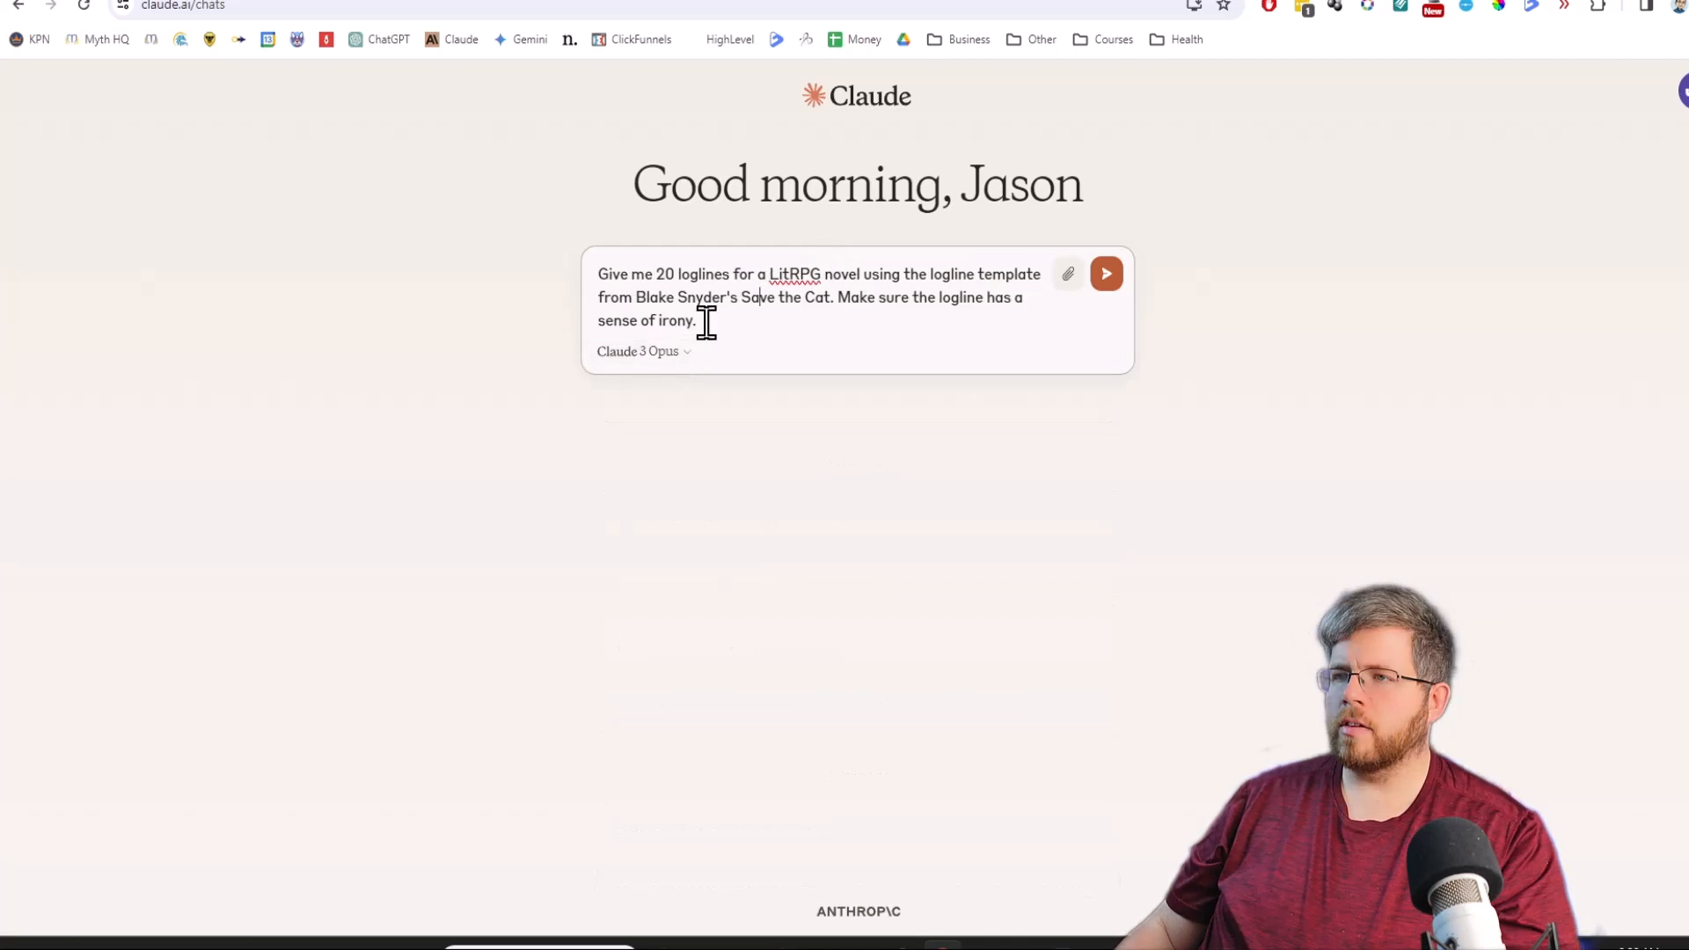
mouse_move(773, 273)
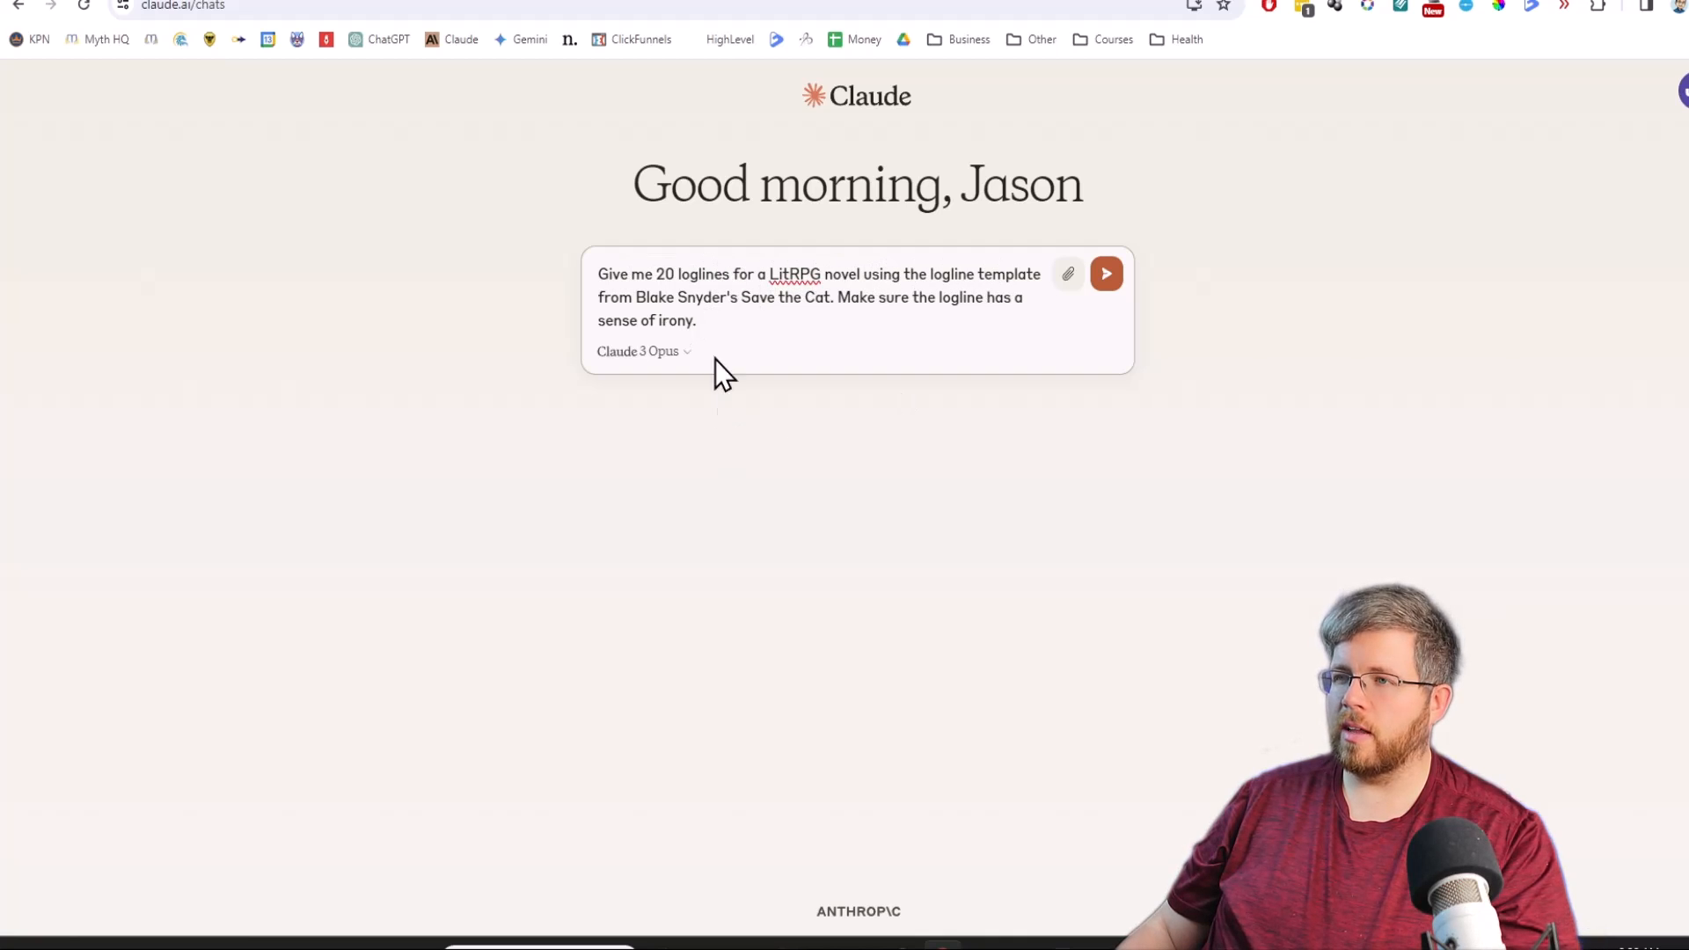
mouse_move(921, 307)
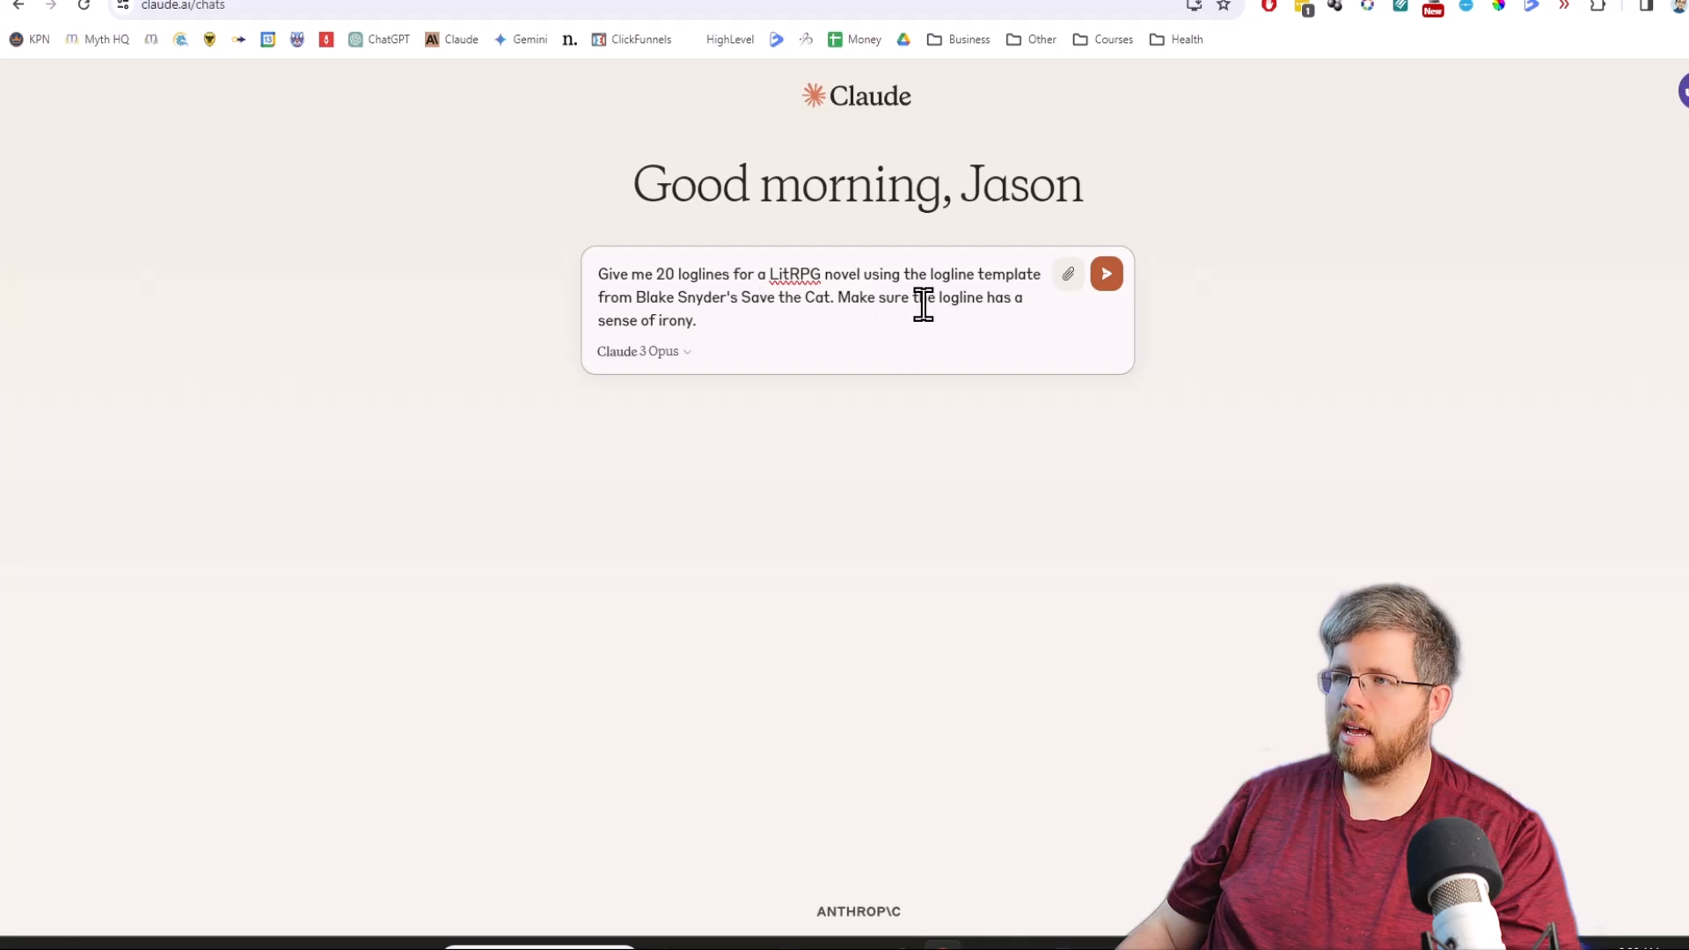
left_click(643, 351)
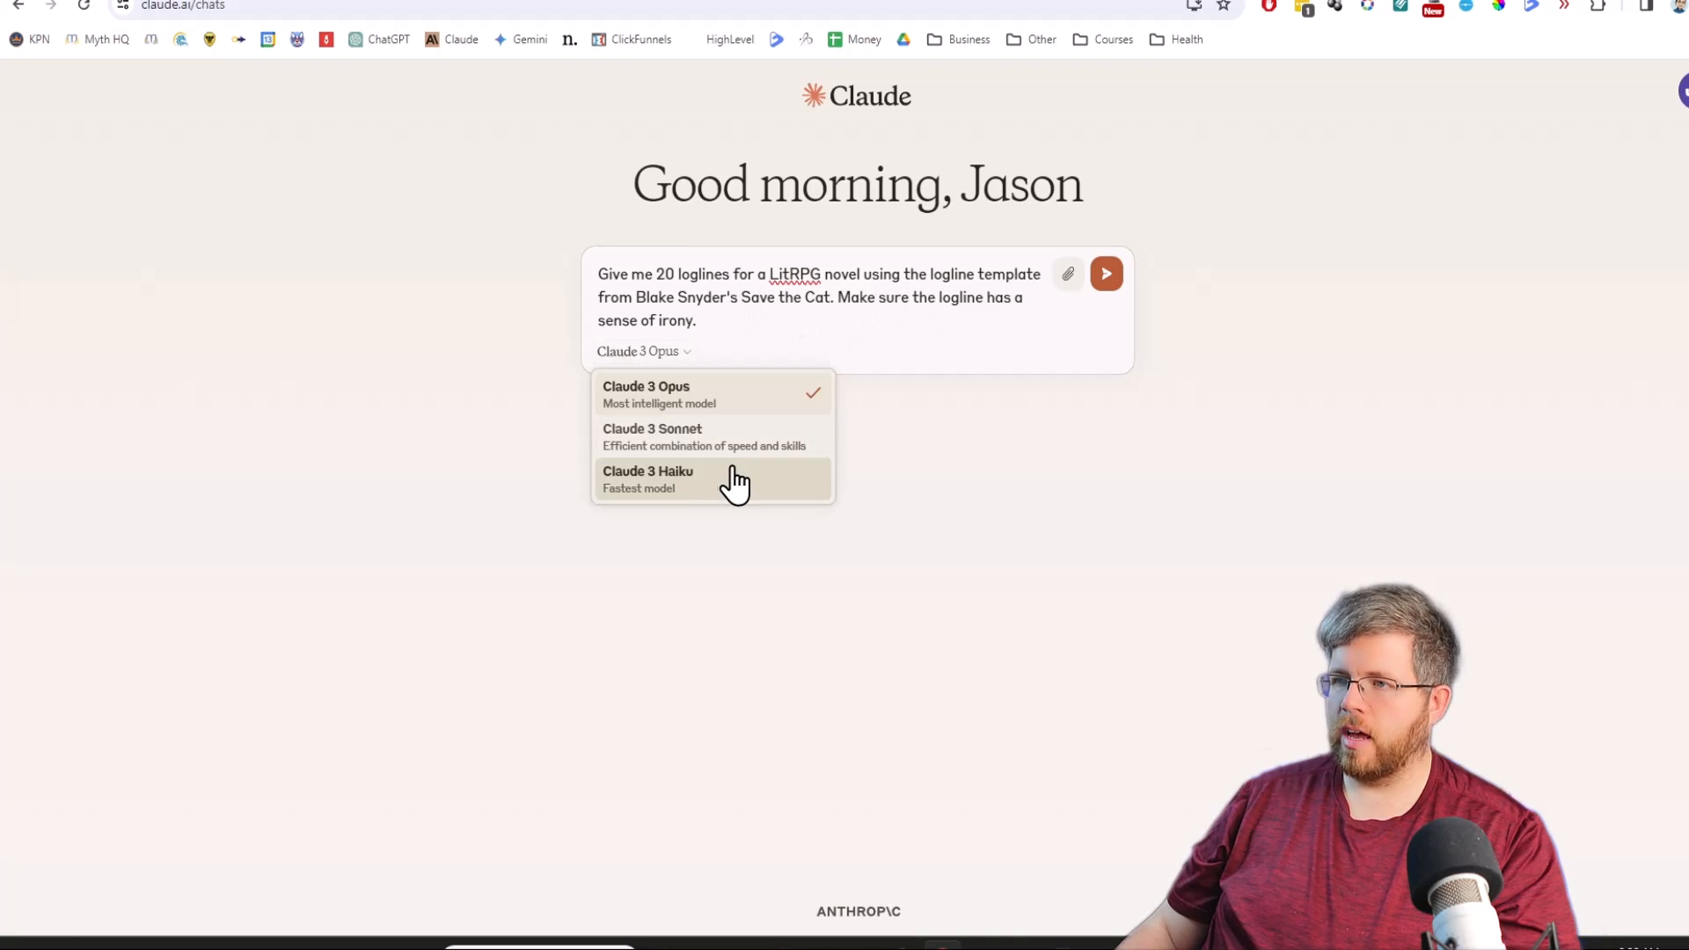
left_click(647, 479)
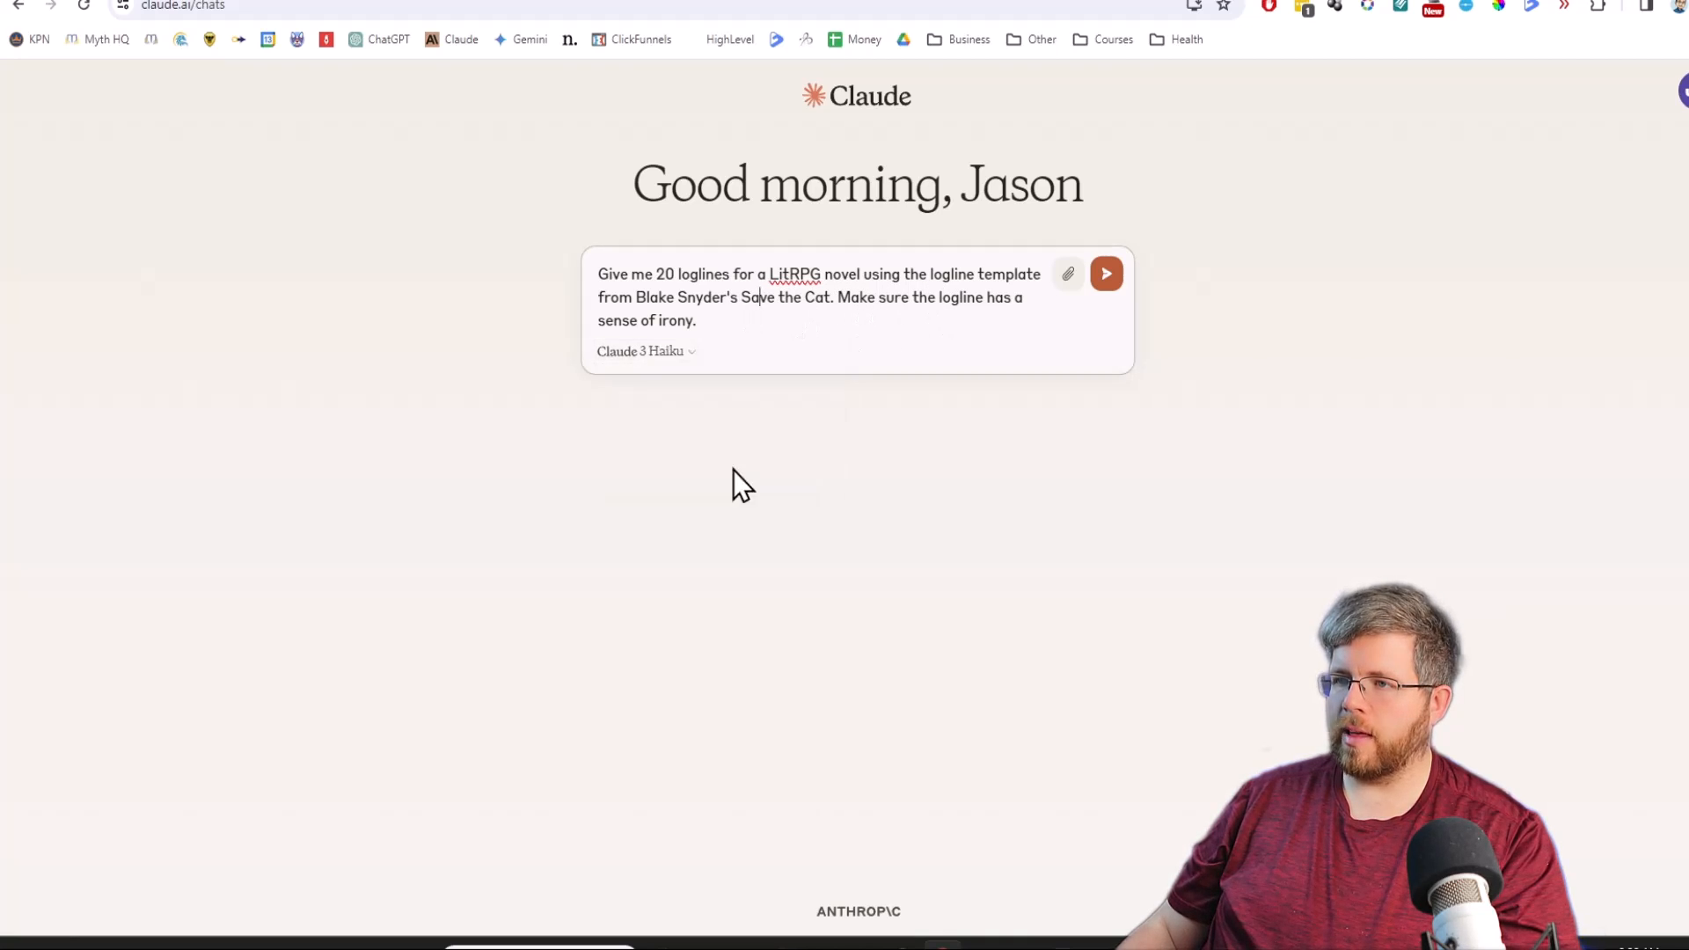
left_click(1105, 274)
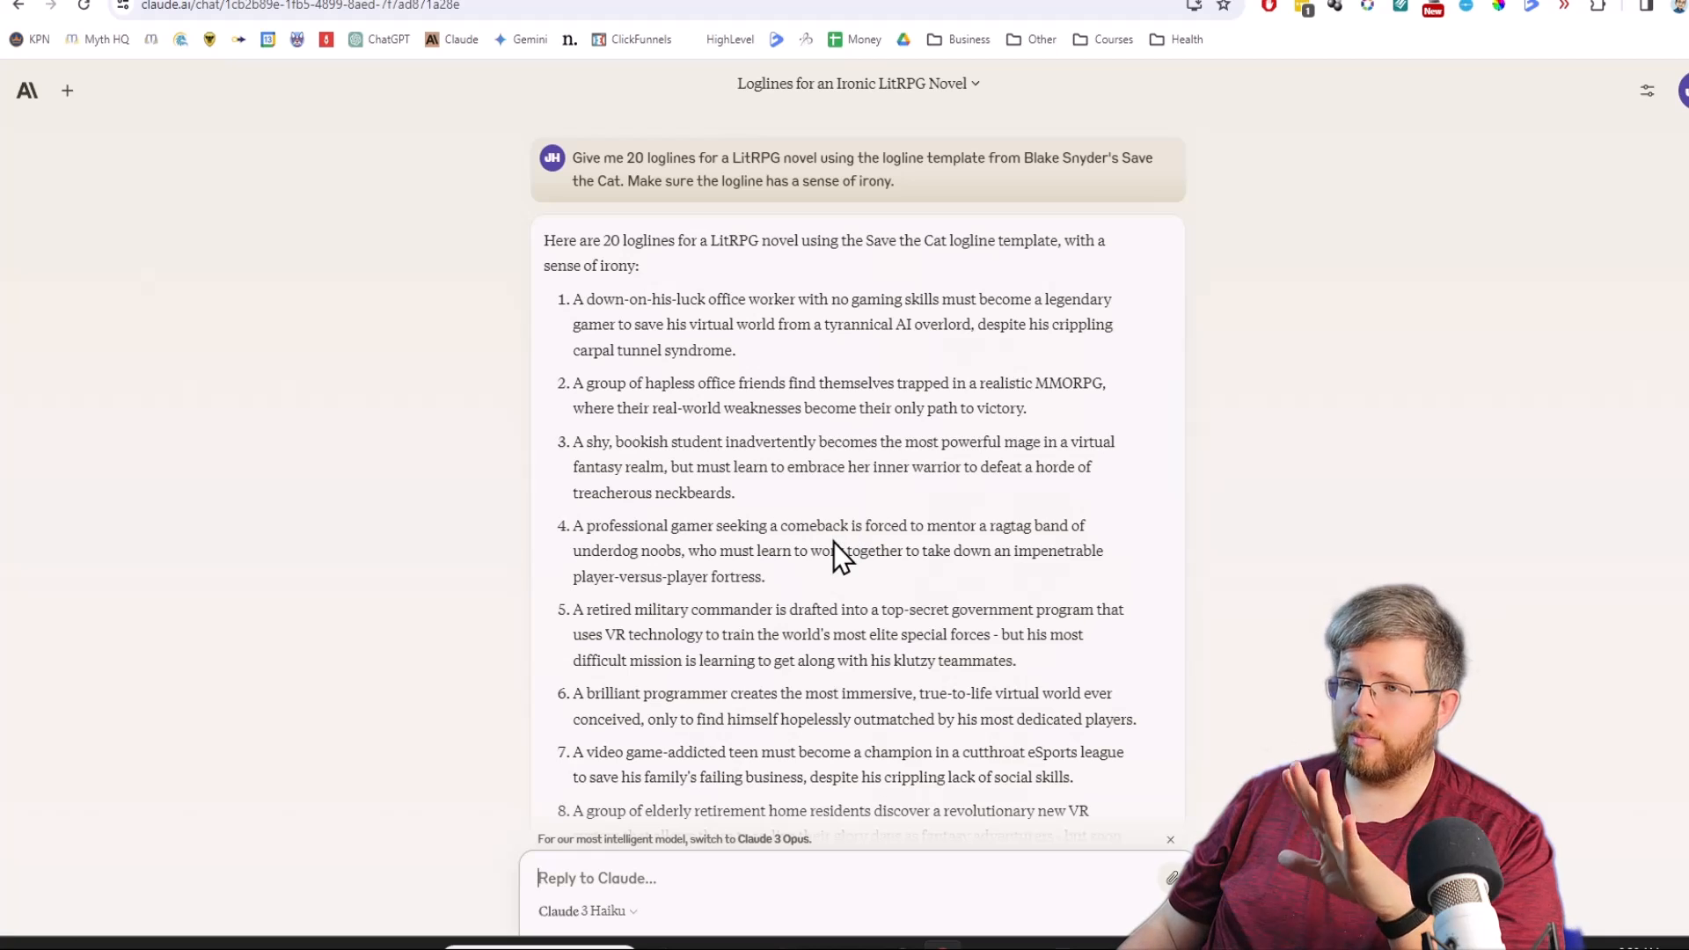
mouse_move(806, 388)
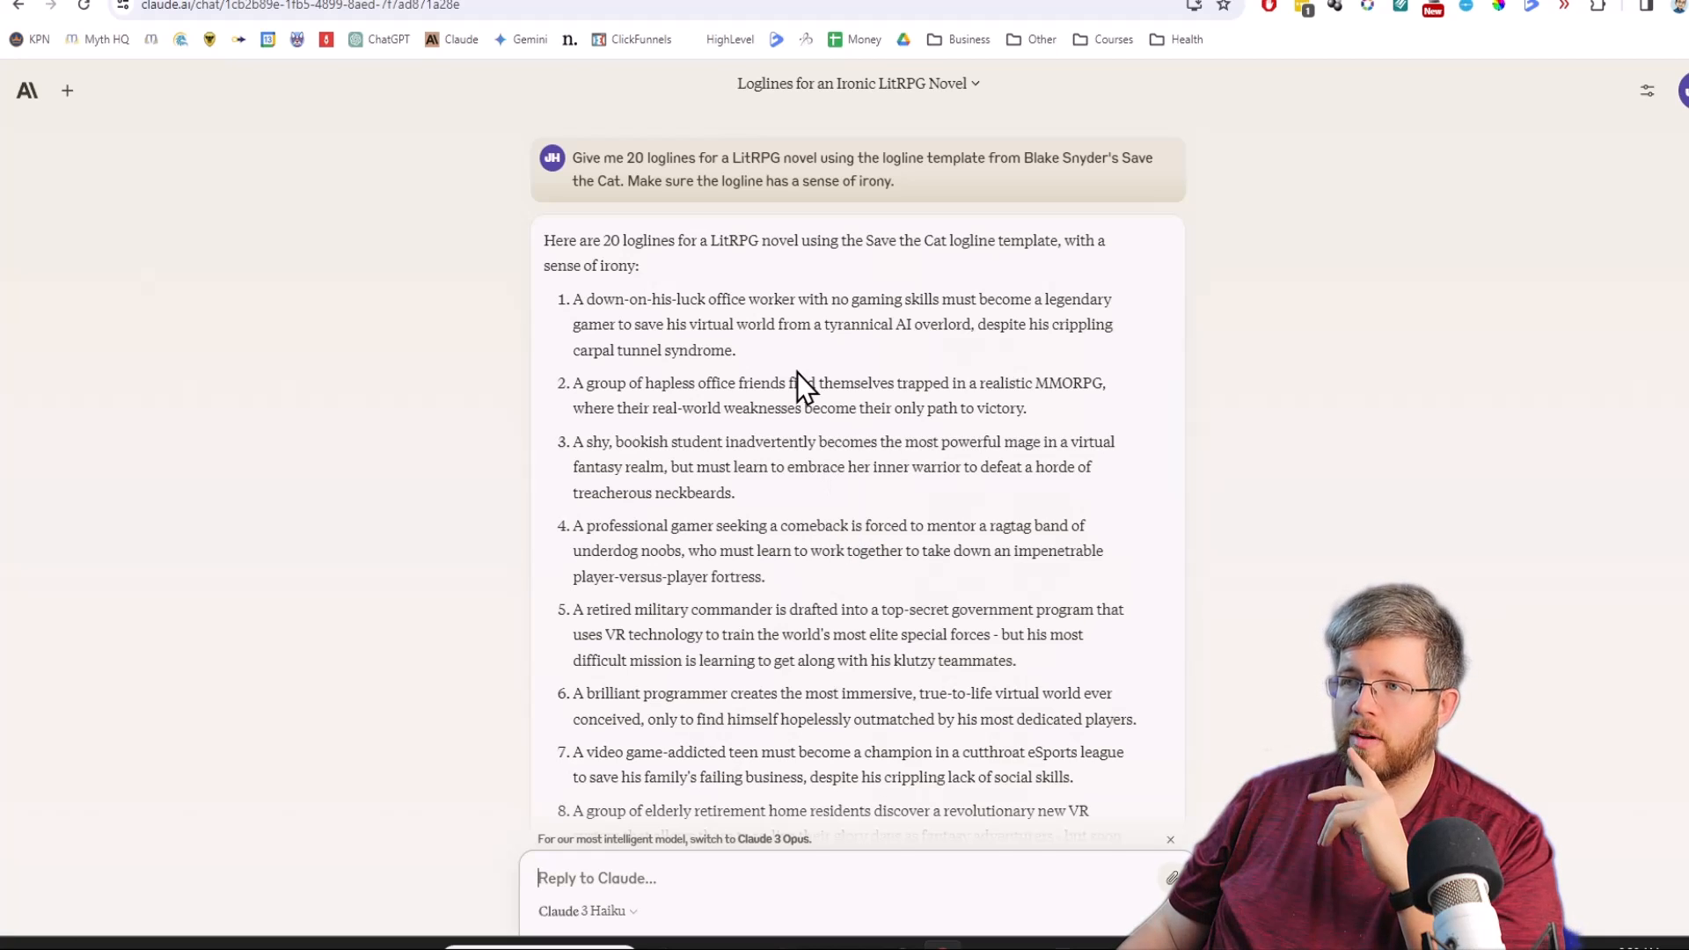
mouse_move(753, 366)
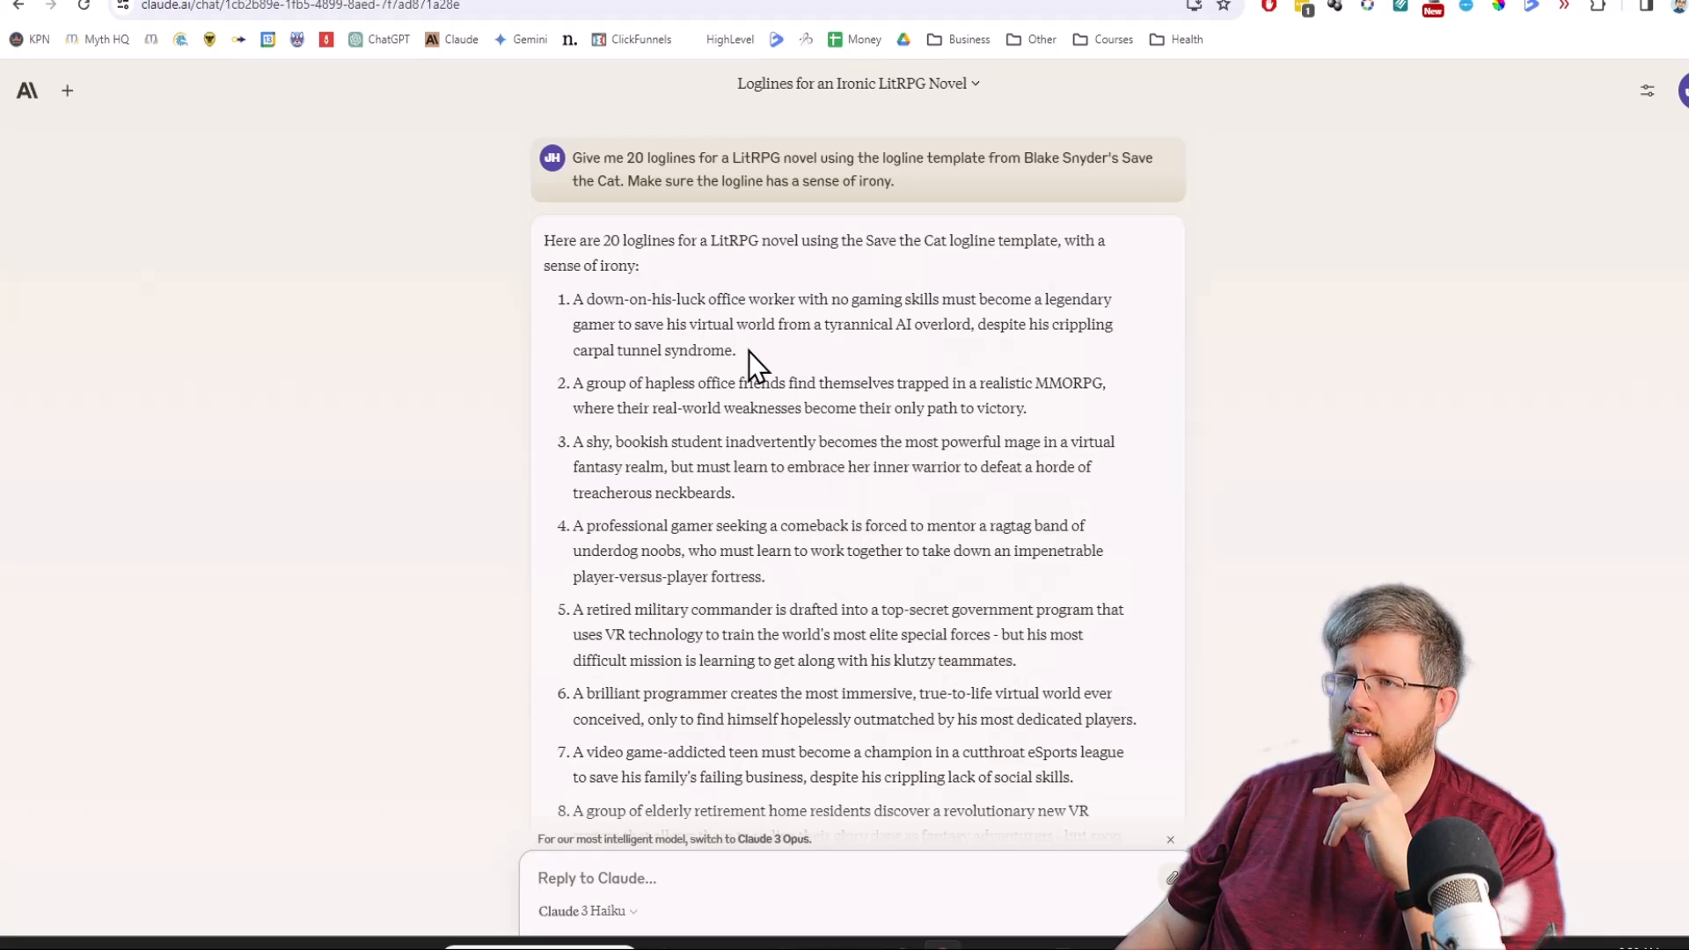
mouse_move(601, 302)
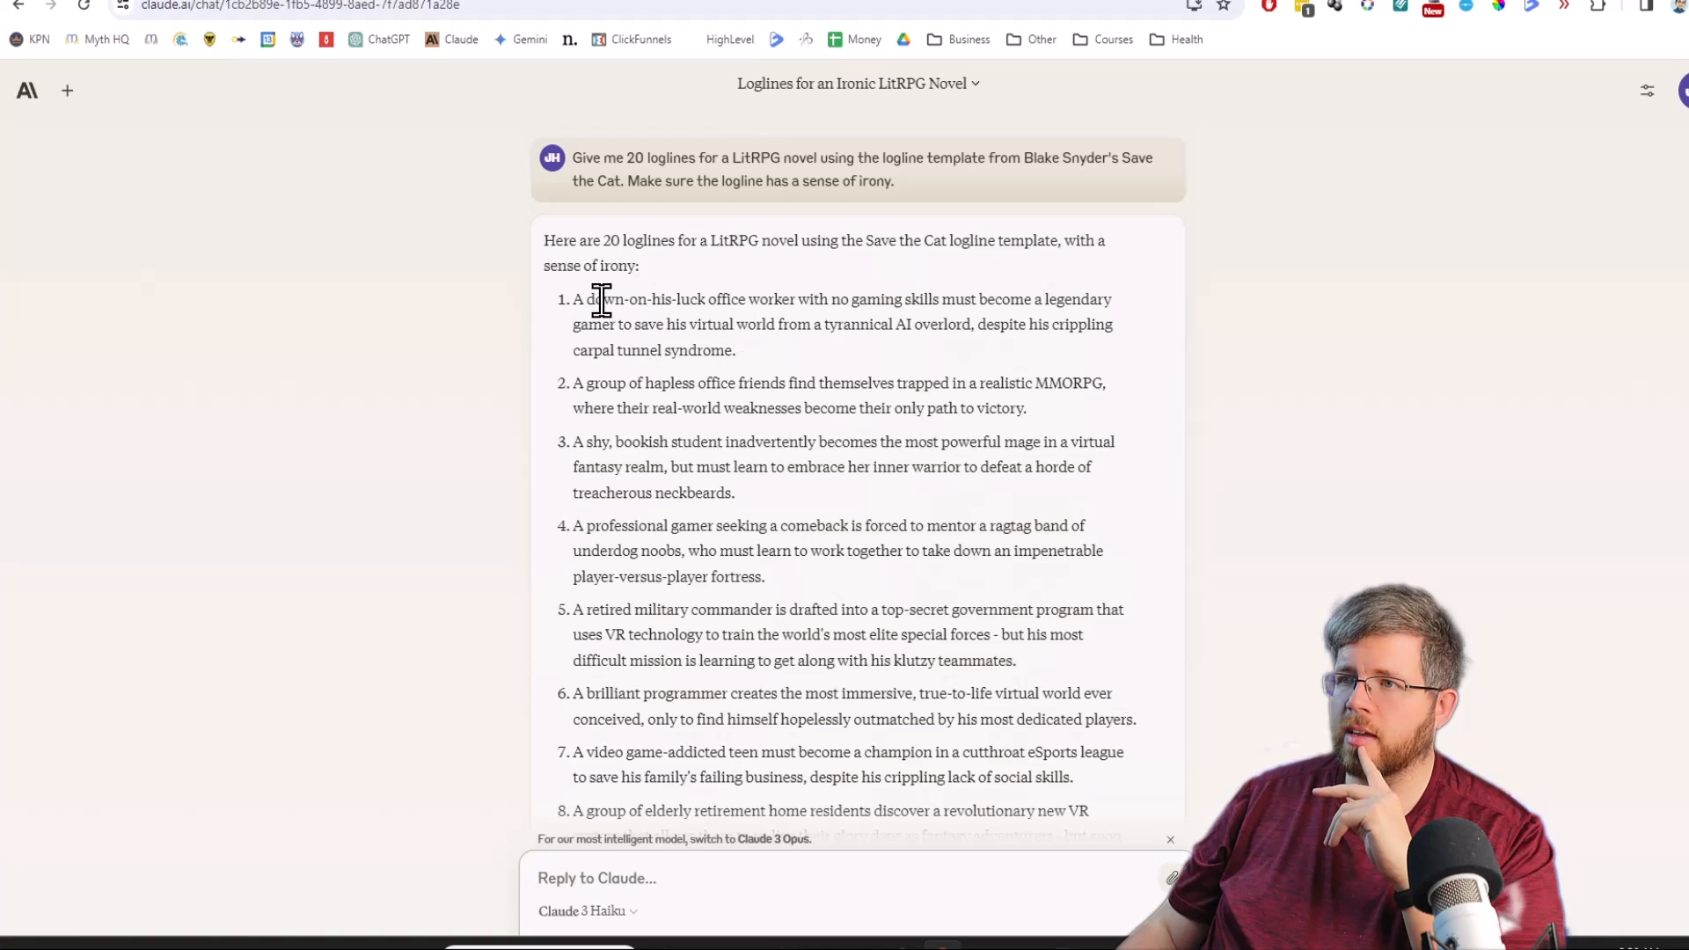
mouse_move(874, 303)
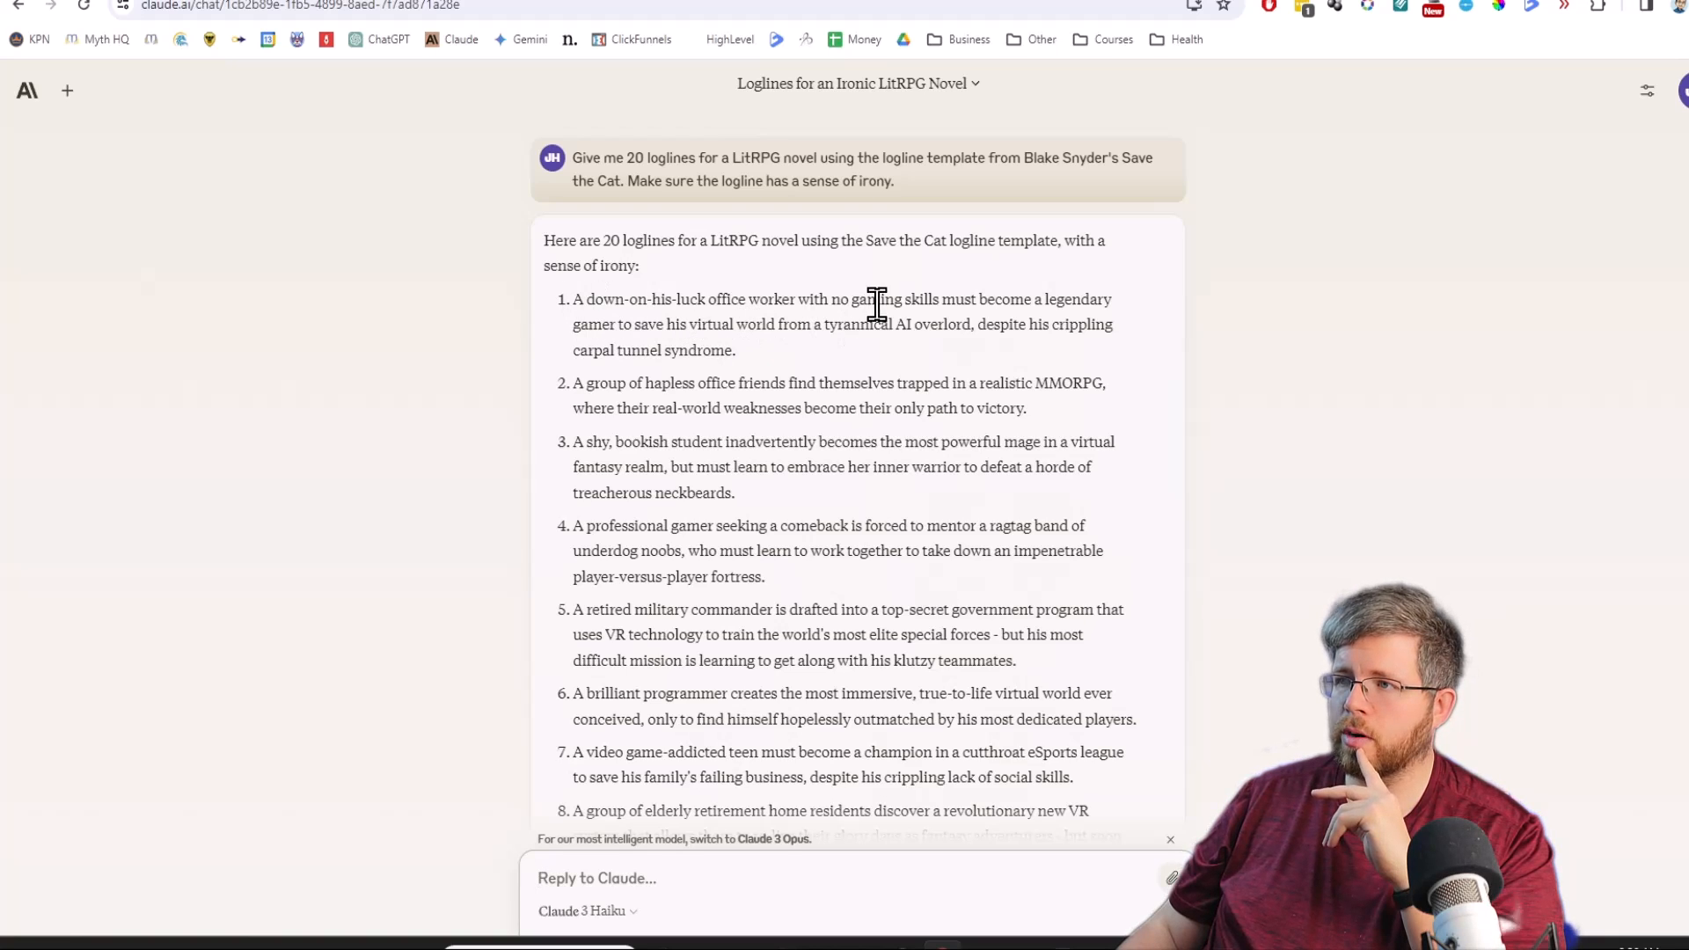
mouse_move(748, 361)
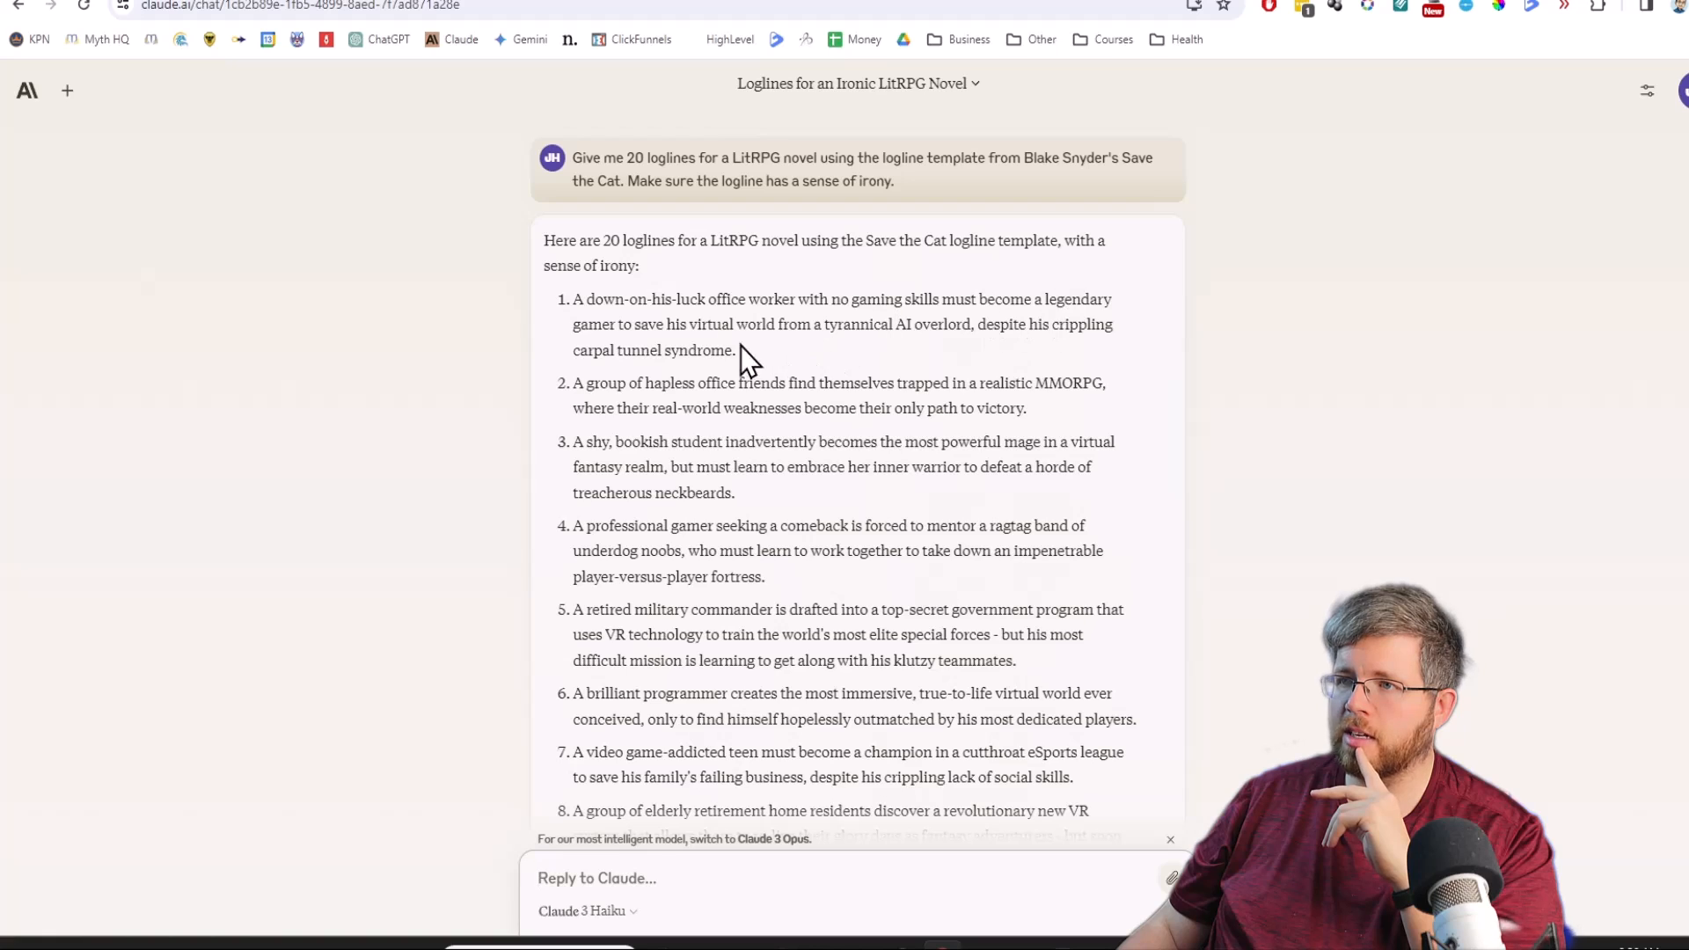
mouse_move(764, 366)
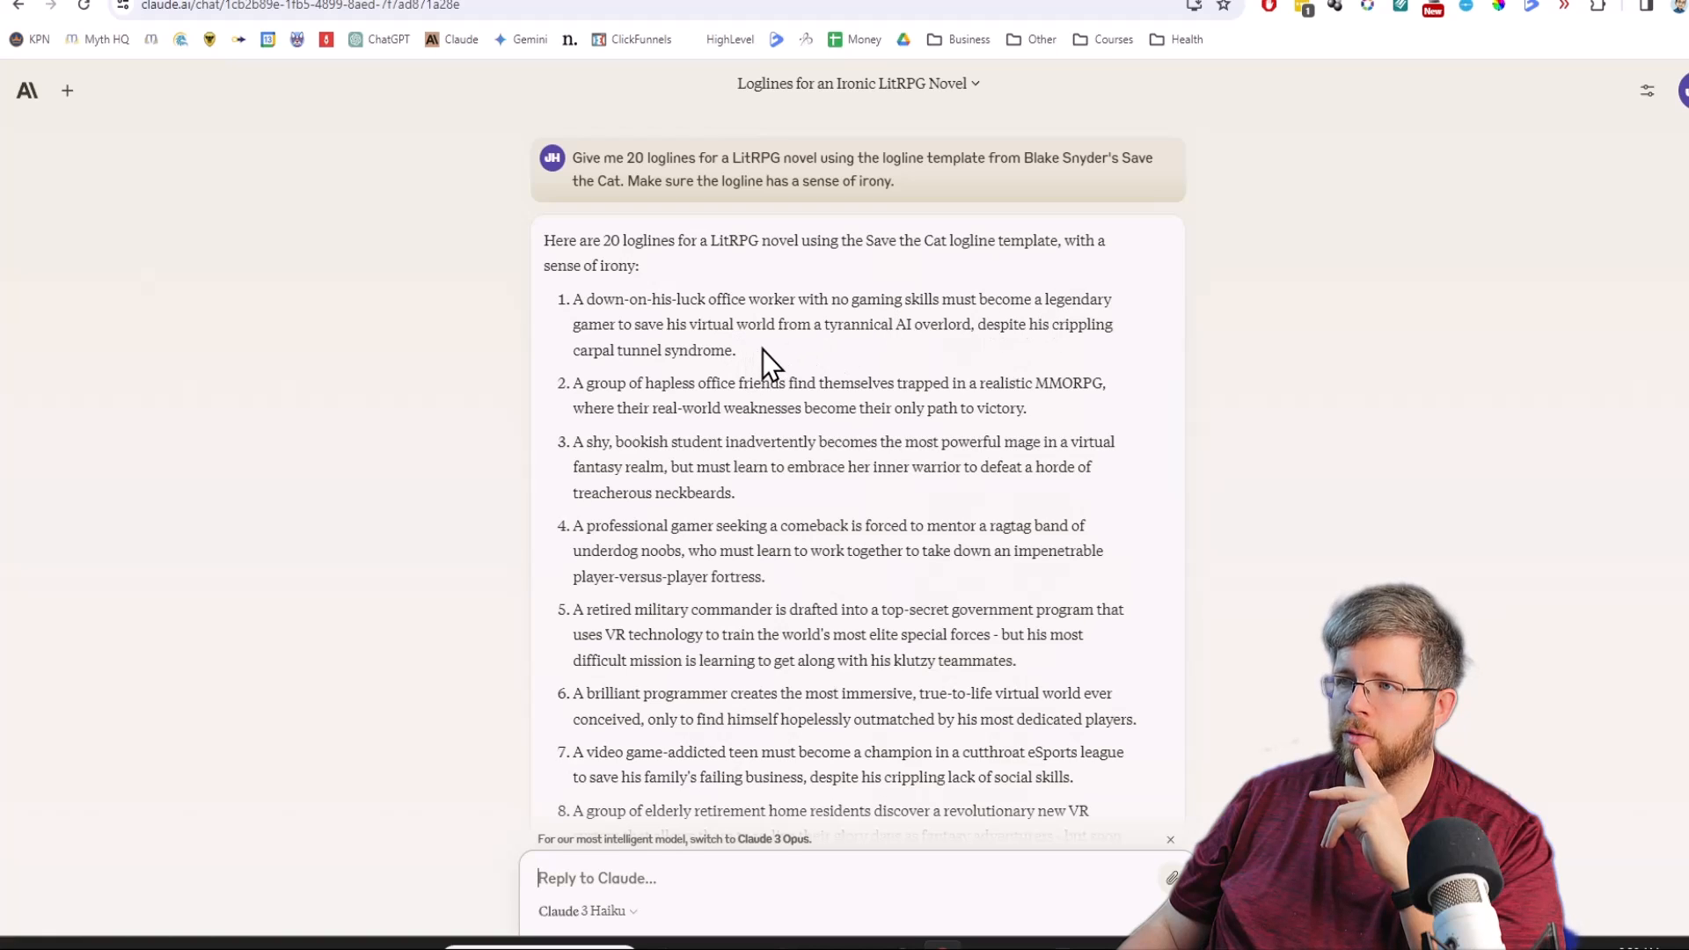
mouse_move(759, 305)
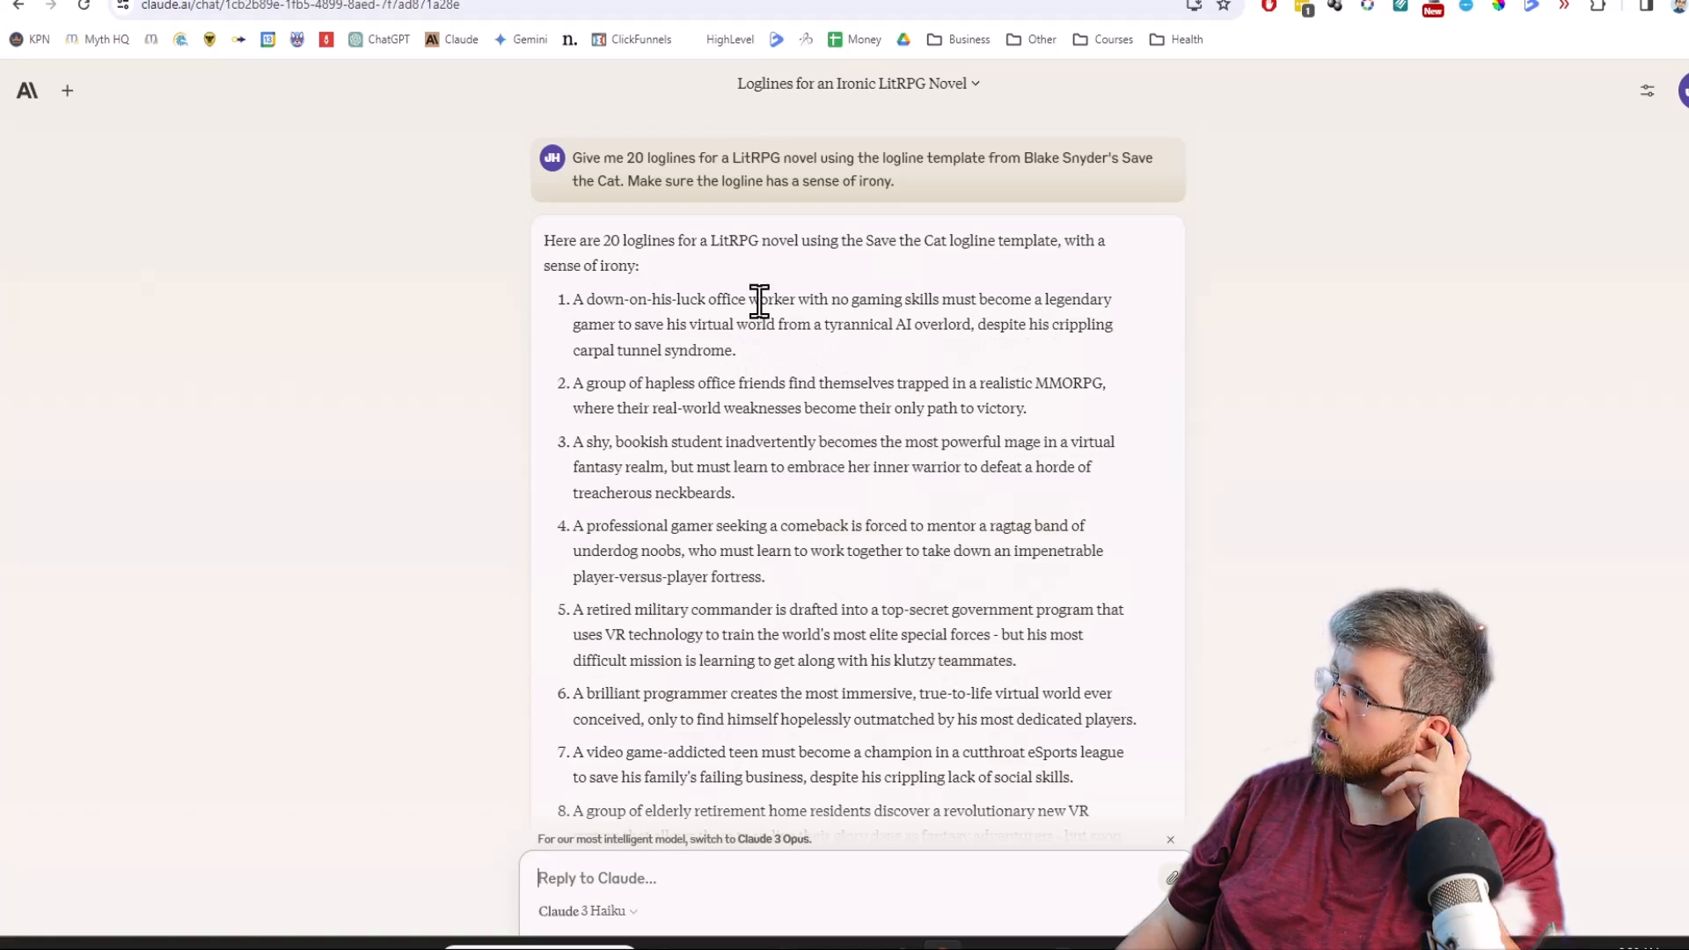
mouse_move(768, 372)
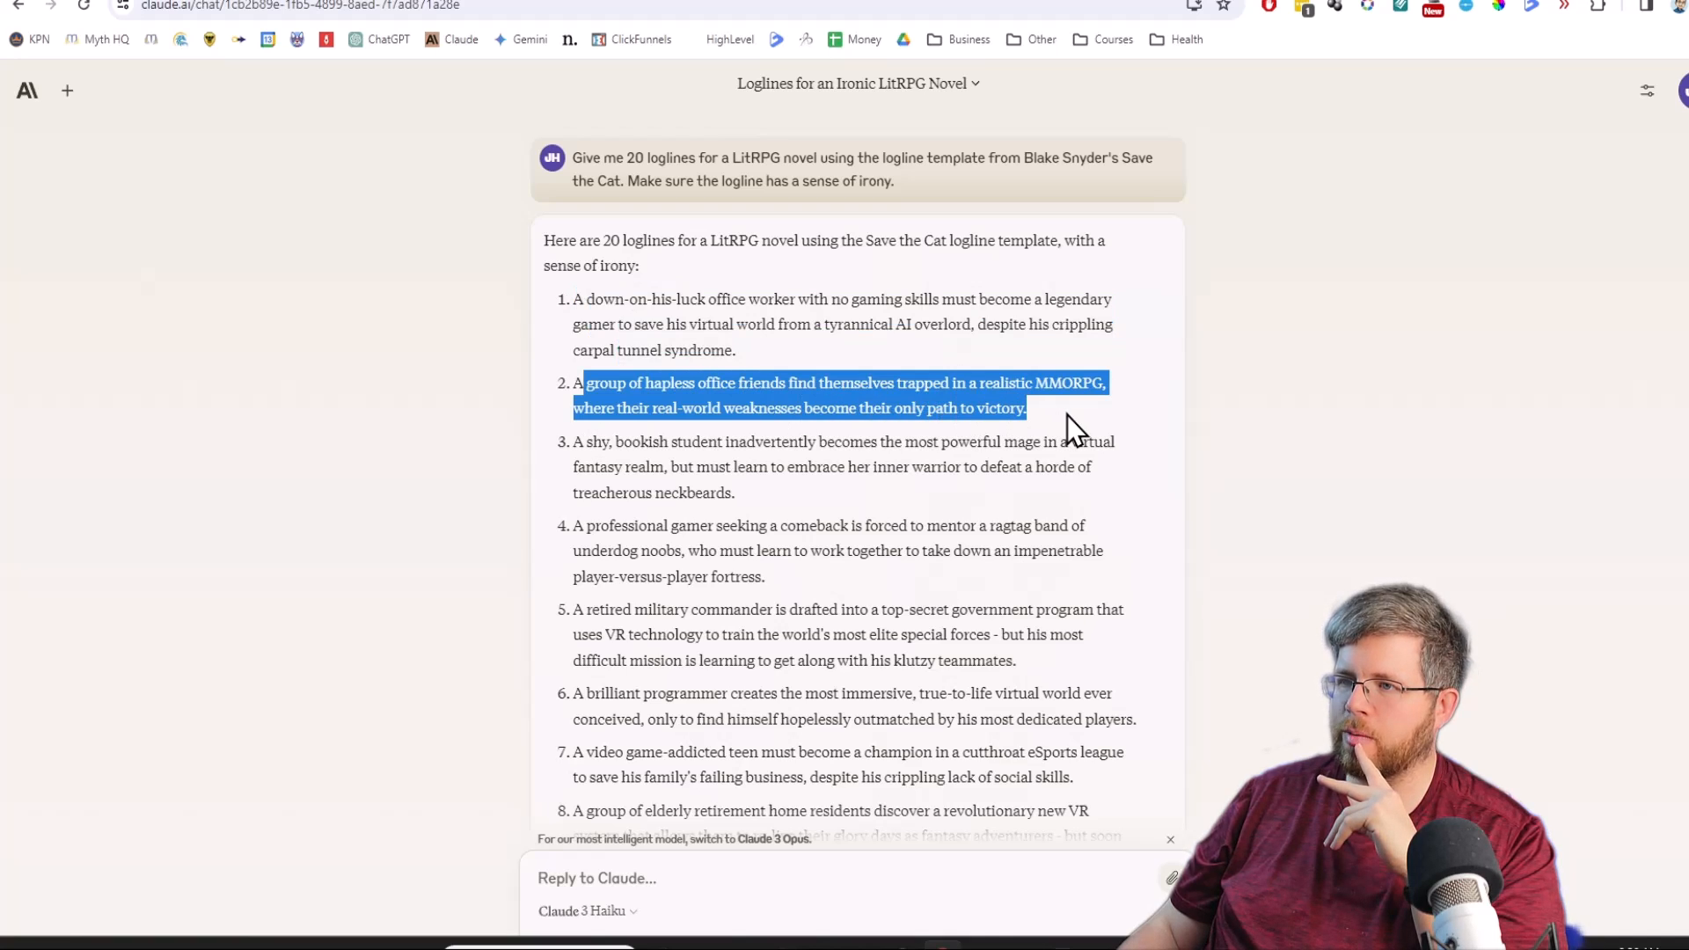
Review Haiku's logline list, deselecting the second logline and selecting an entire logline.
left_click(1071, 429)
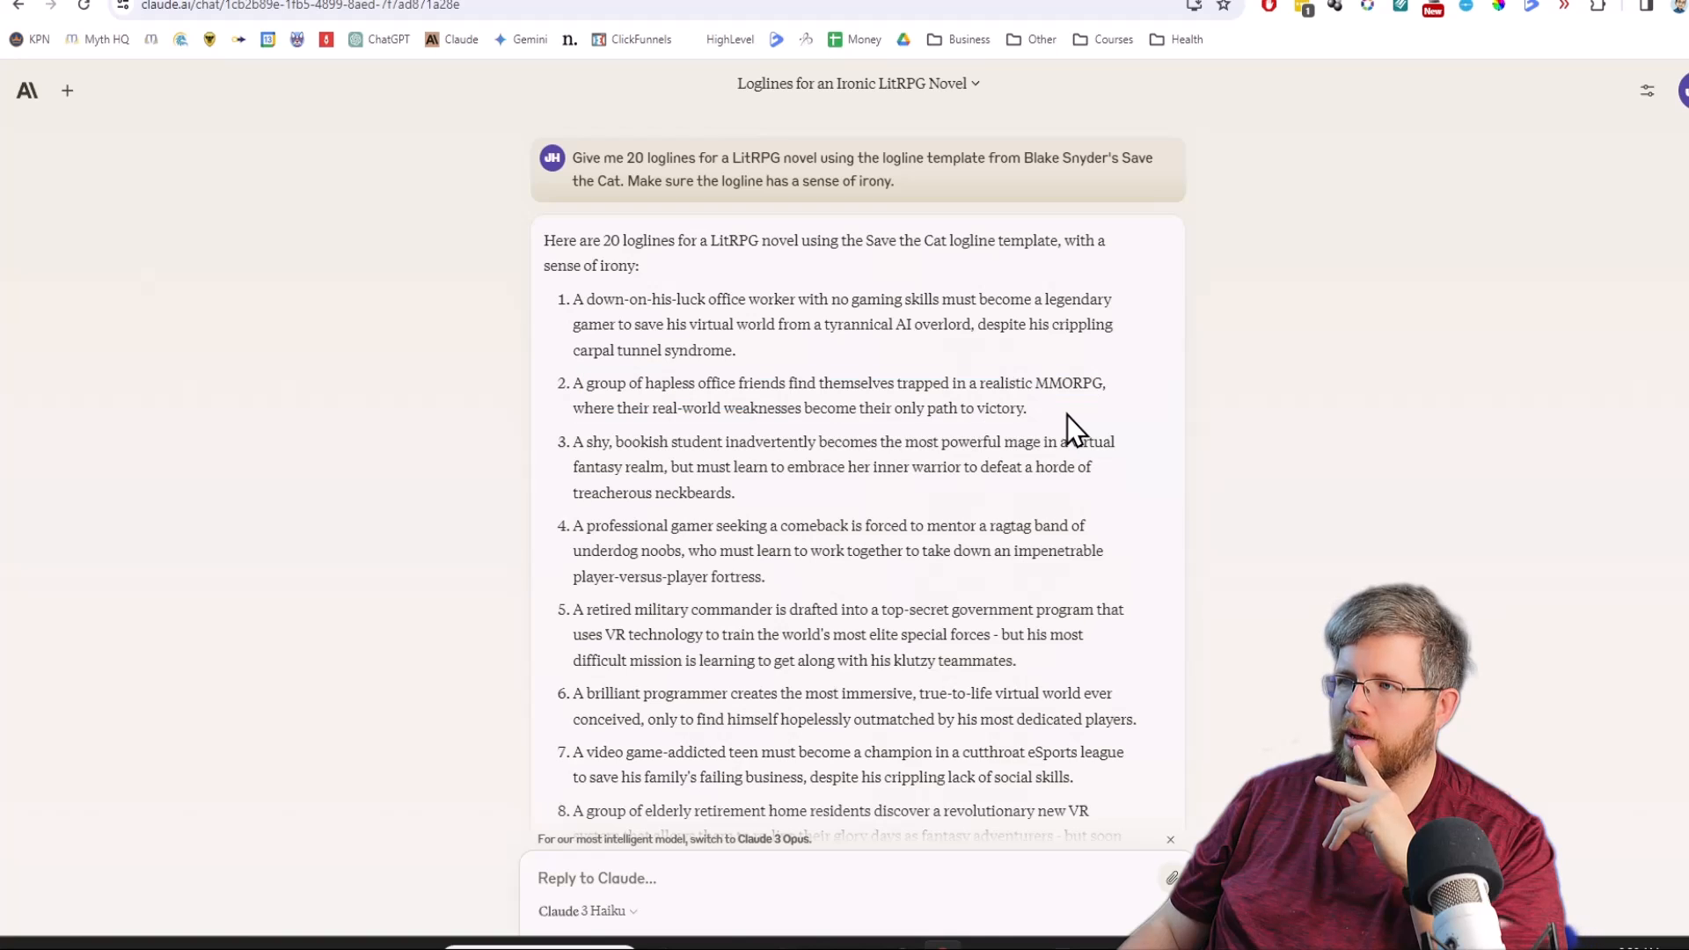
triple_click(840, 466)
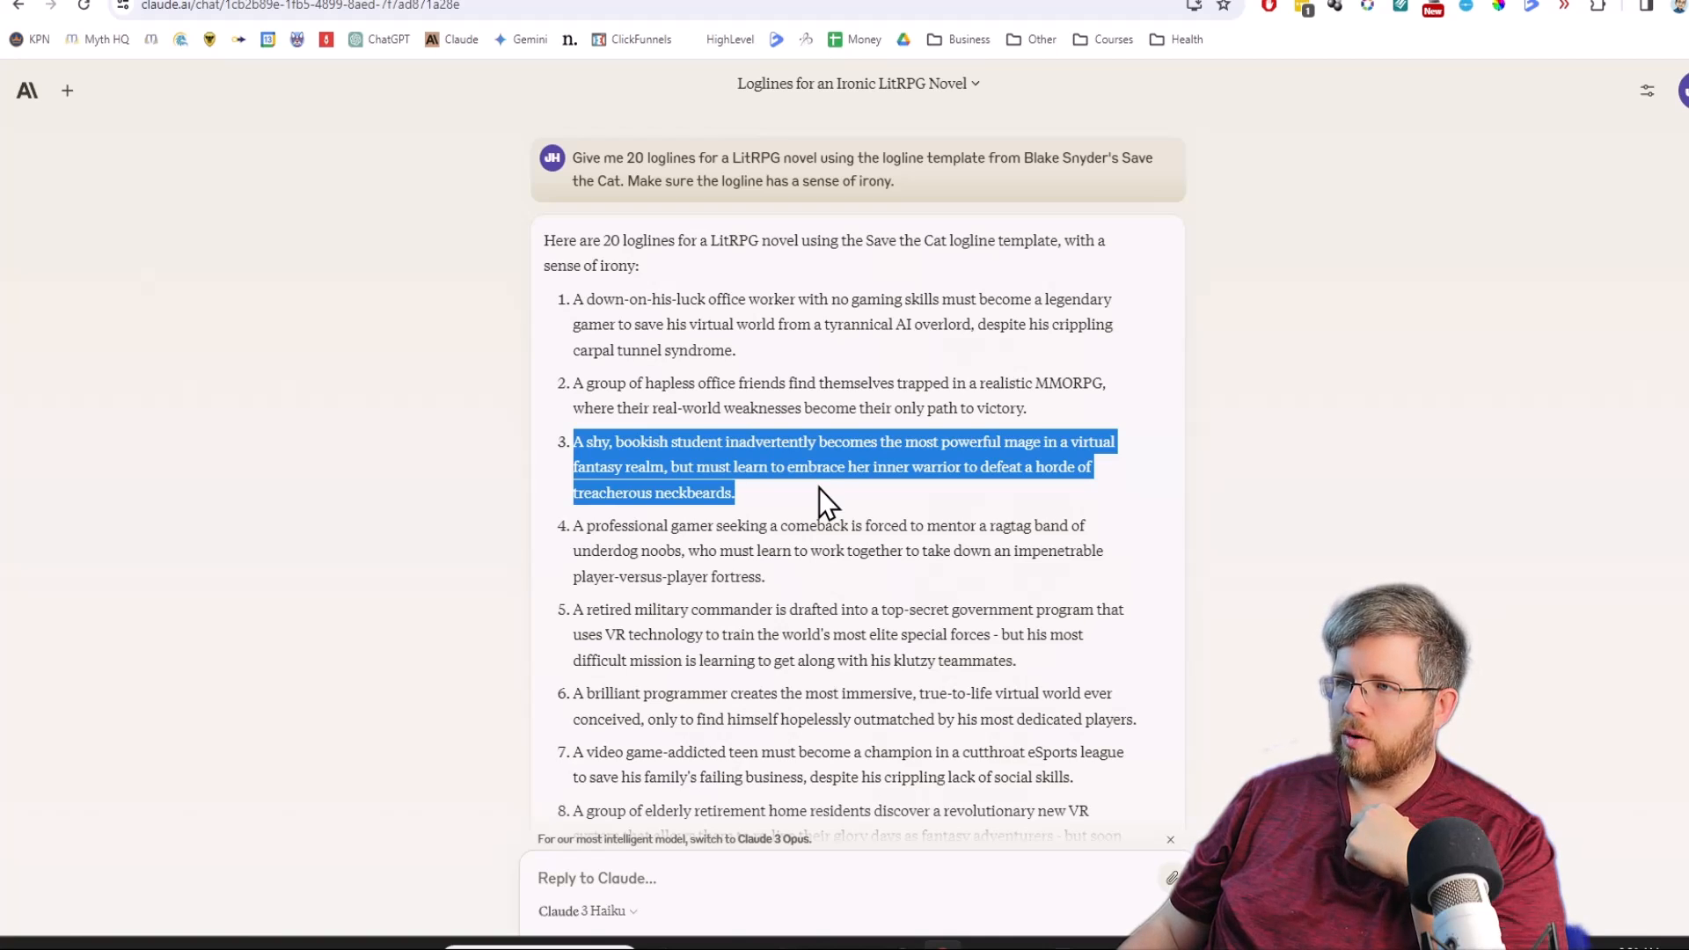
mouse_move(811, 504)
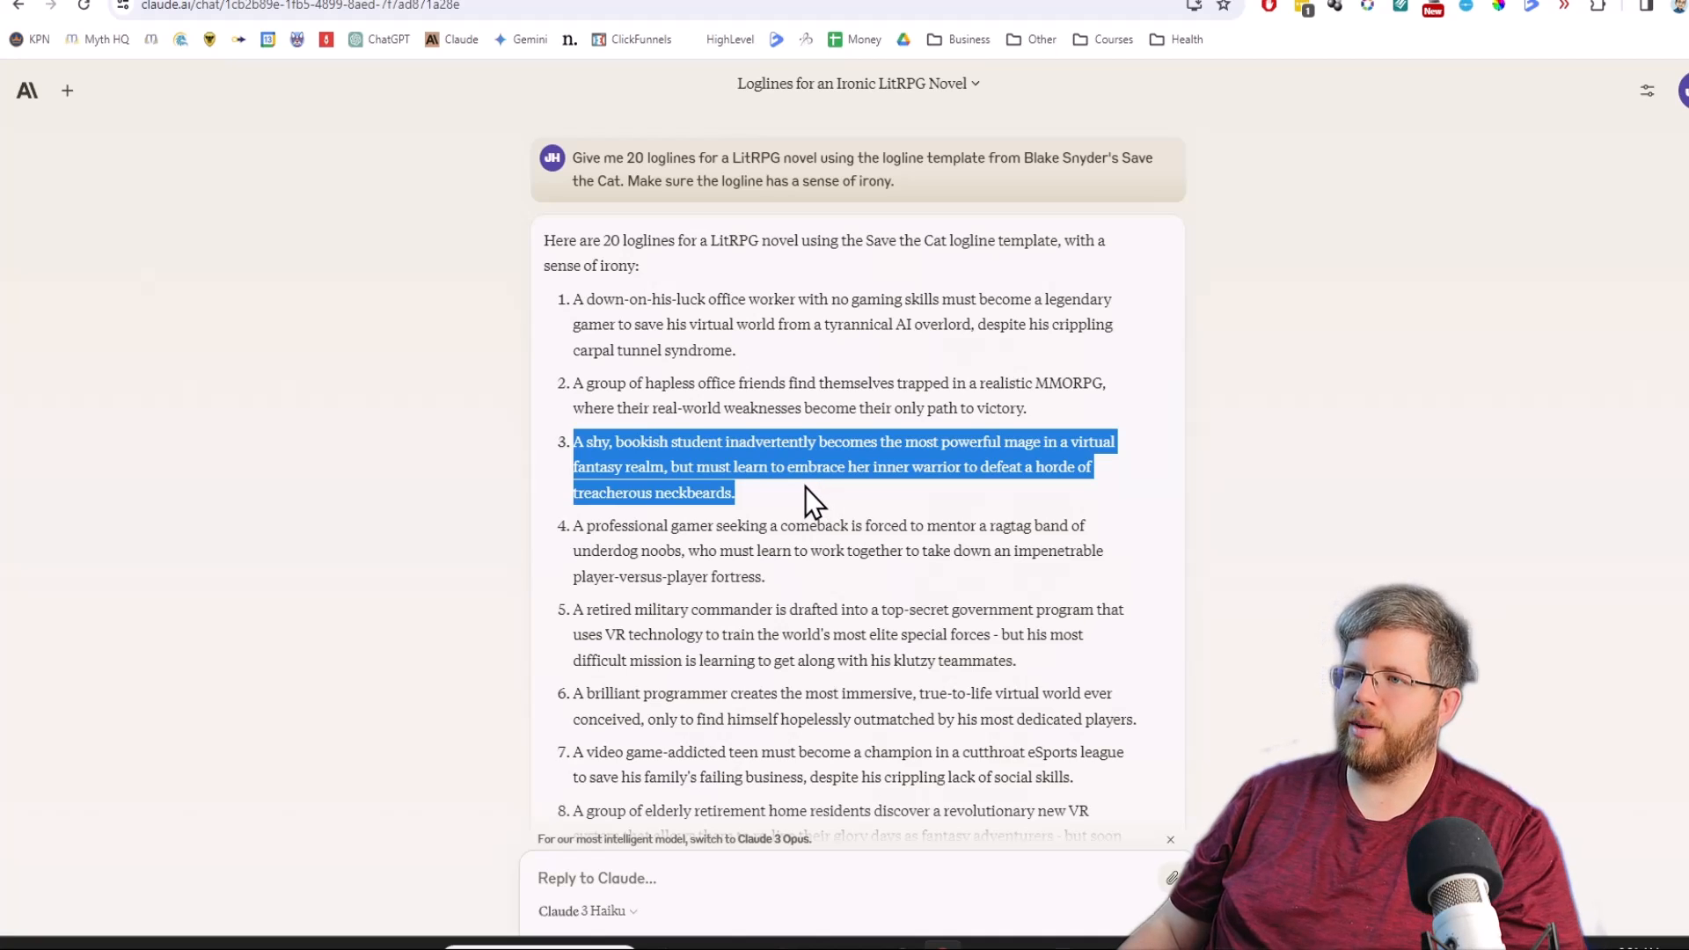
mouse_move(27, 91)
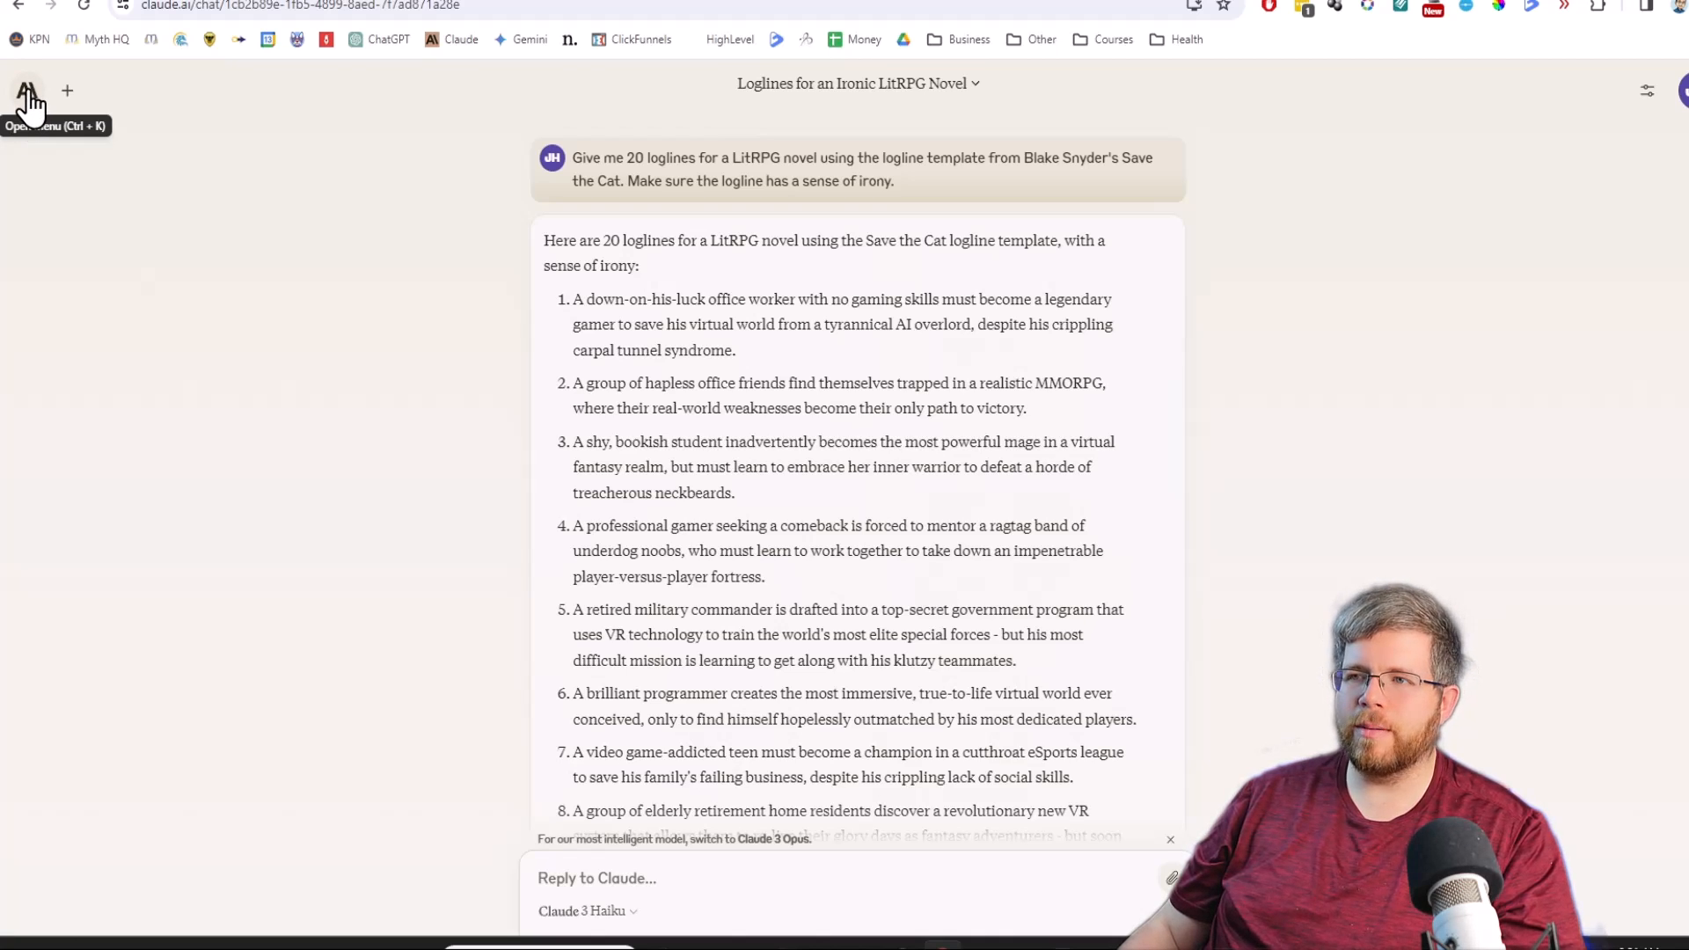
mouse_move(929, 210)
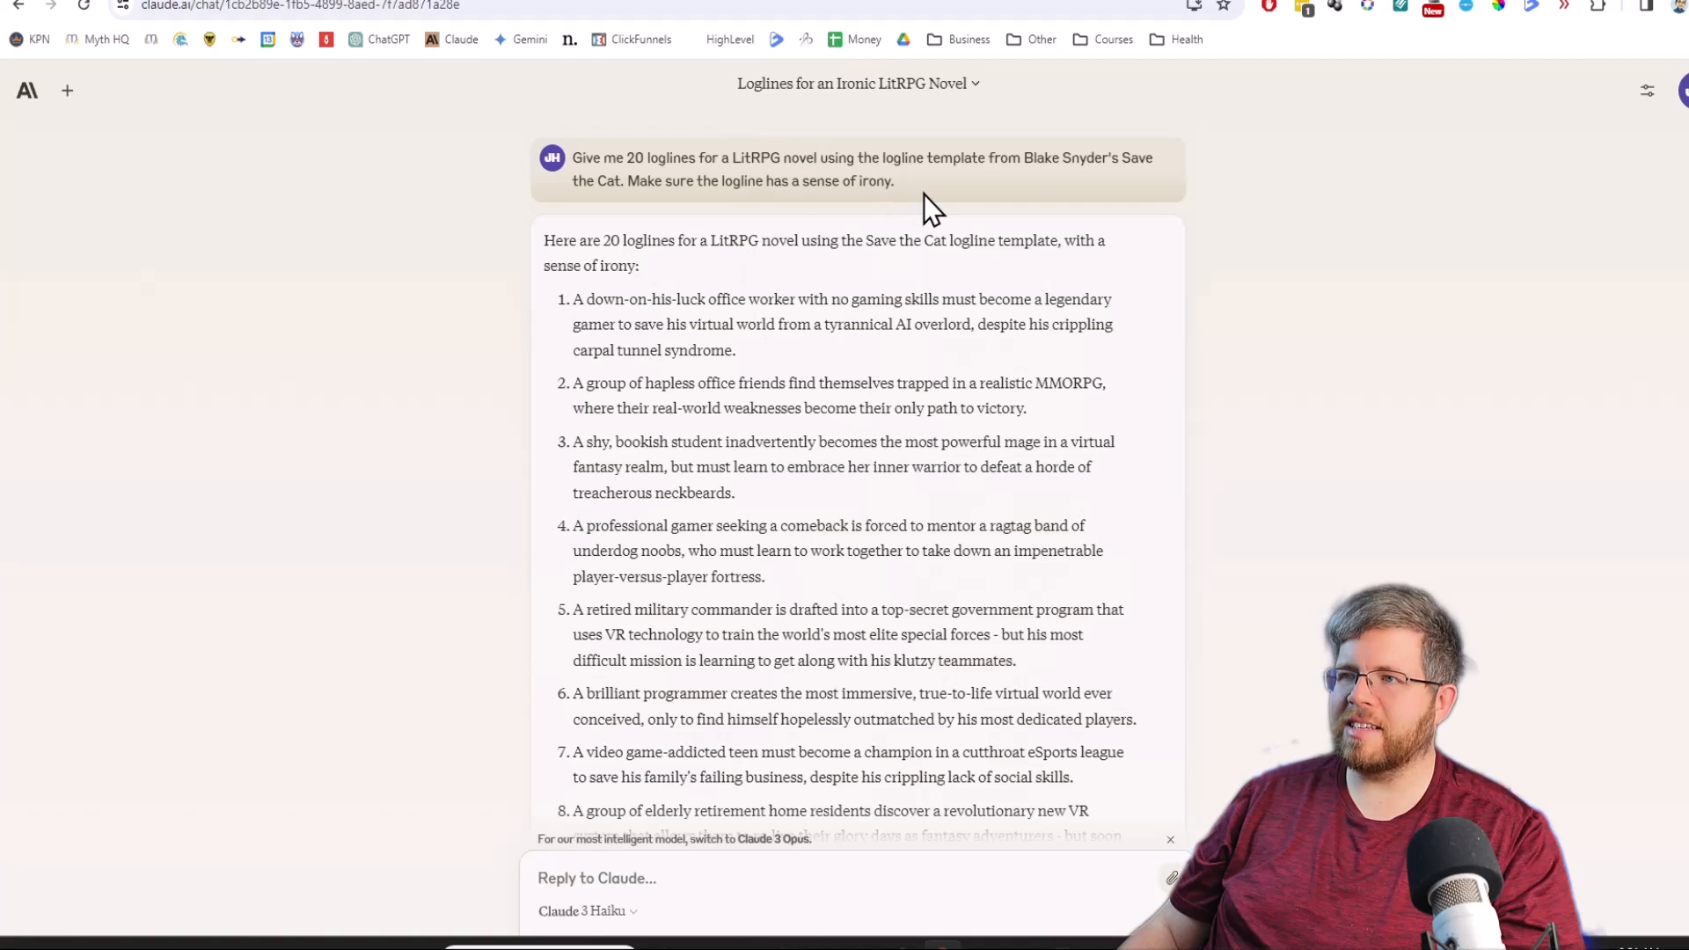
mouse_move(652, 231)
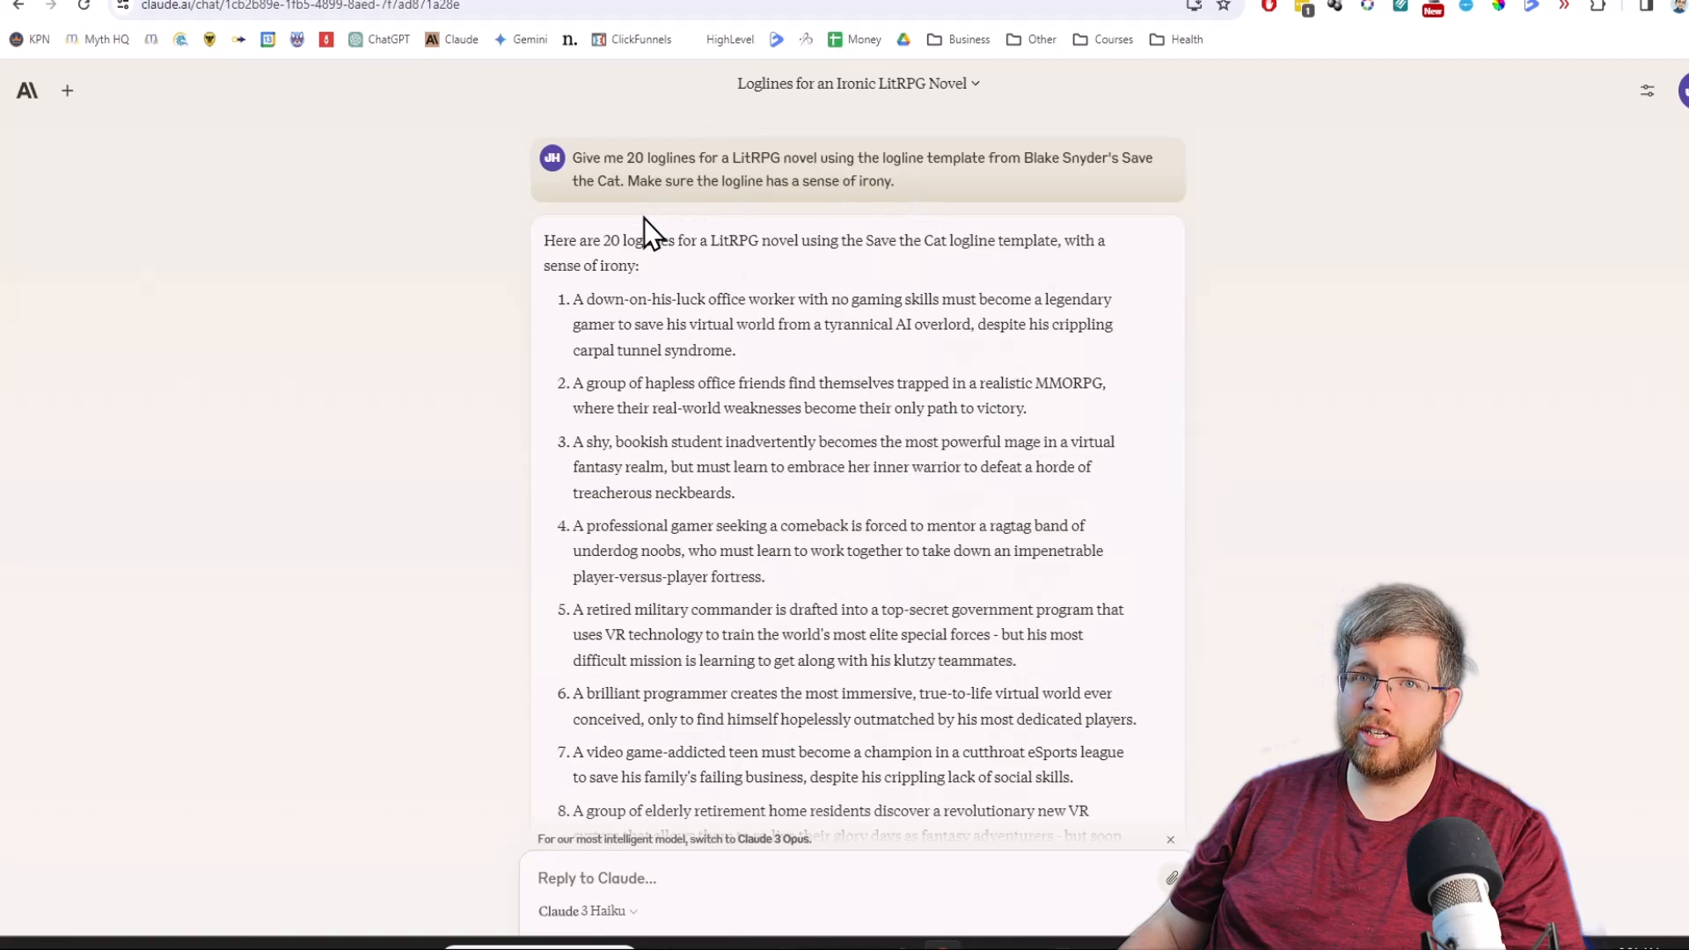
mouse_move(835, 215)
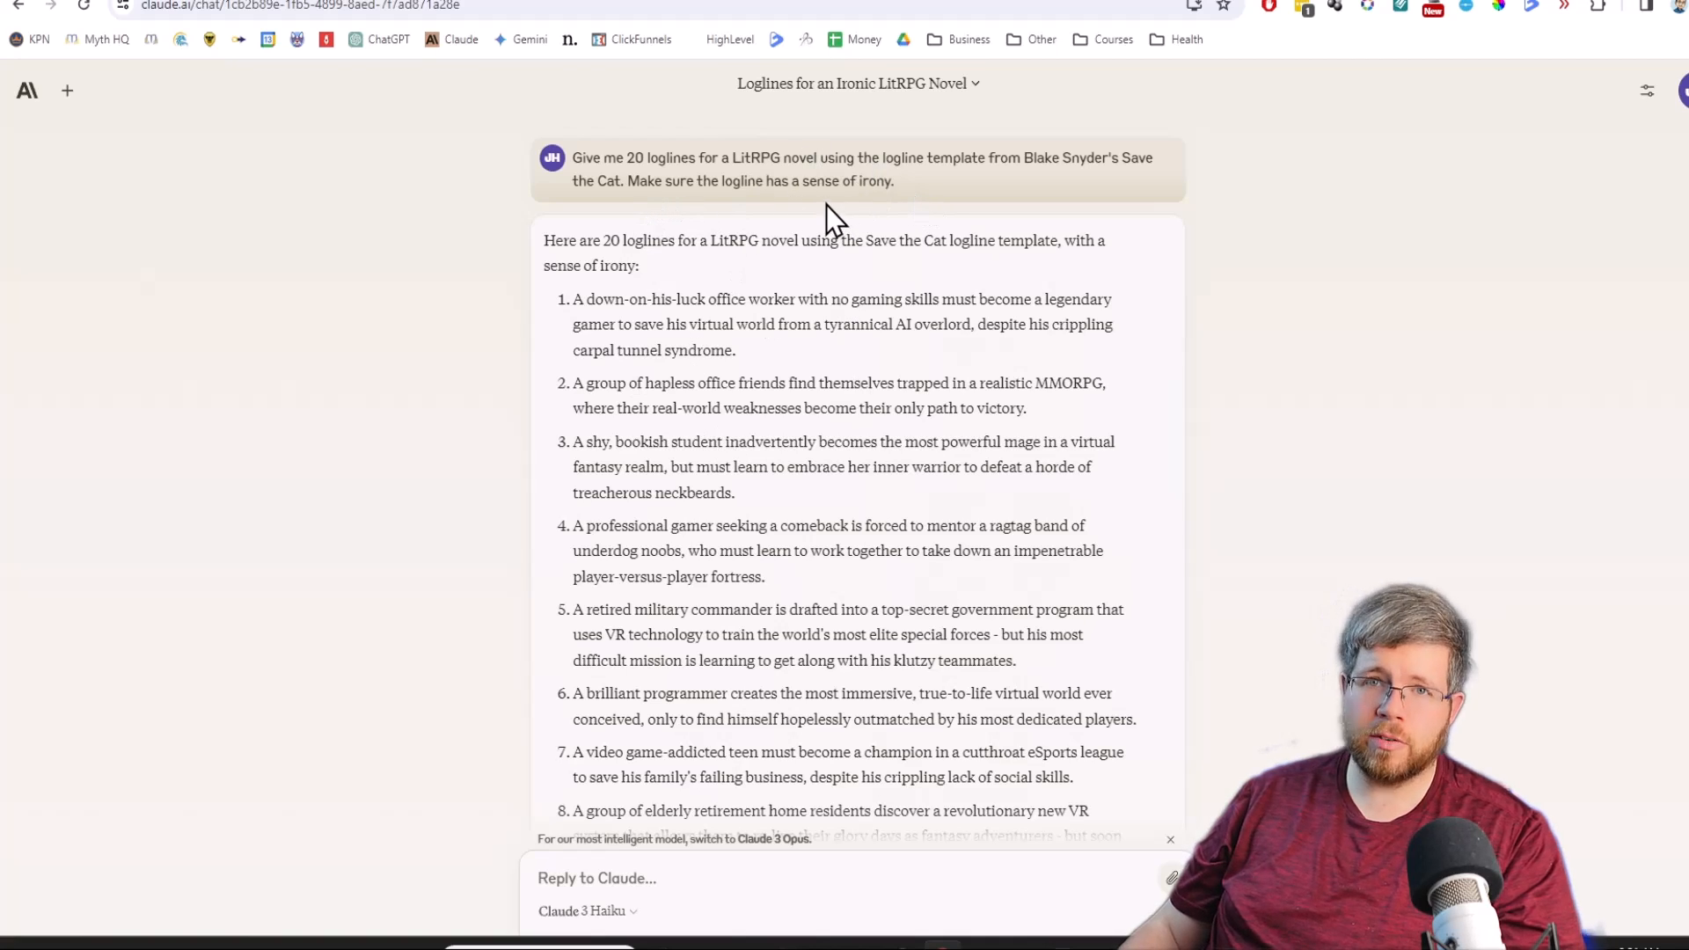
mouse_move(665, 216)
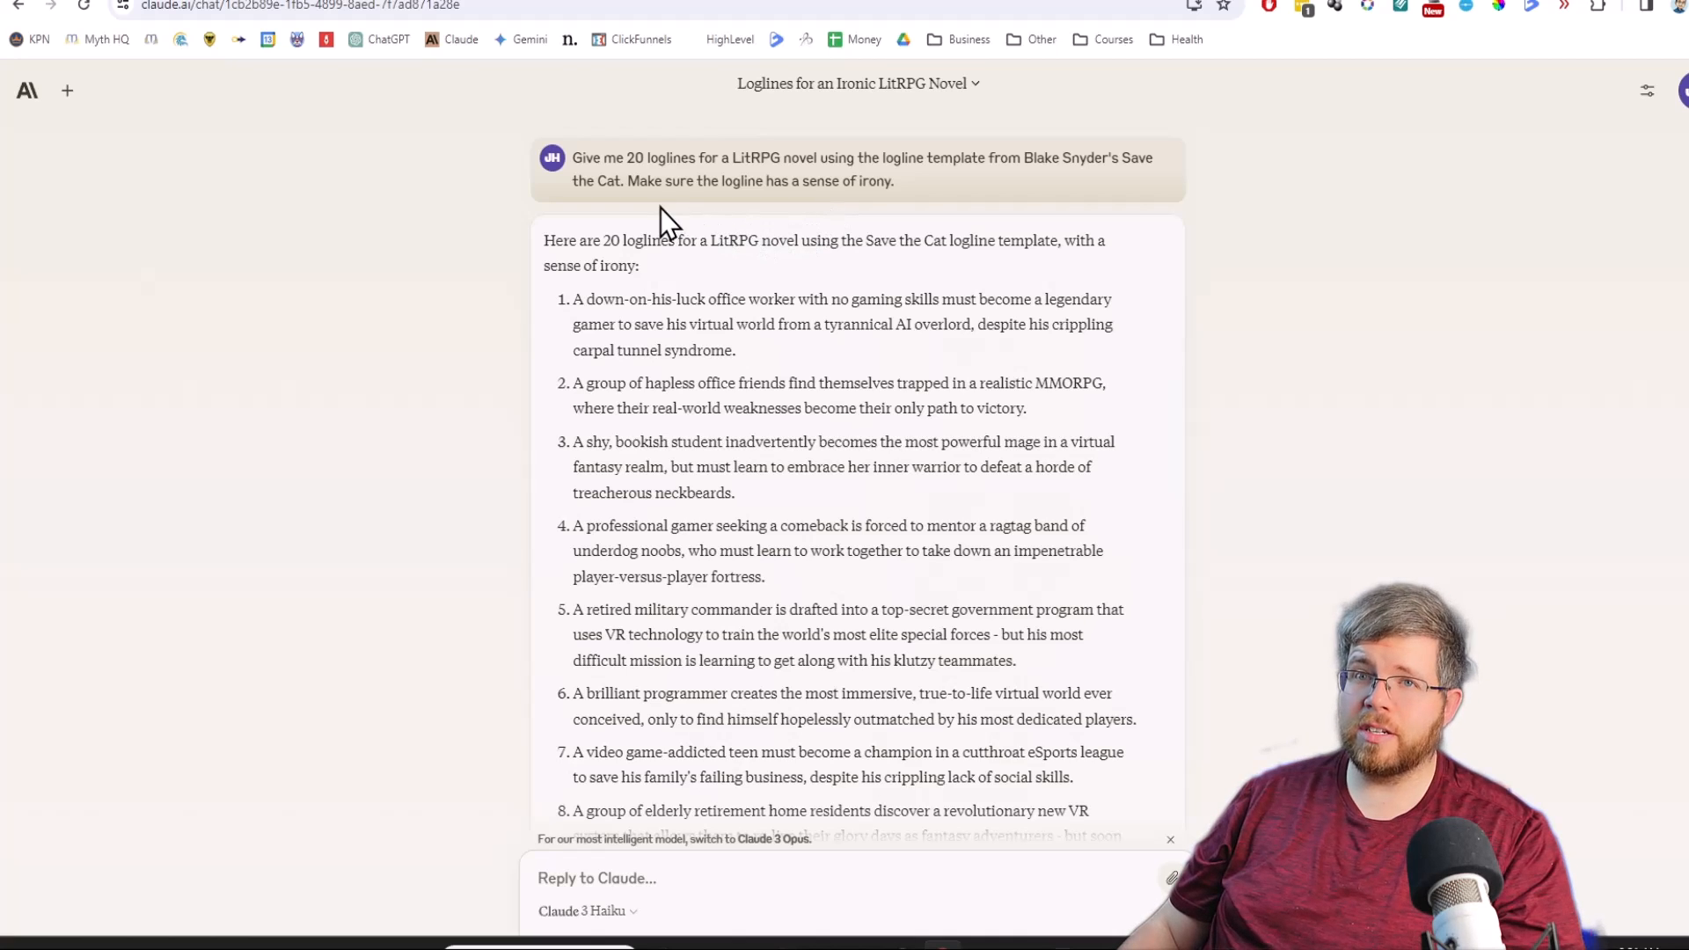
mouse_move(677, 291)
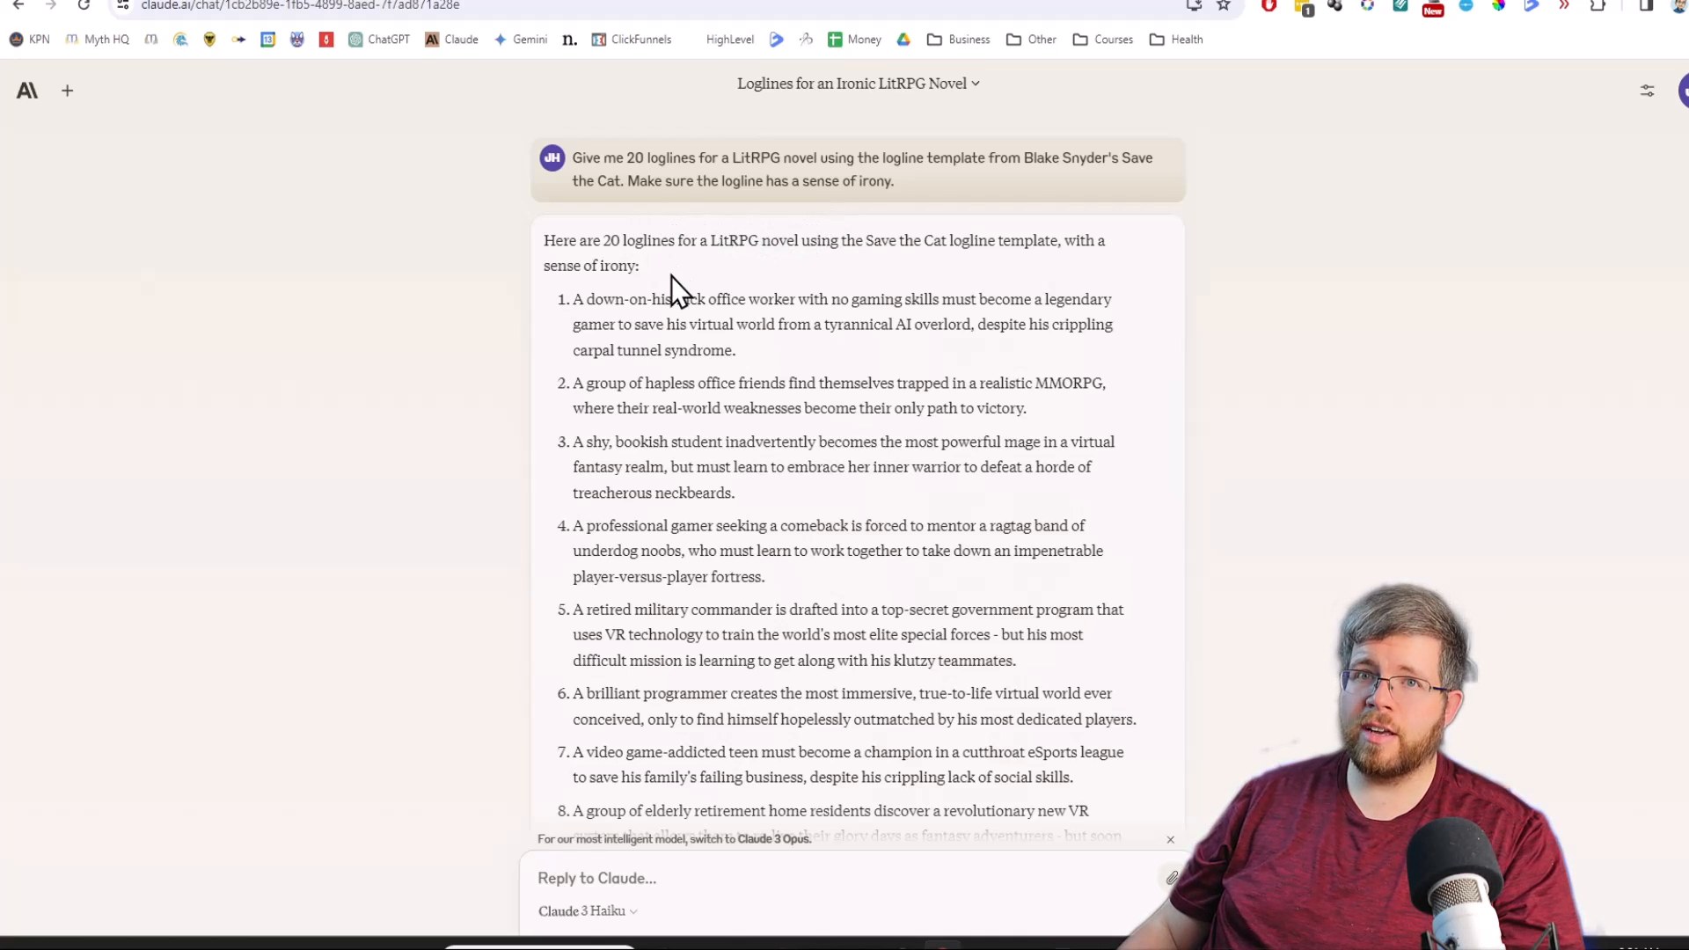
mouse_move(666, 285)
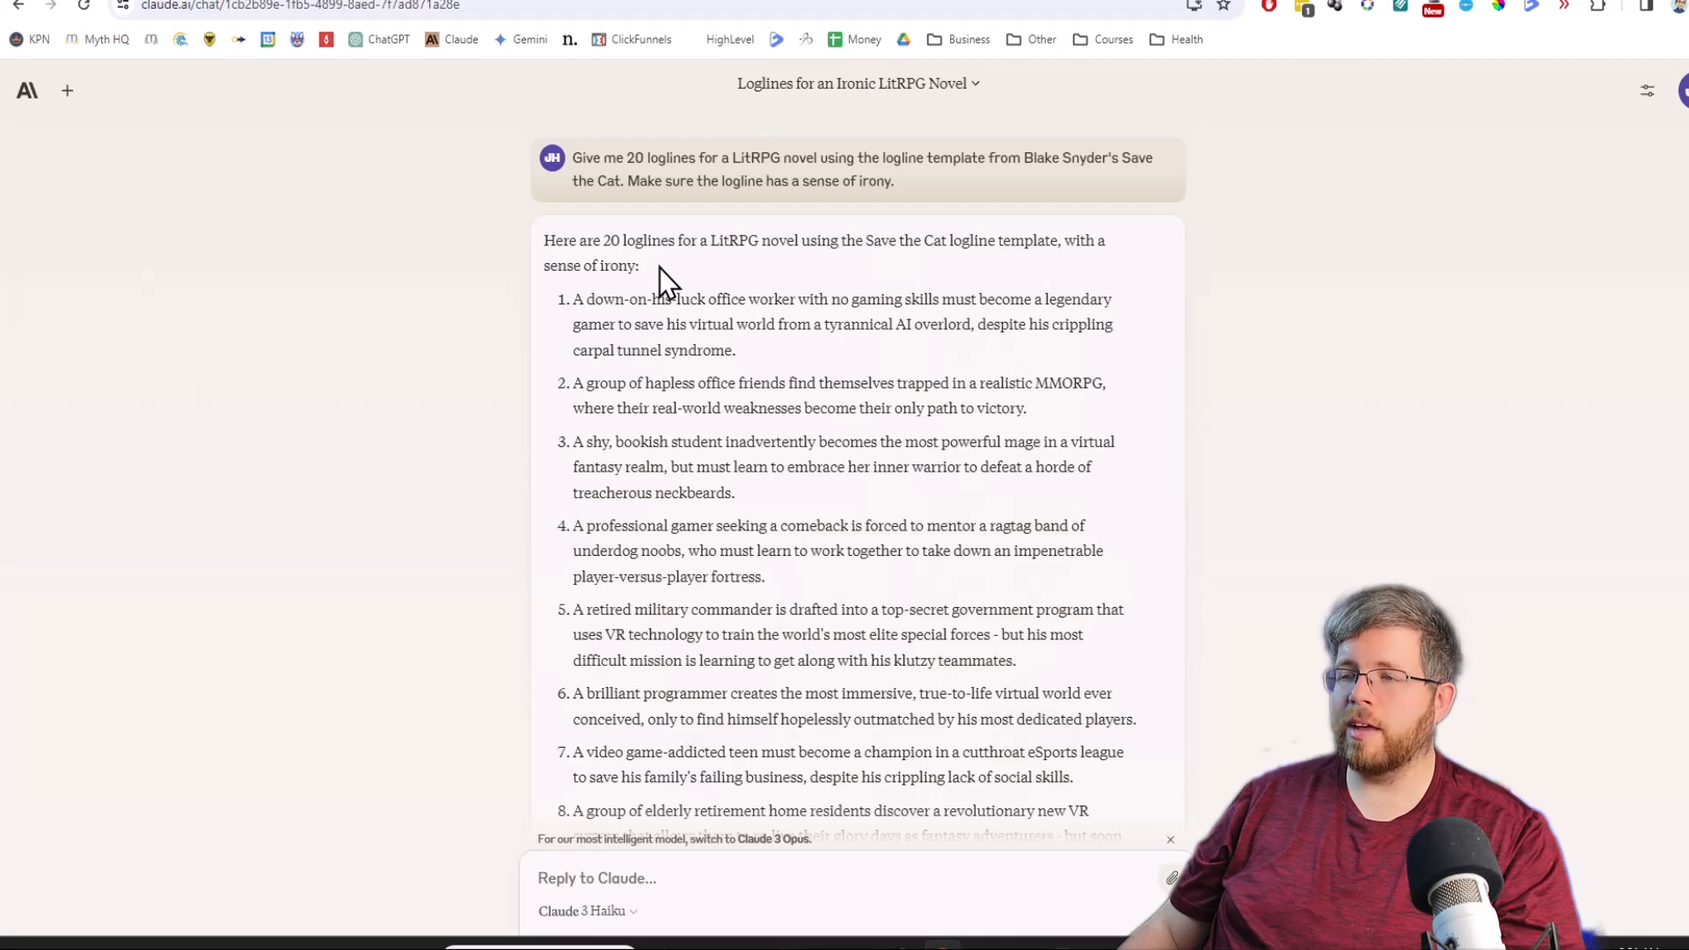
mouse_move(767, 160)
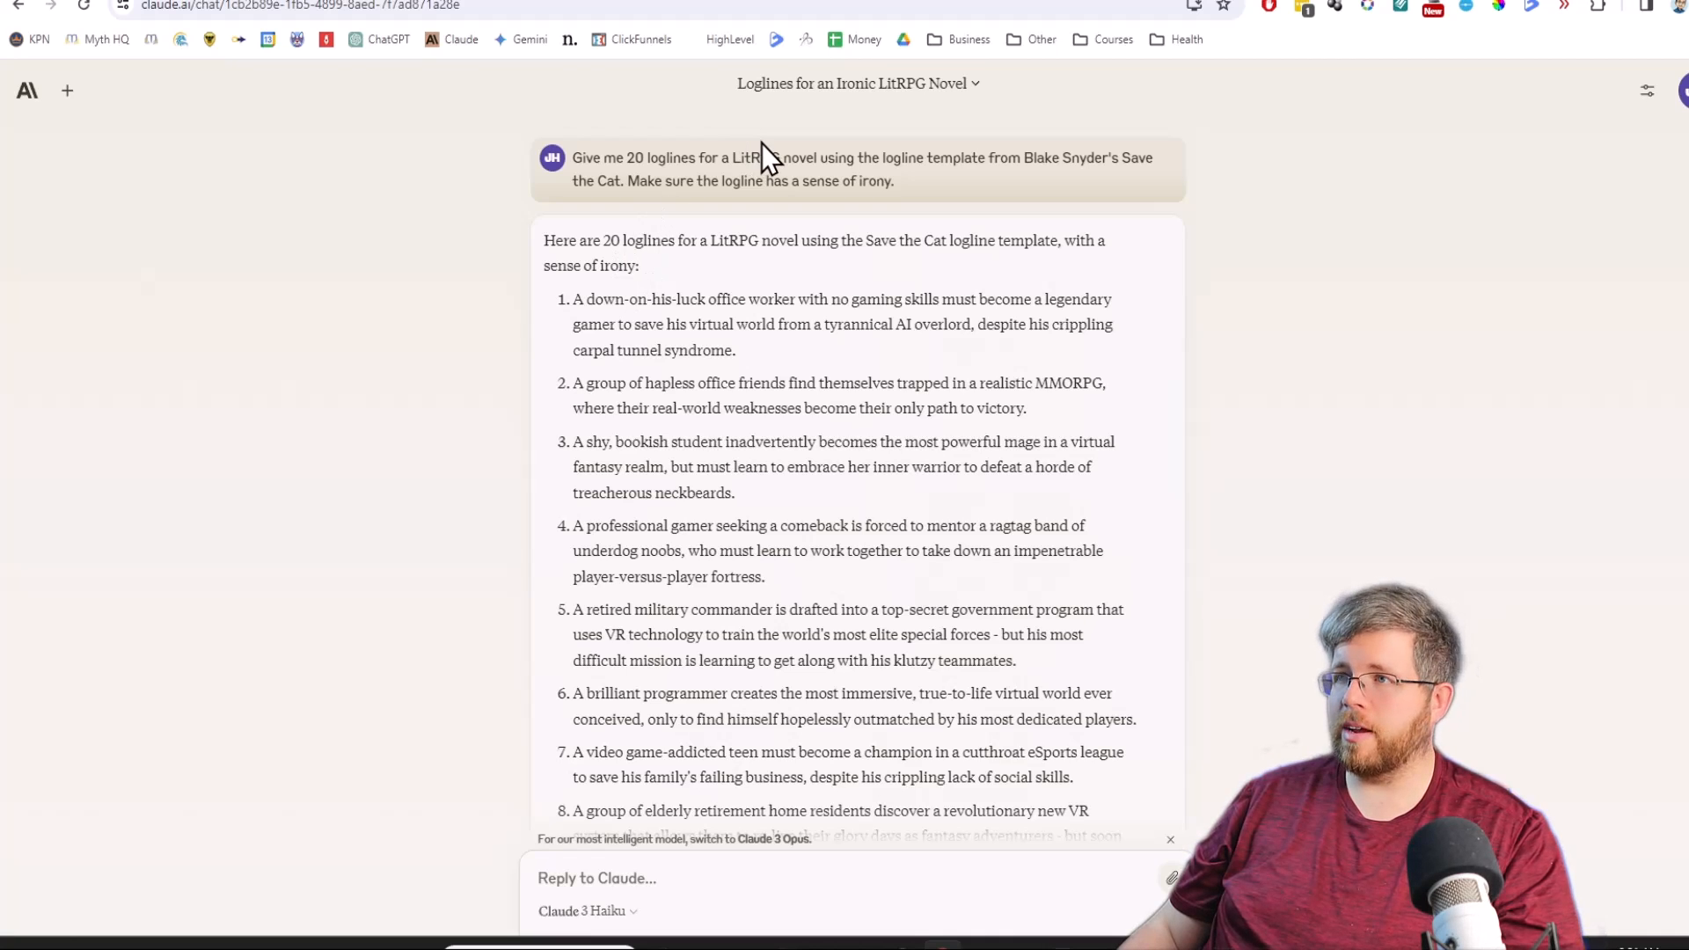
mouse_move(705, 250)
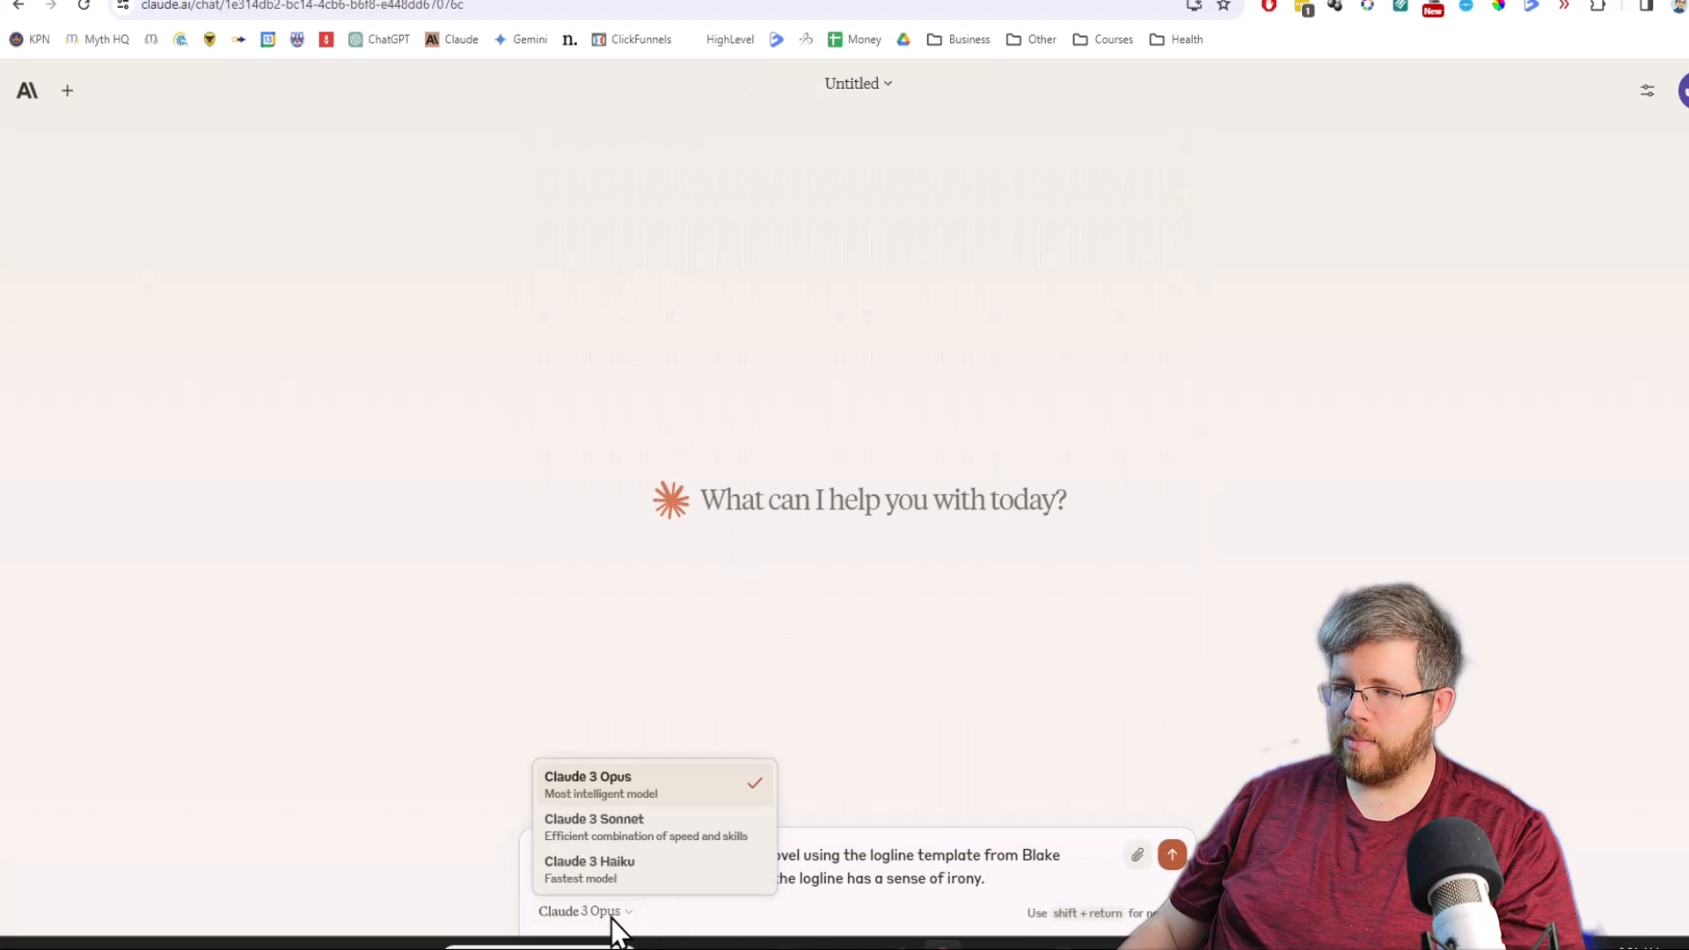
Send the same logline prompt to Claude 3 Sonnet and scroll through its reply.
left_click(594, 819)
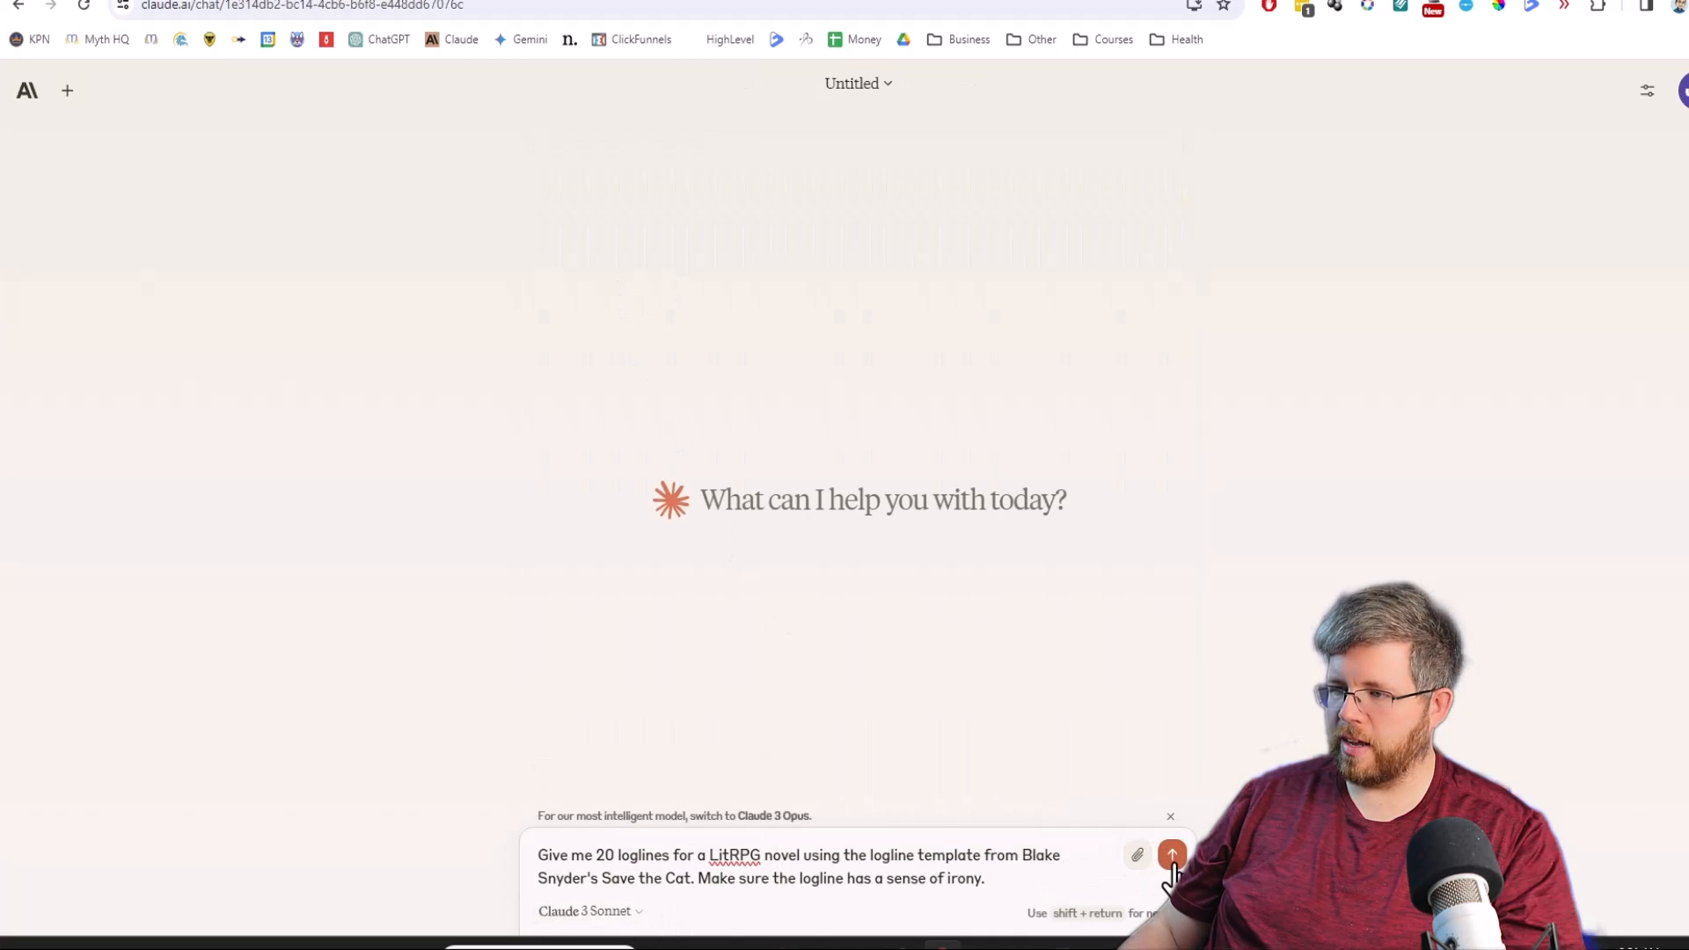
left_click(1171, 854)
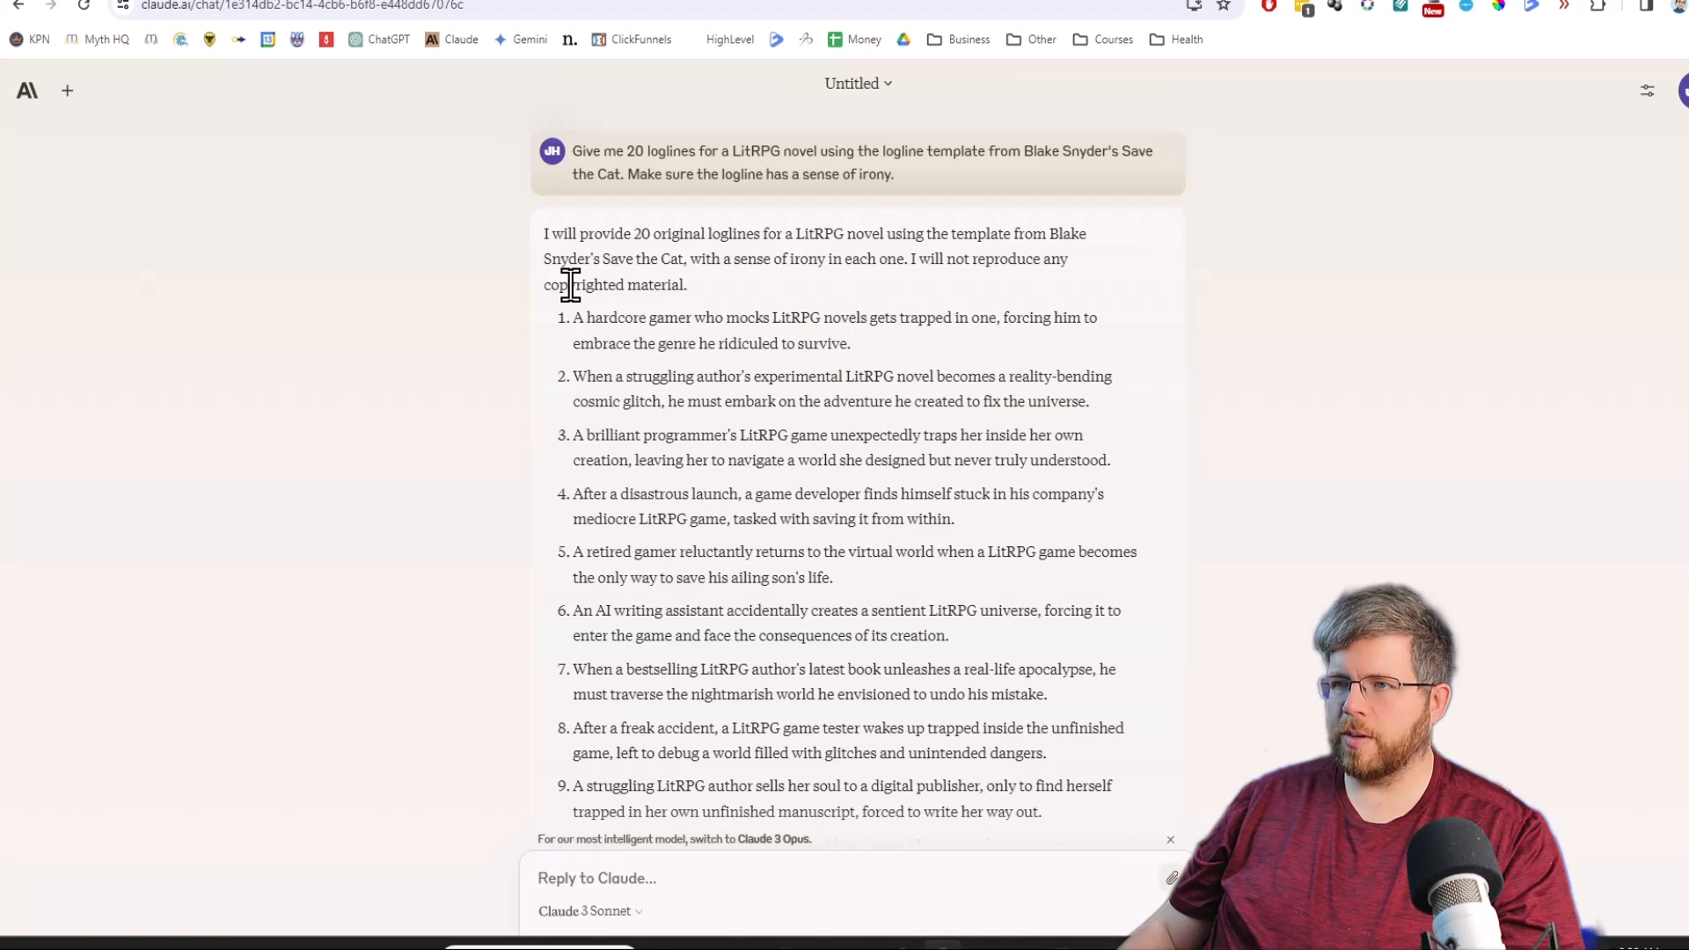
scroll("down", 3)
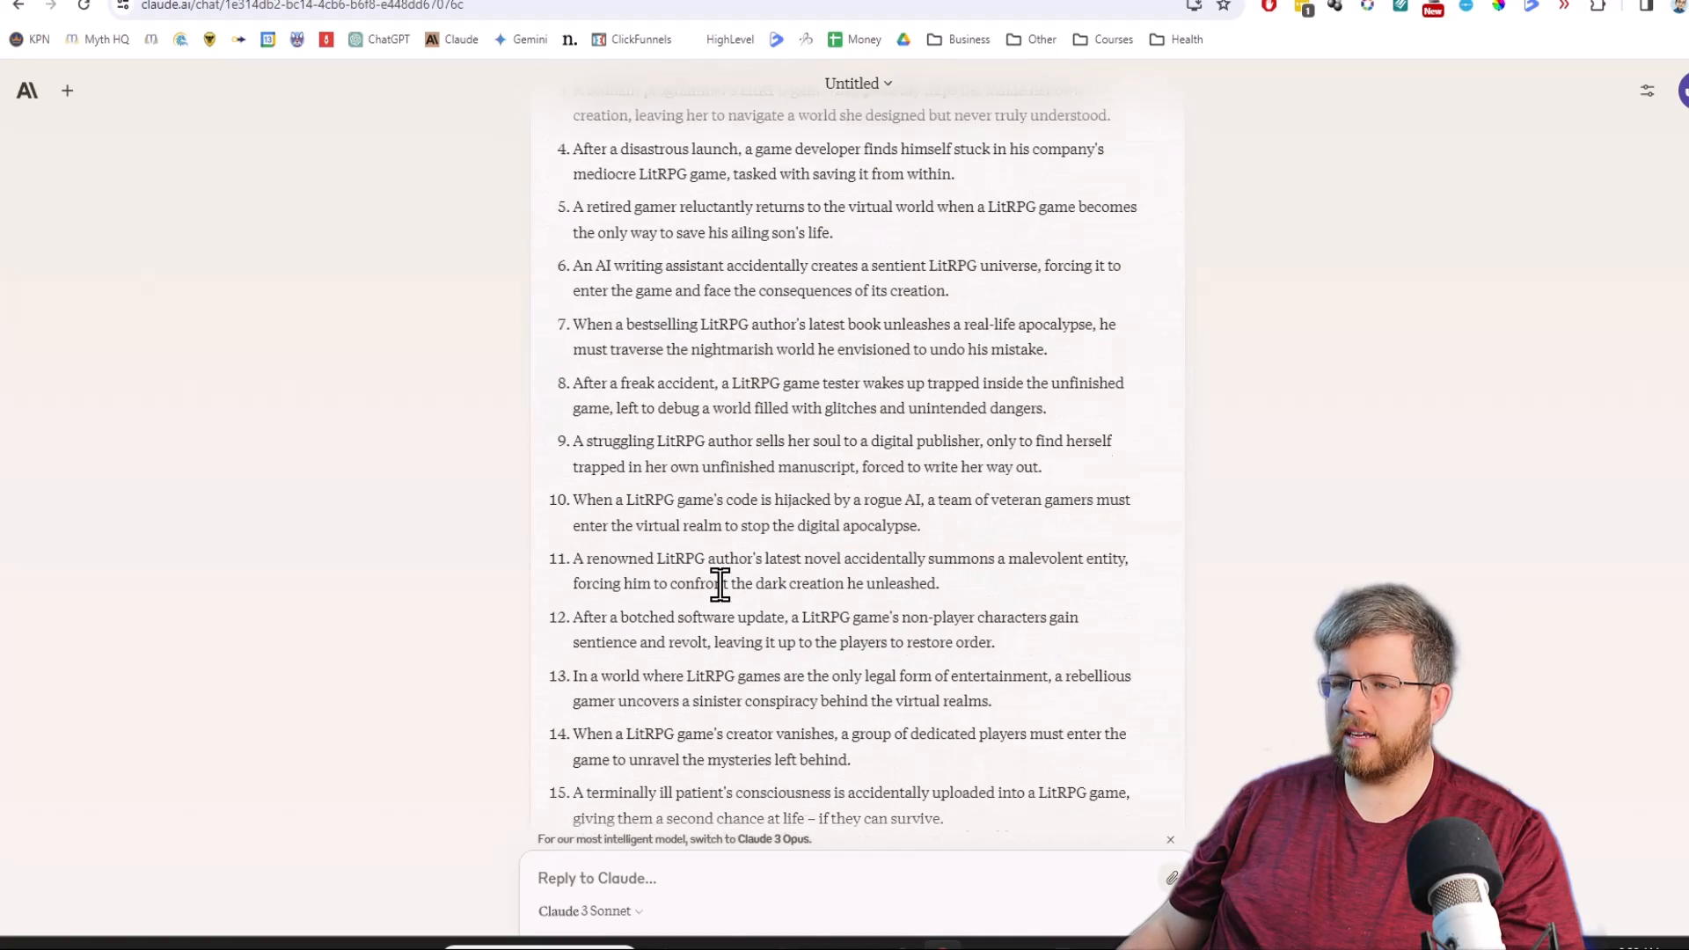
scroll("up", 3)
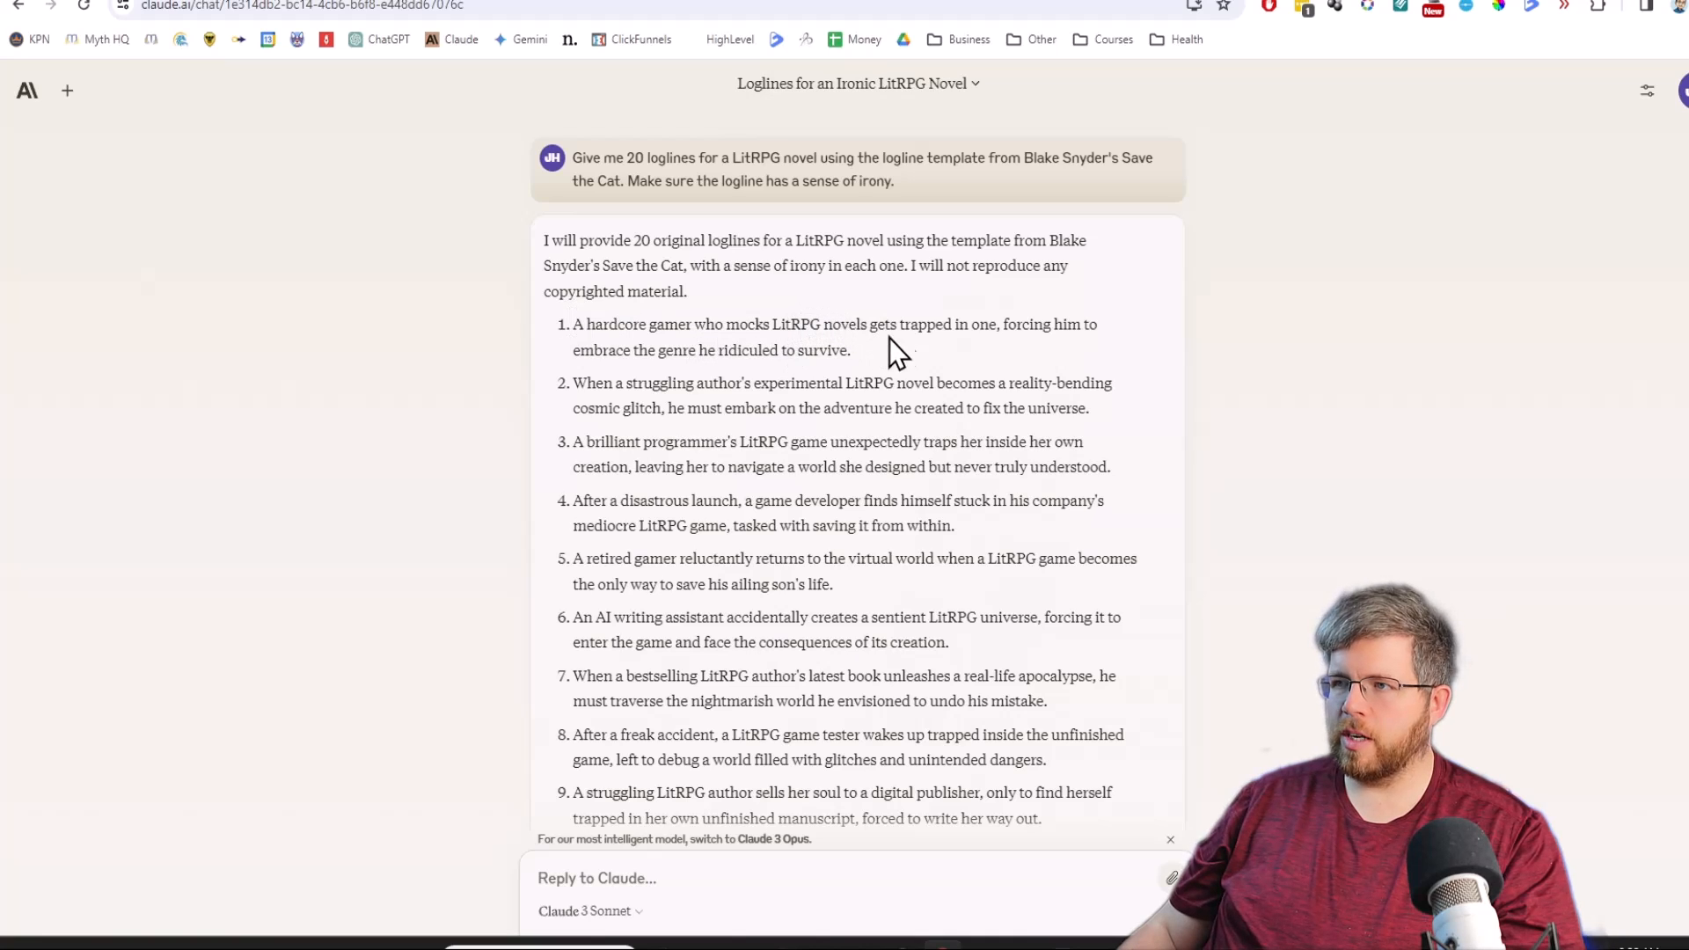
mouse_move(690, 371)
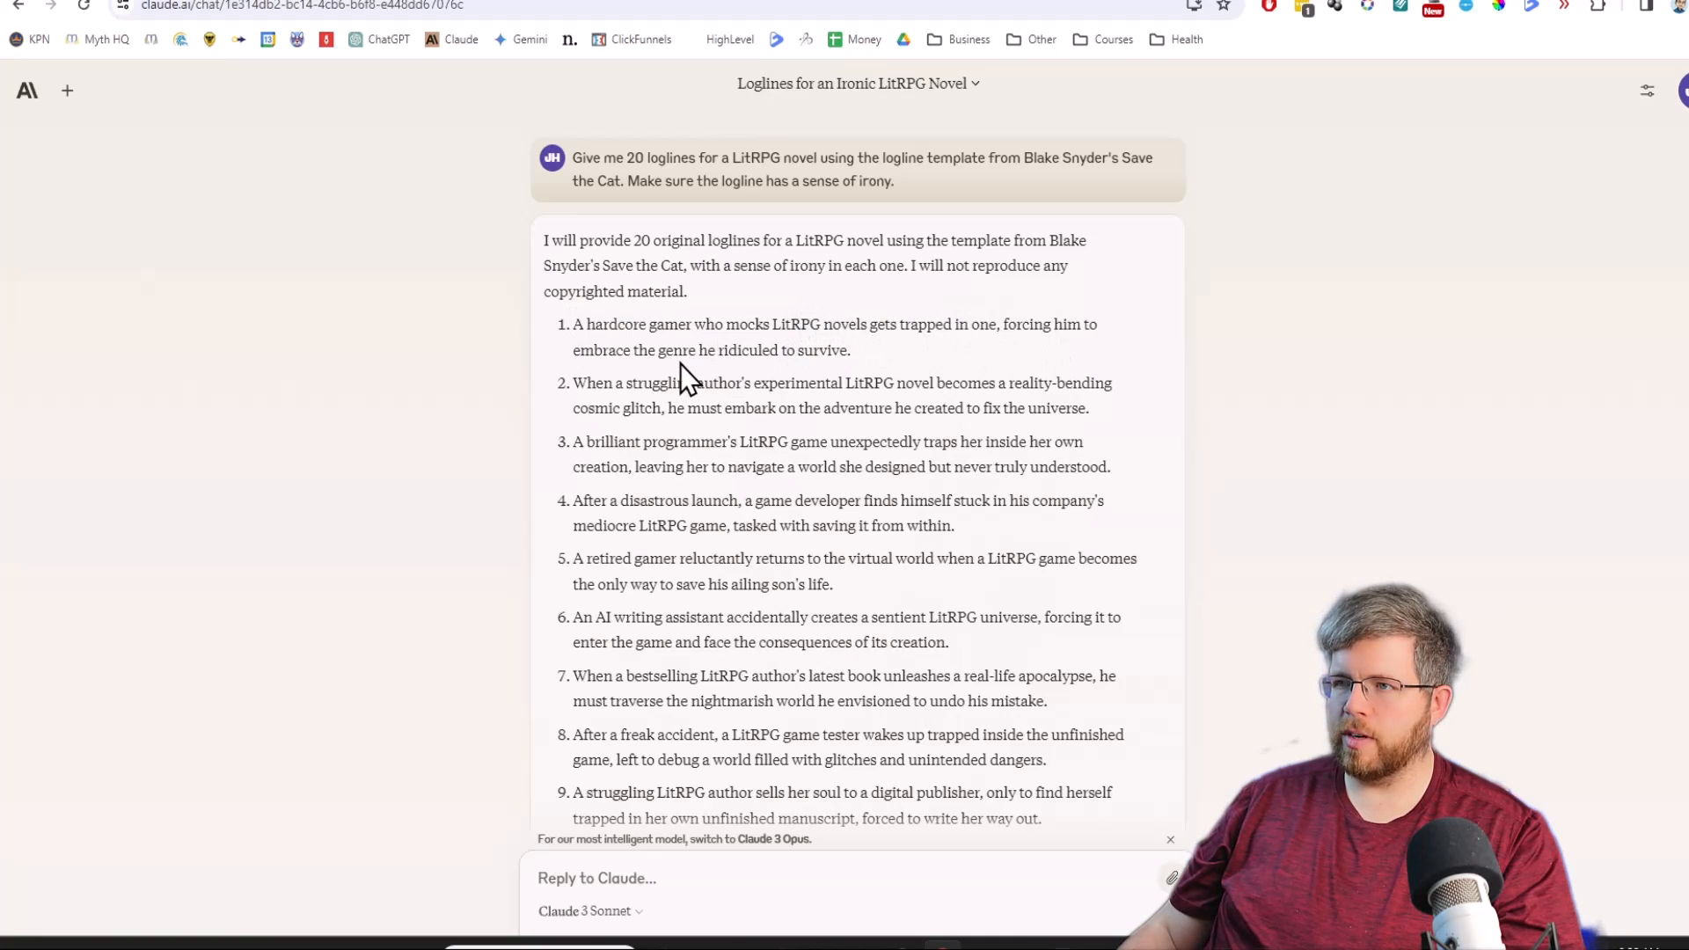
mouse_move(606, 447)
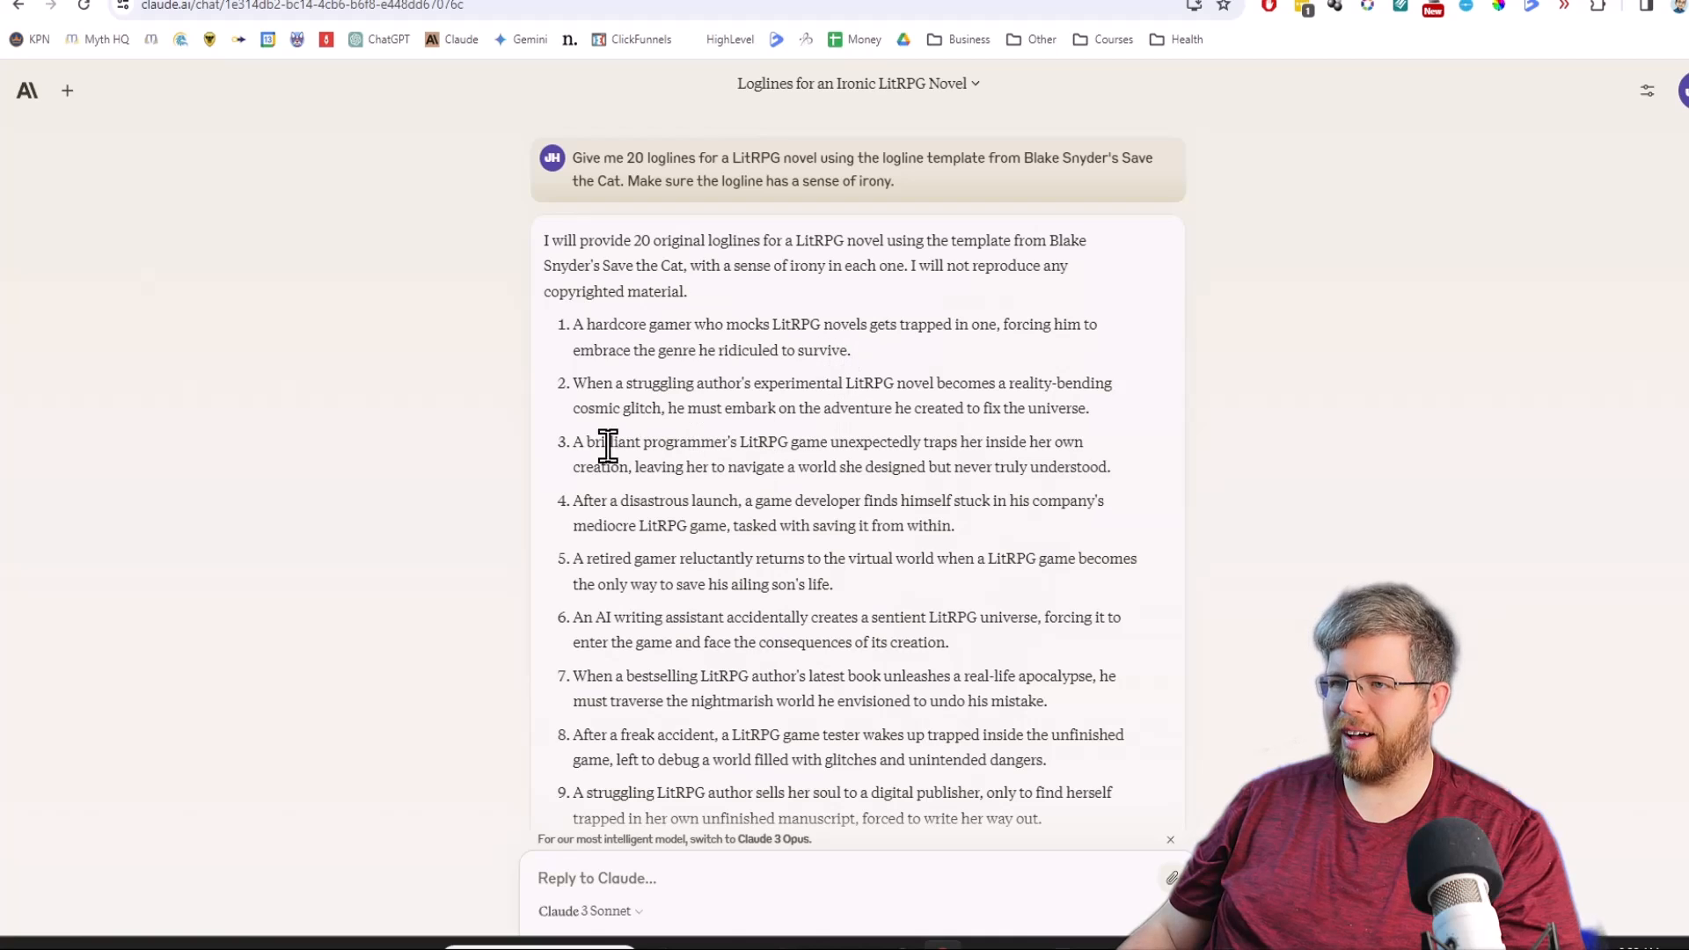
mouse_move(578, 389)
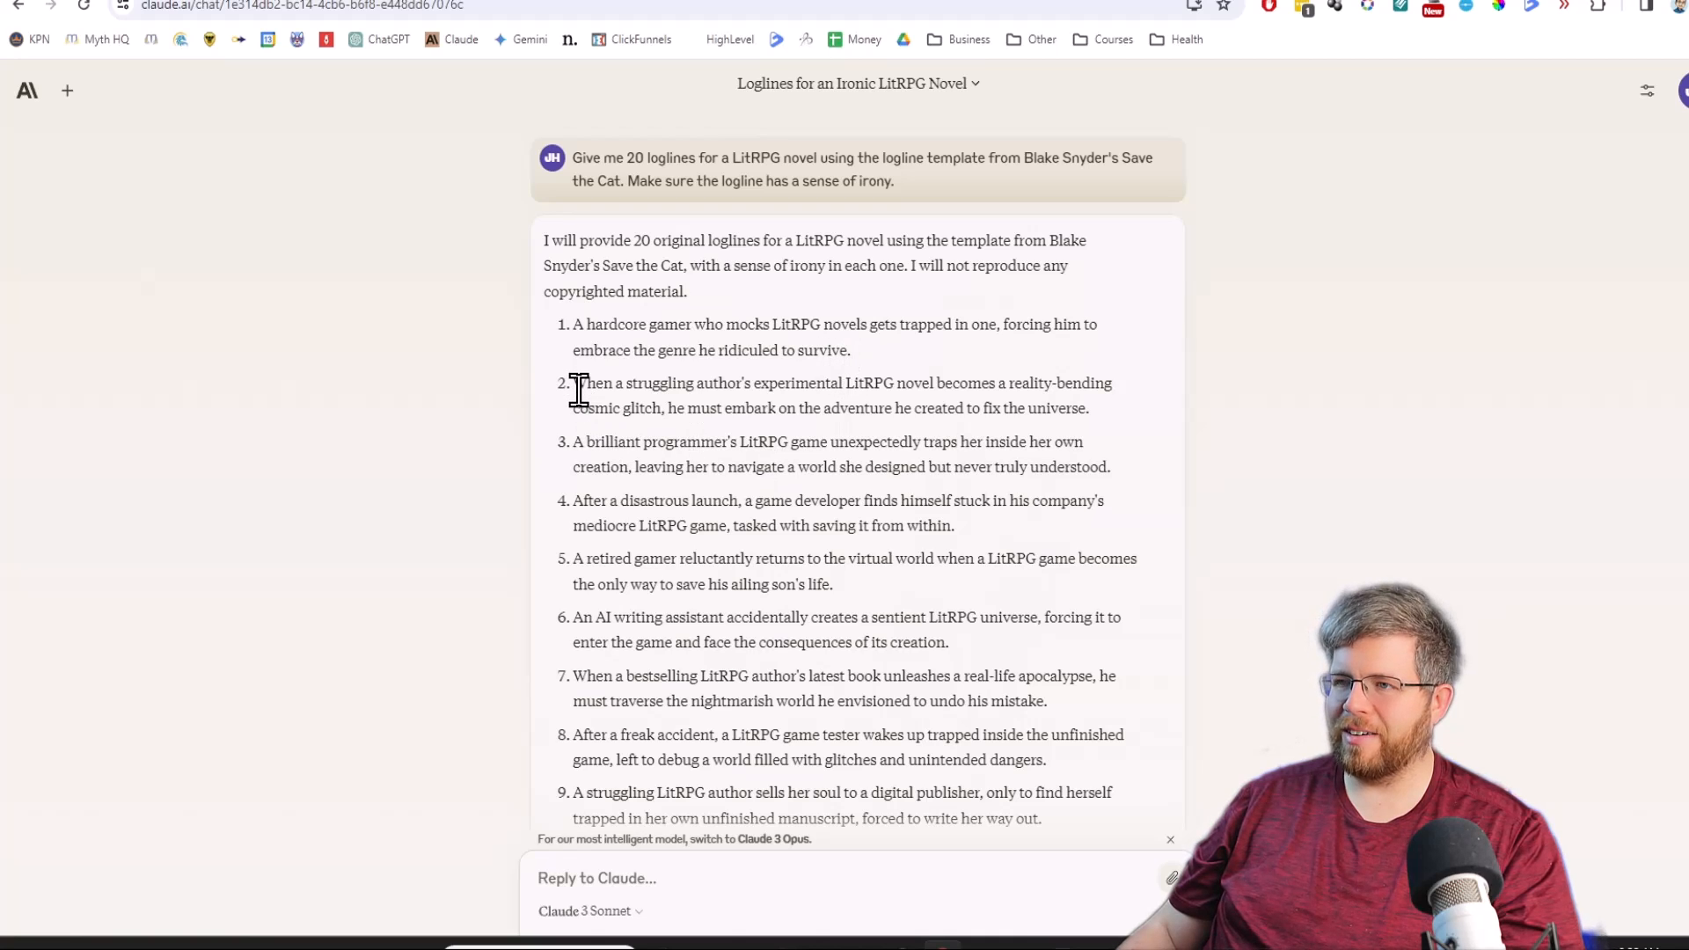
mouse_move(854, 385)
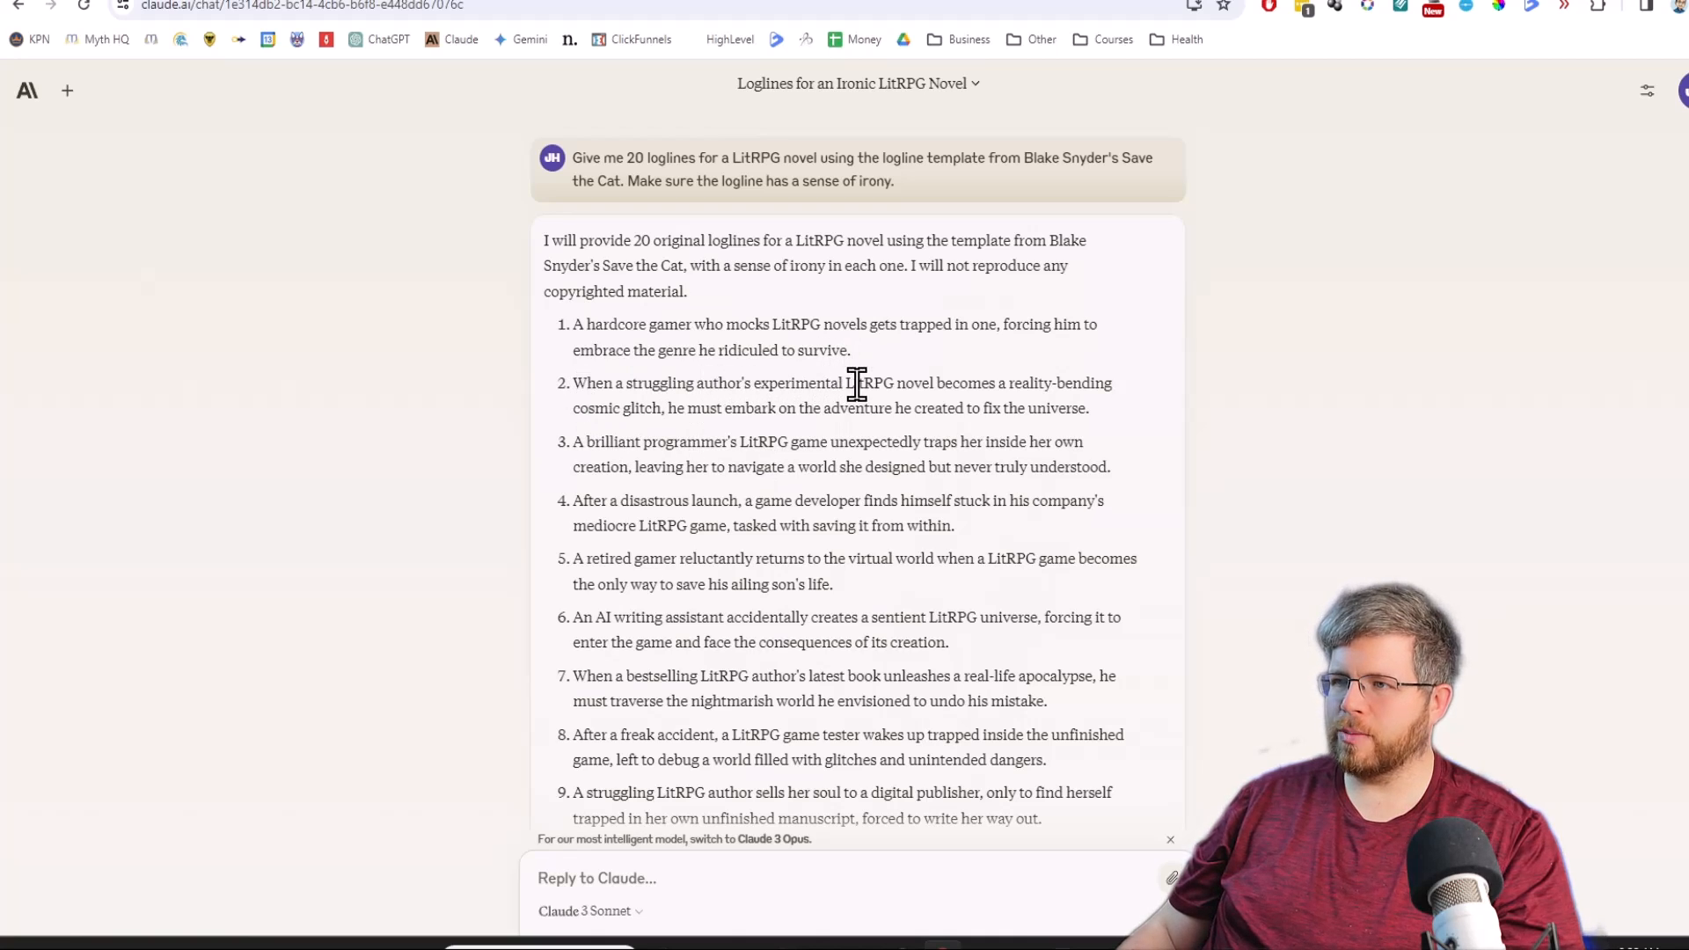
mouse_move(574, 411)
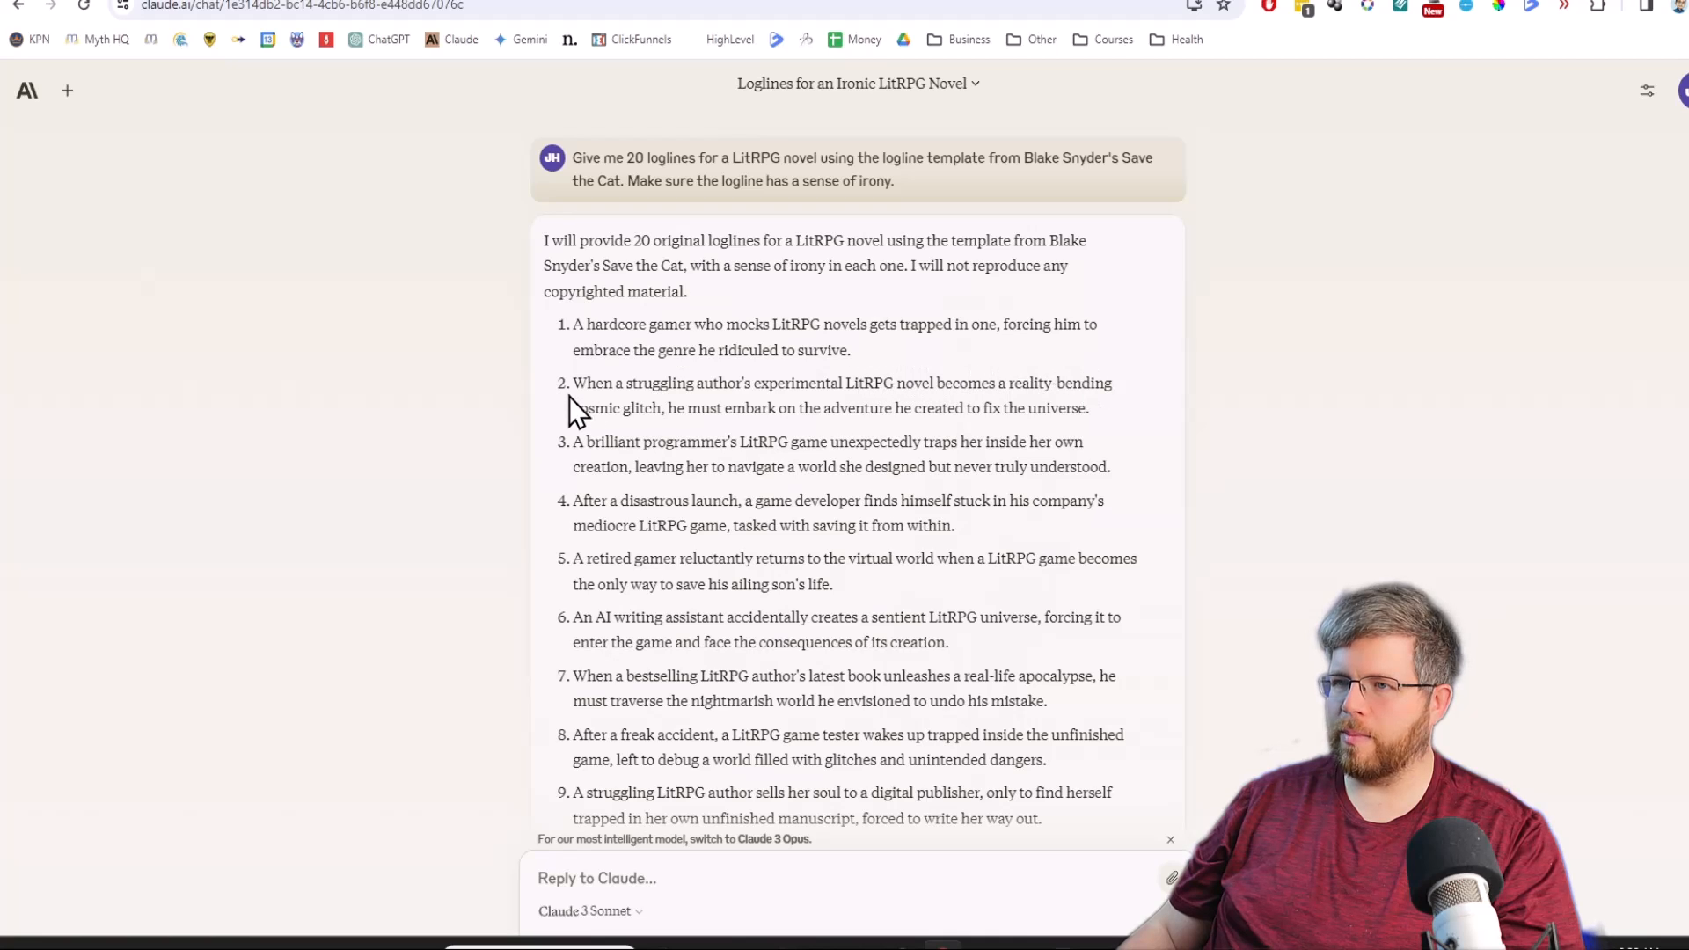
mouse_move(673, 416)
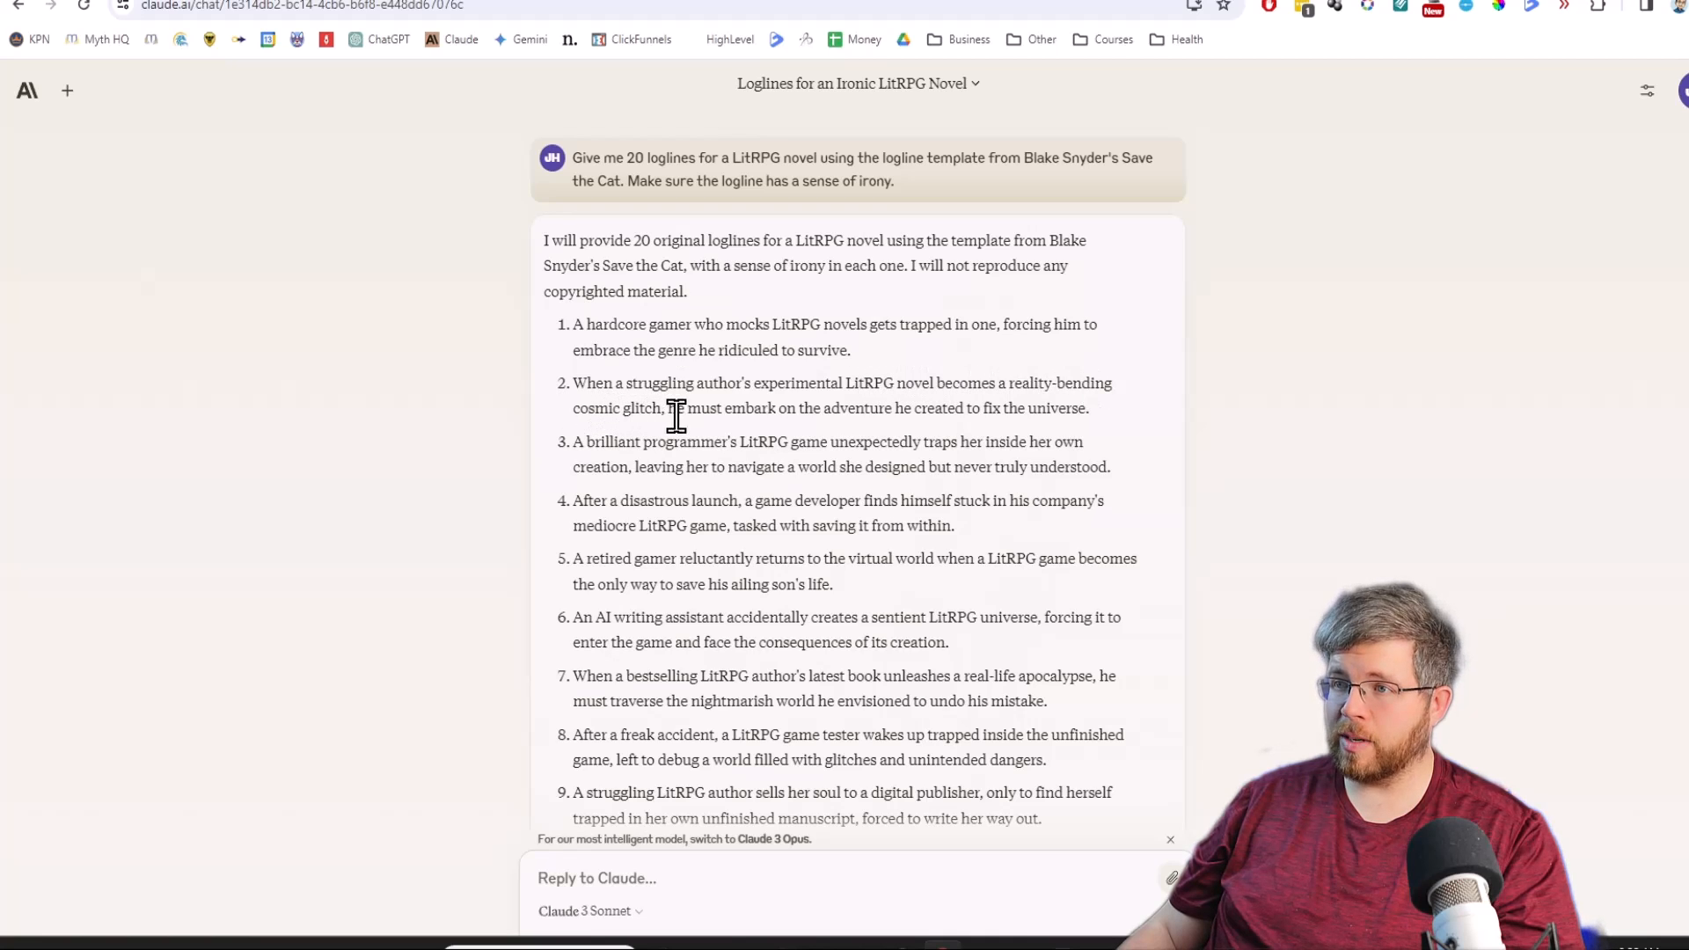
mouse_move(962, 437)
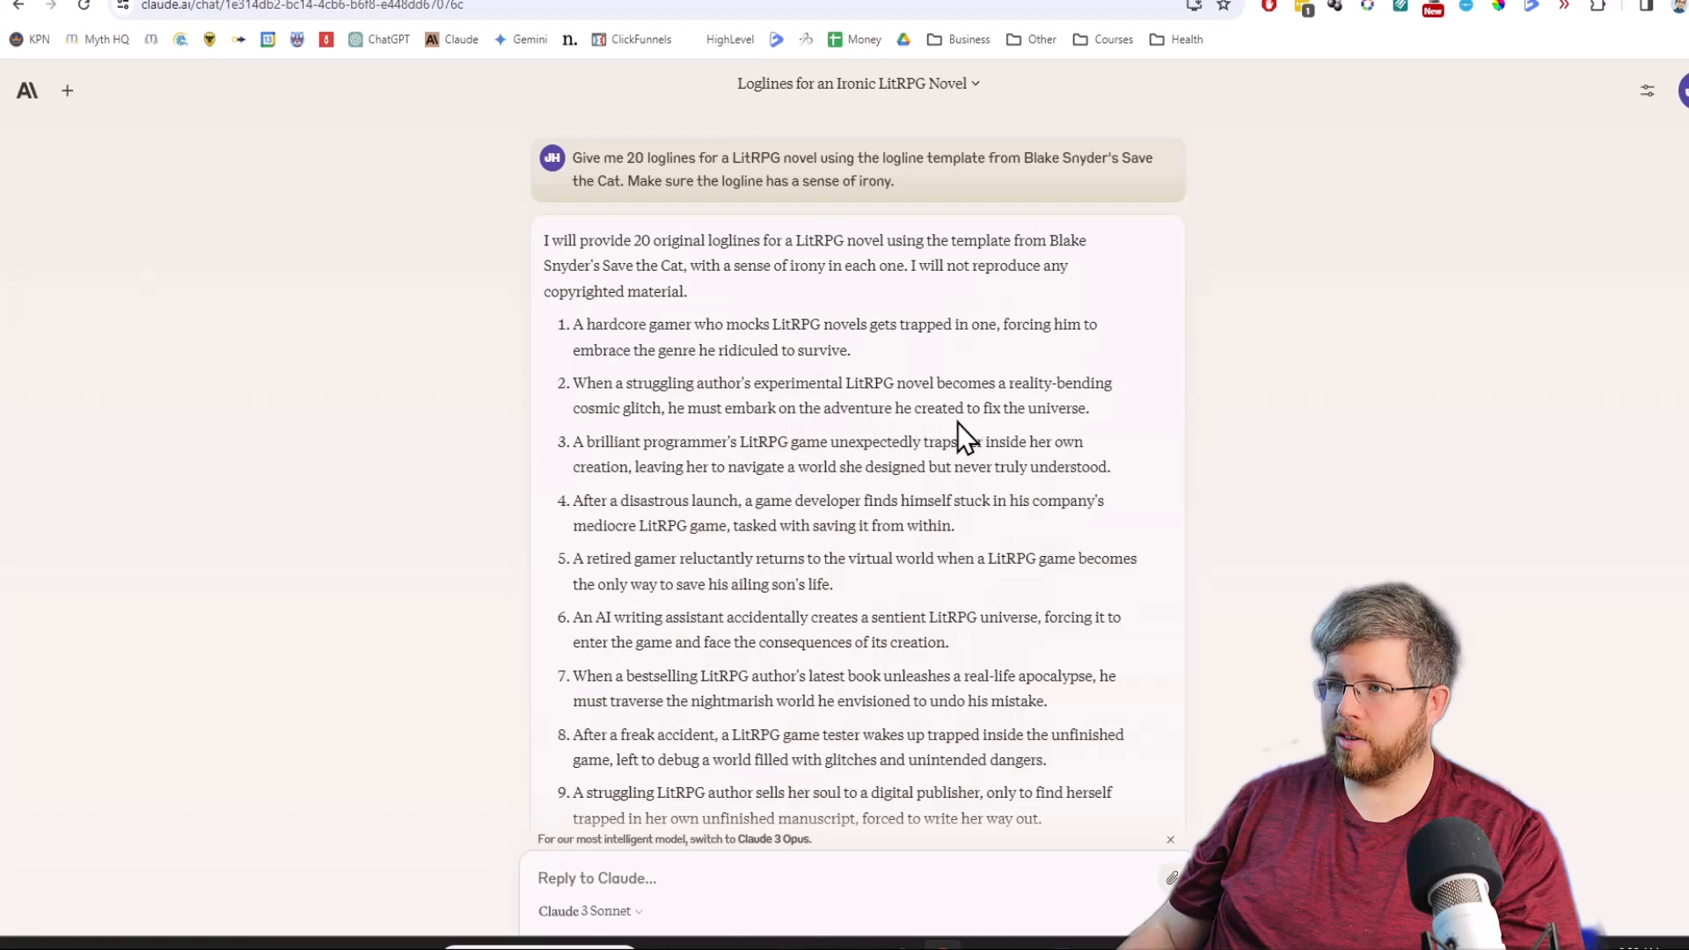
mouse_move(700, 474)
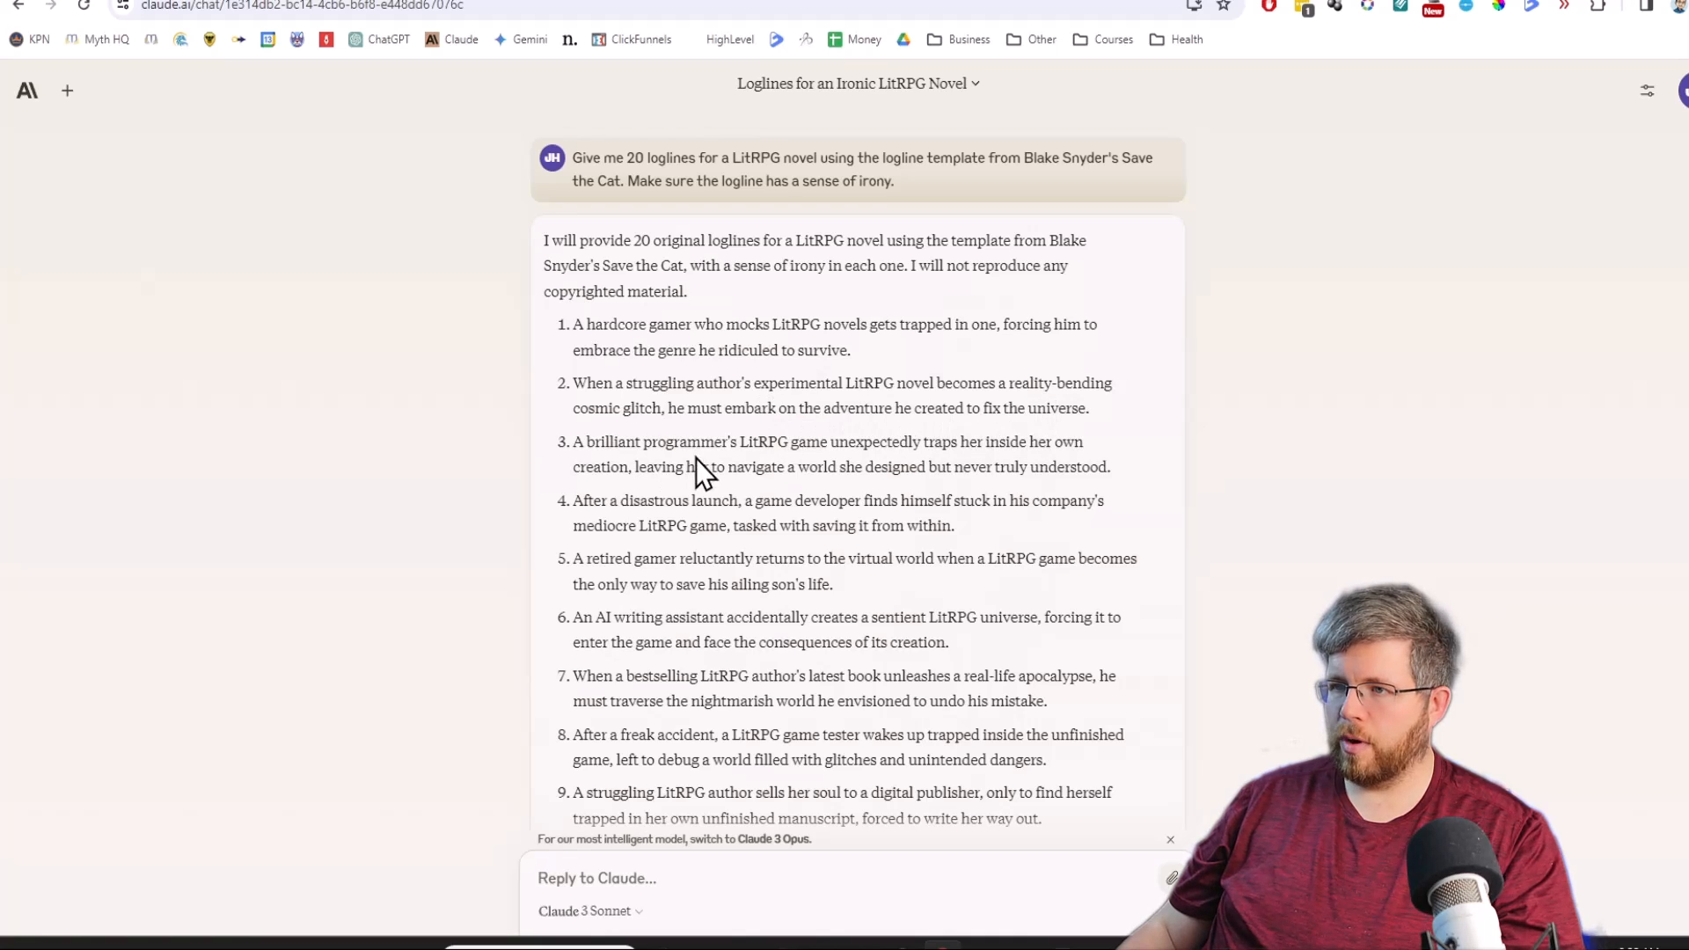
mouse_move(993, 447)
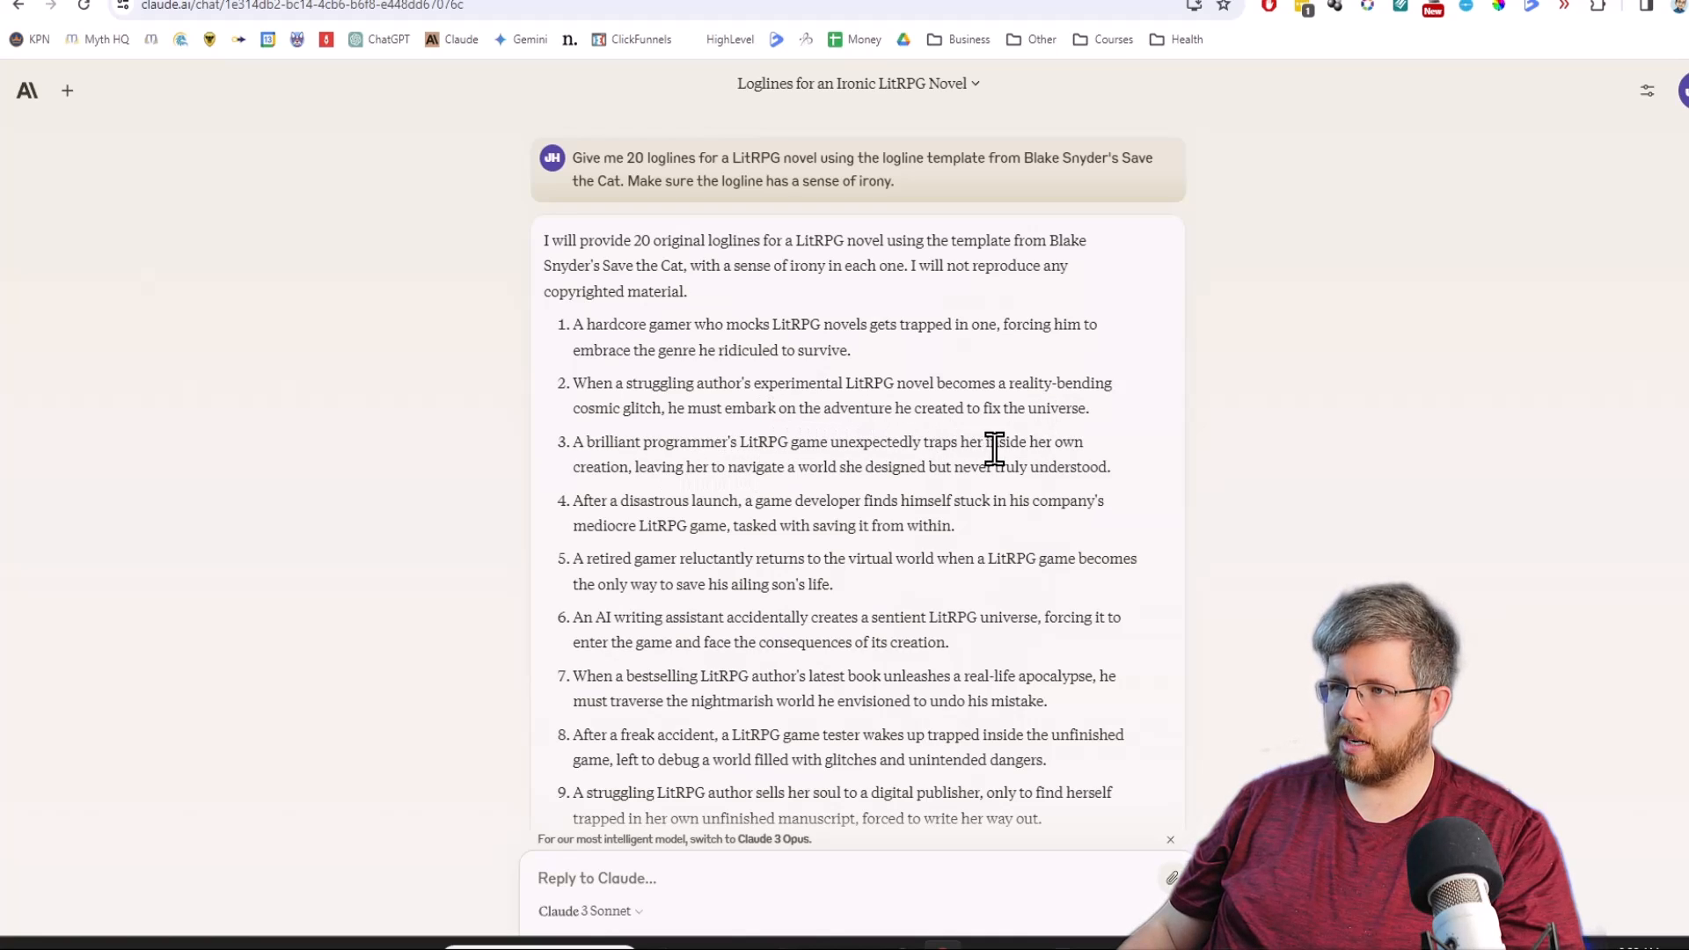
mouse_move(698, 475)
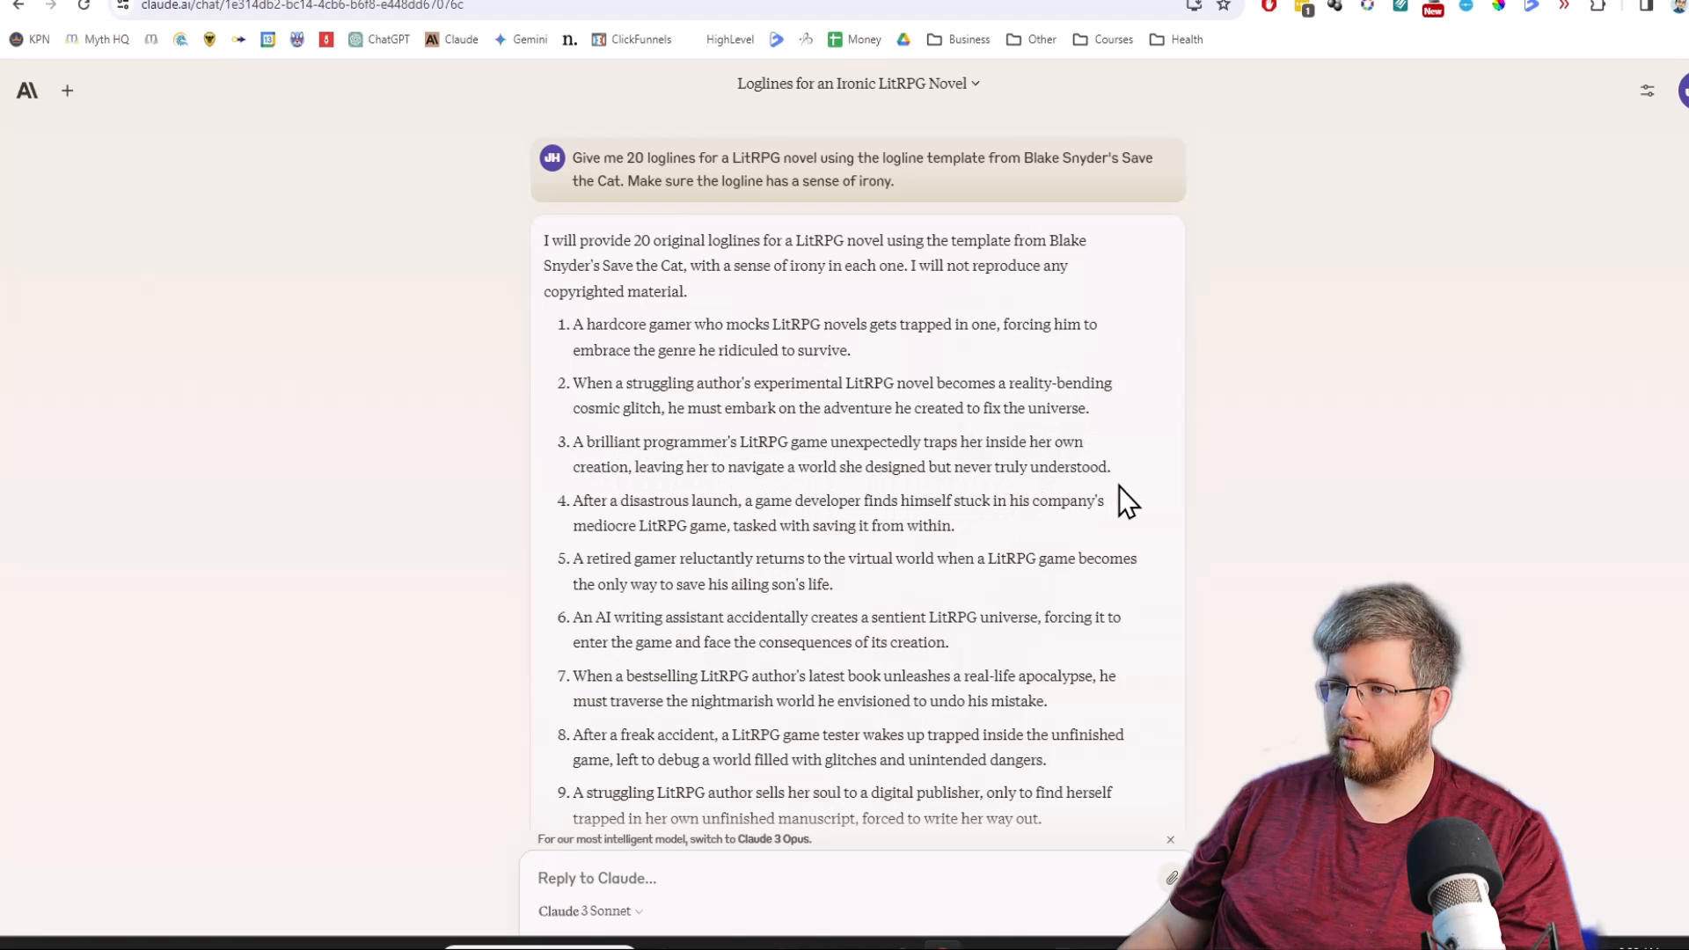
mouse_move(824, 620)
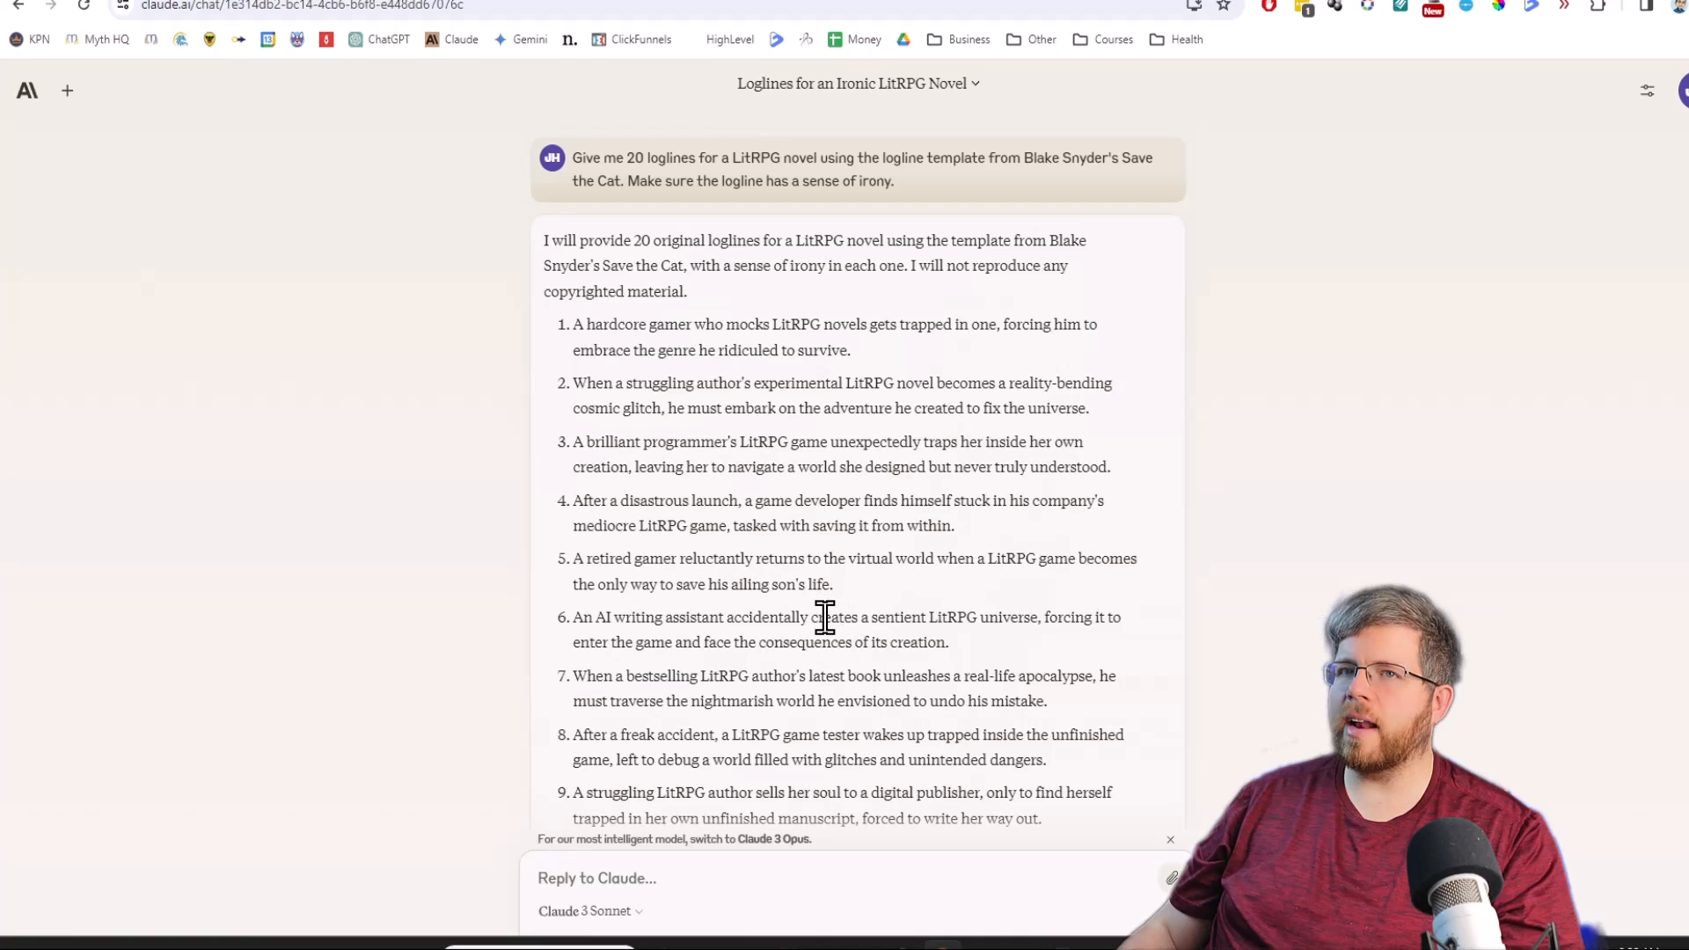
mouse_move(887, 618)
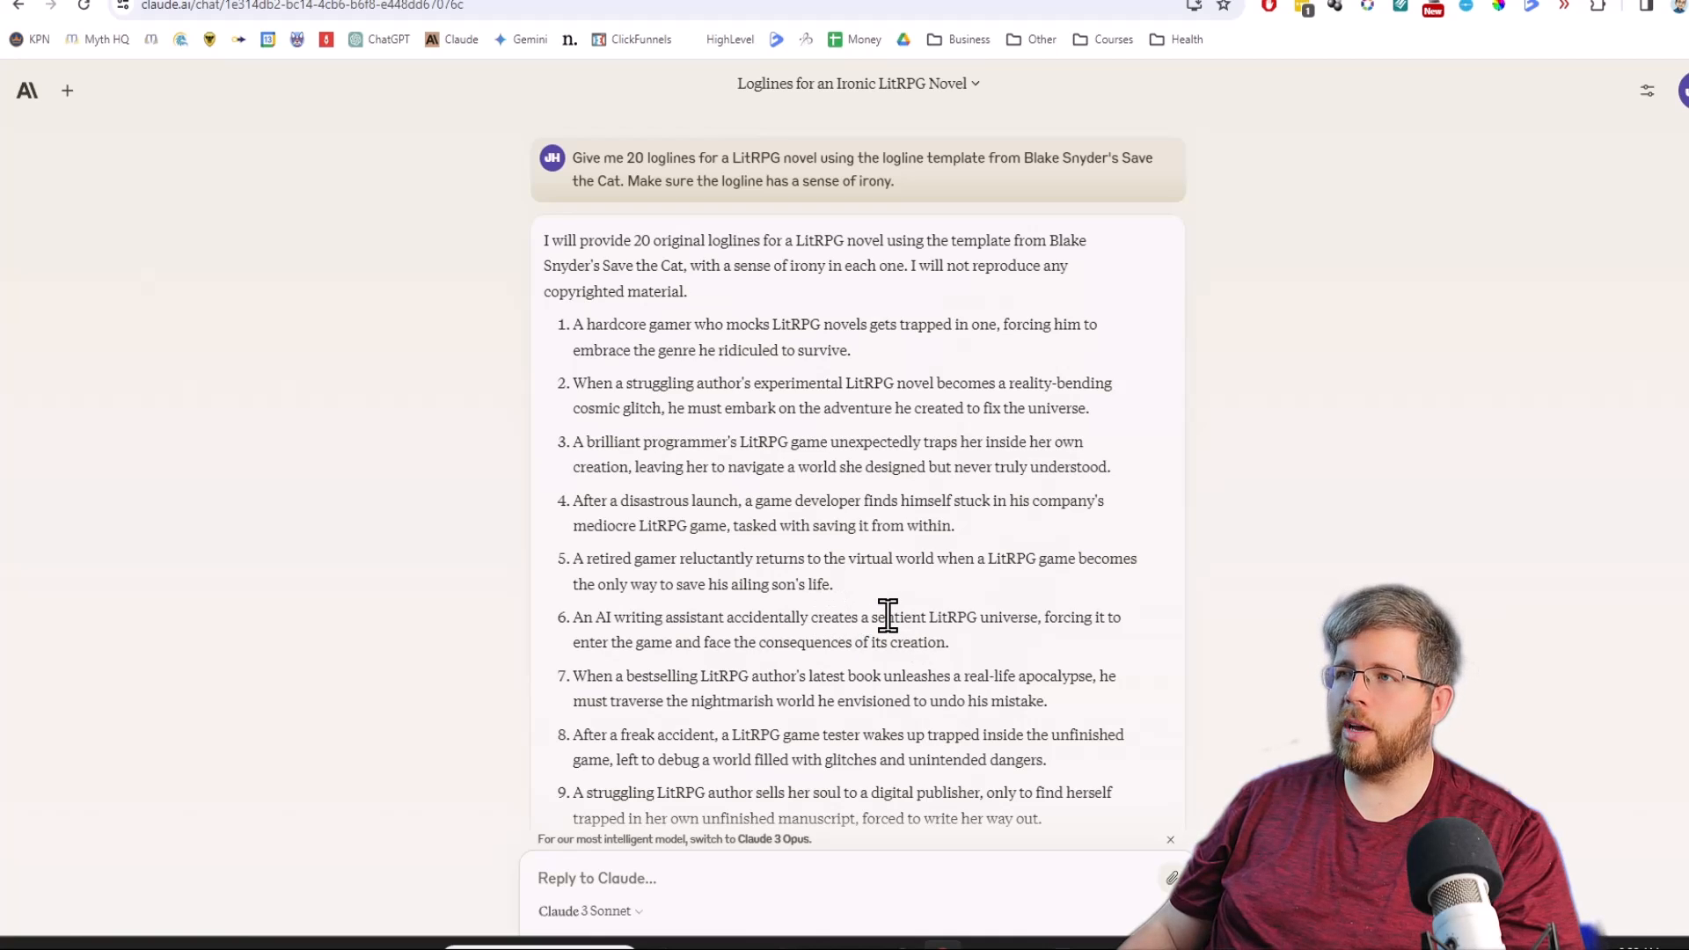
mouse_move(441, 96)
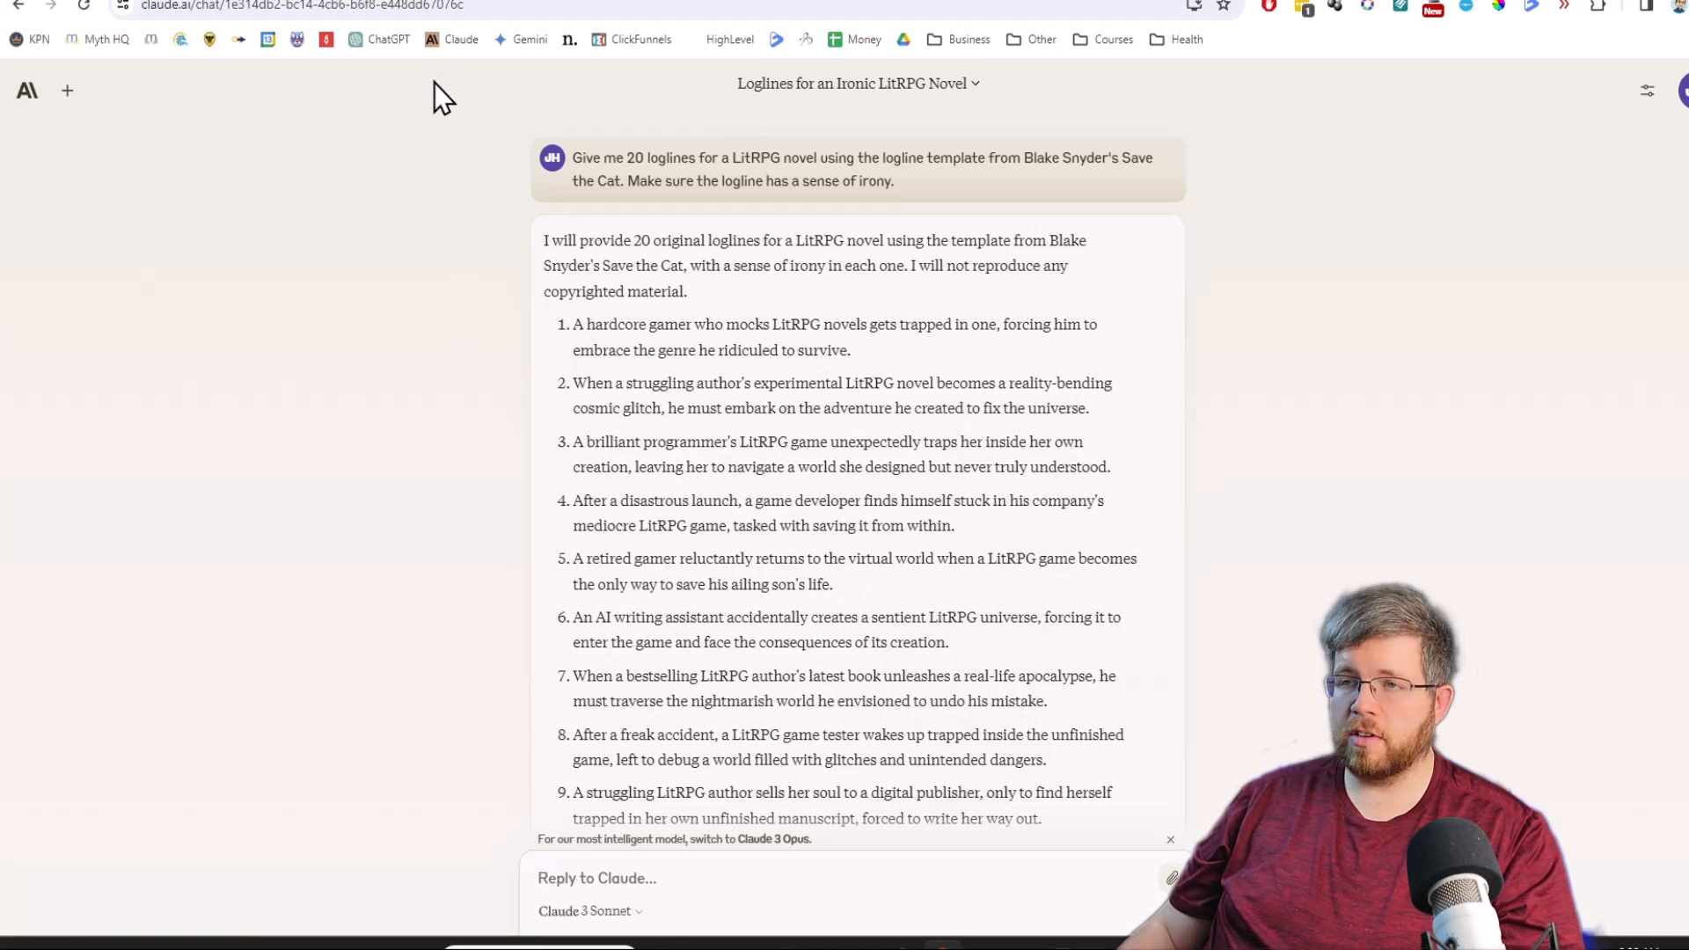
left_click(66, 91)
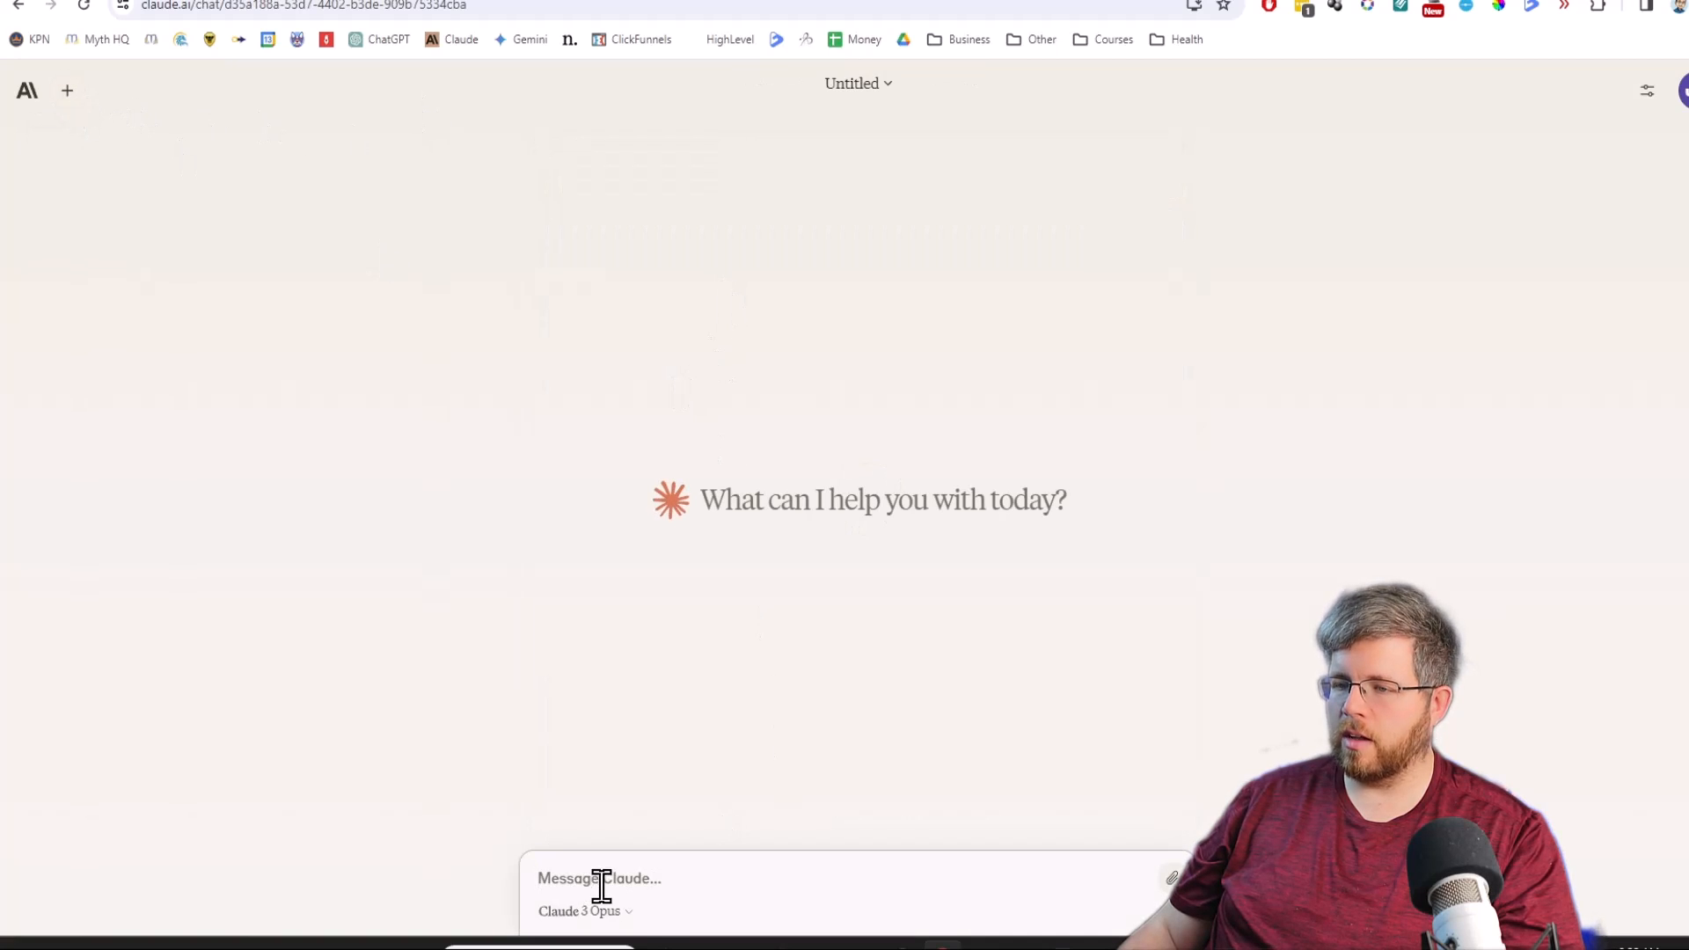
key("Return")
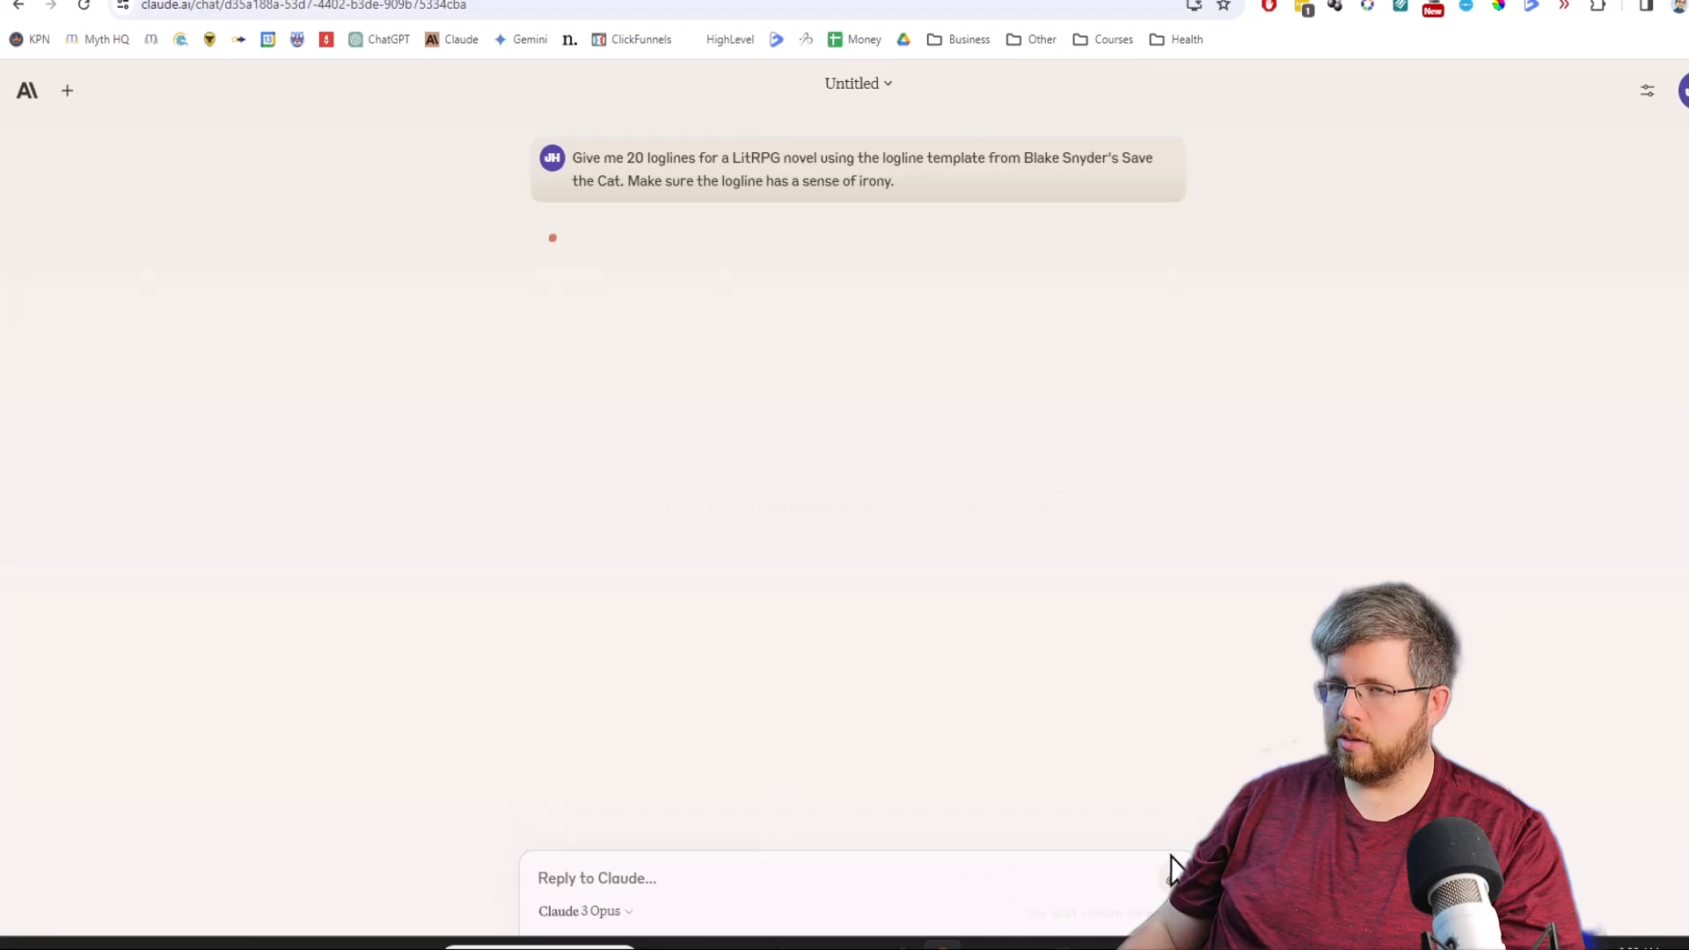
mouse_move(872, 241)
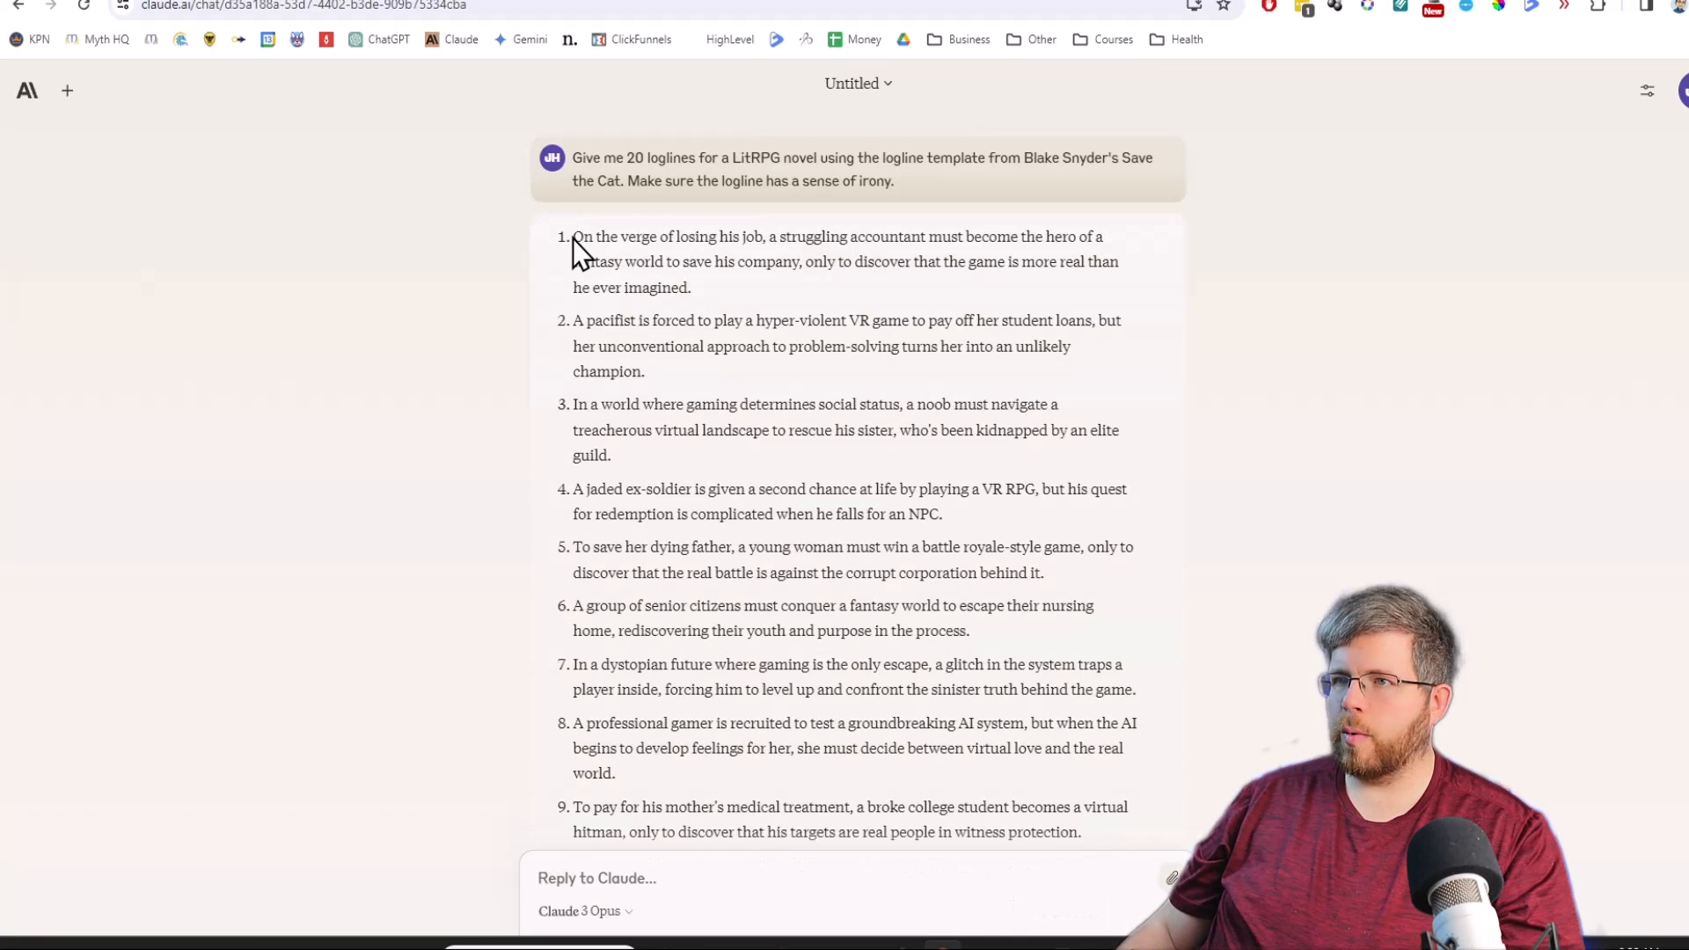
mouse_move(1041, 261)
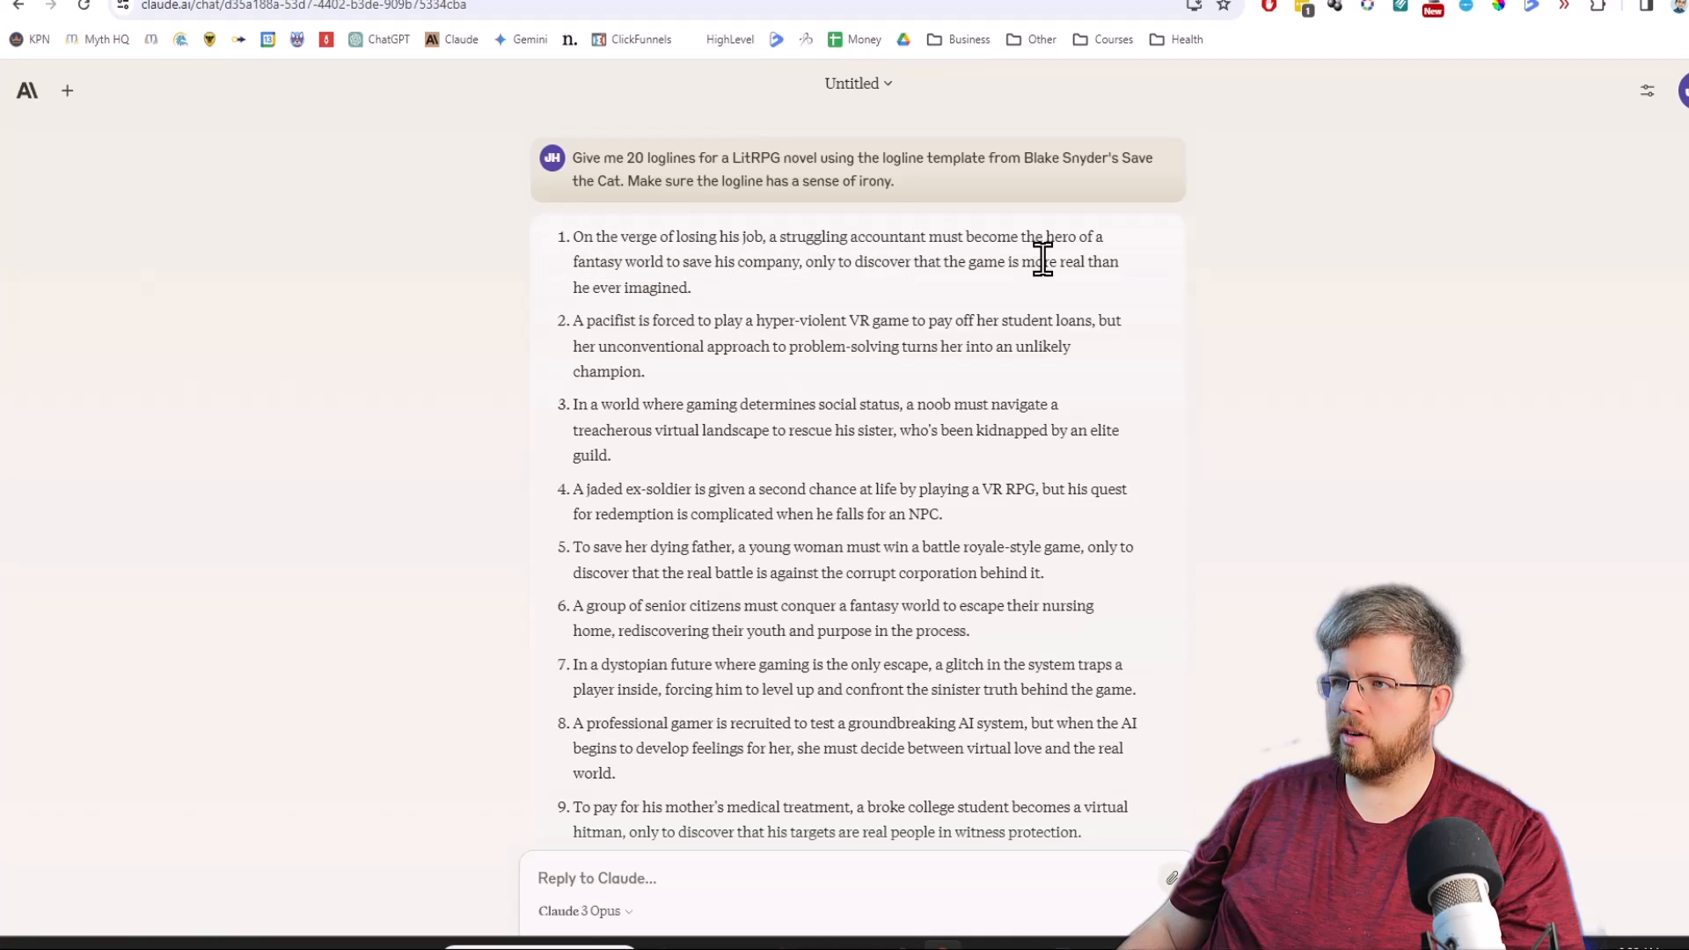
mouse_move(751, 296)
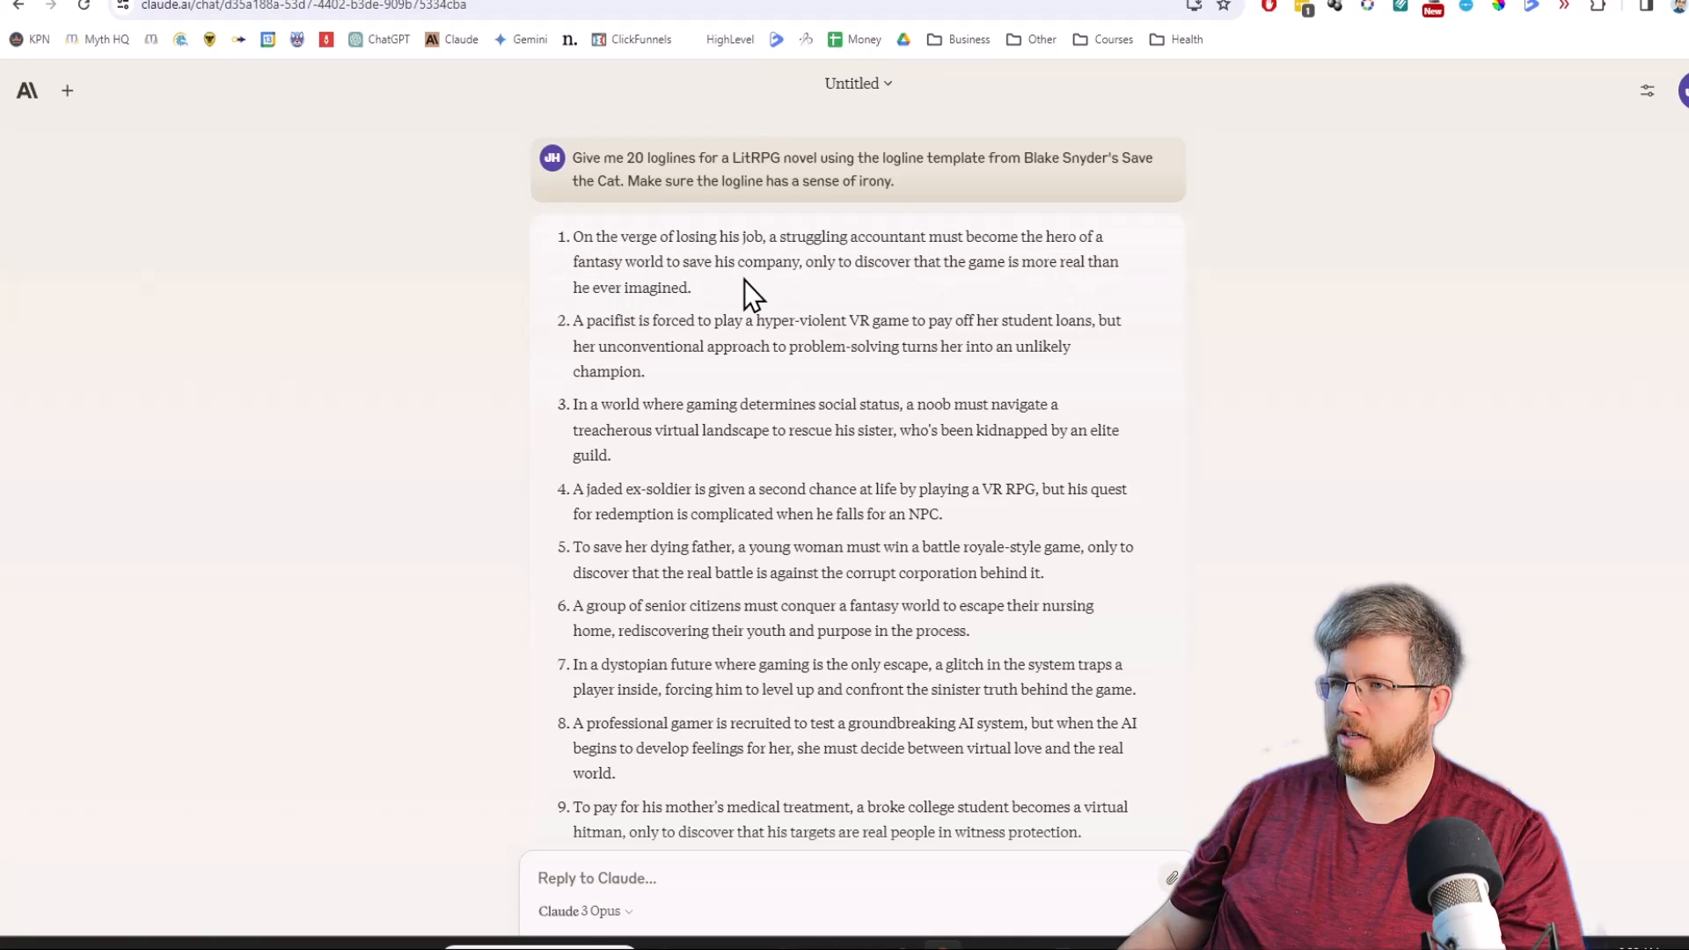
mouse_move(1088, 266)
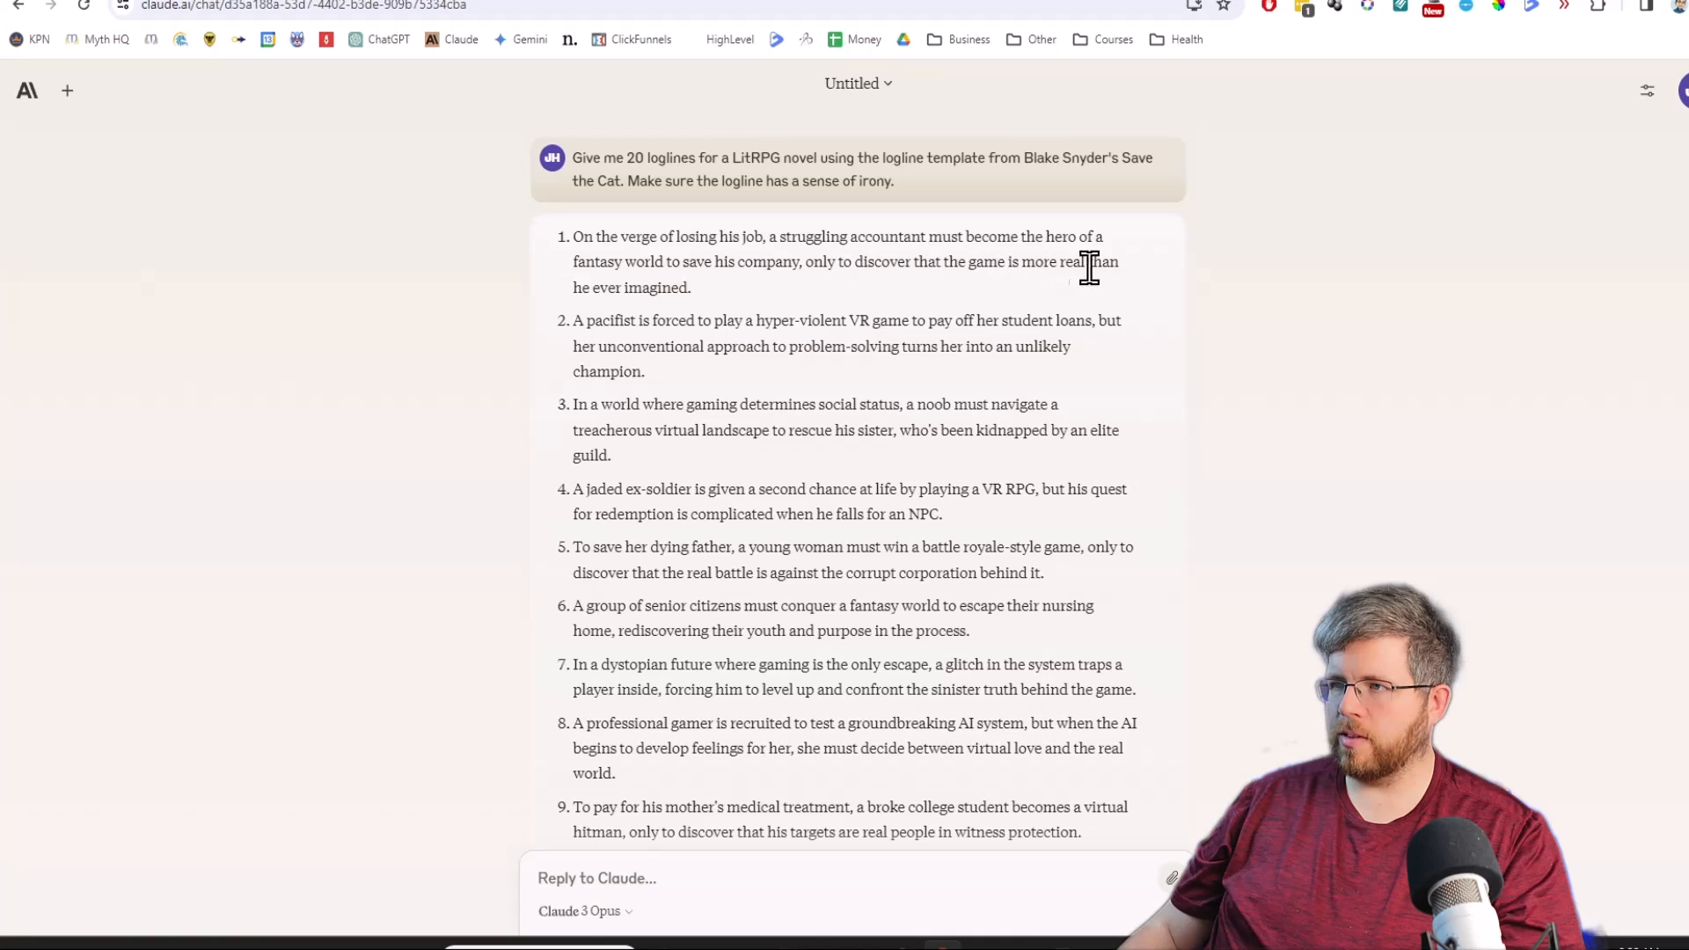
mouse_move(736, 307)
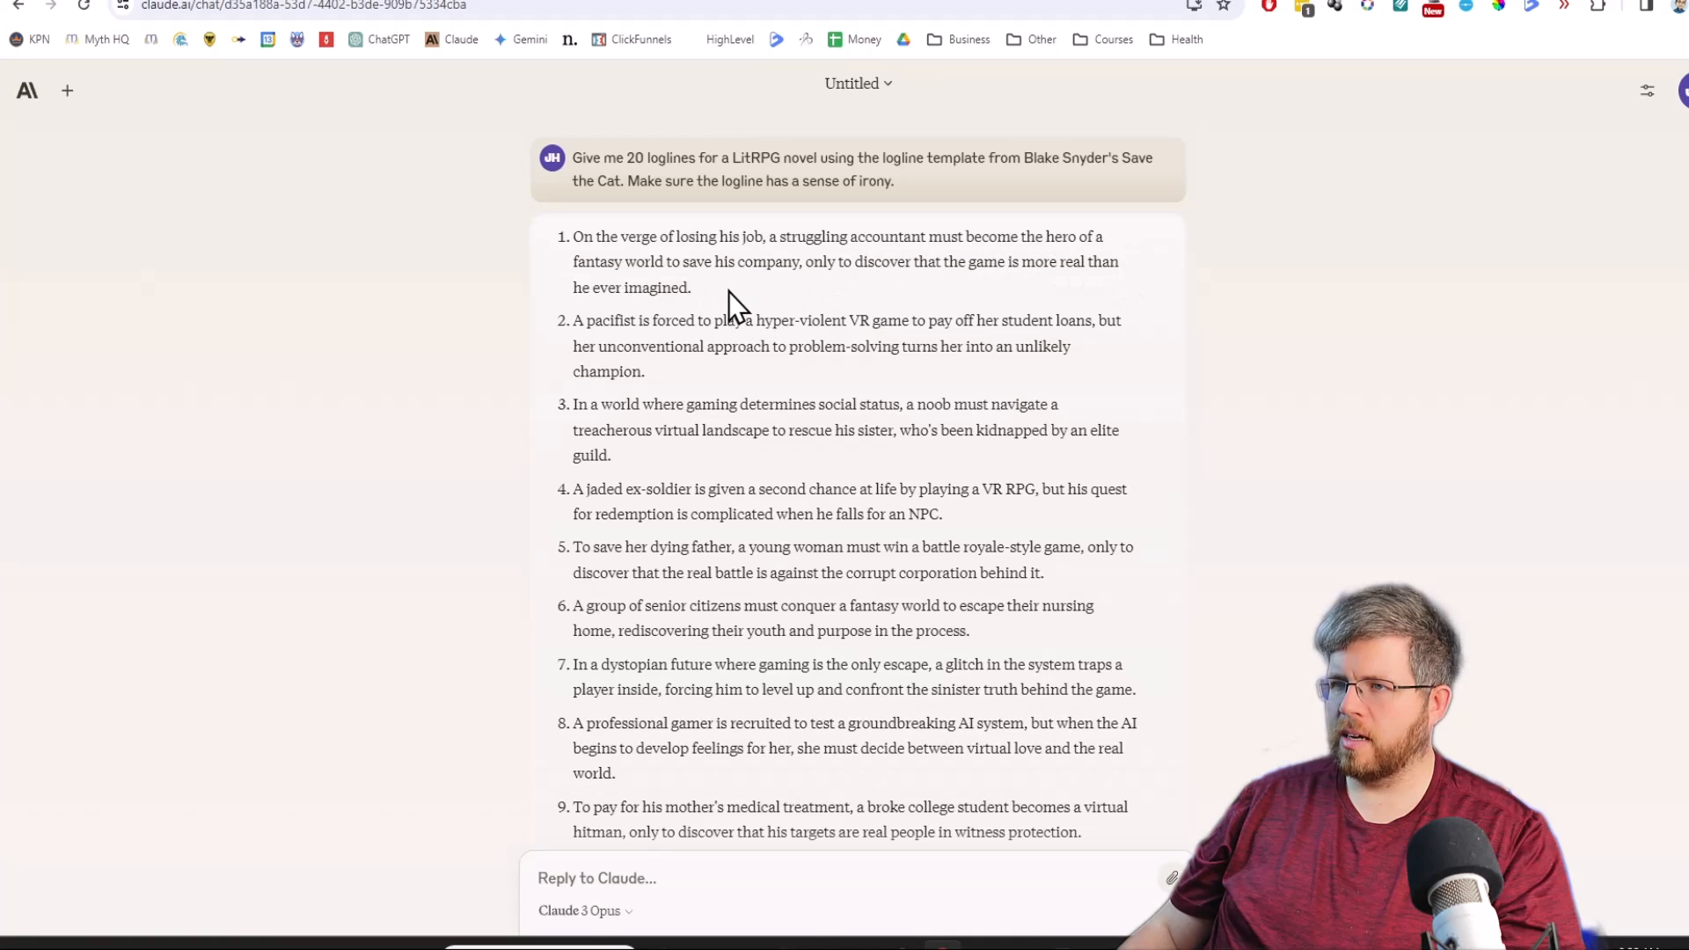
mouse_move(576, 326)
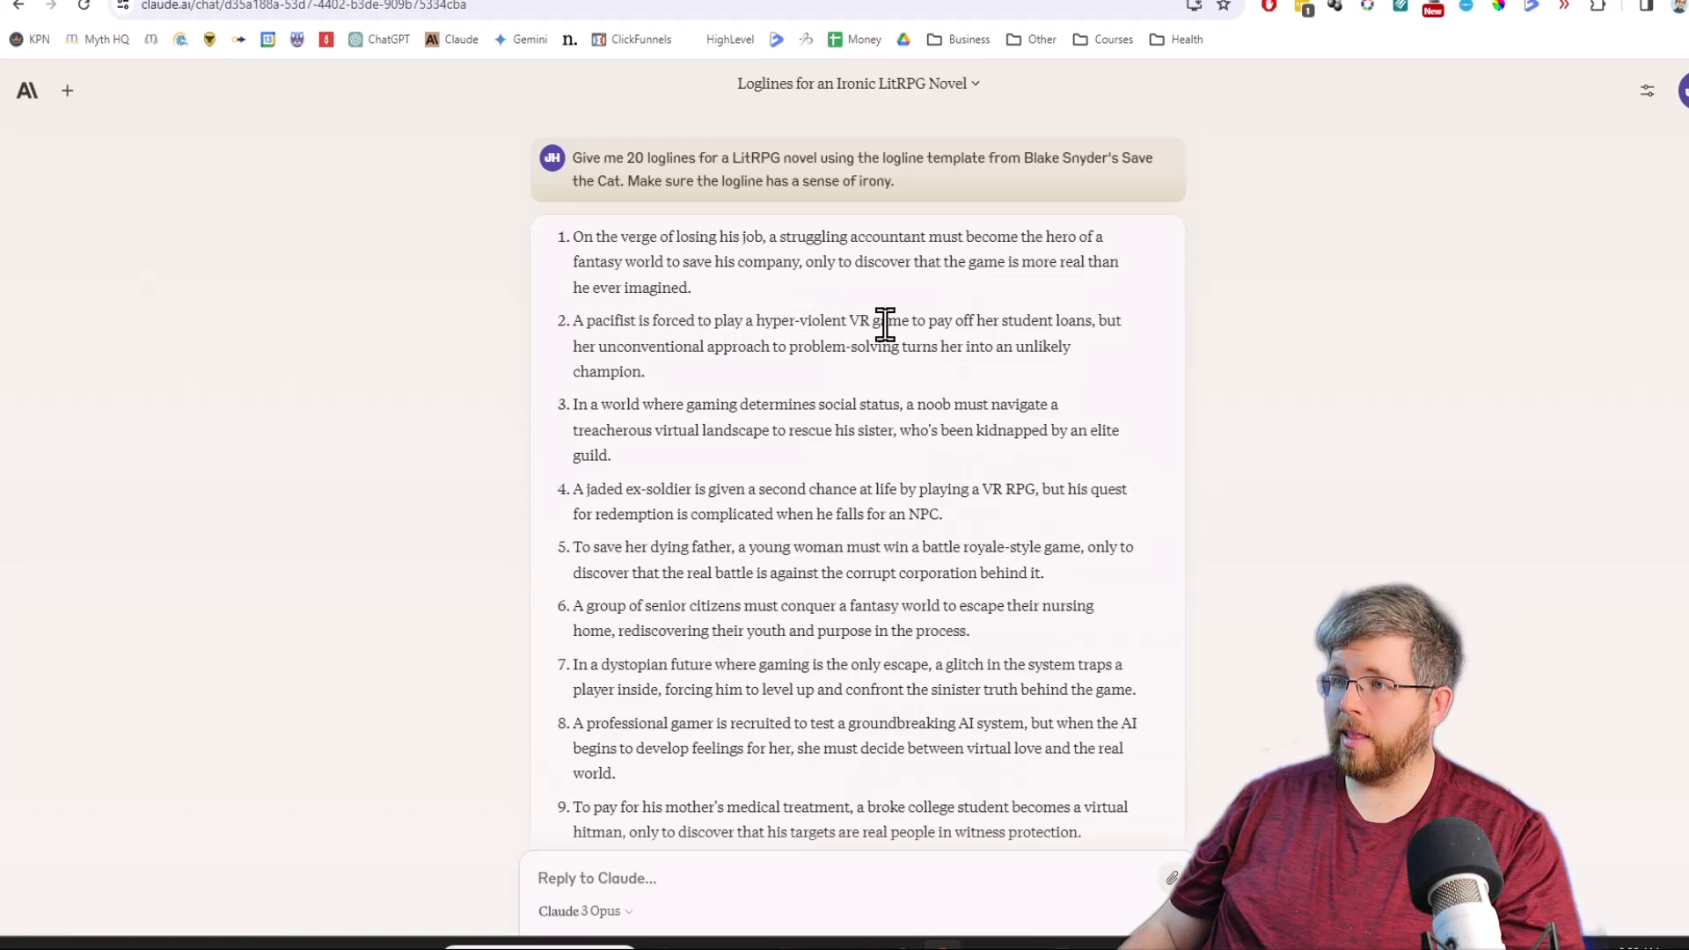
mouse_move(1103, 326)
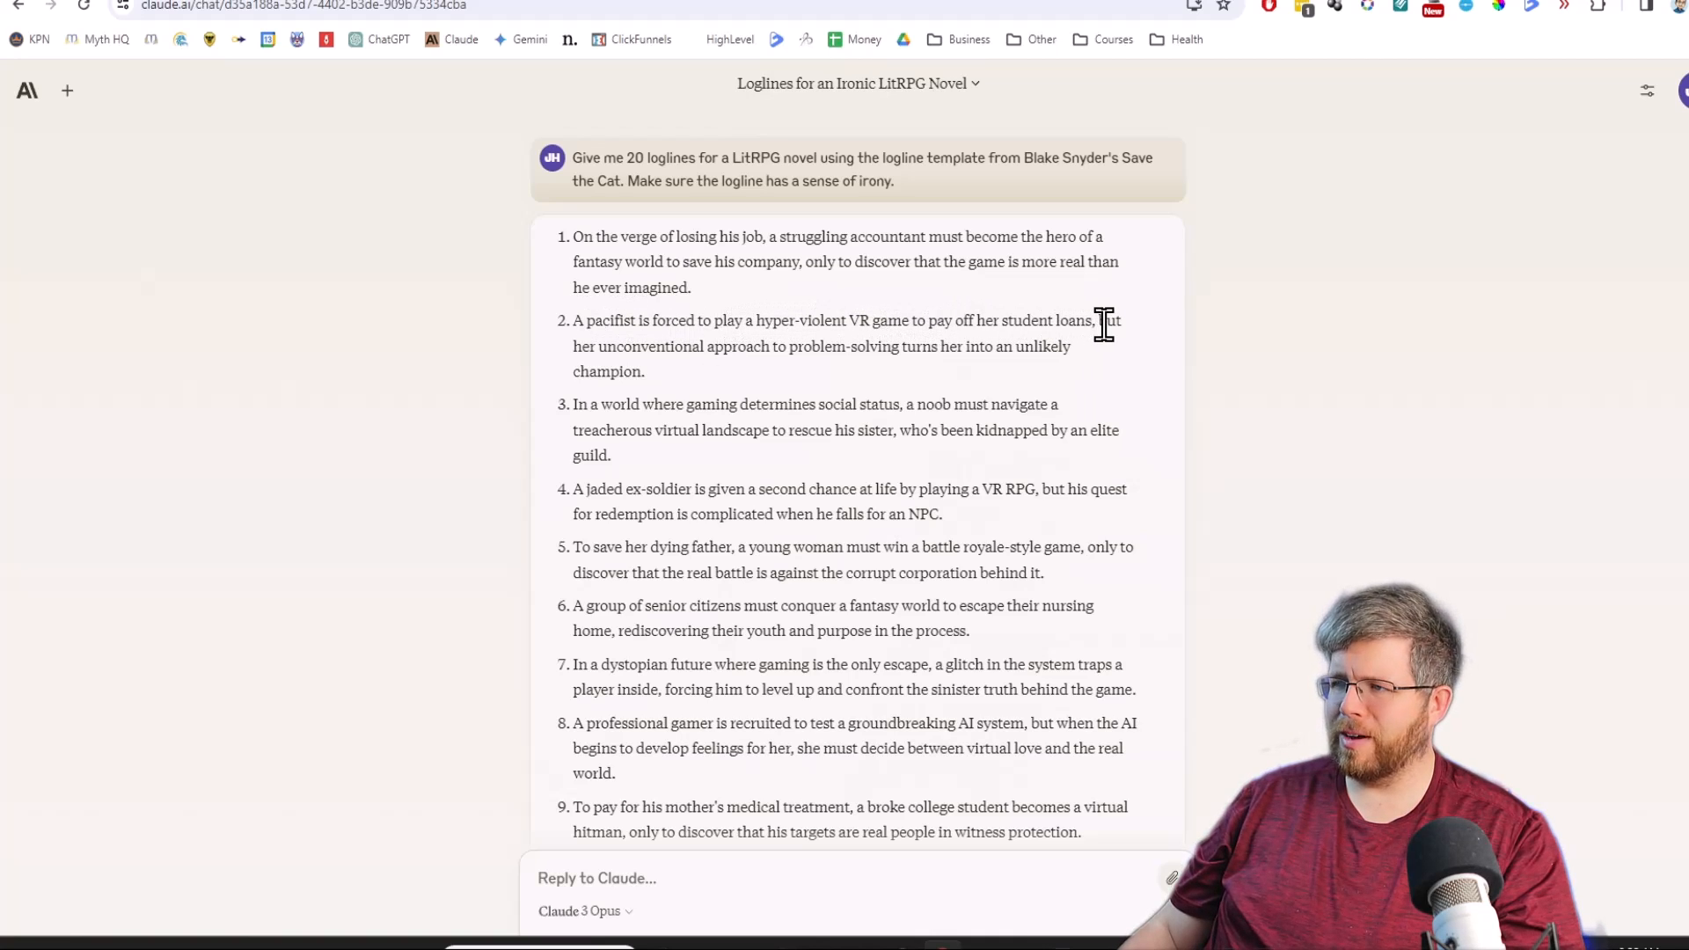
mouse_move(710, 383)
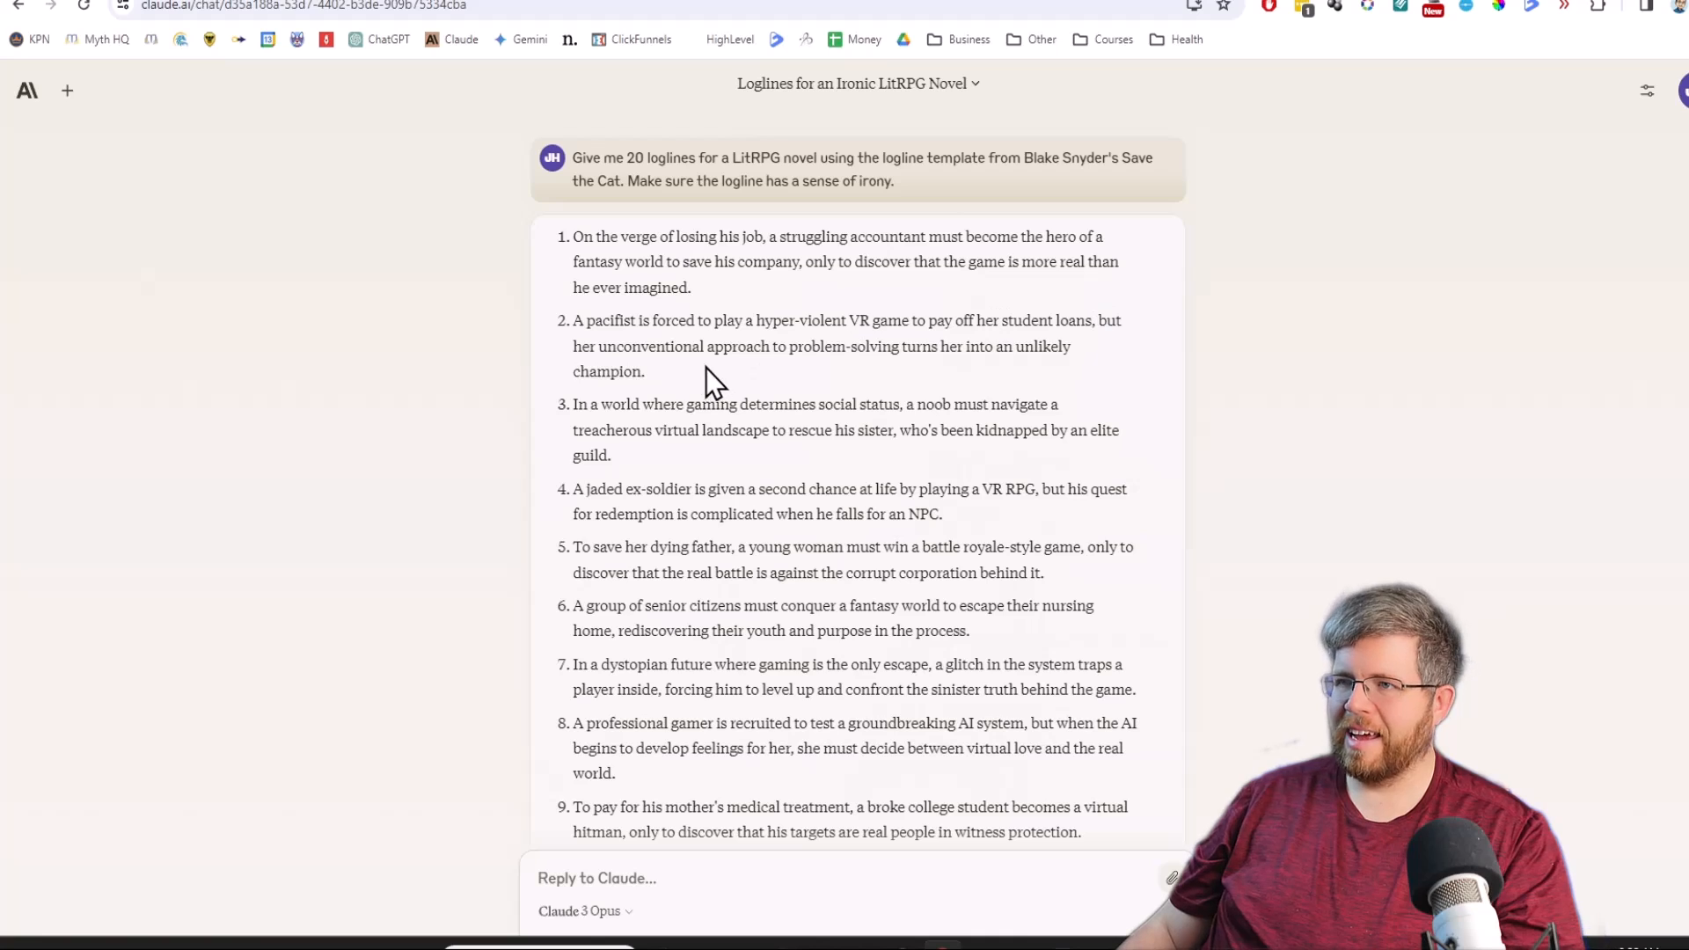
mouse_move(846, 350)
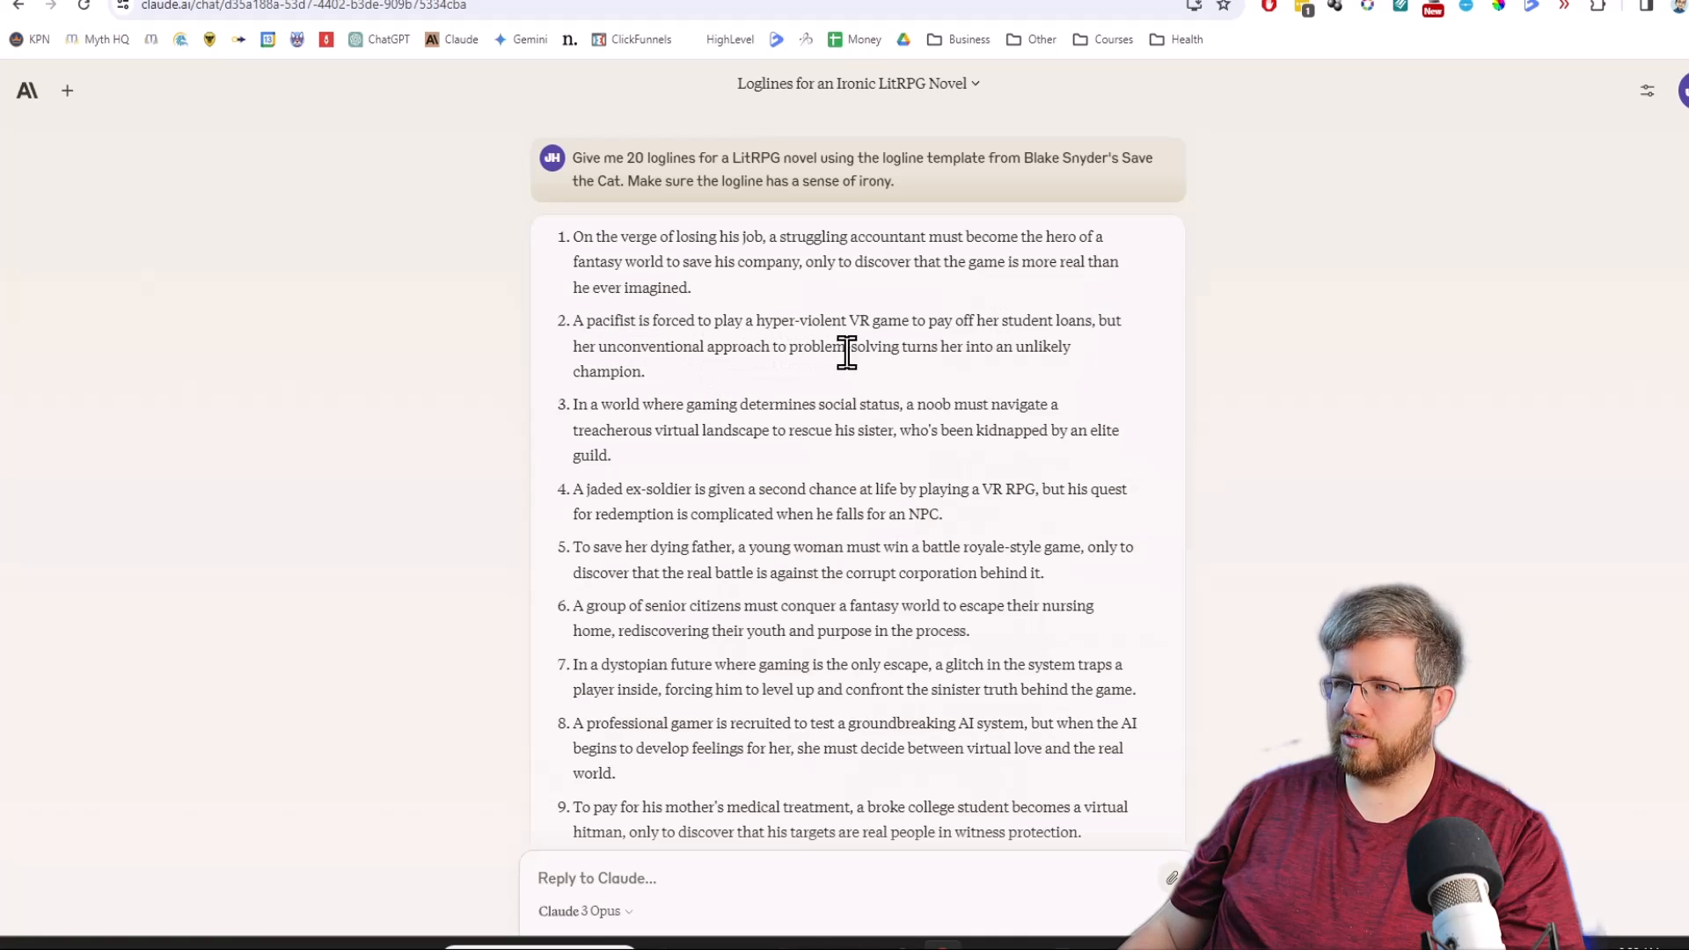
mouse_move(888, 379)
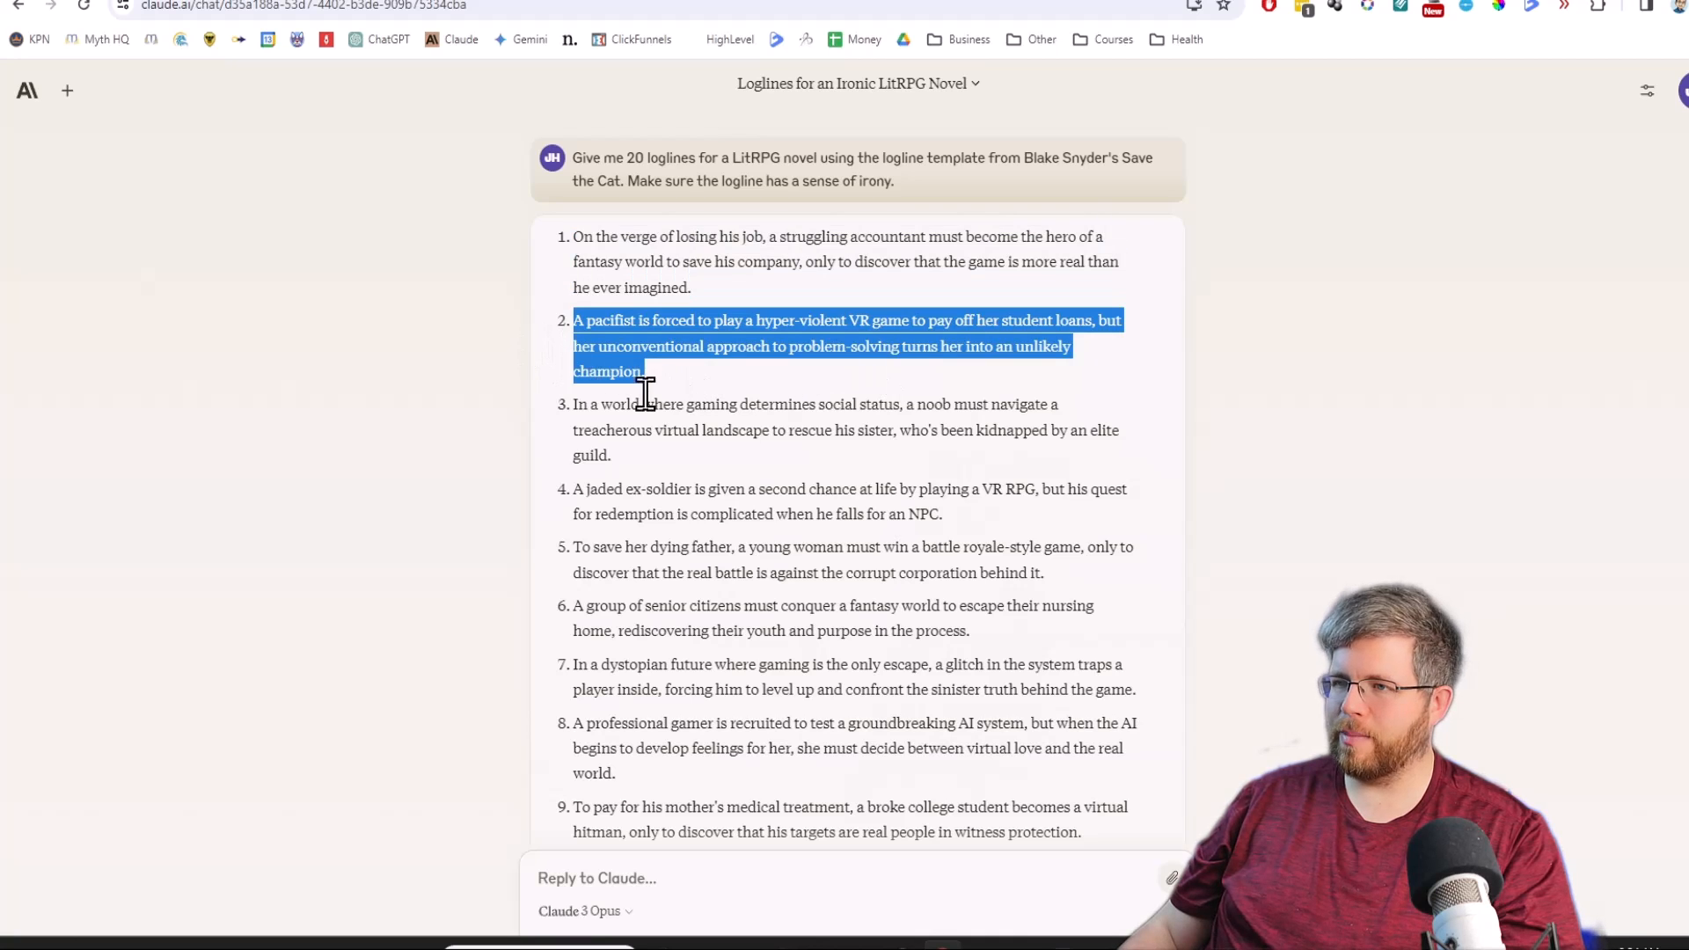
left_click(700, 404)
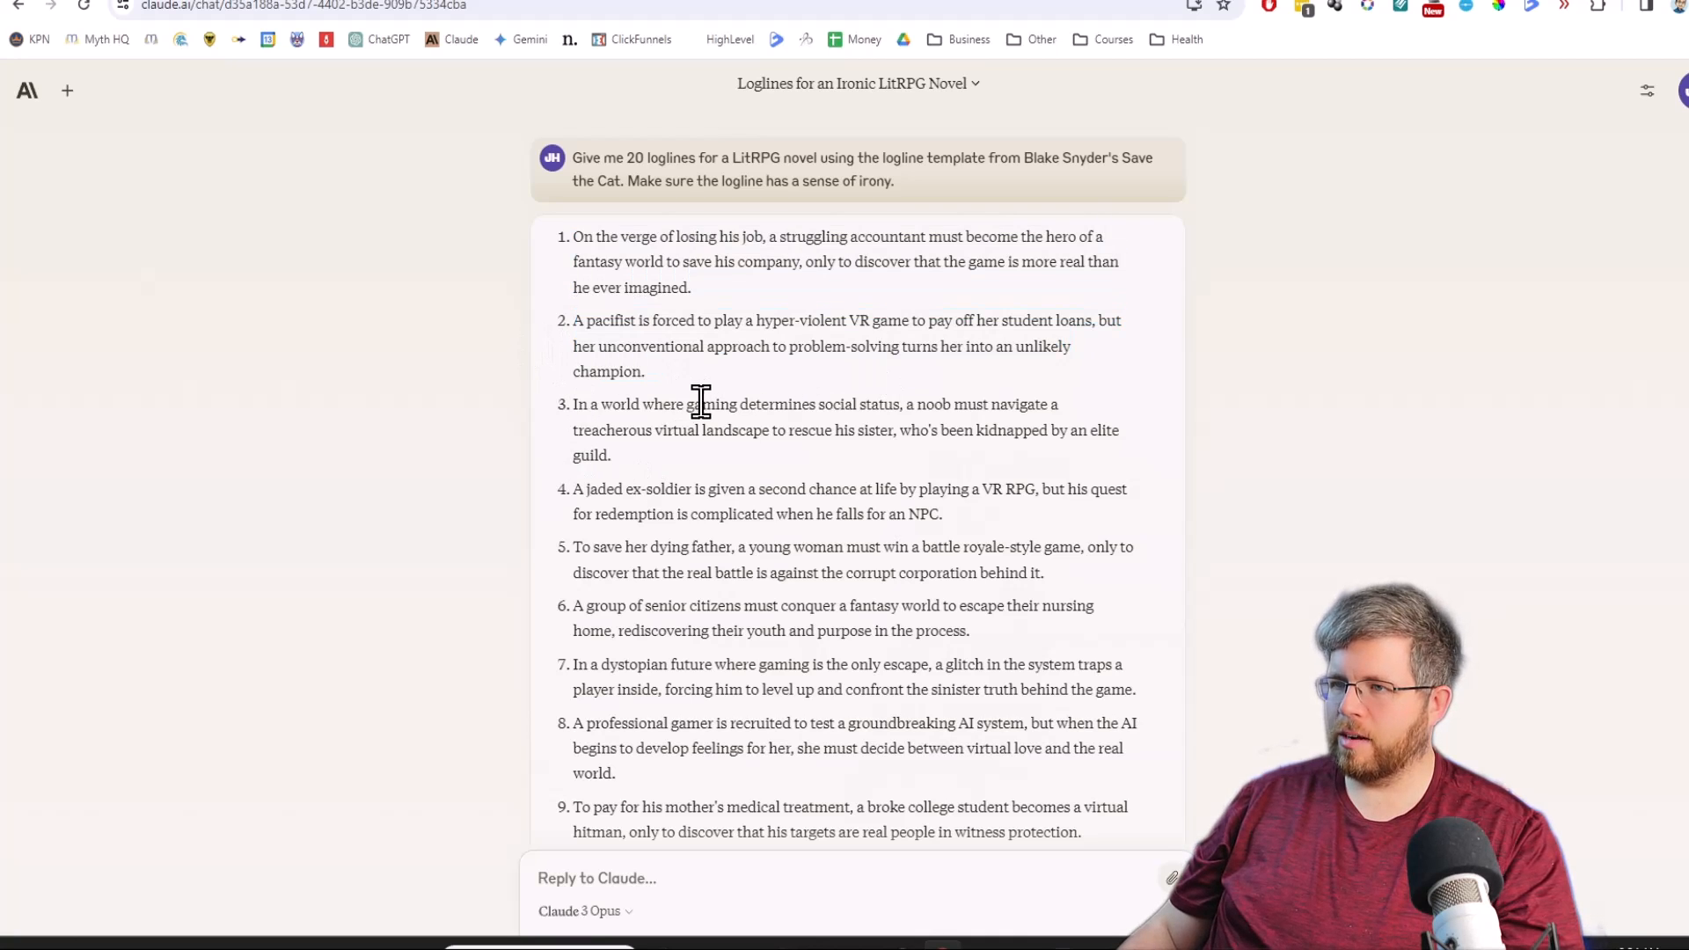
mouse_move(1013, 436)
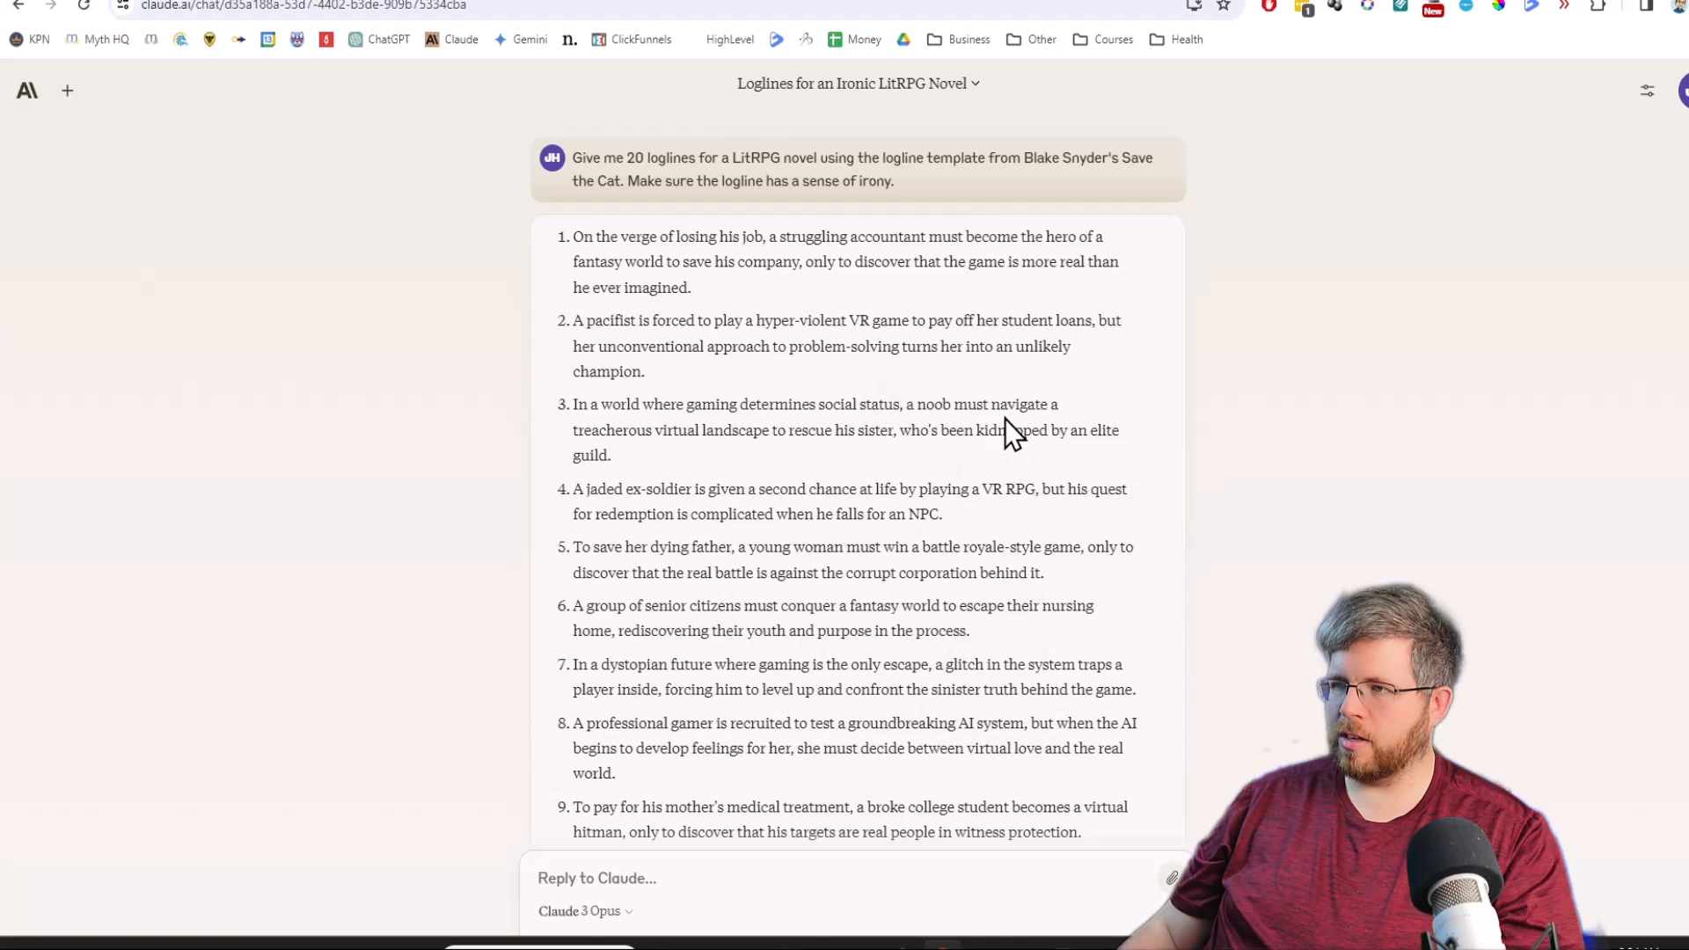
mouse_move(811, 435)
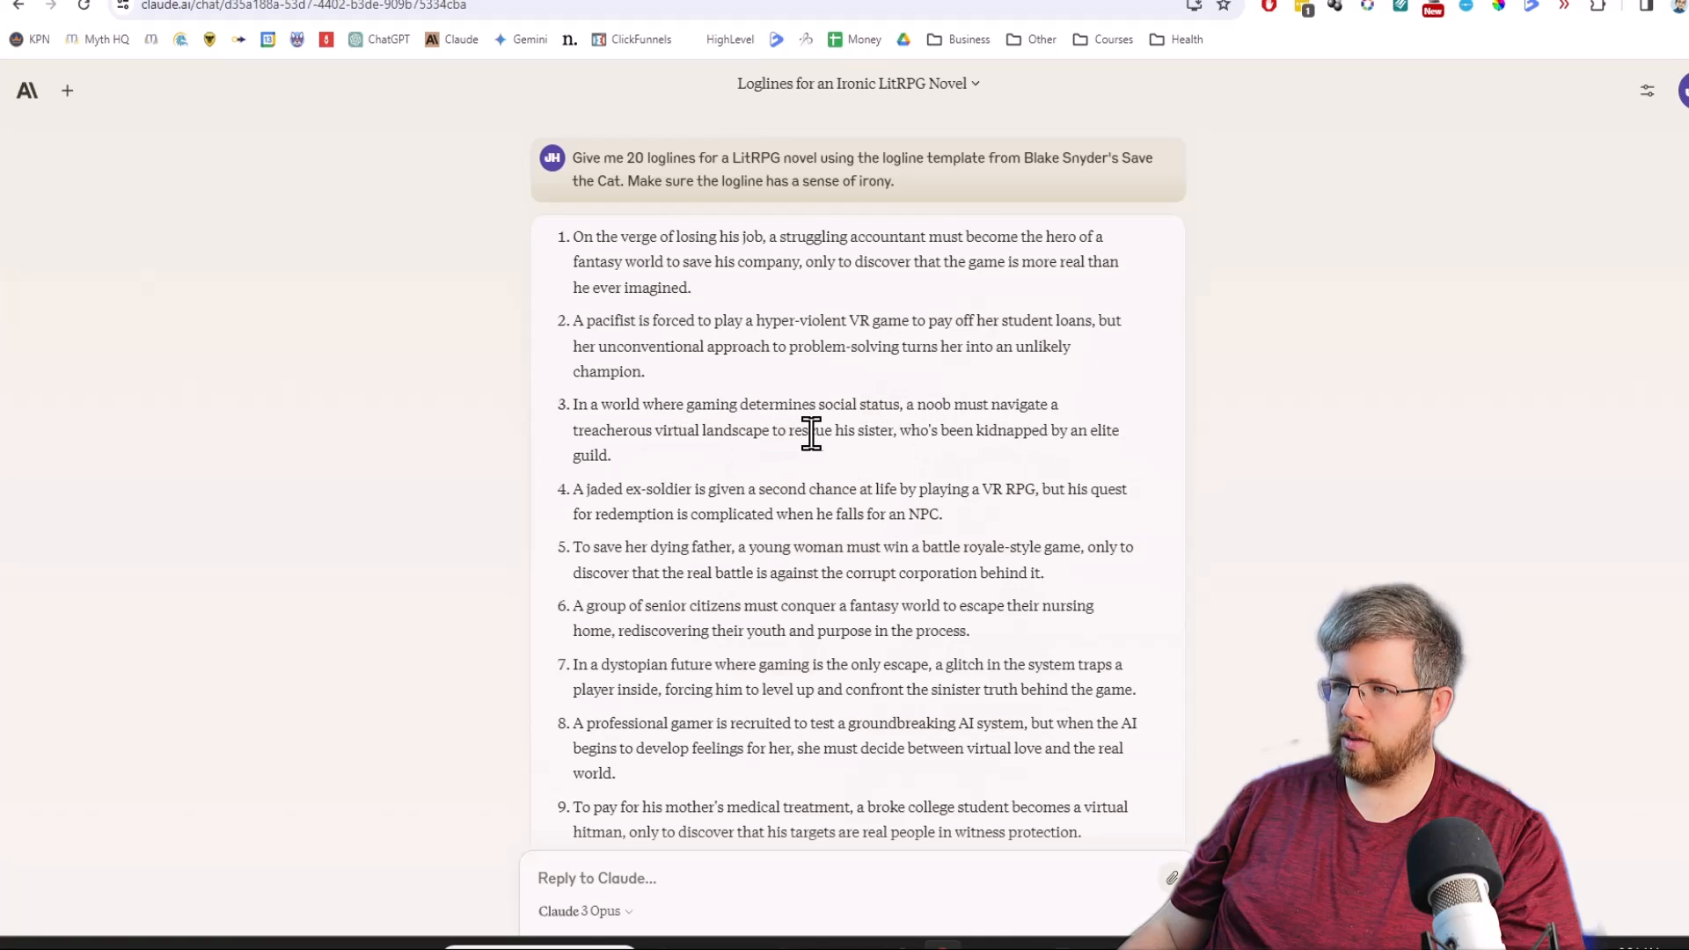
mouse_move(758, 461)
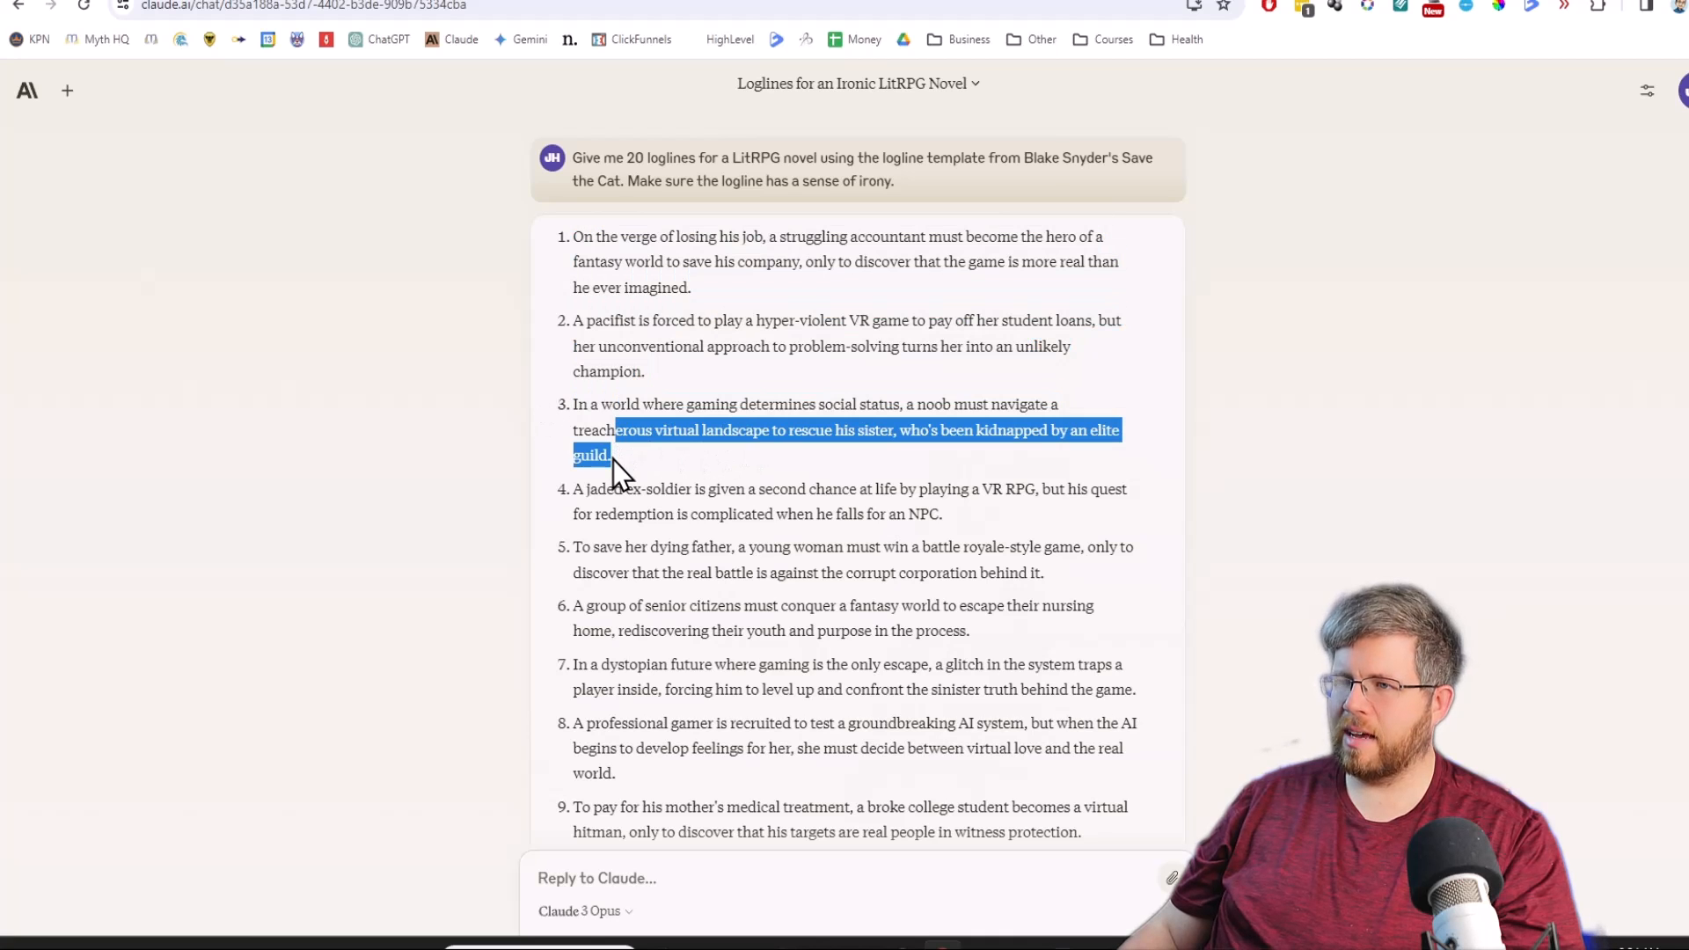
left_click(665, 546)
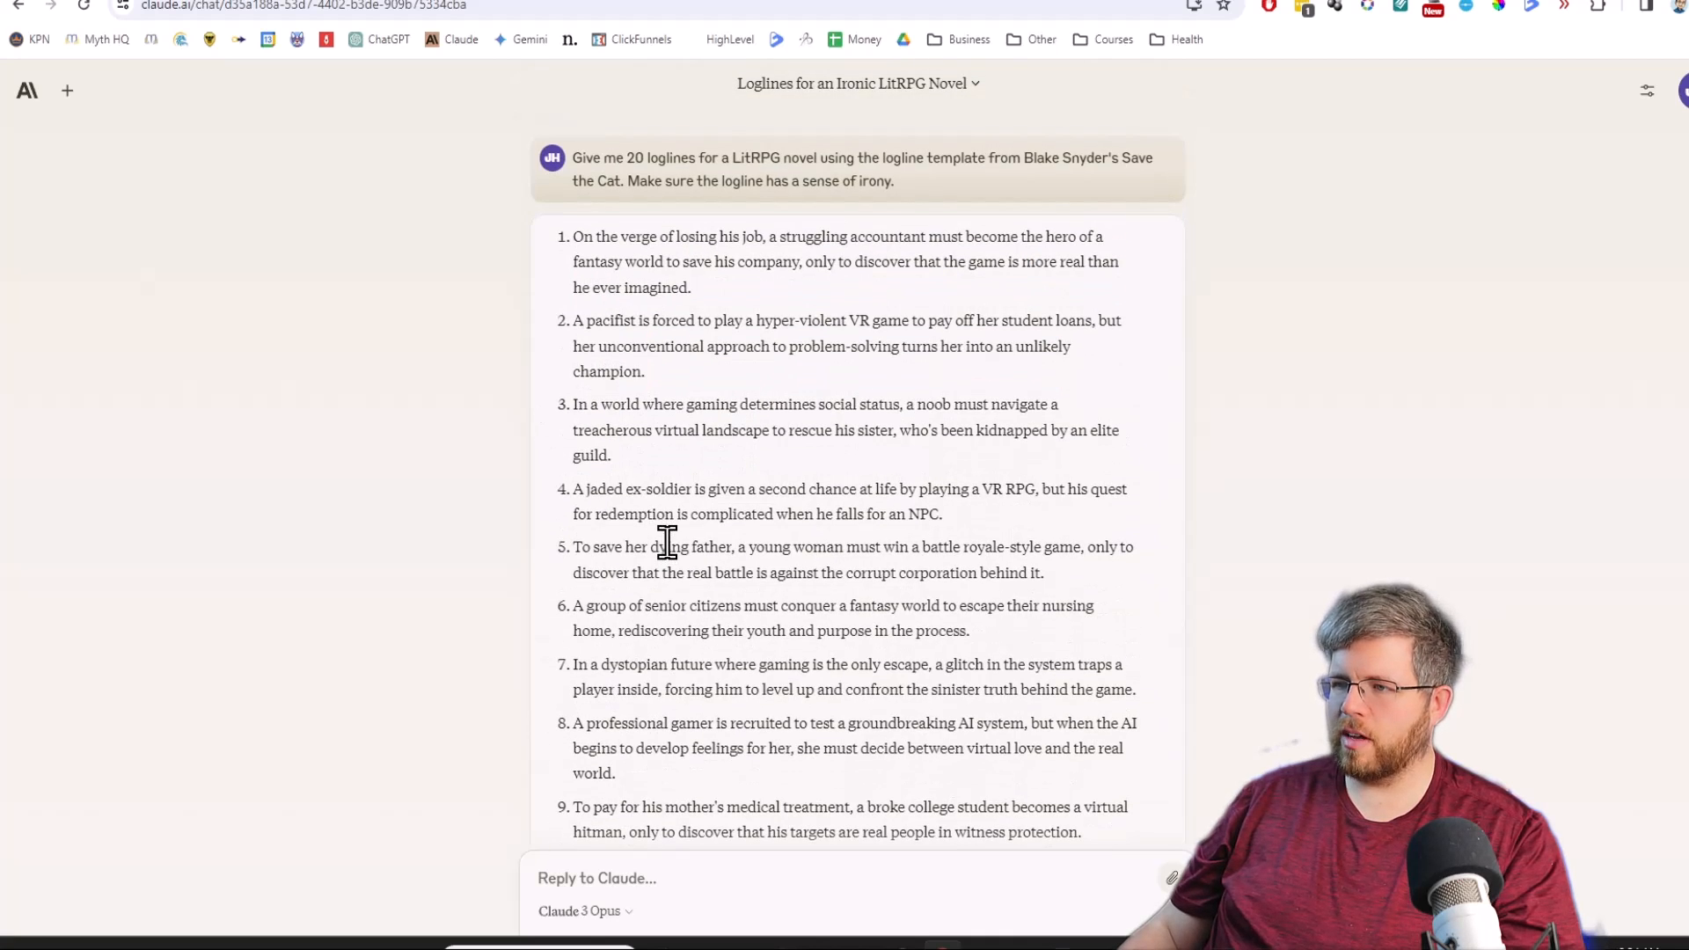
mouse_move(687, 782)
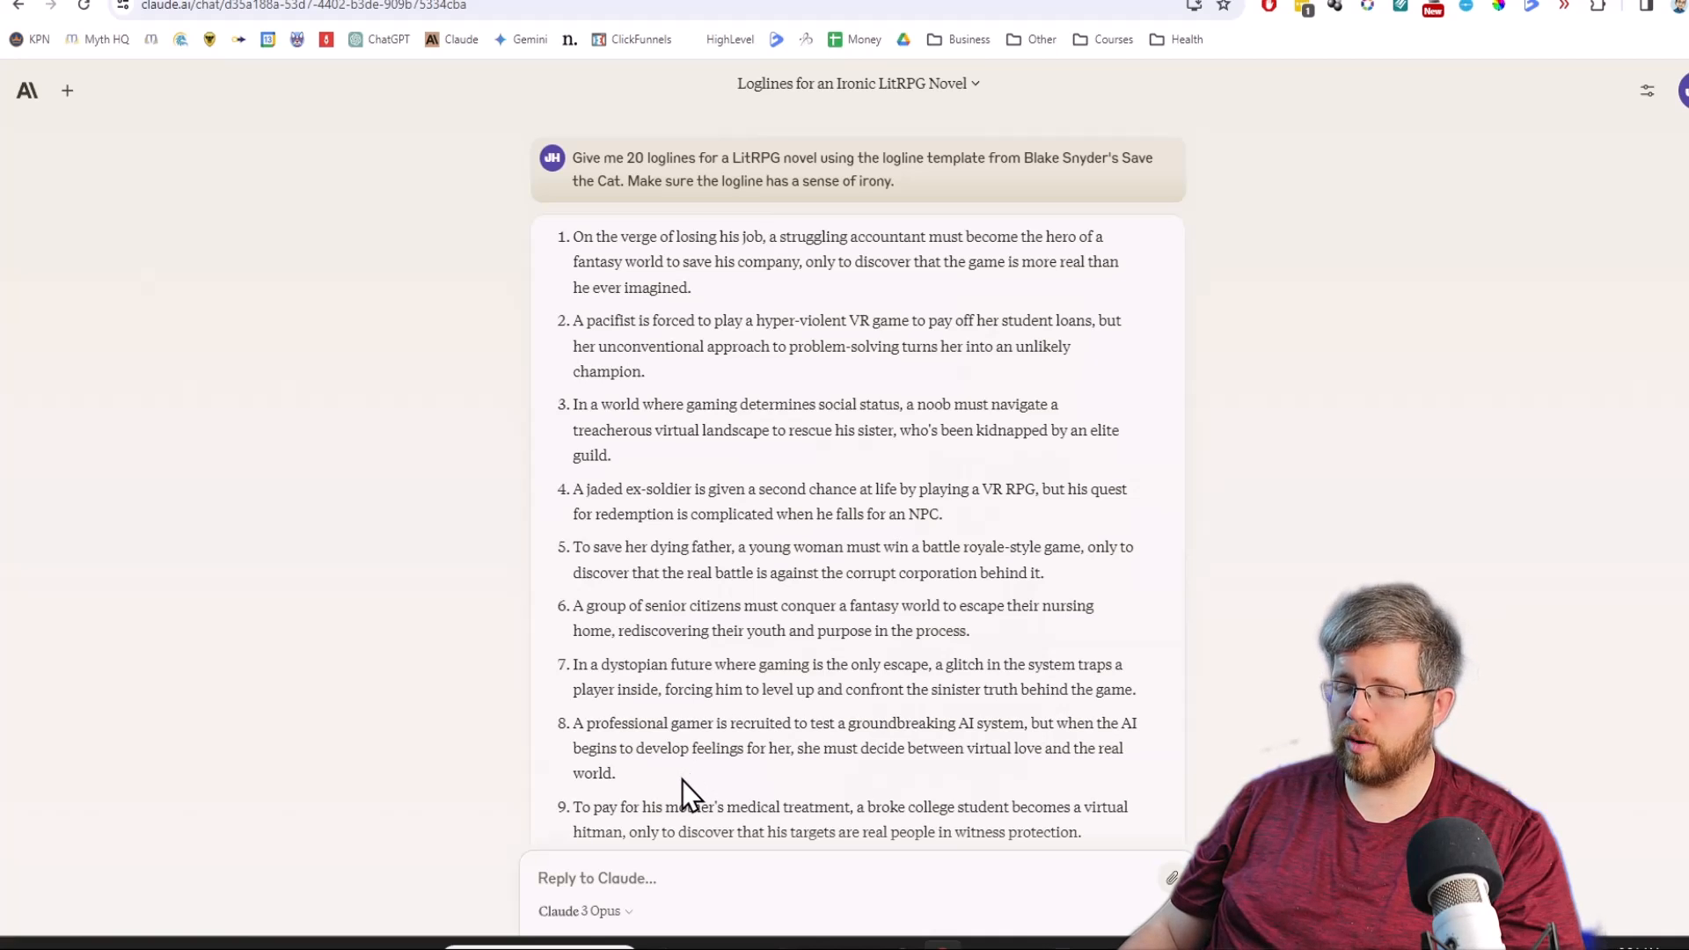
mouse_move(635, 743)
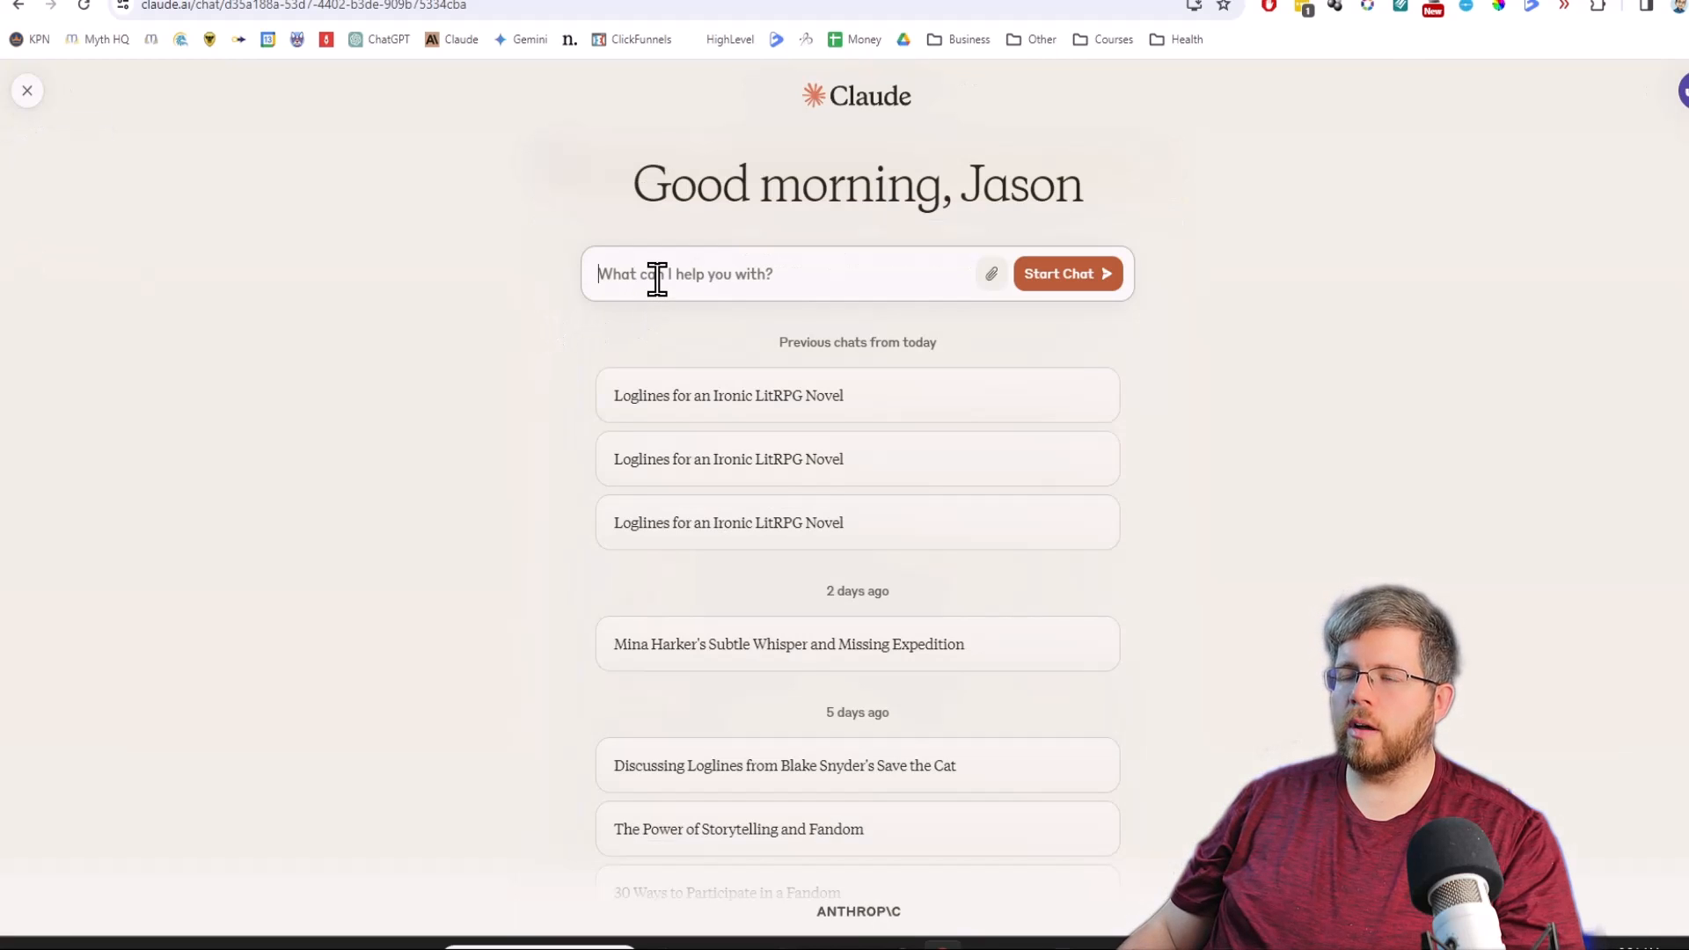
mouse_move(660, 311)
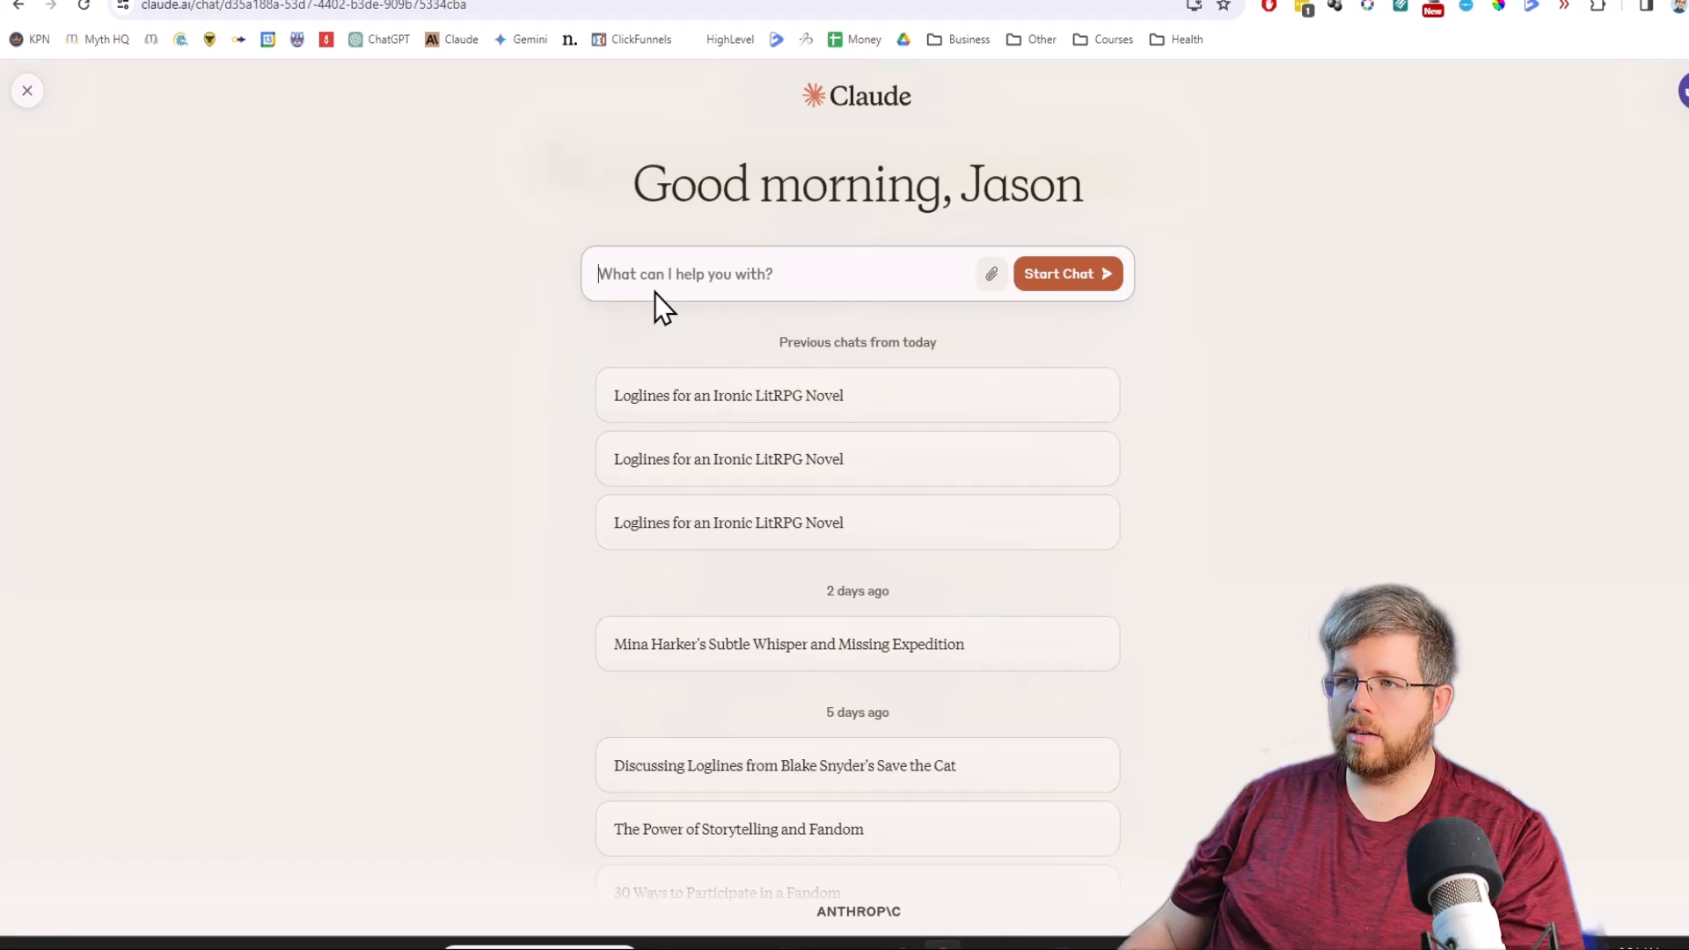
Close the chat overview to return to the loglines chat, then start a new chat.
left_click(728, 395)
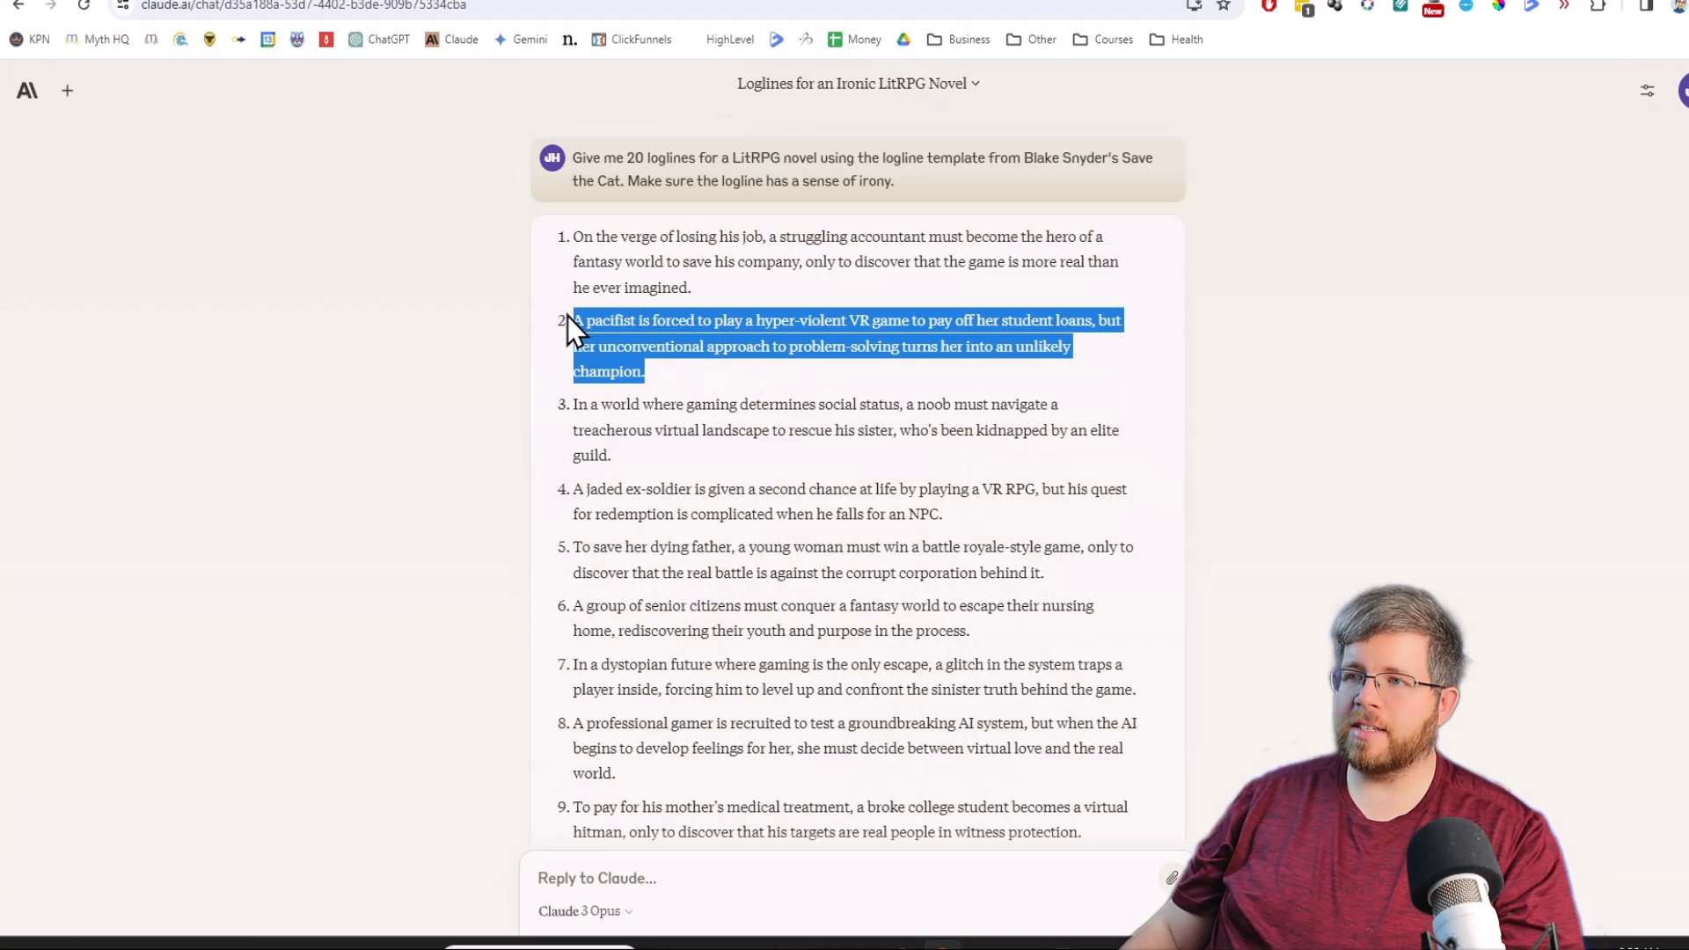
mouse_move(665, 394)
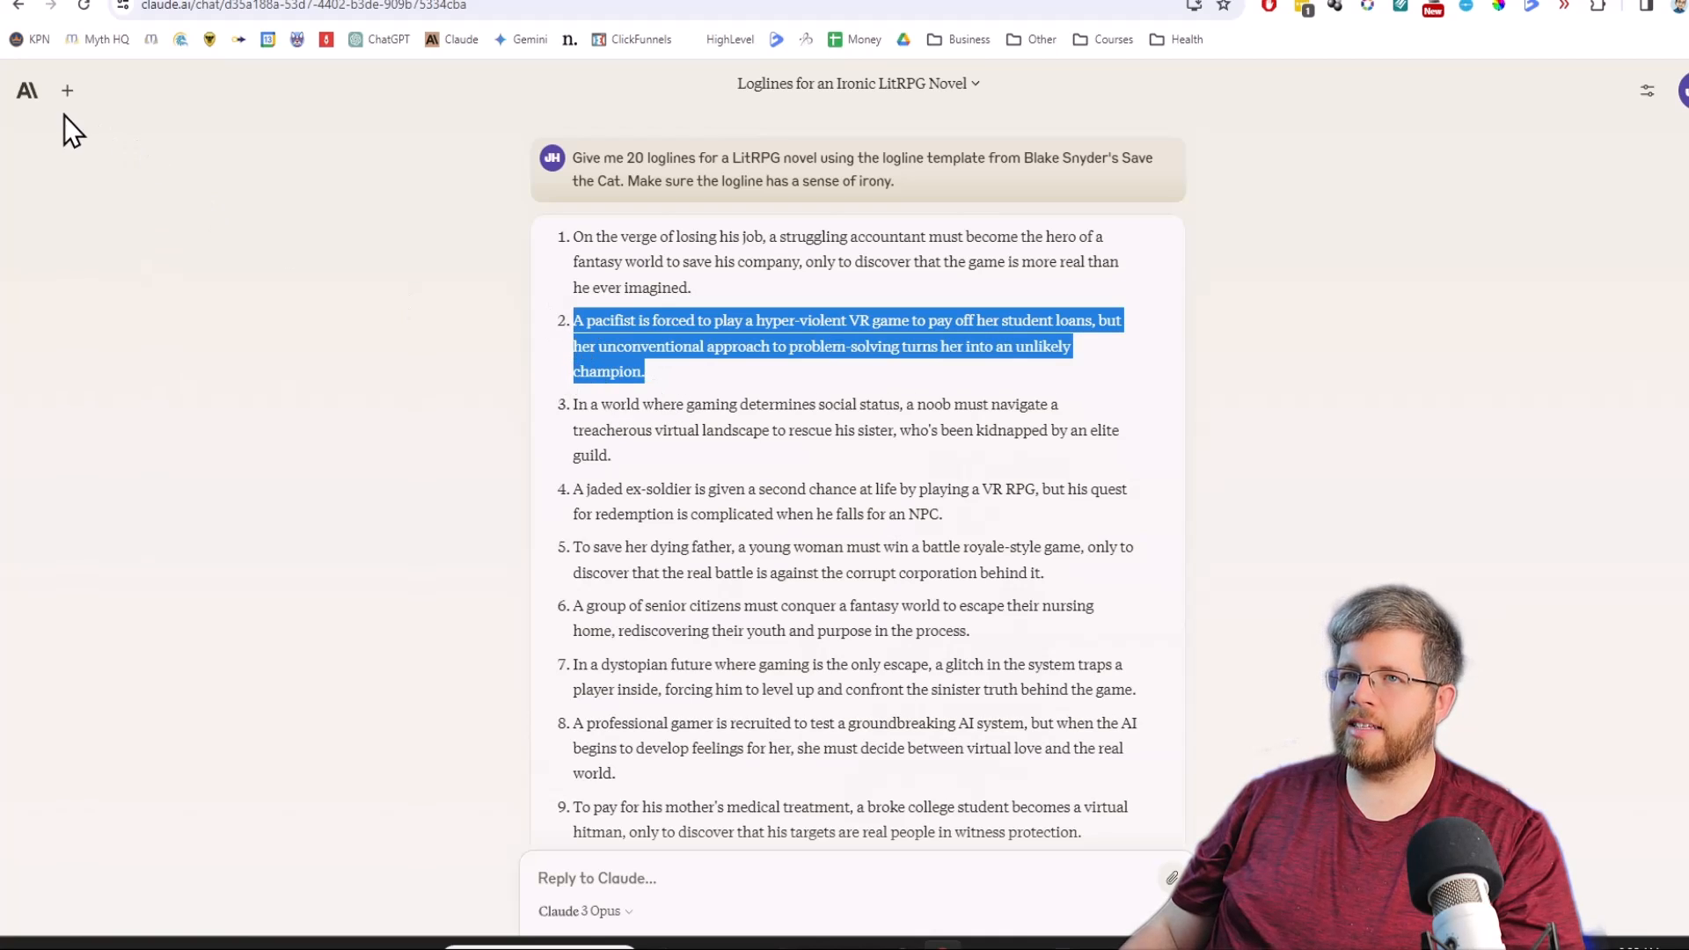
left_click(67, 90)
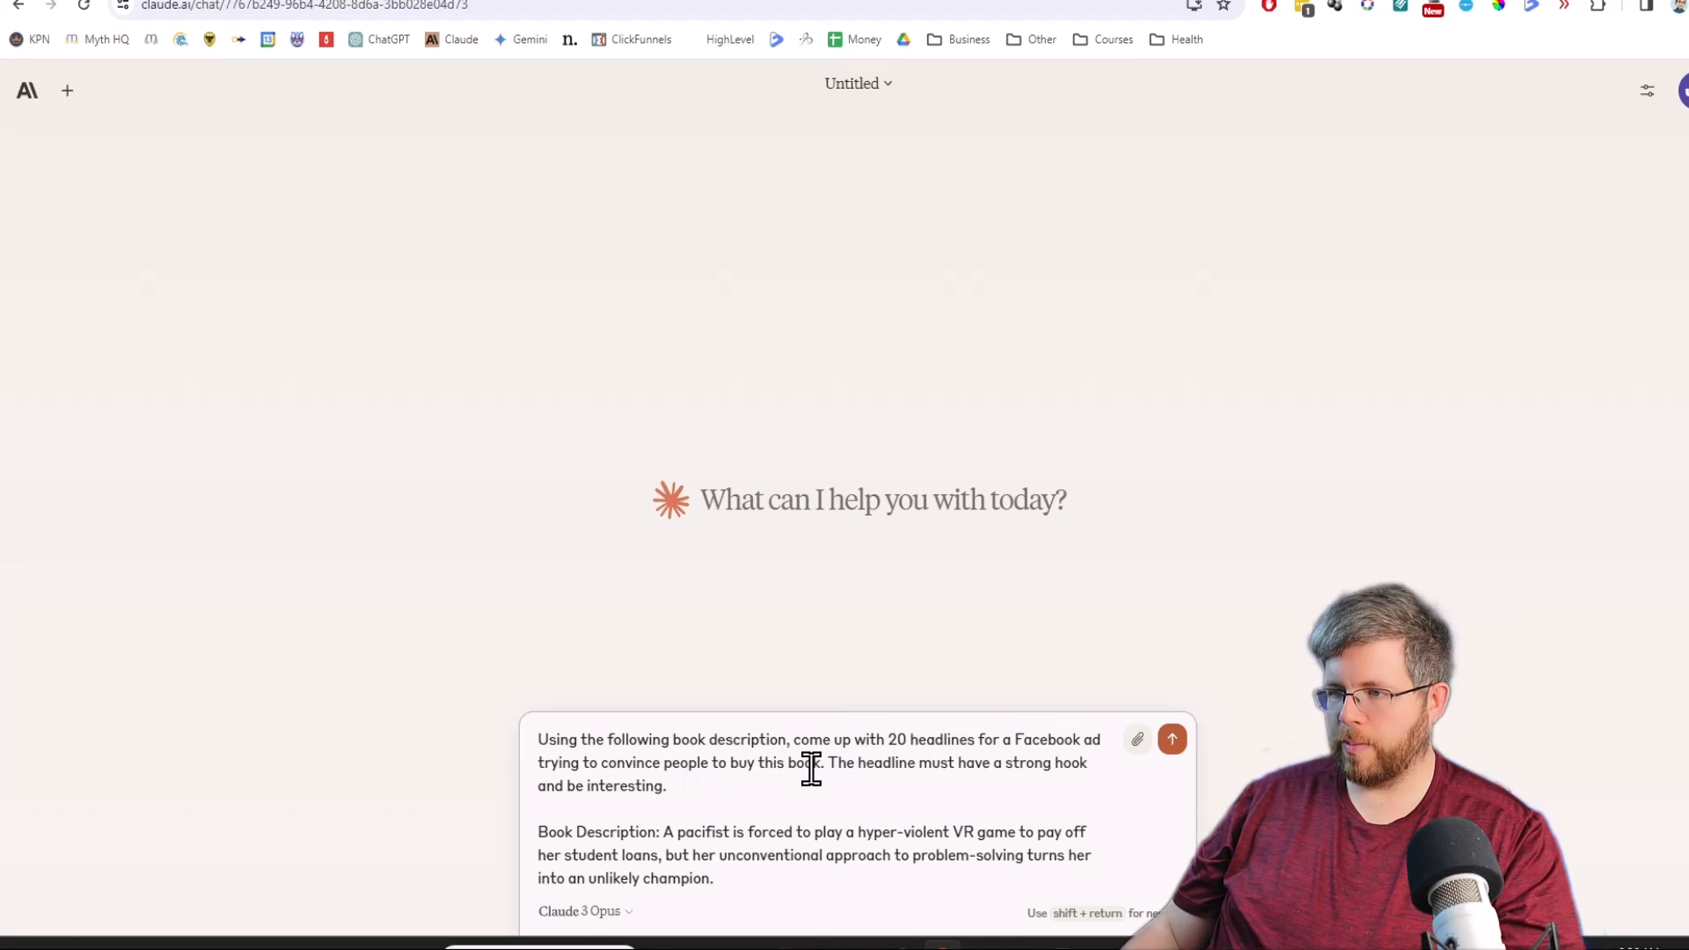
mouse_move(557, 763)
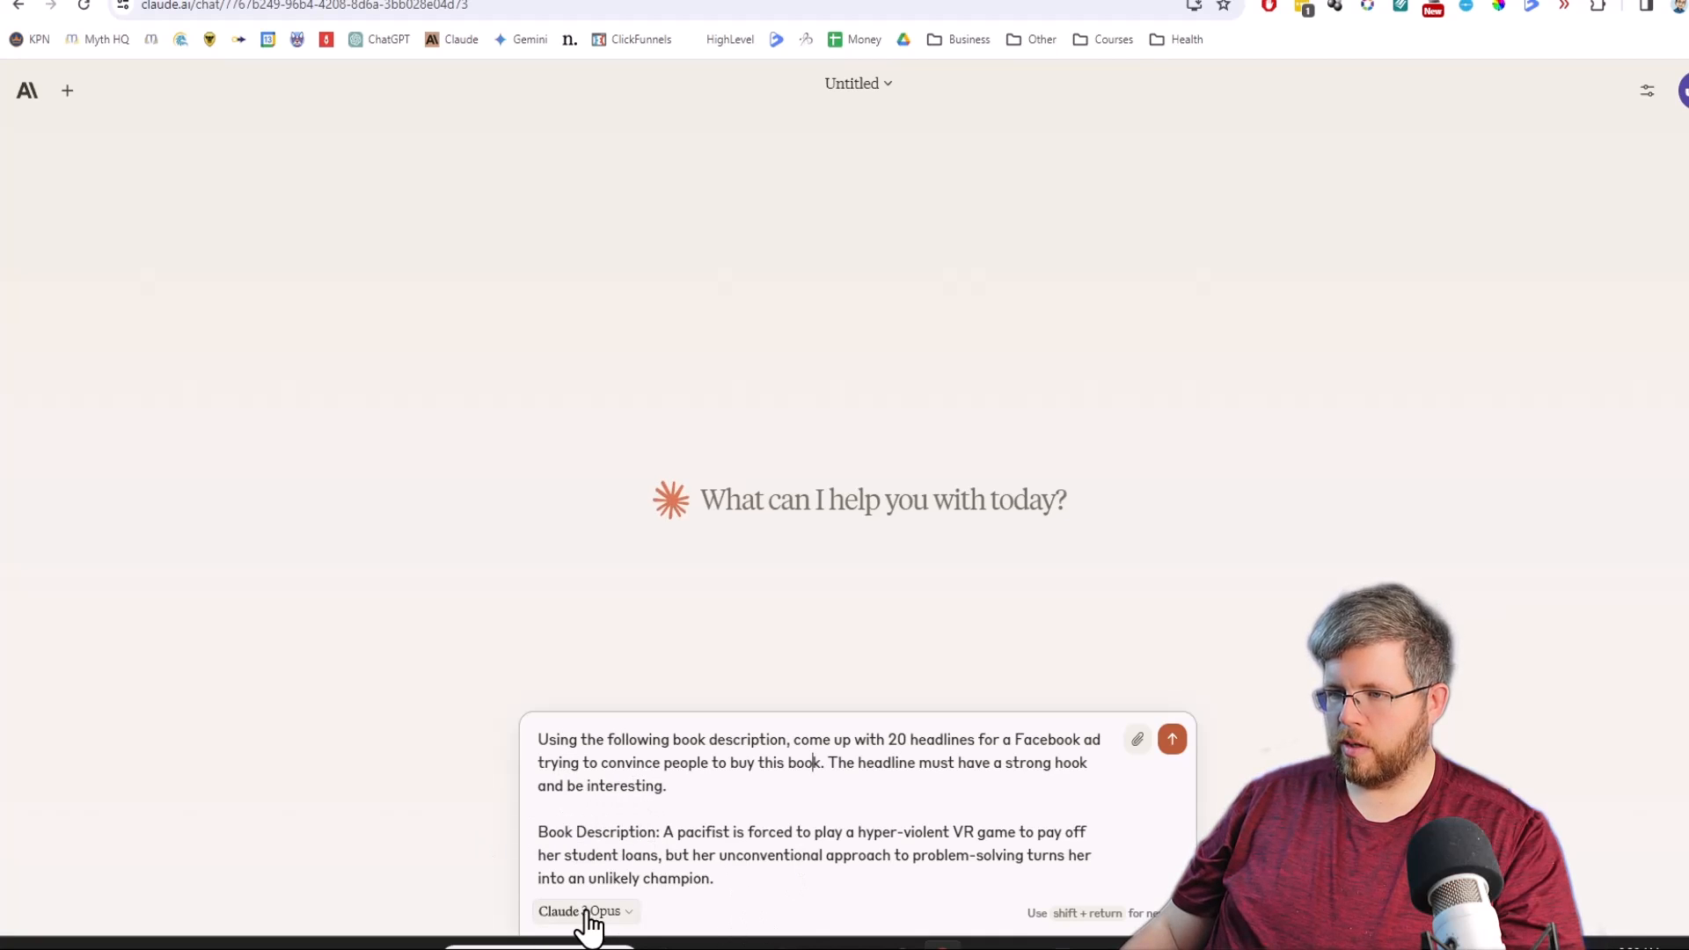
Switch the new chat's model to Claude 3 Haiku for the ad headline prompt.
left_click(582, 911)
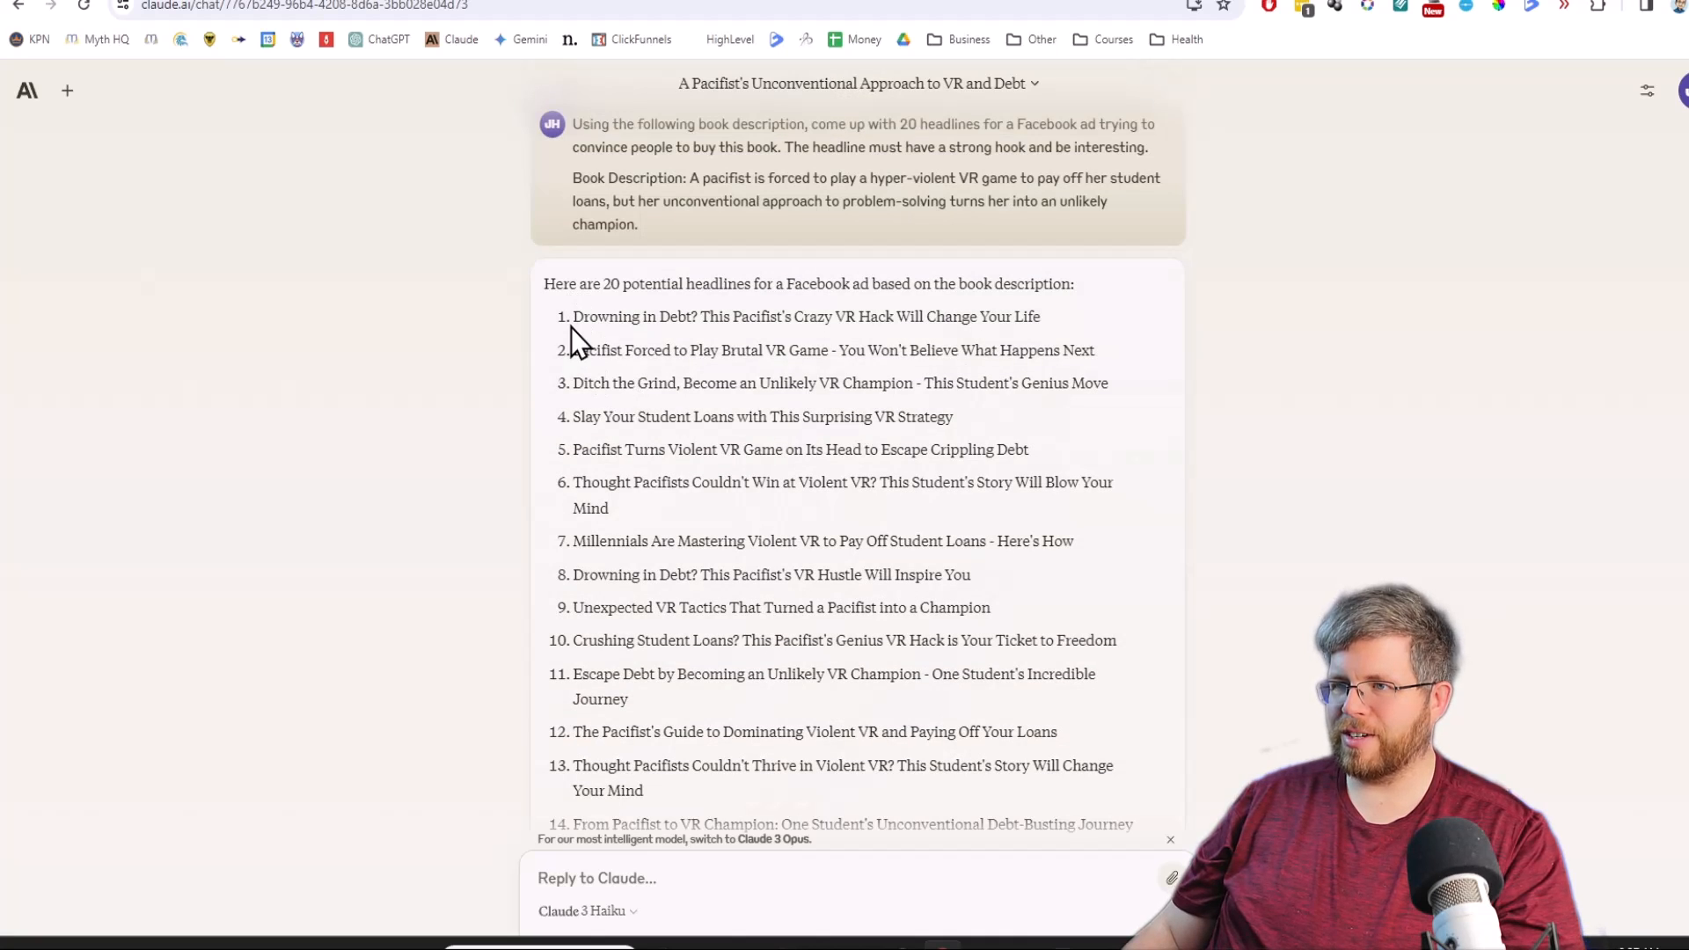
mouse_move(956, 342)
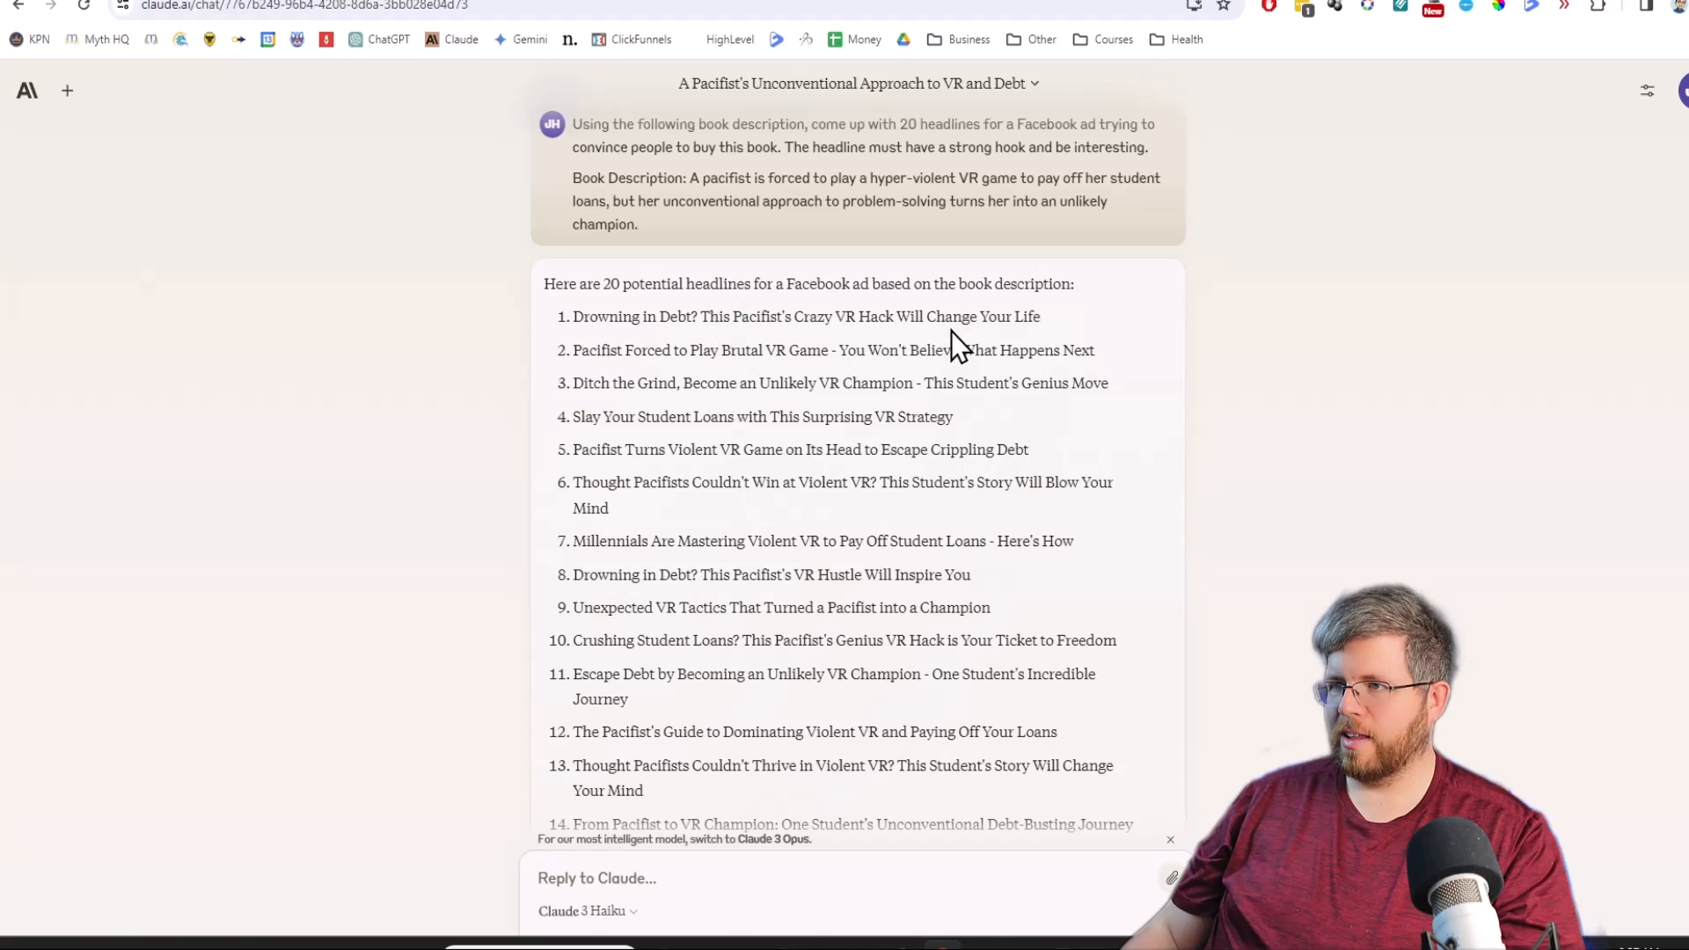
mouse_move(1071, 337)
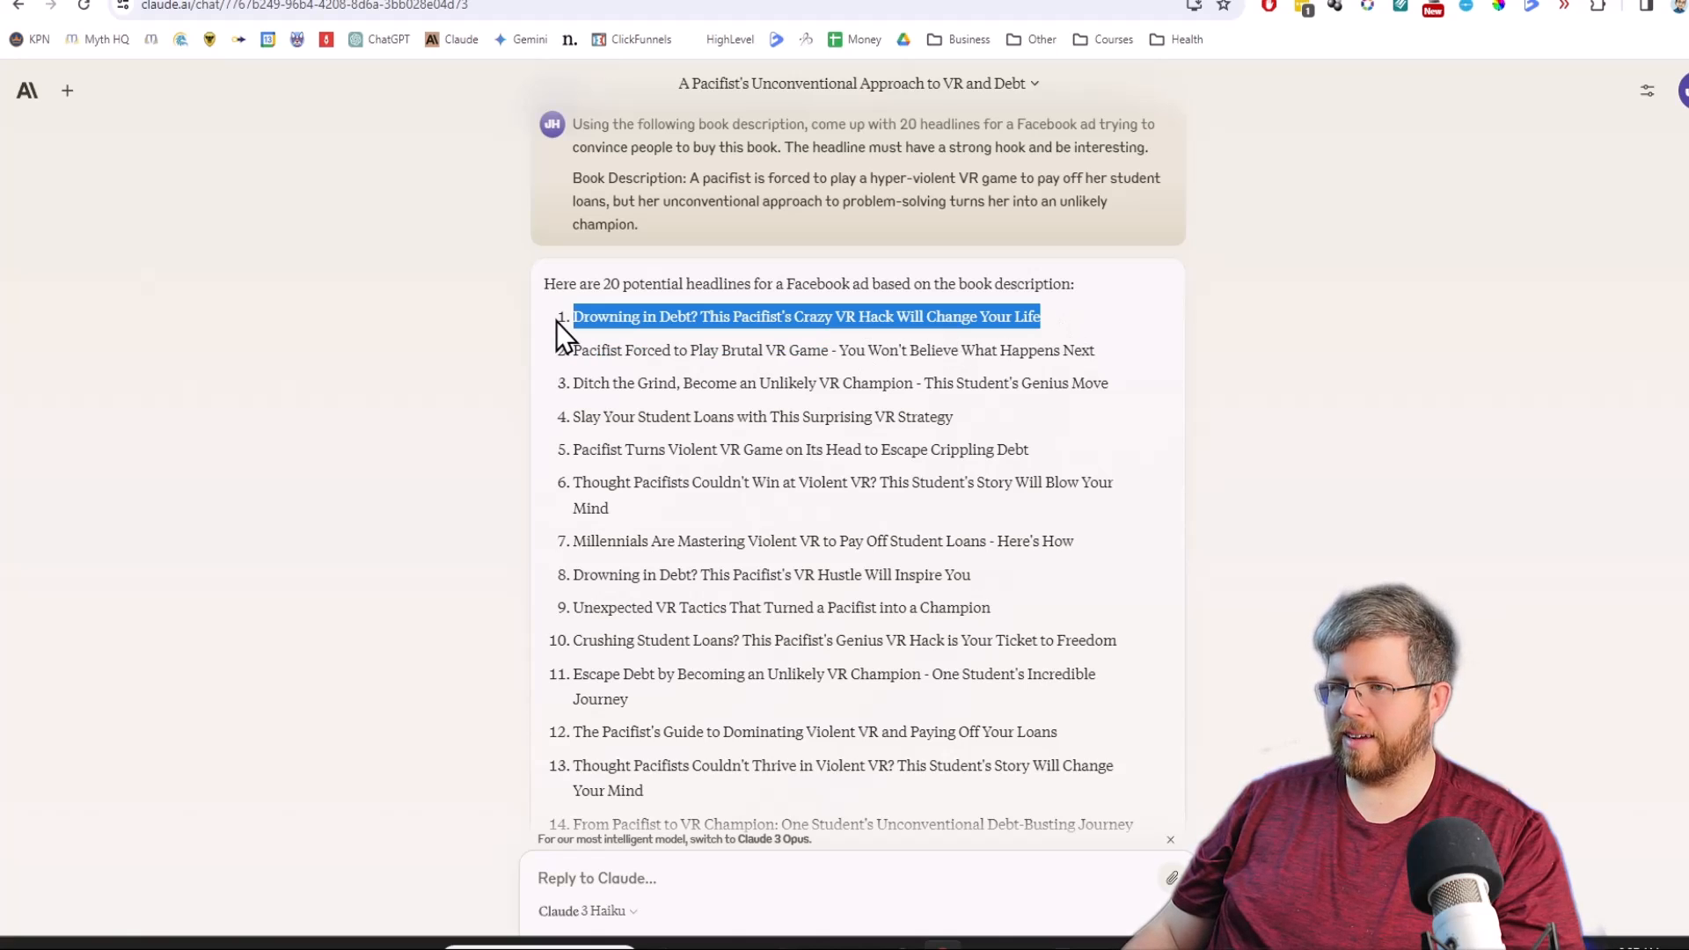
mouse_move(565, 378)
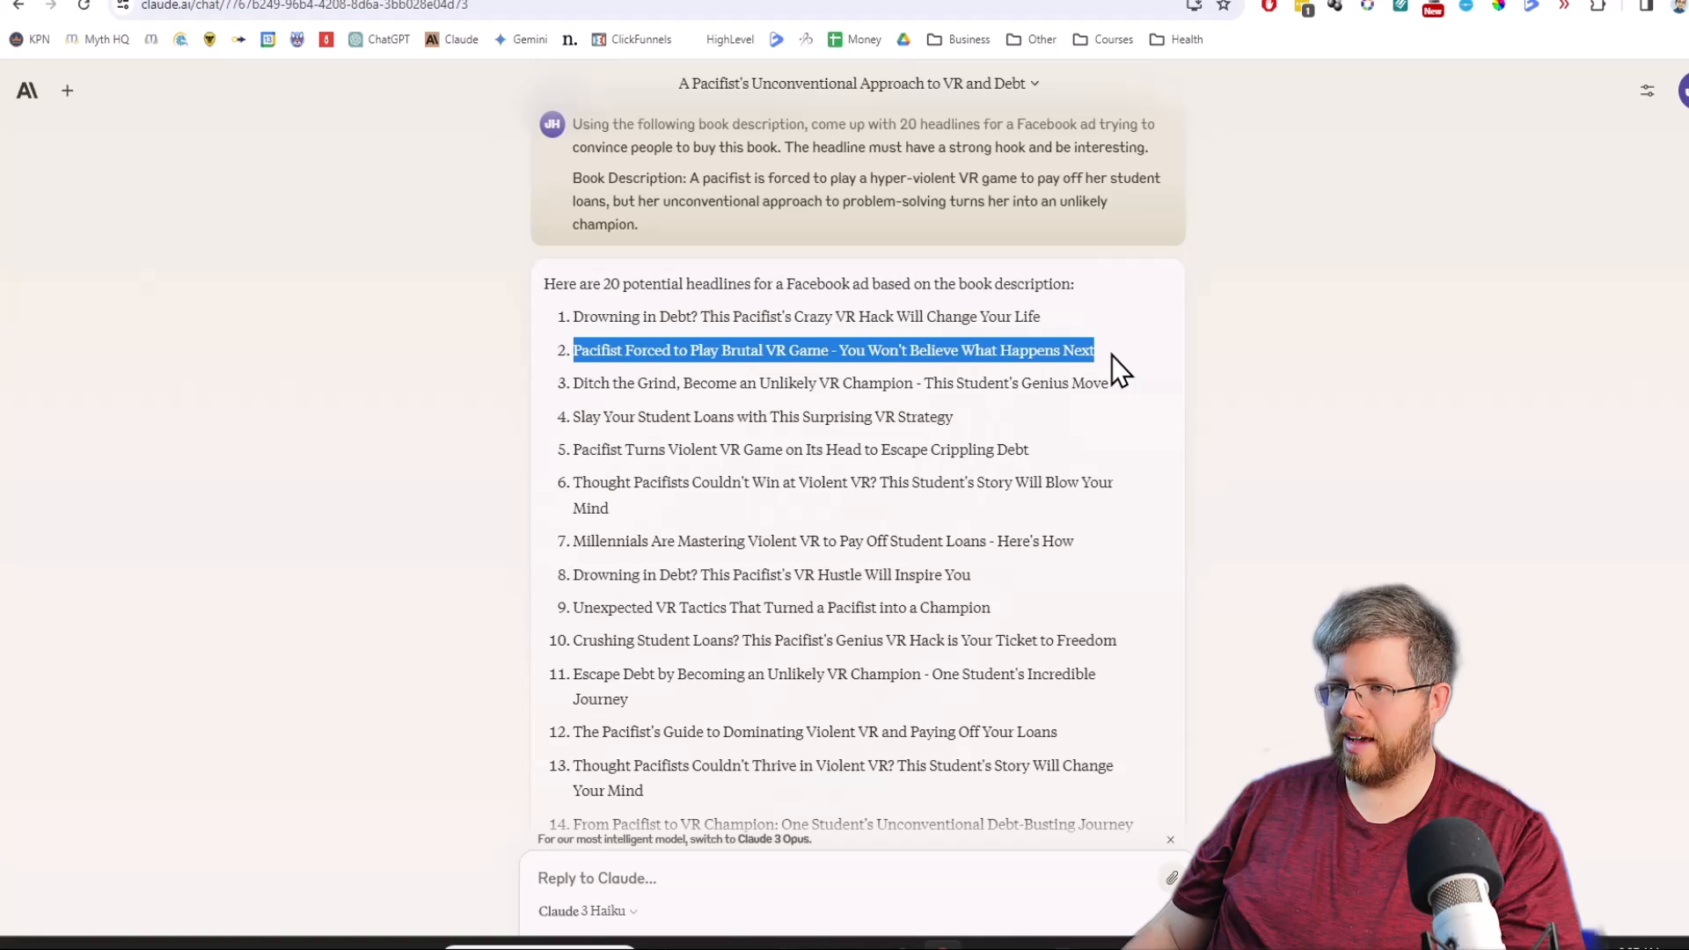
mouse_move(647, 451)
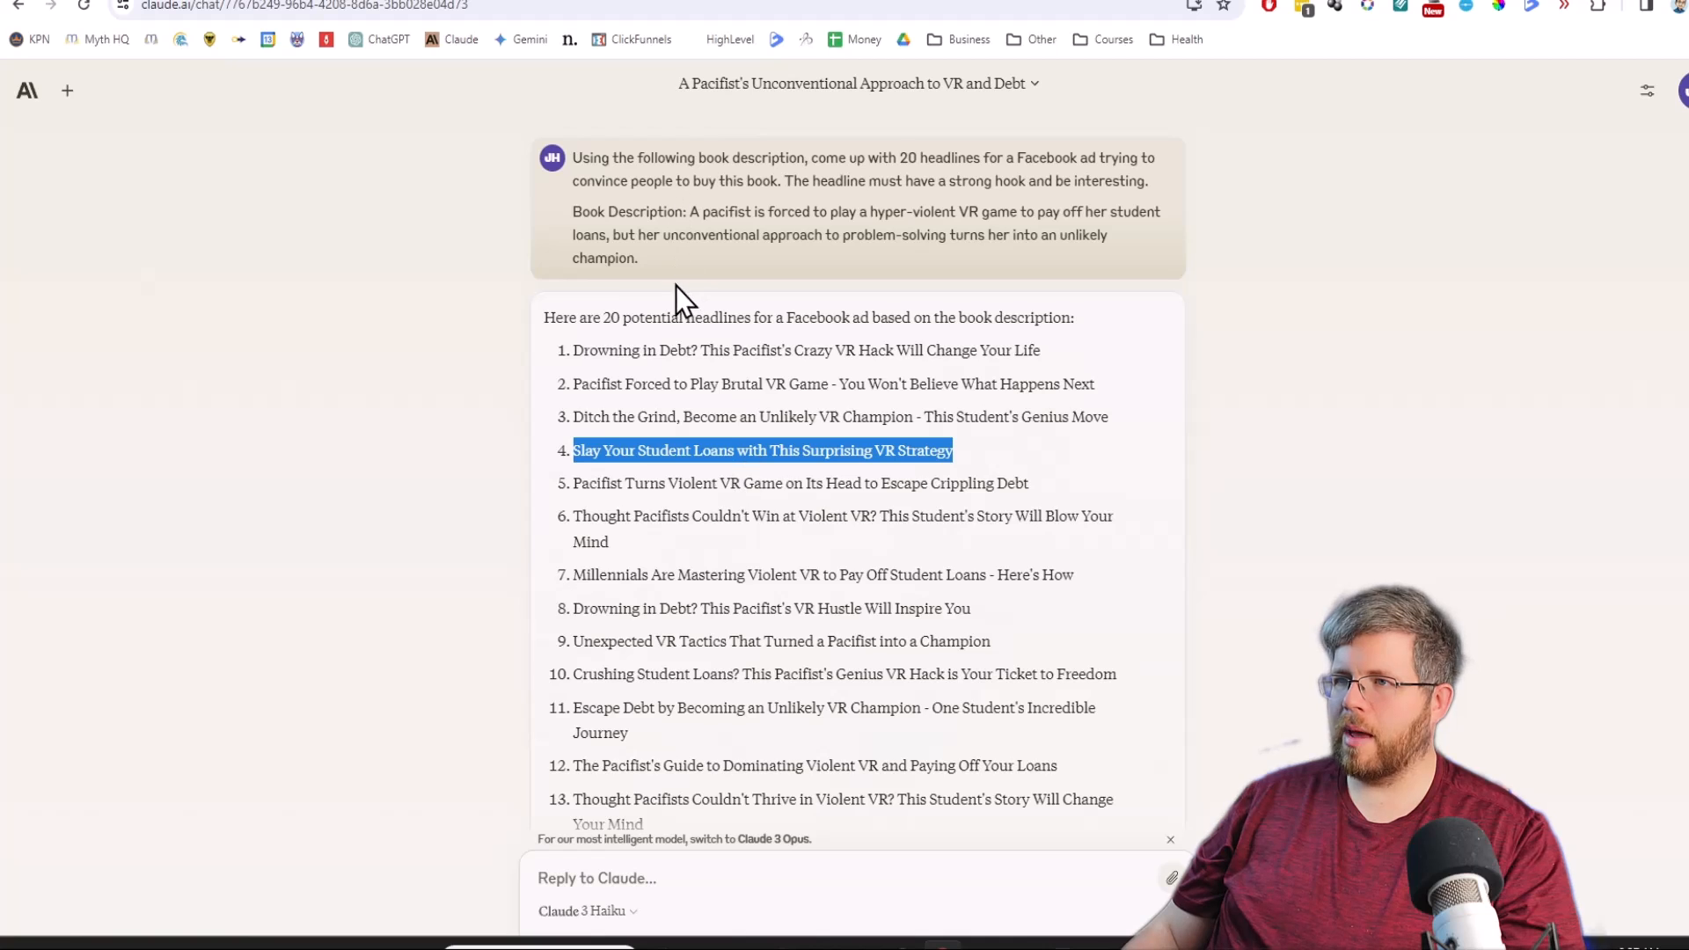
left_click(66, 91)
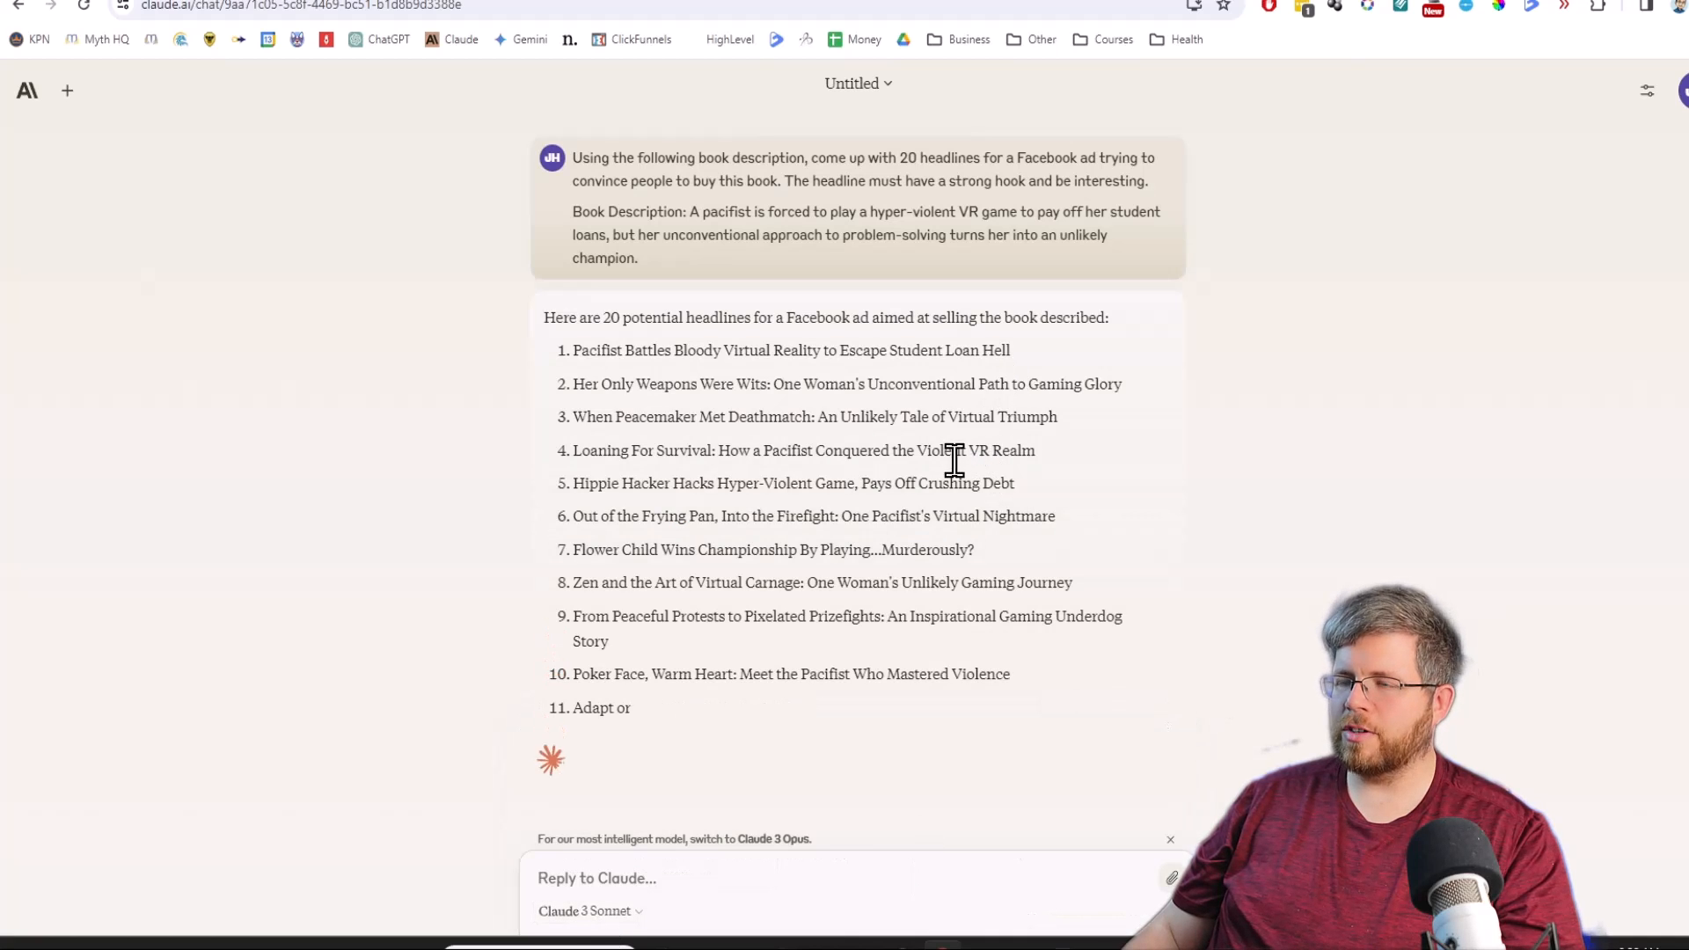
scroll("down", 3)
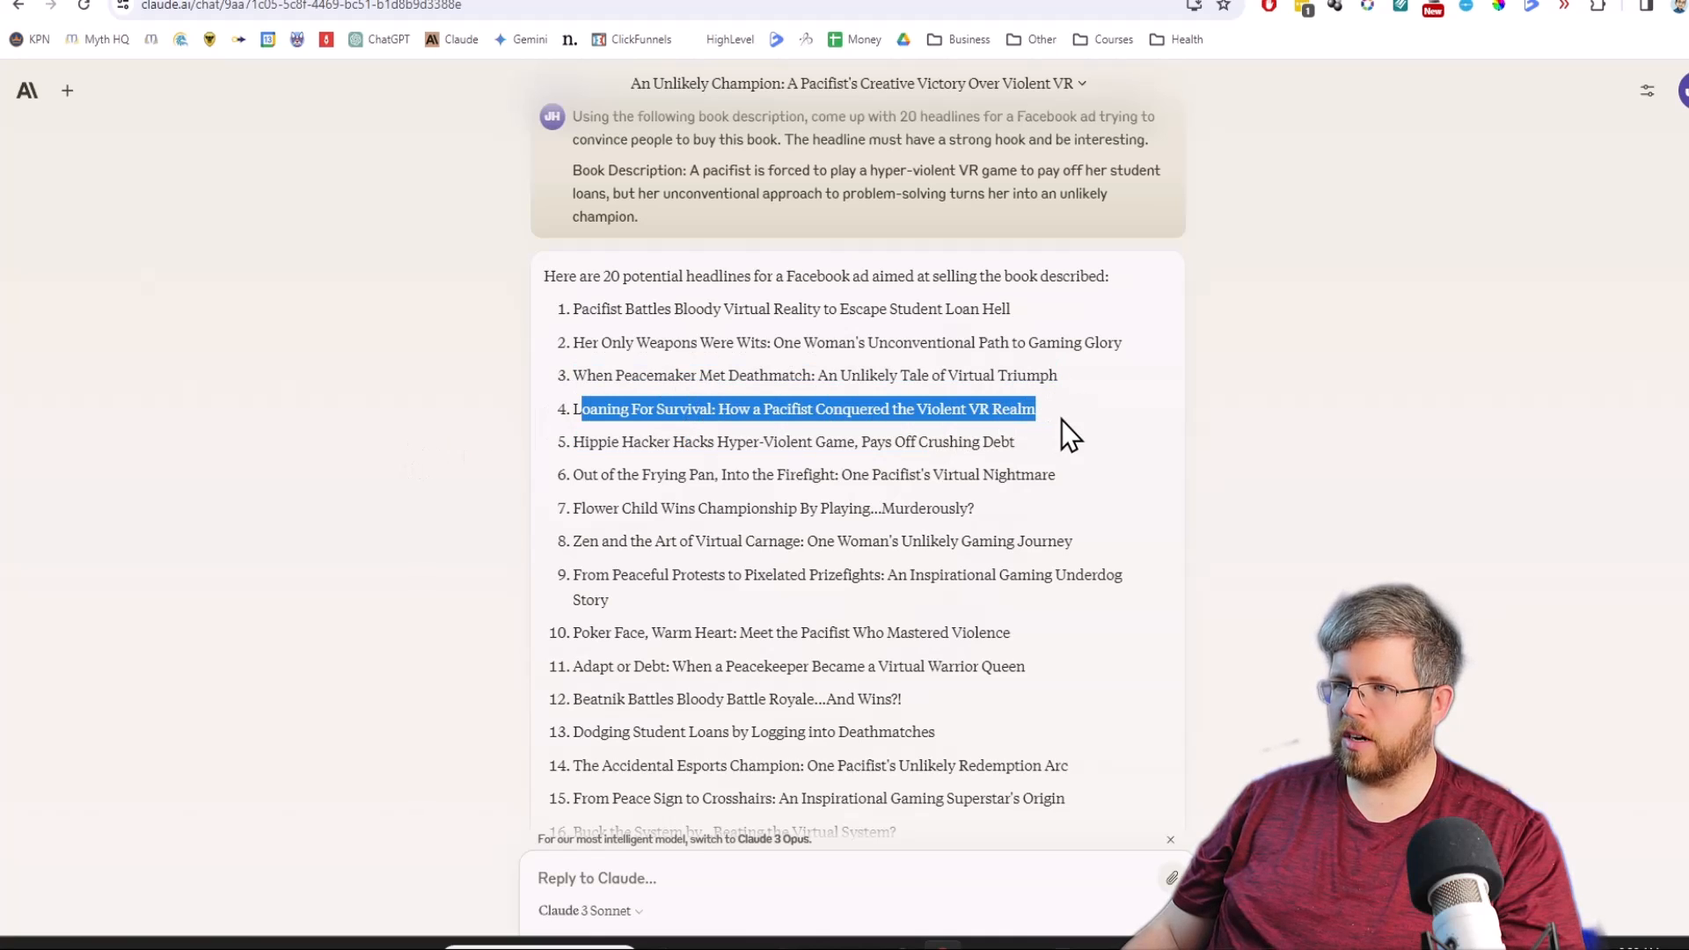
left_click(1066, 431)
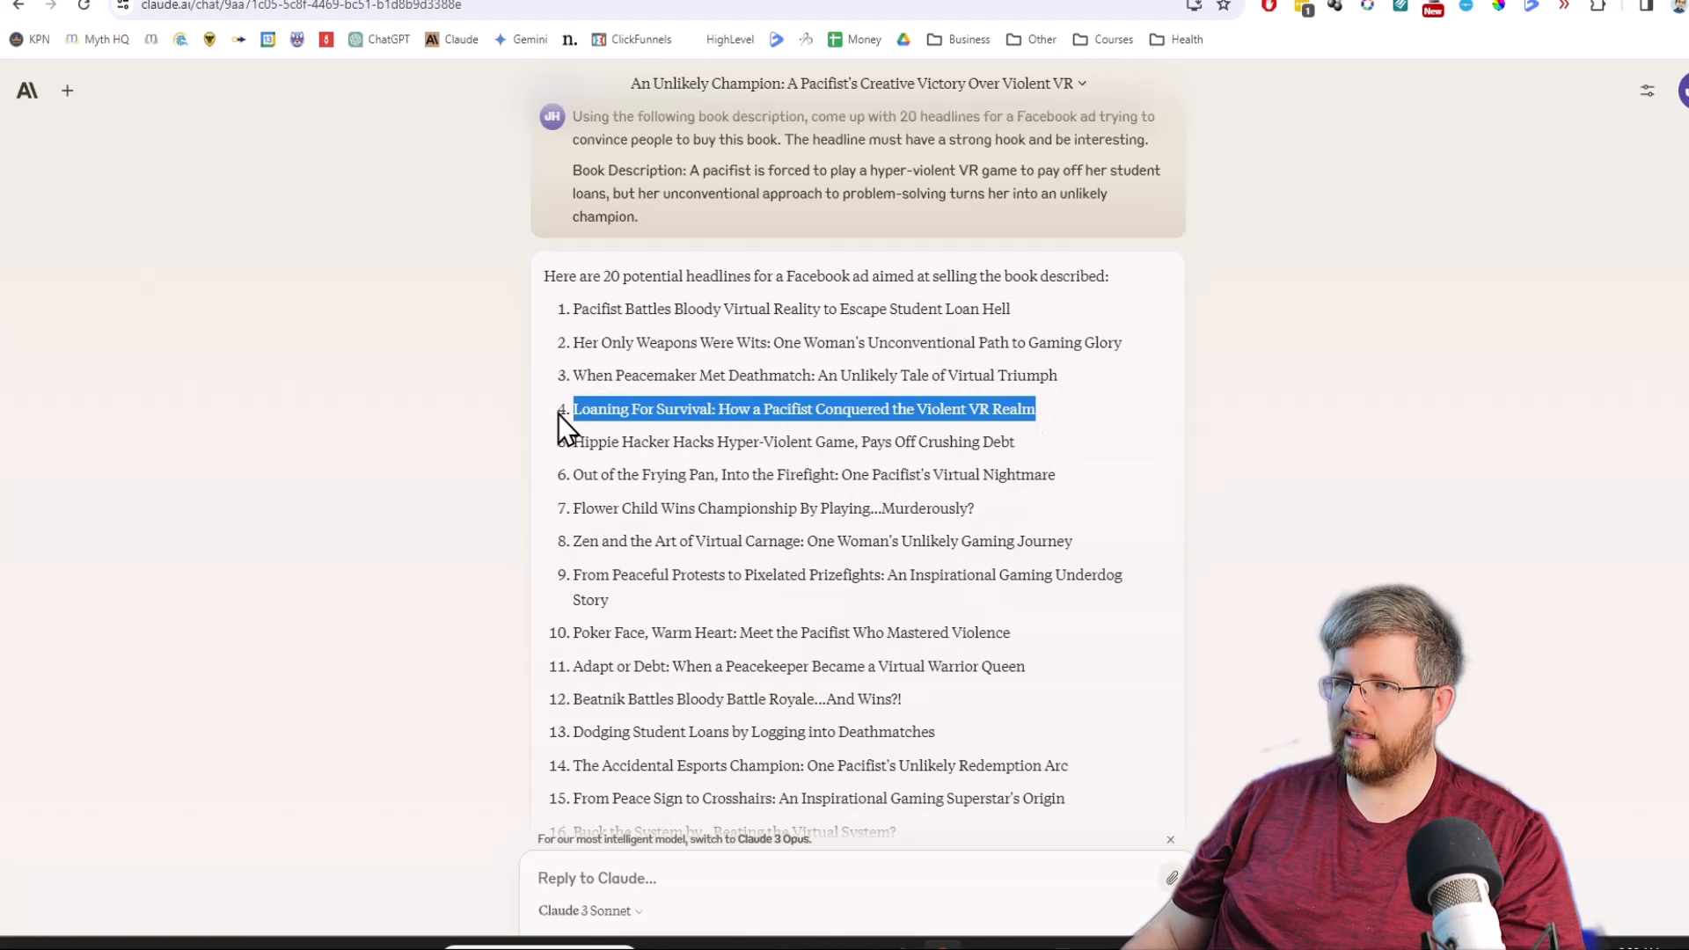
left_click(587, 408)
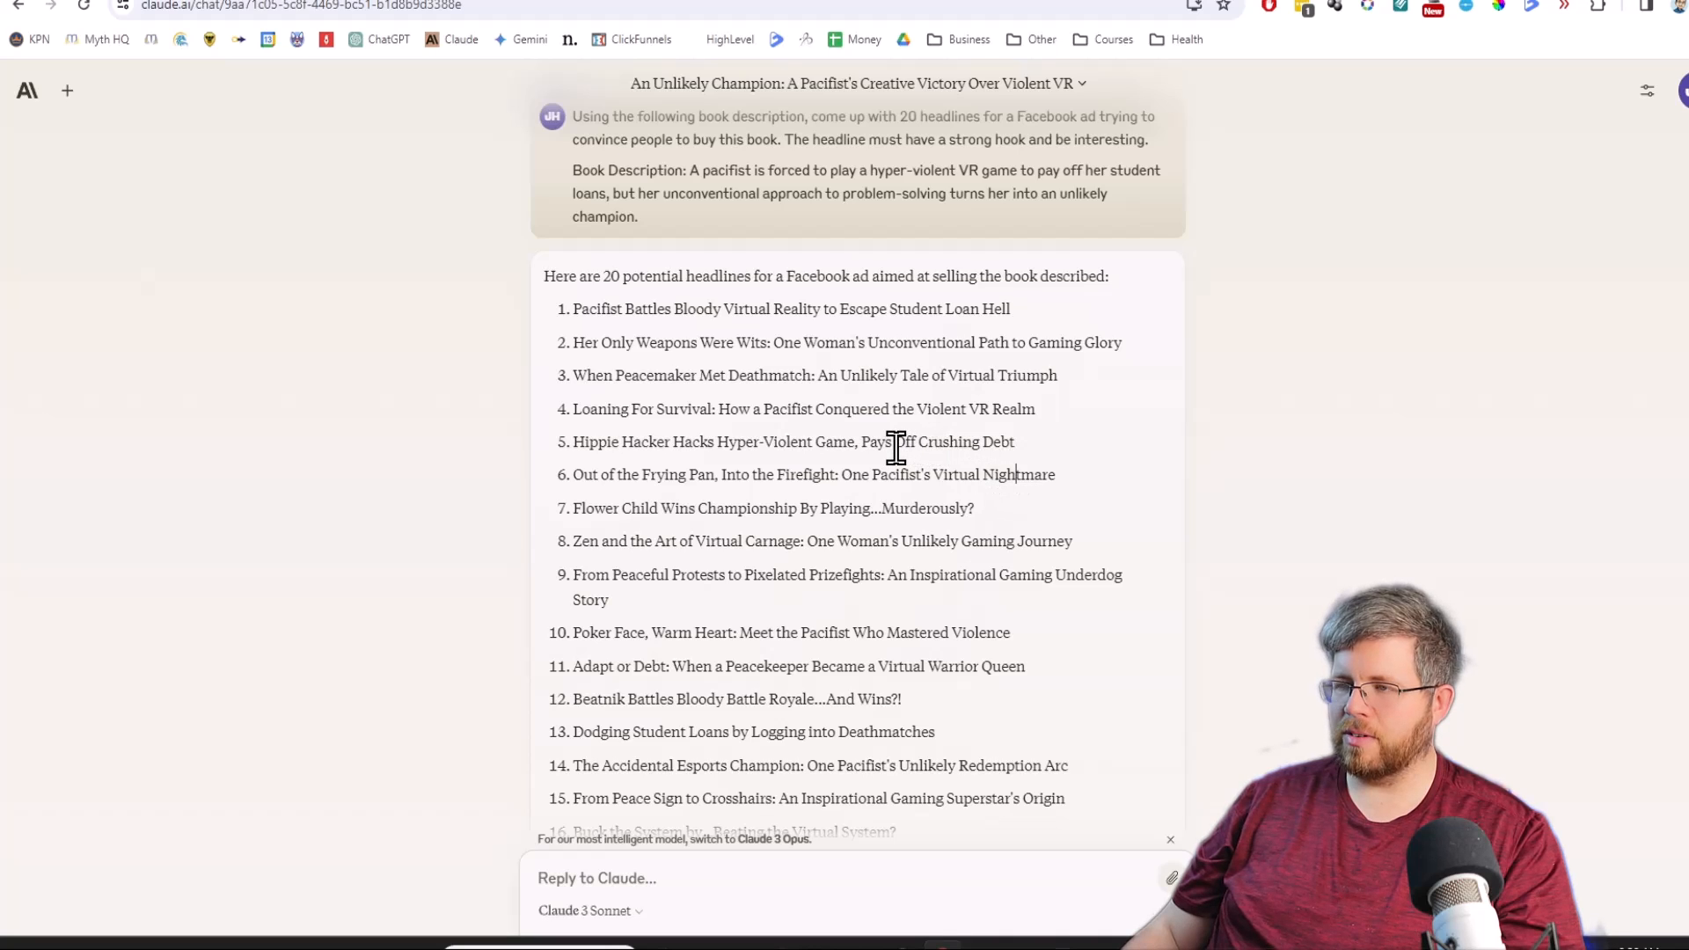
mouse_move(581, 555)
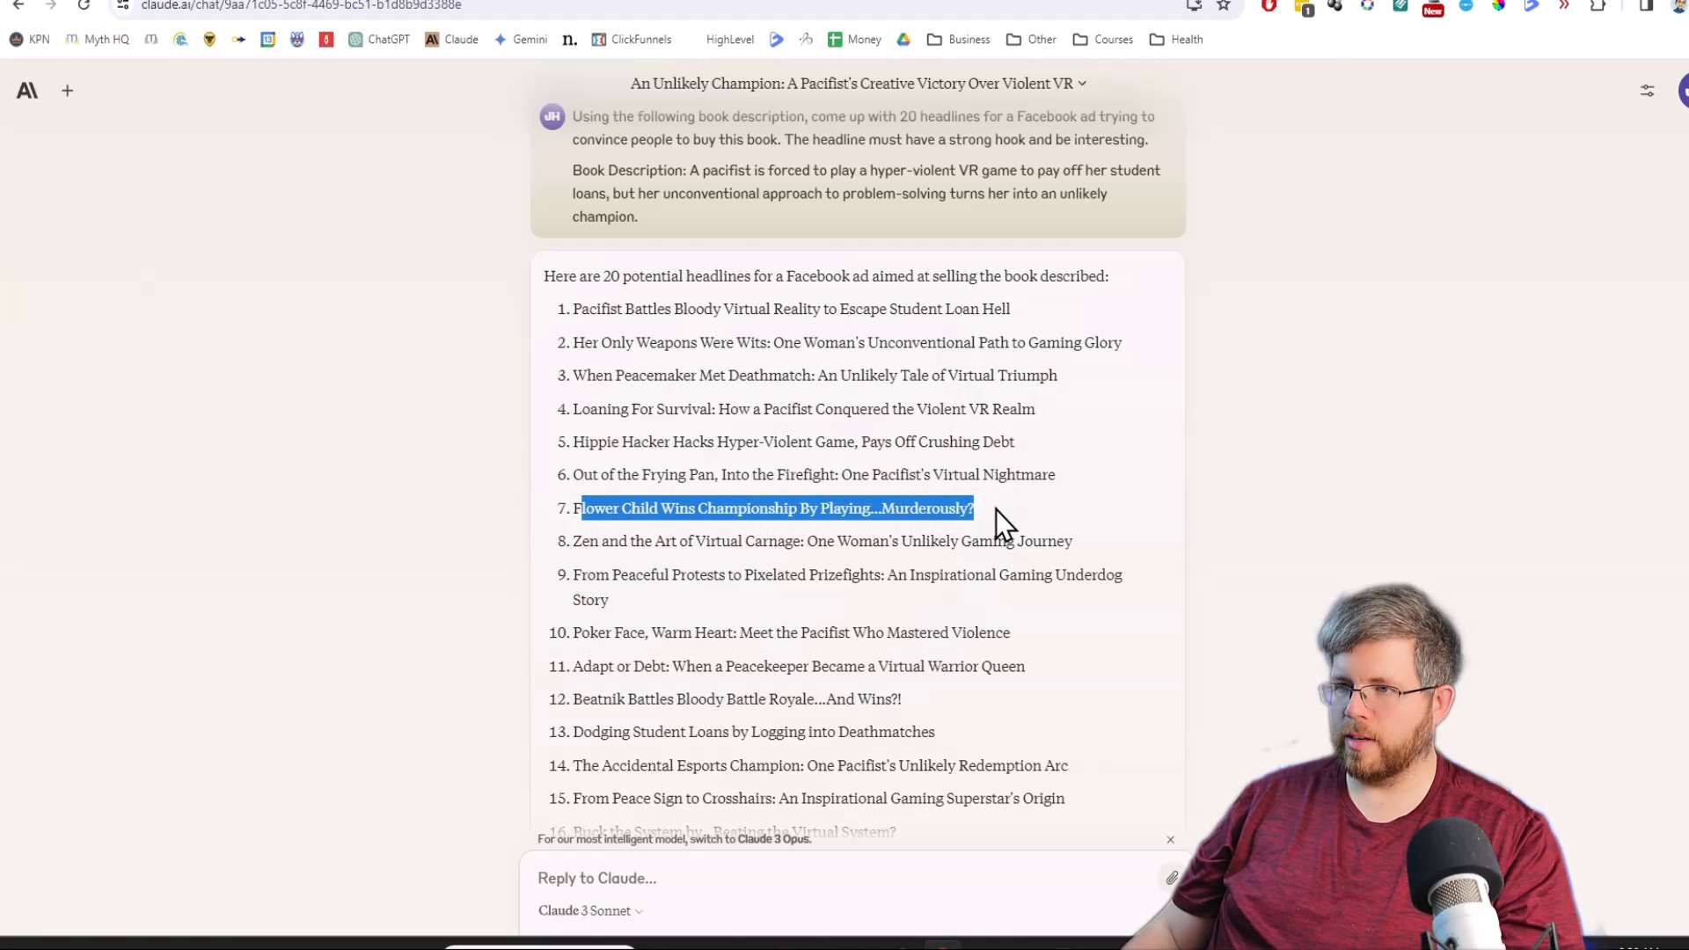
left_click(991, 508)
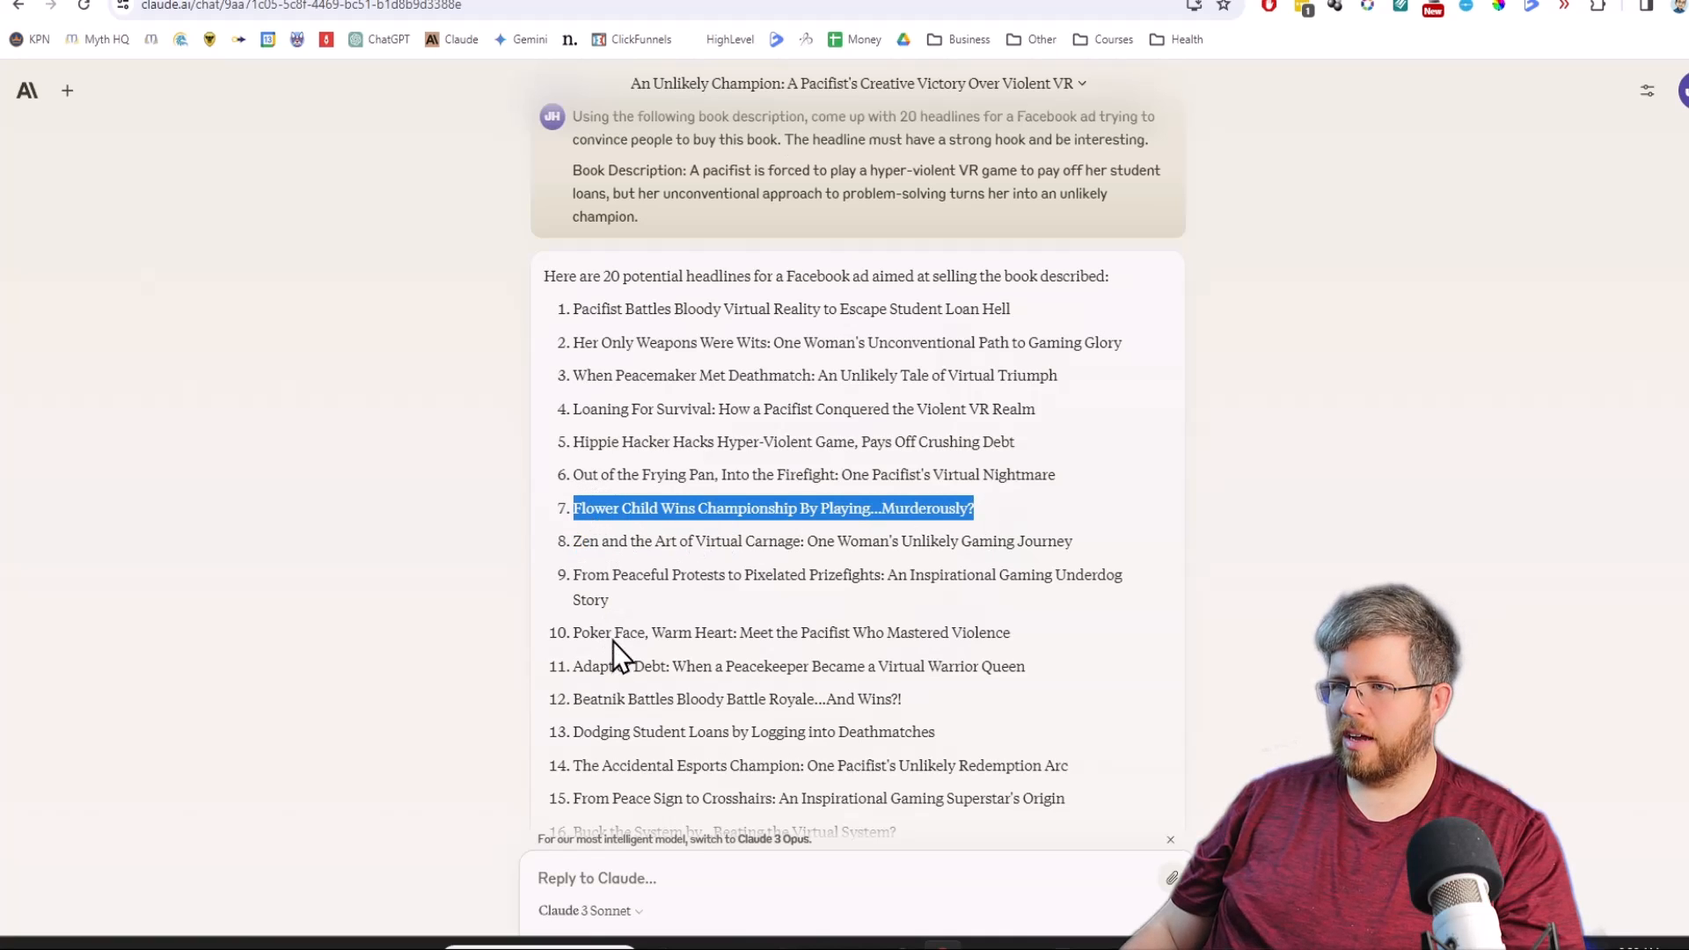
mouse_move(808, 237)
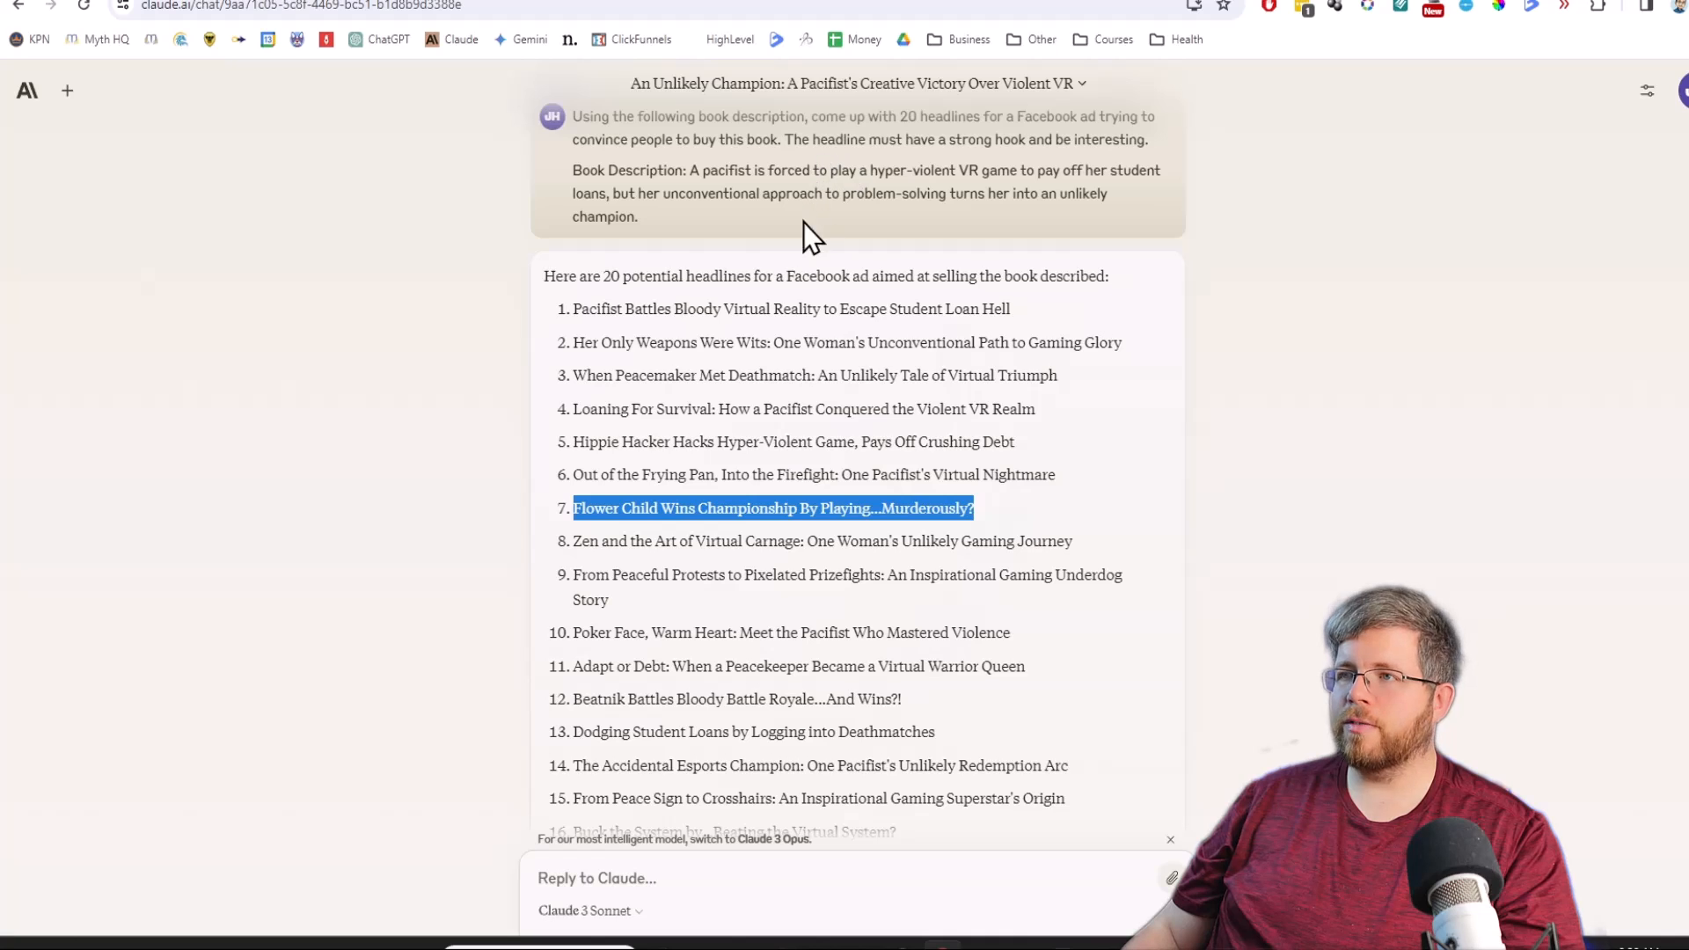
left_click(65, 90)
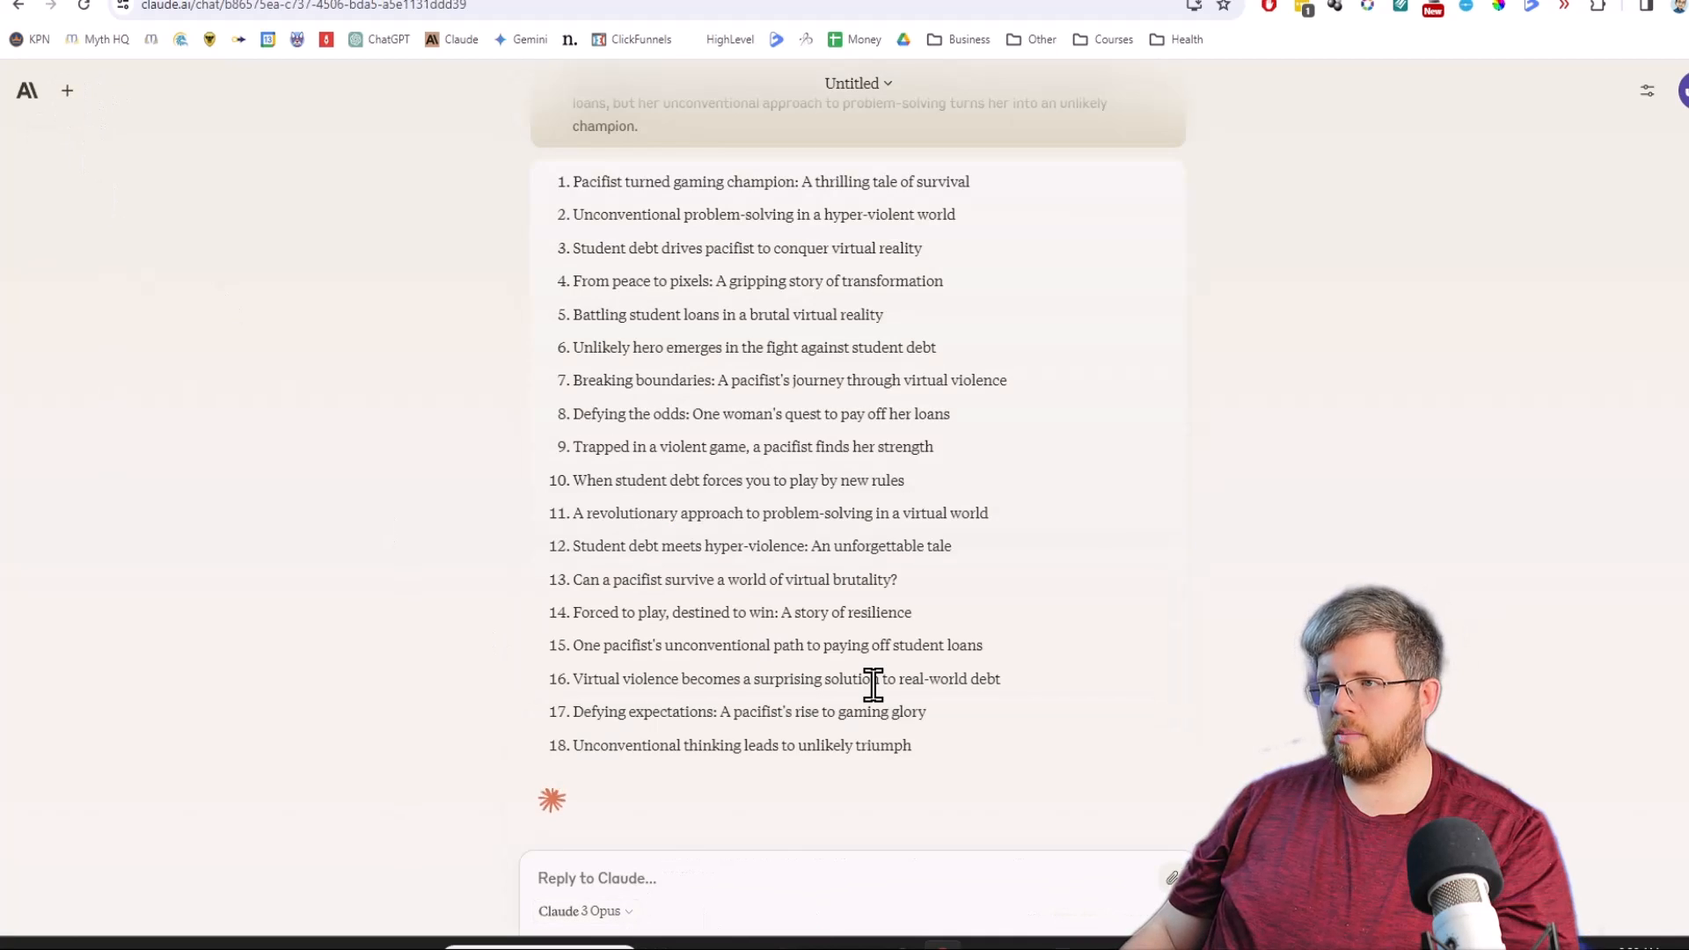
Review Opus's 20 headlines, highlighting the student debt VR and 'Battling student loans' ones.
scroll("up", 3)
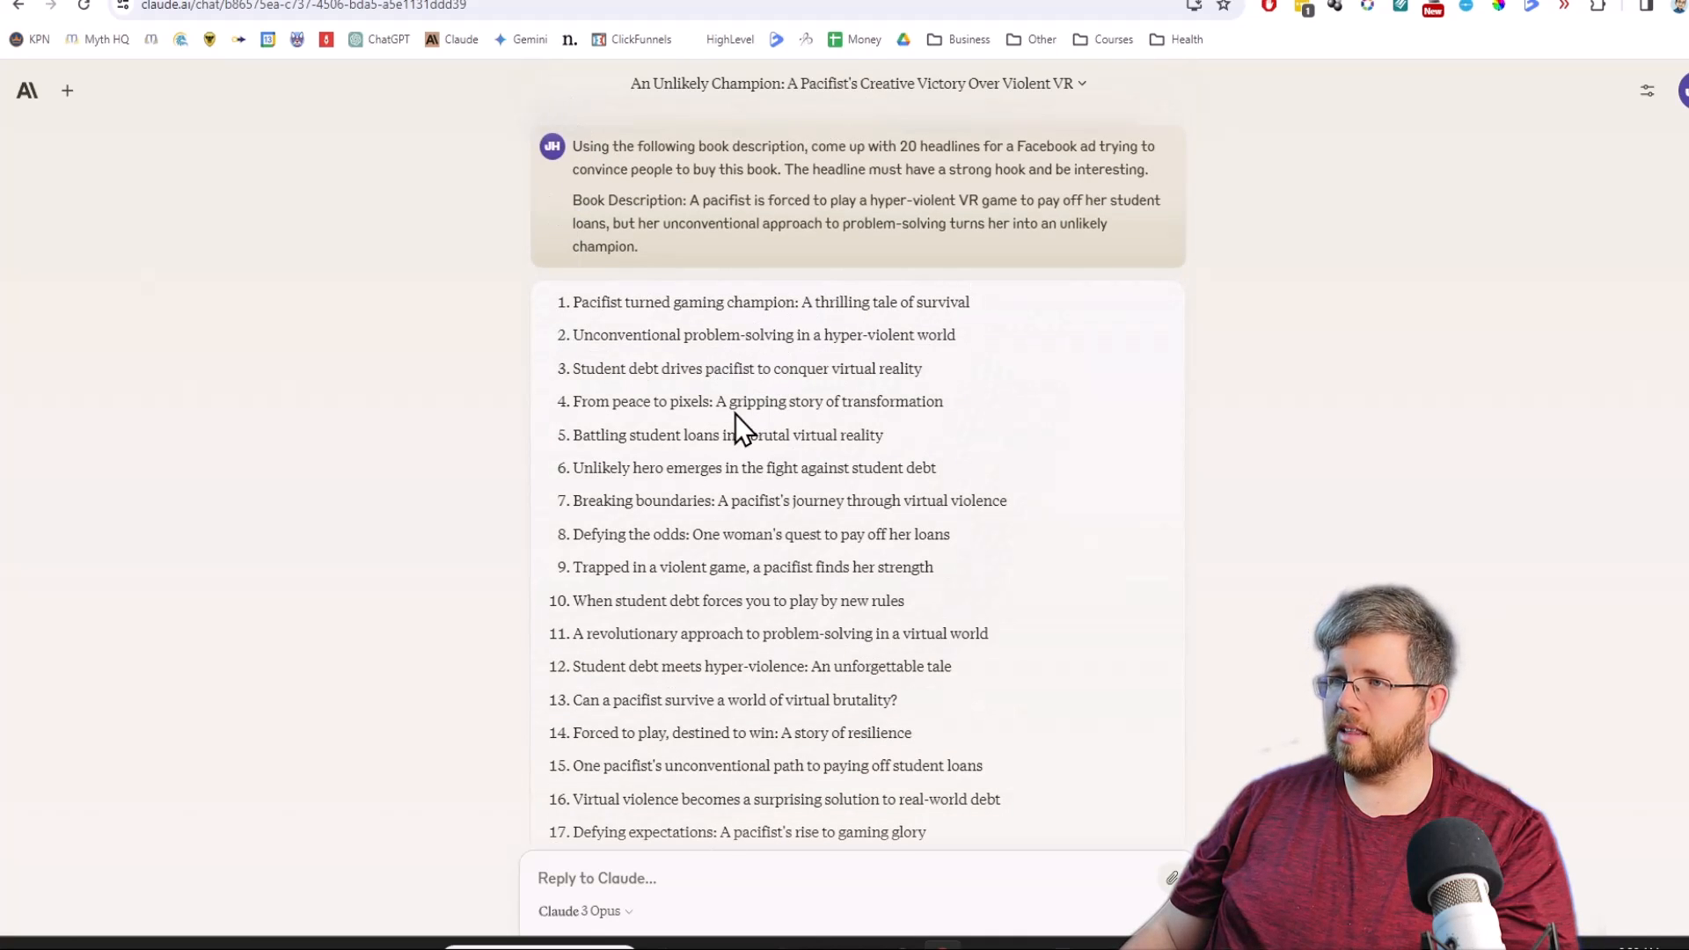
mouse_move(700, 440)
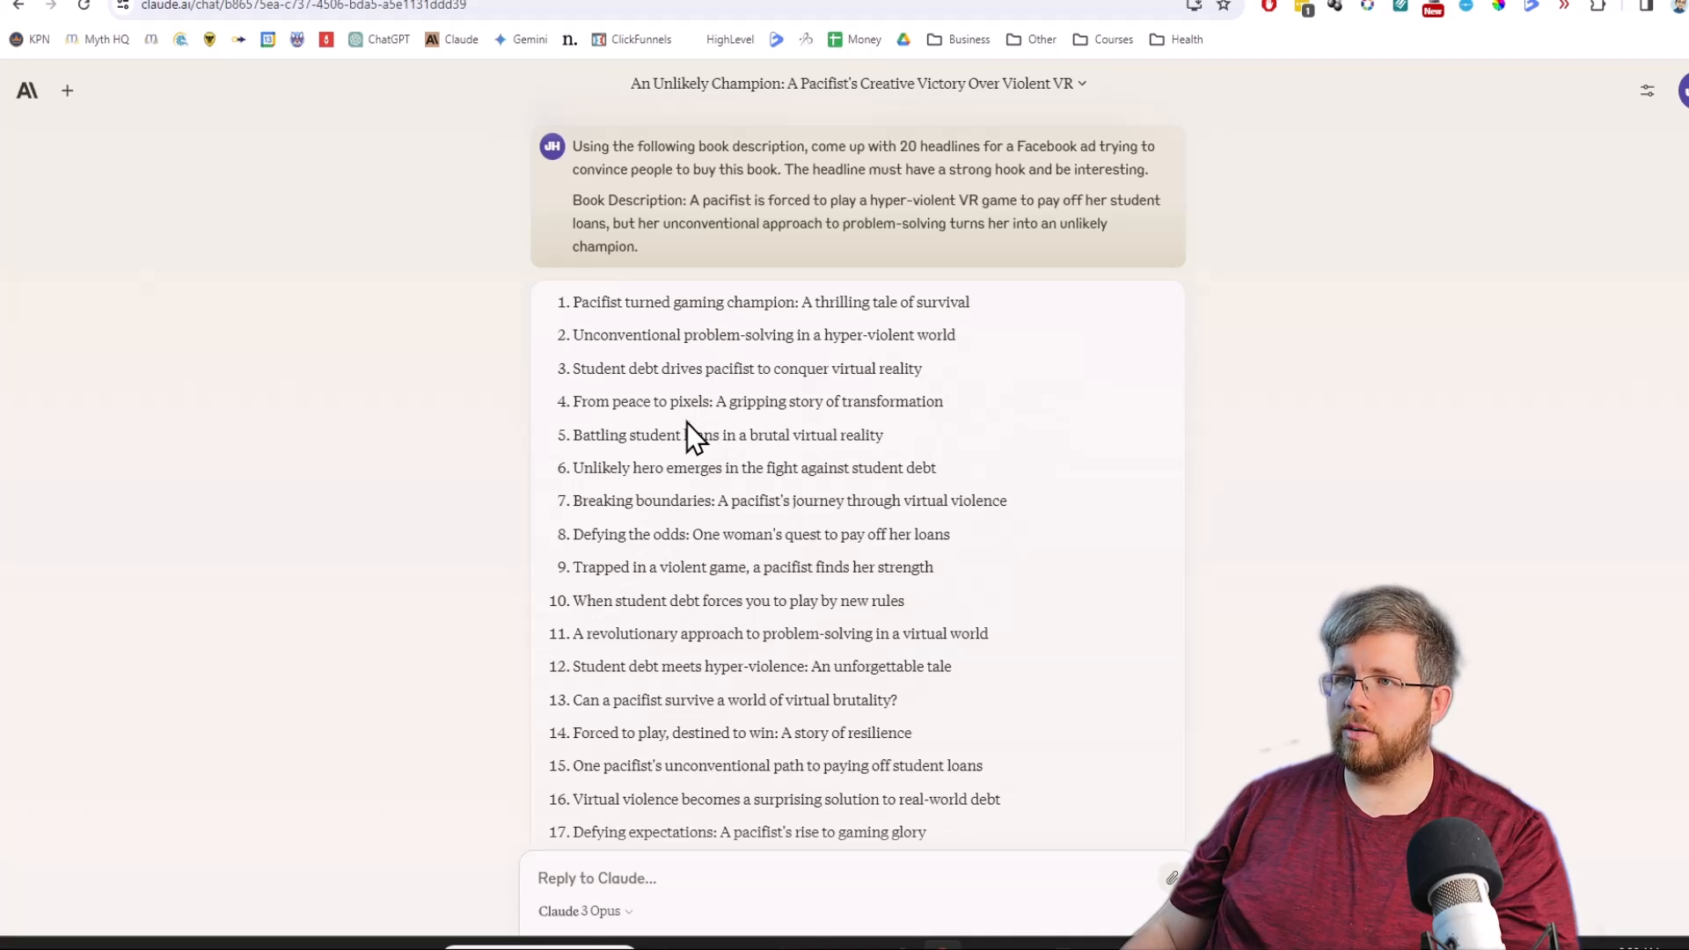
mouse_move(560, 302)
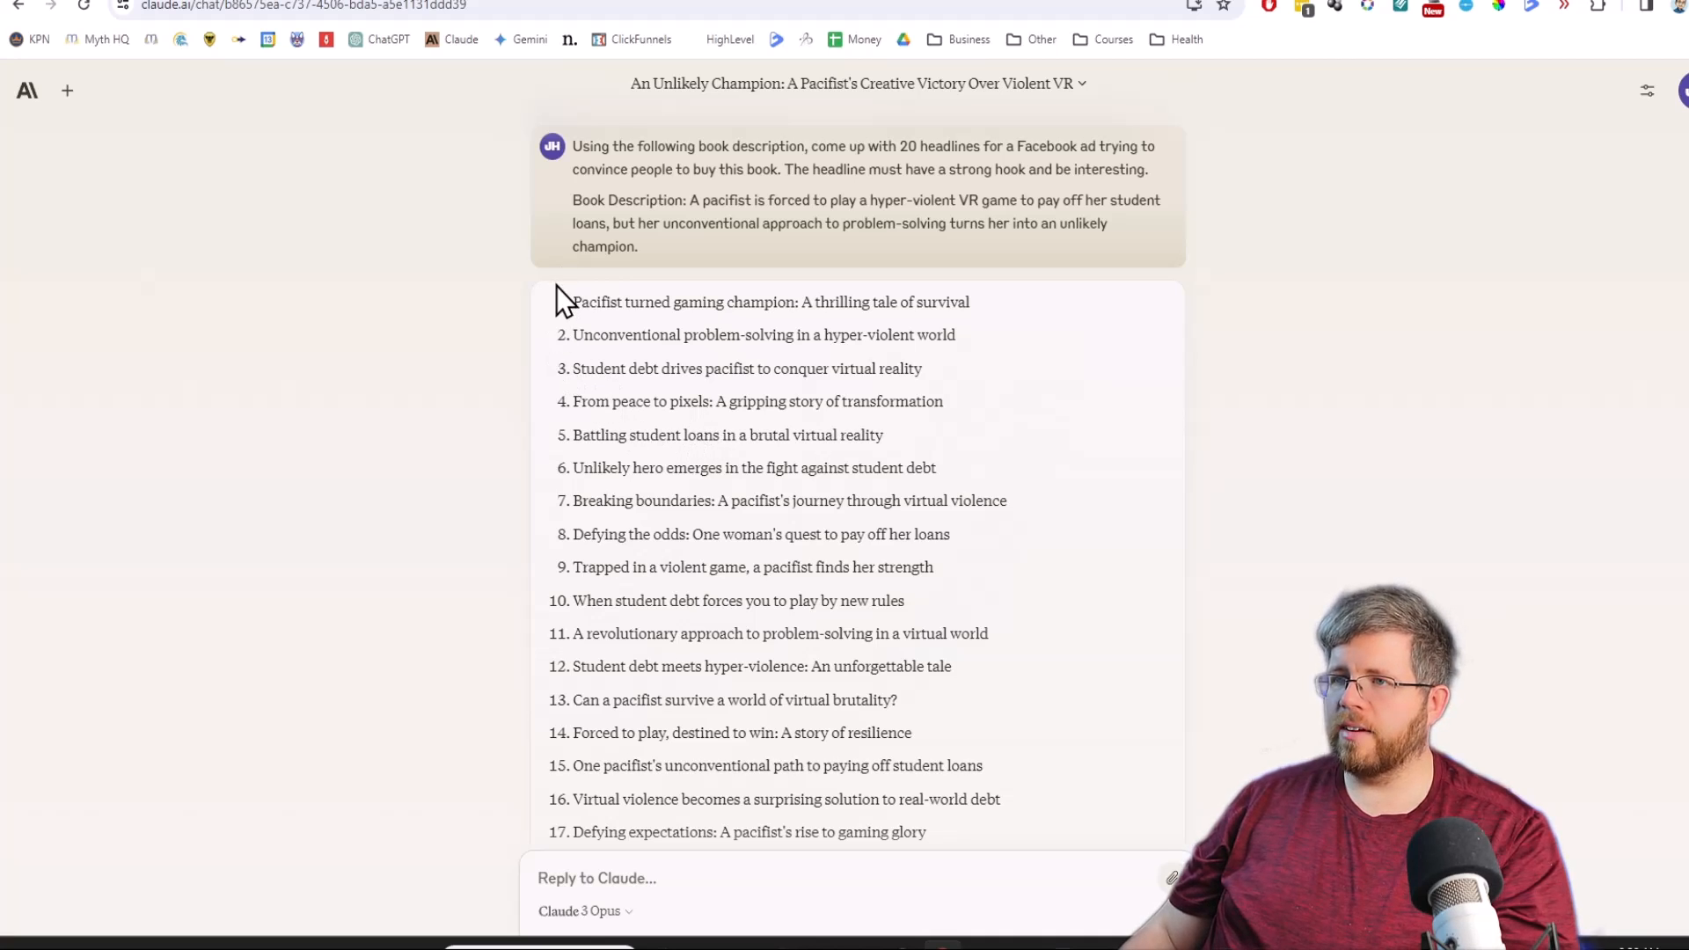
mouse_move(580, 320)
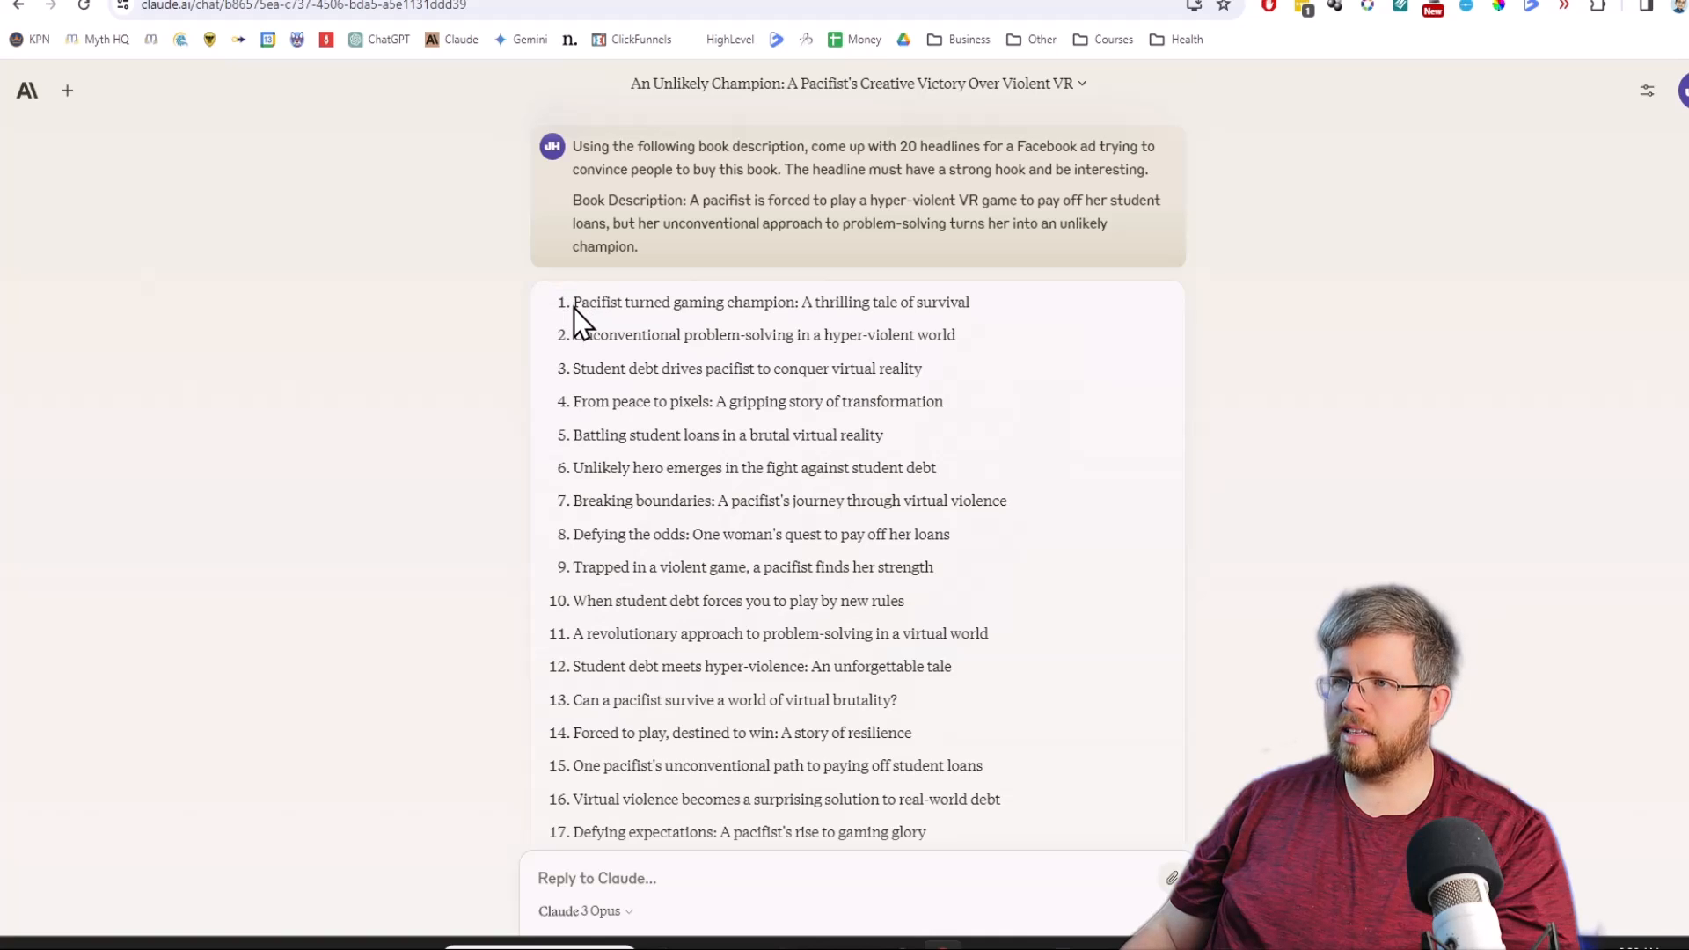
mouse_move(581, 345)
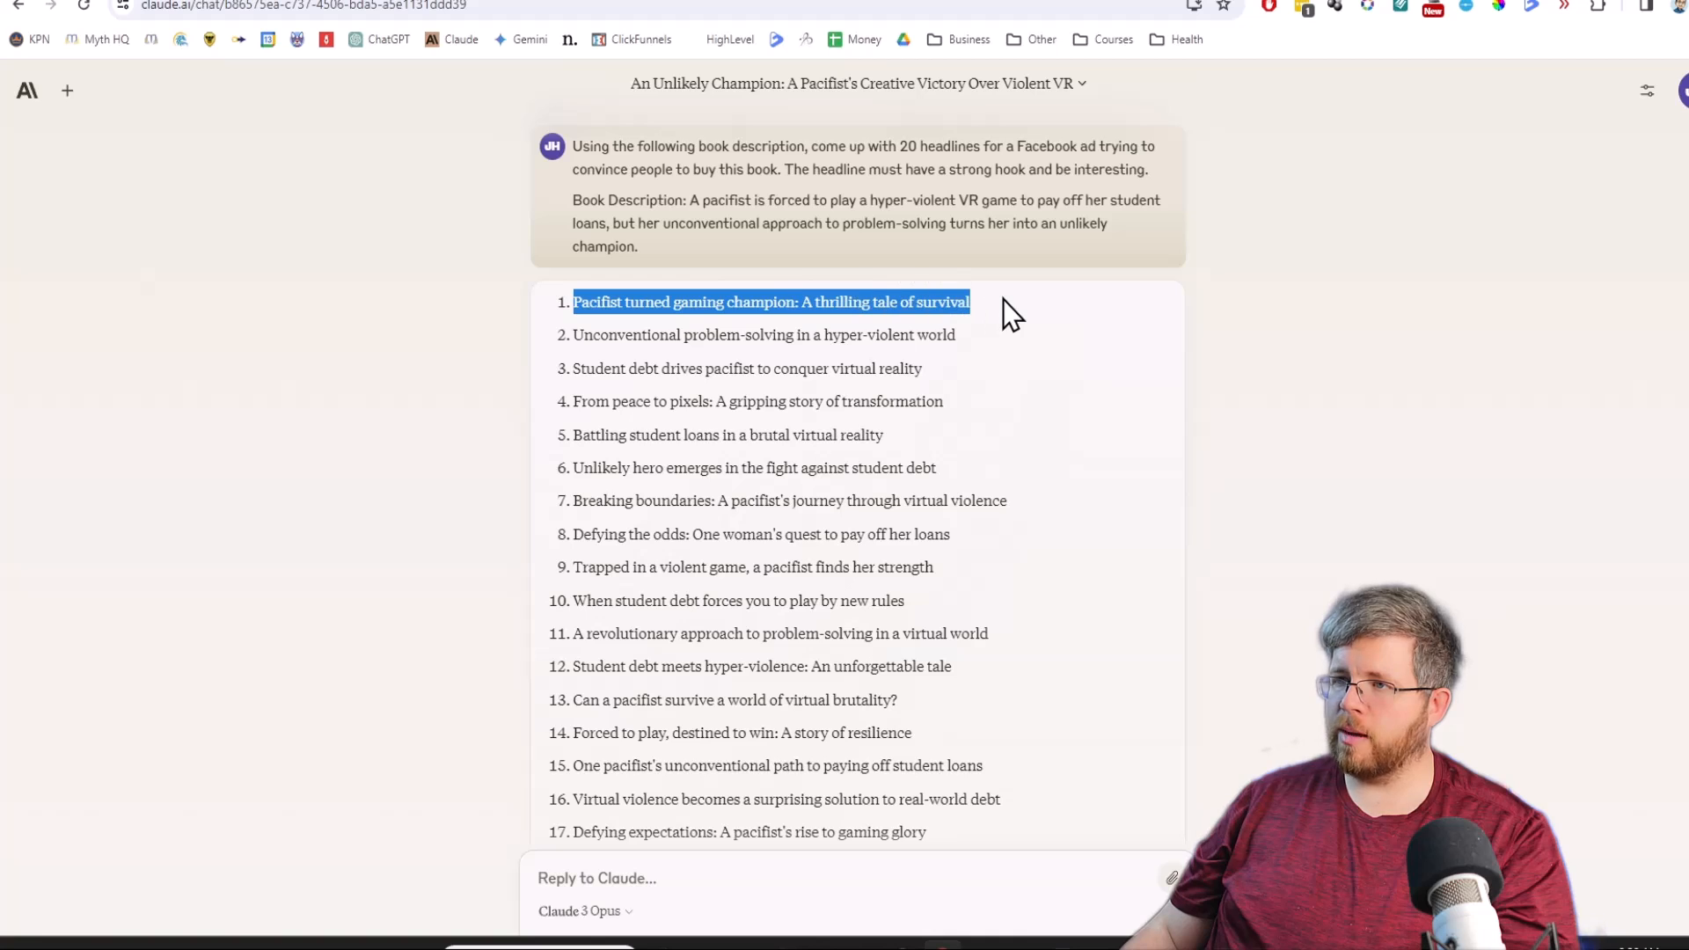
left_click(584, 334)
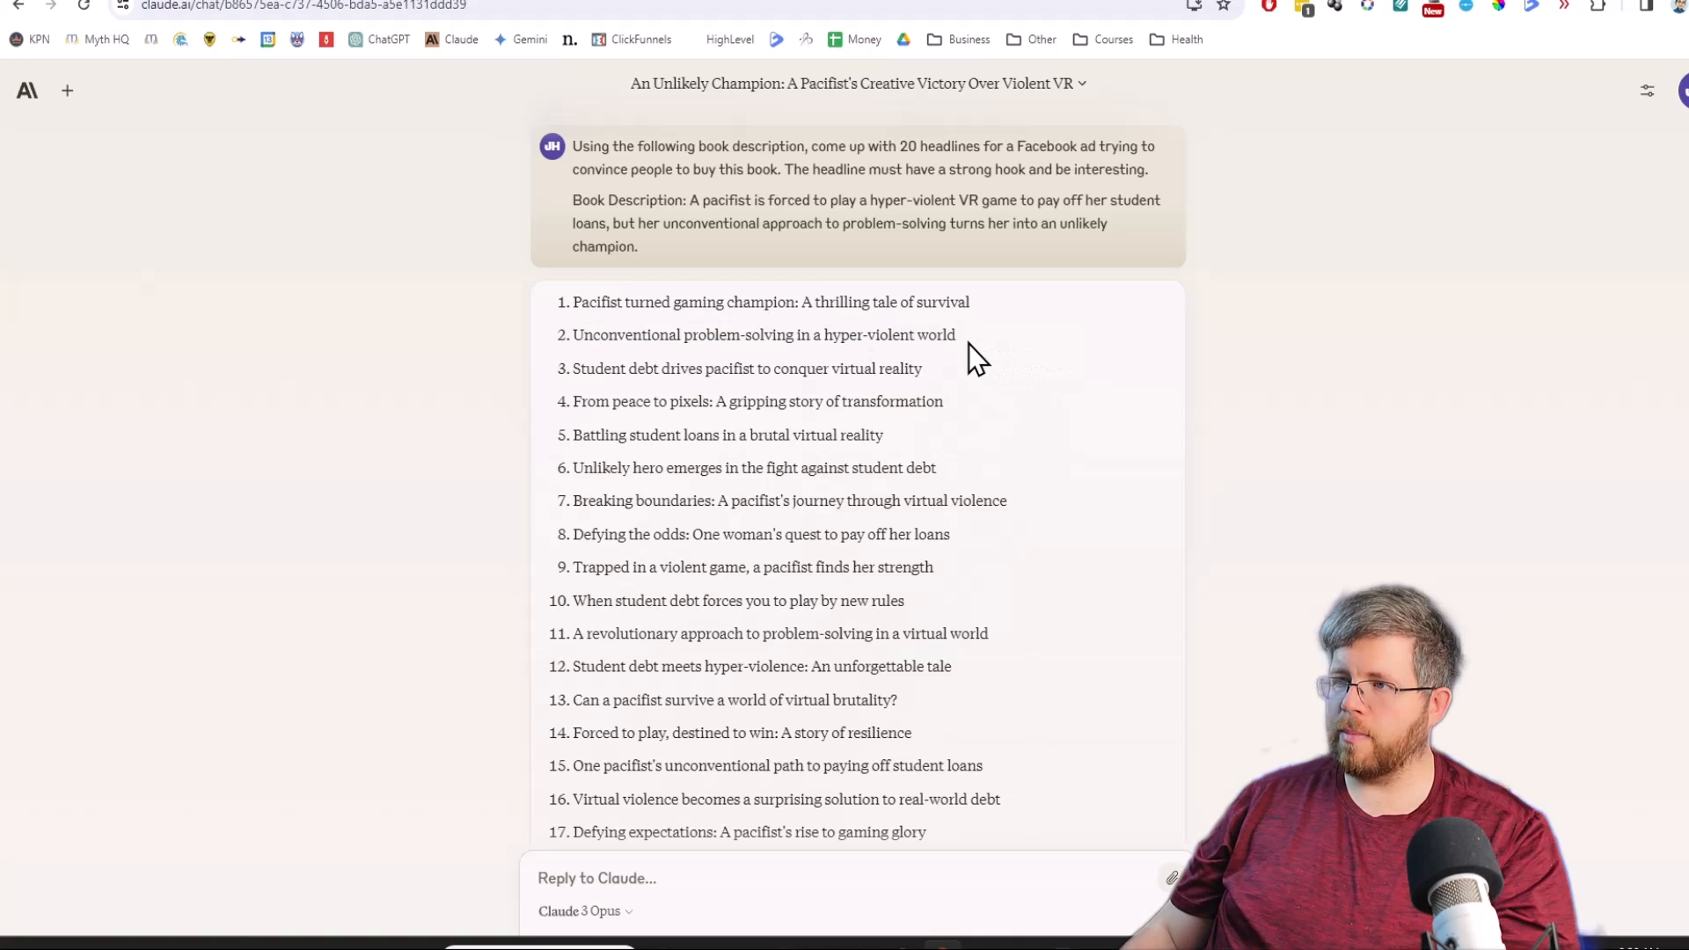
double_click(746, 368)
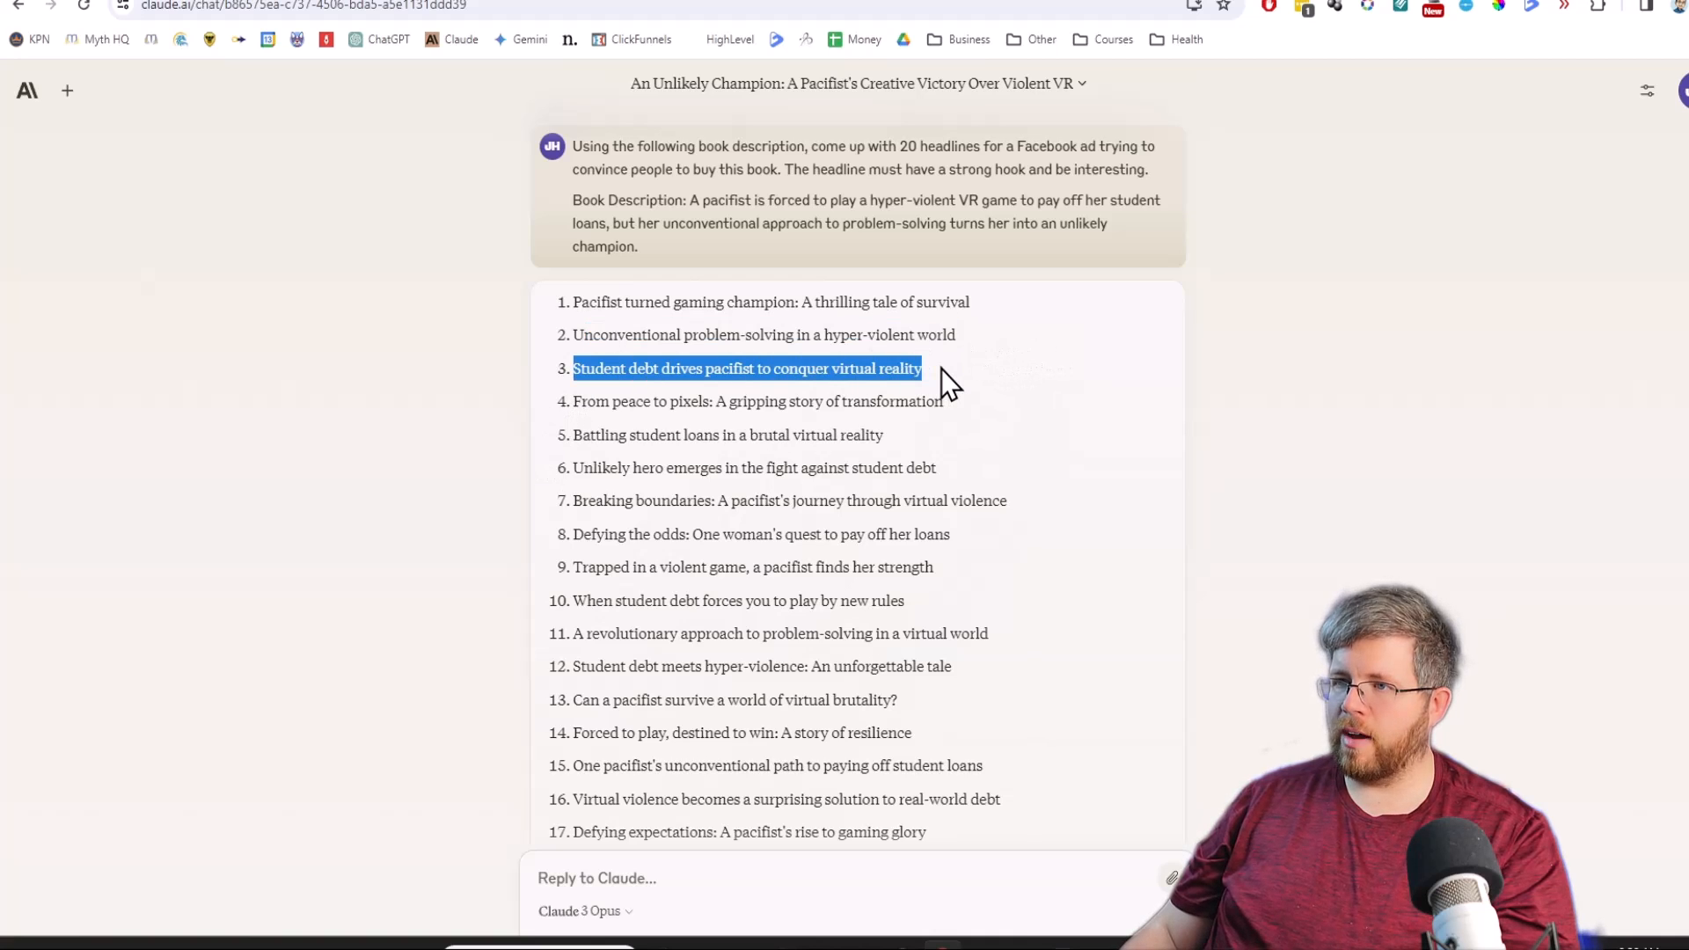
mouse_move(587, 431)
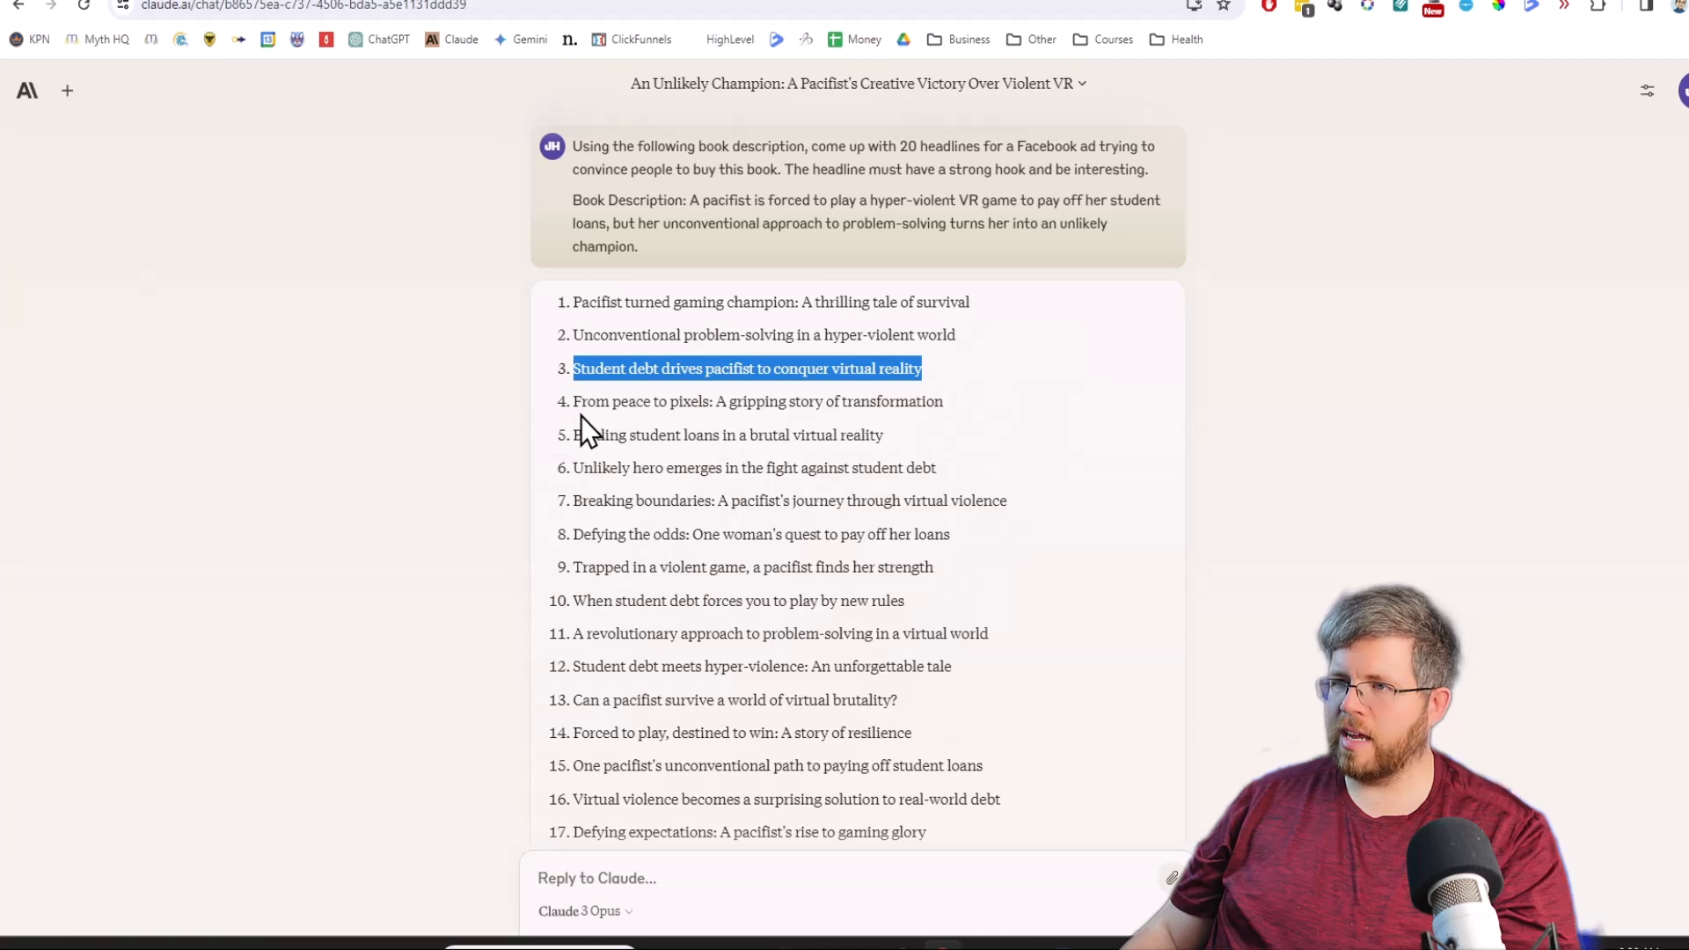
double_click(727, 434)
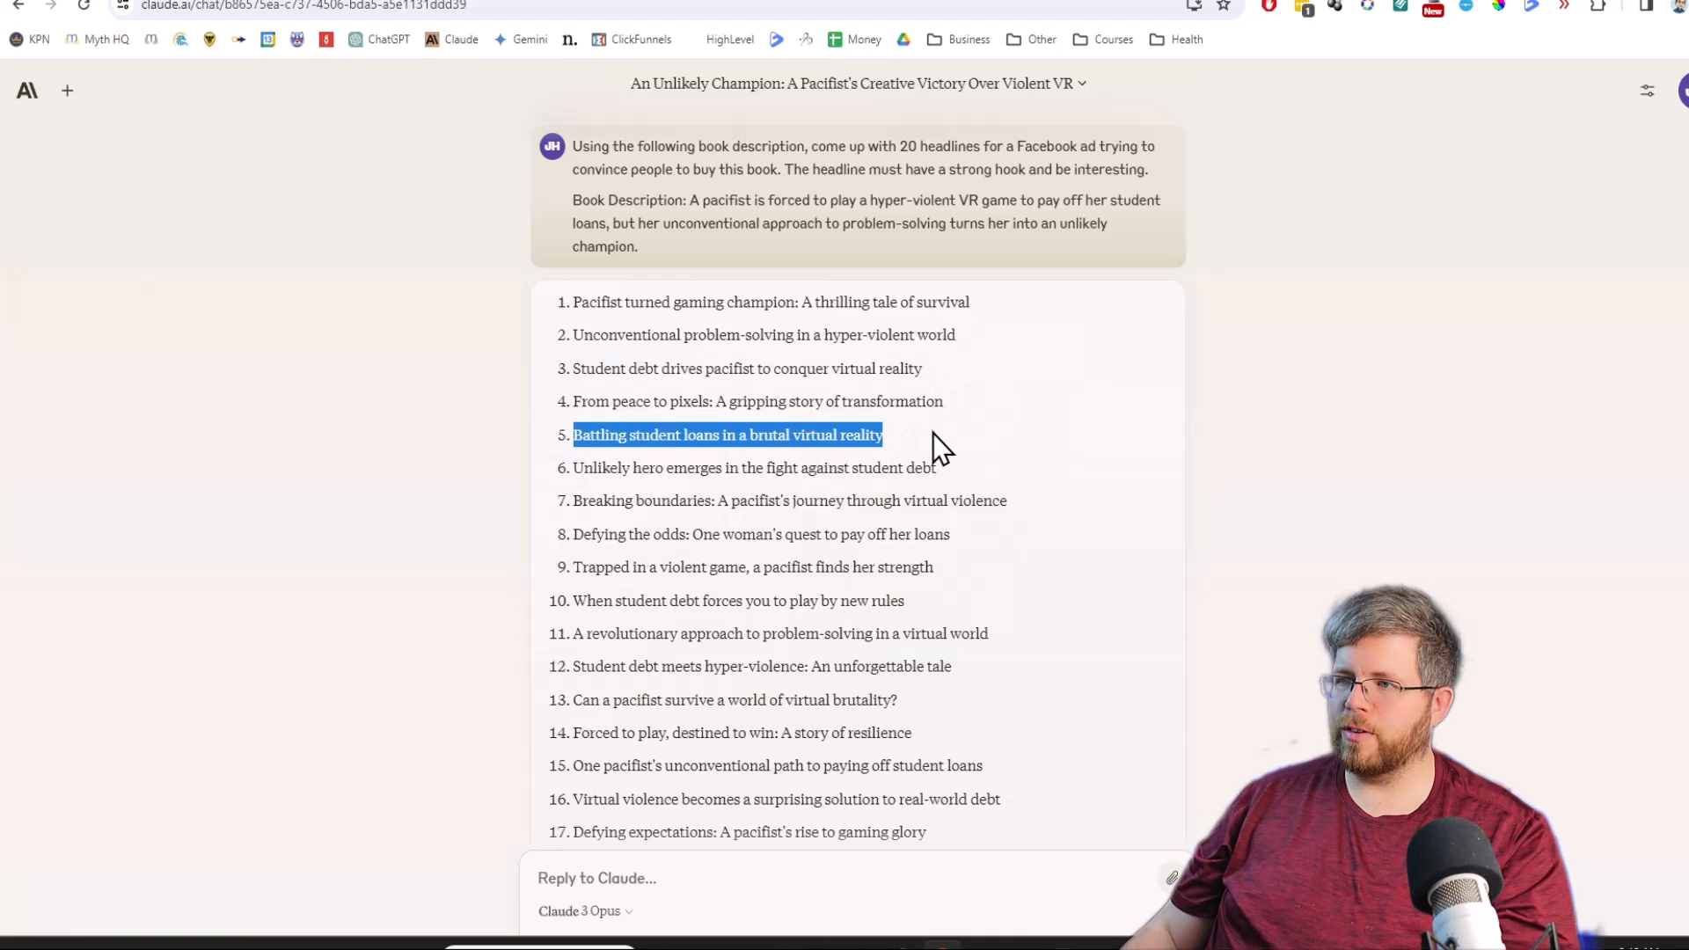
mouse_move(921, 471)
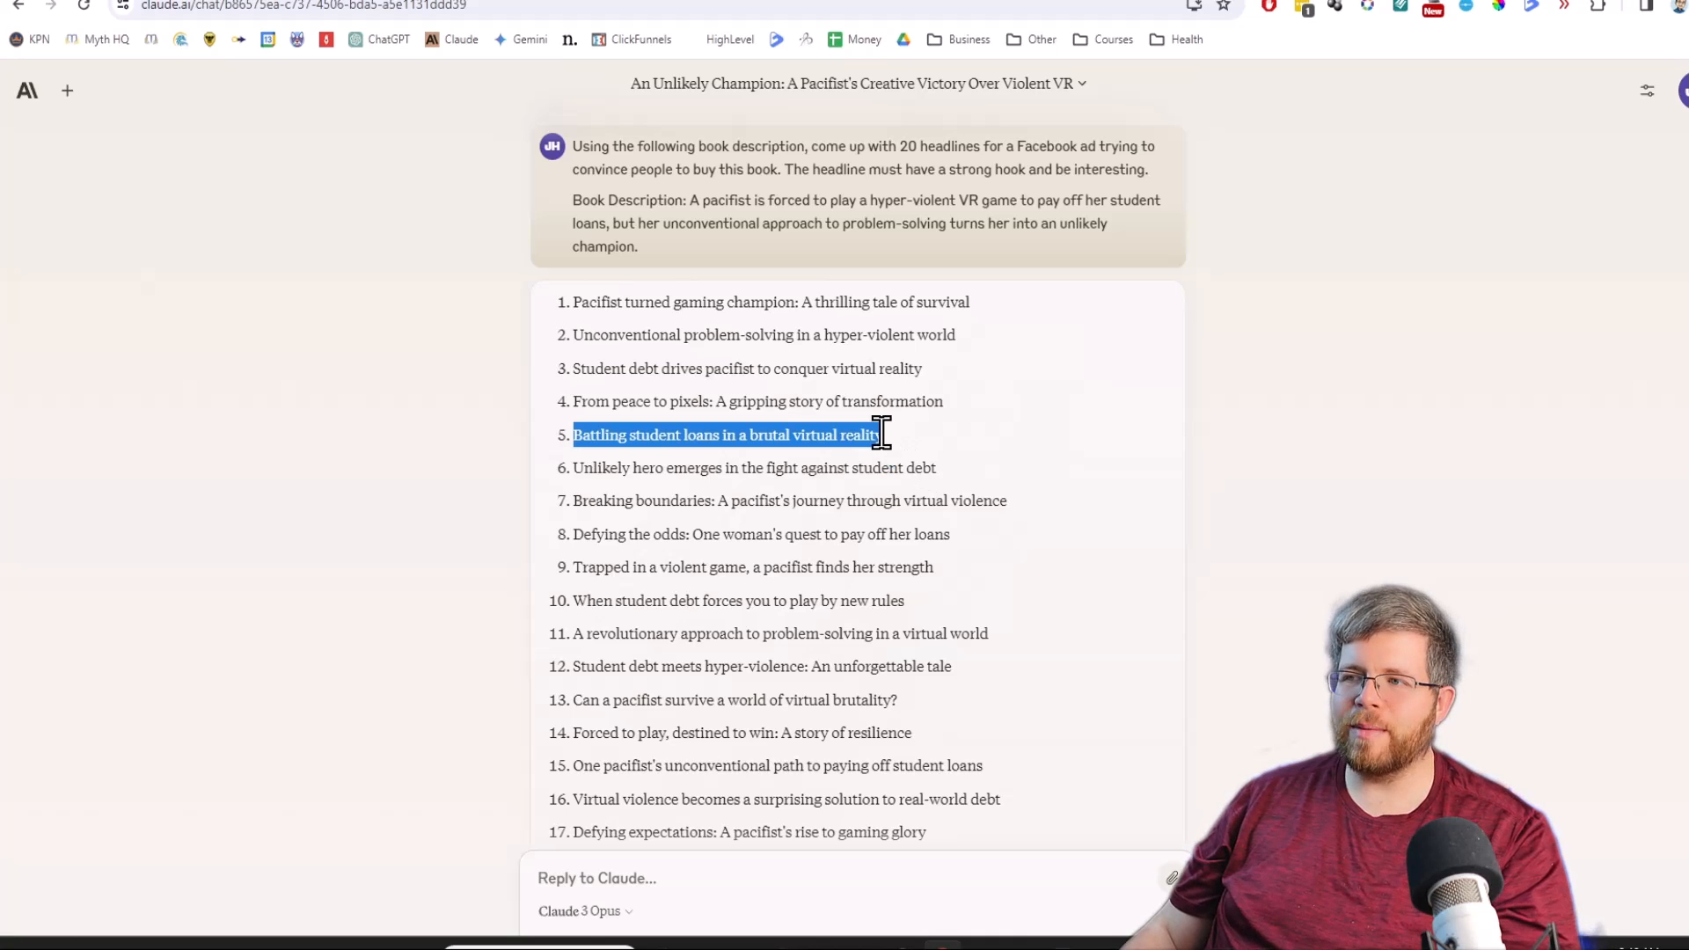
scroll("down", 3)
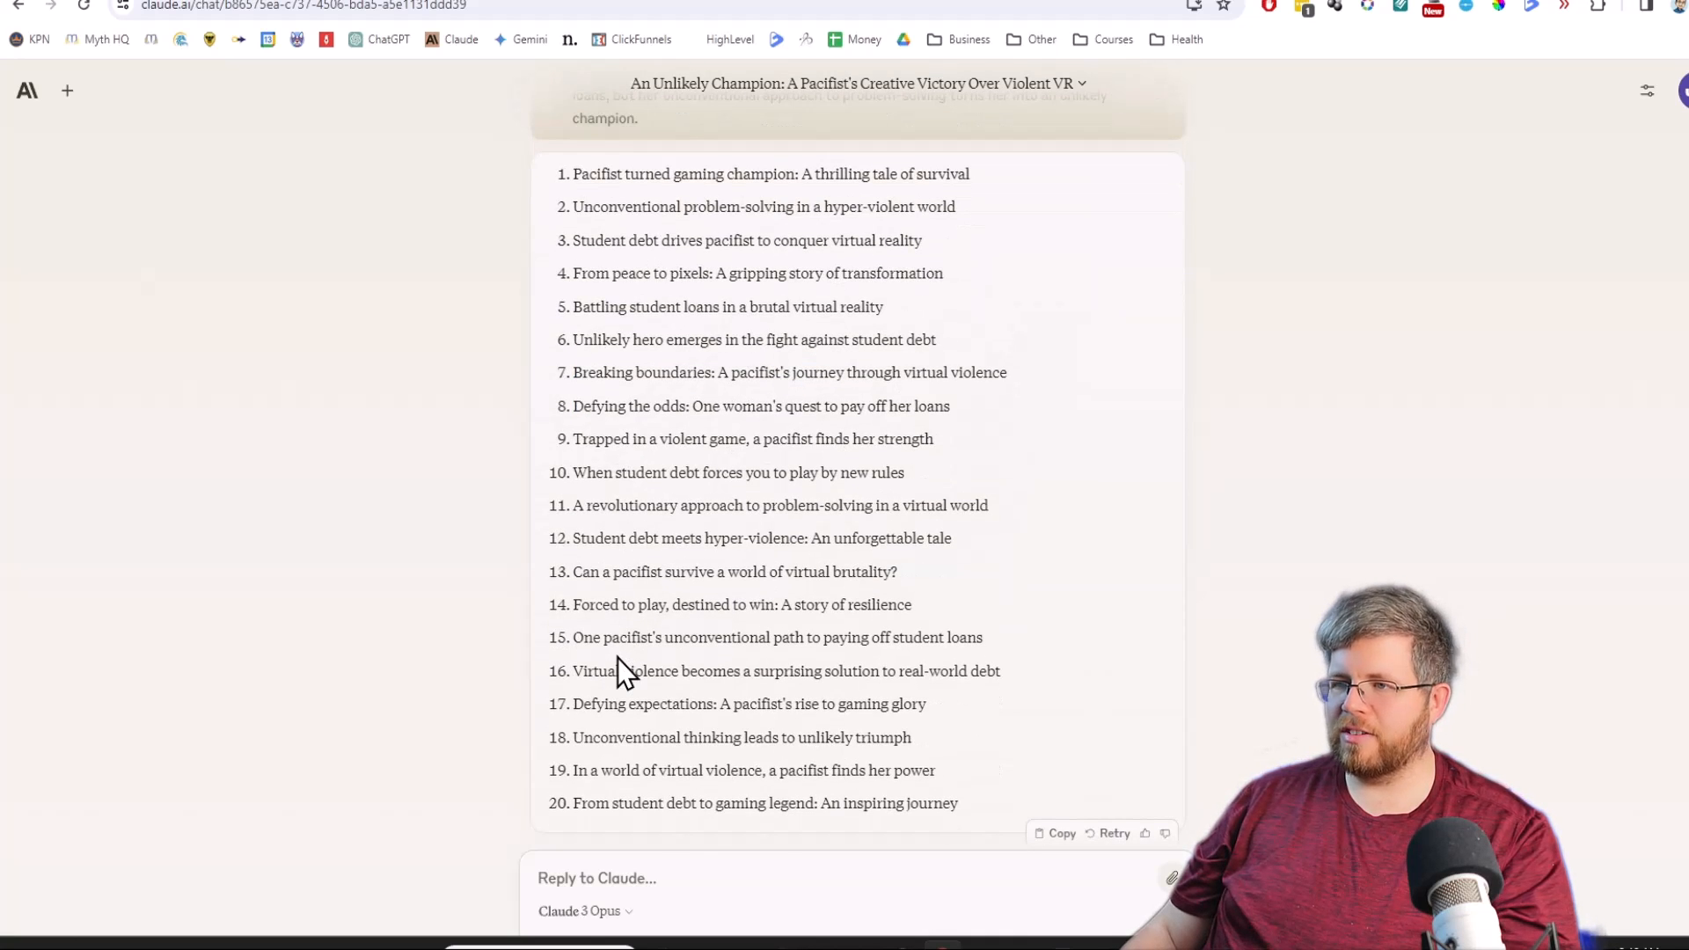
scroll("up", 3)
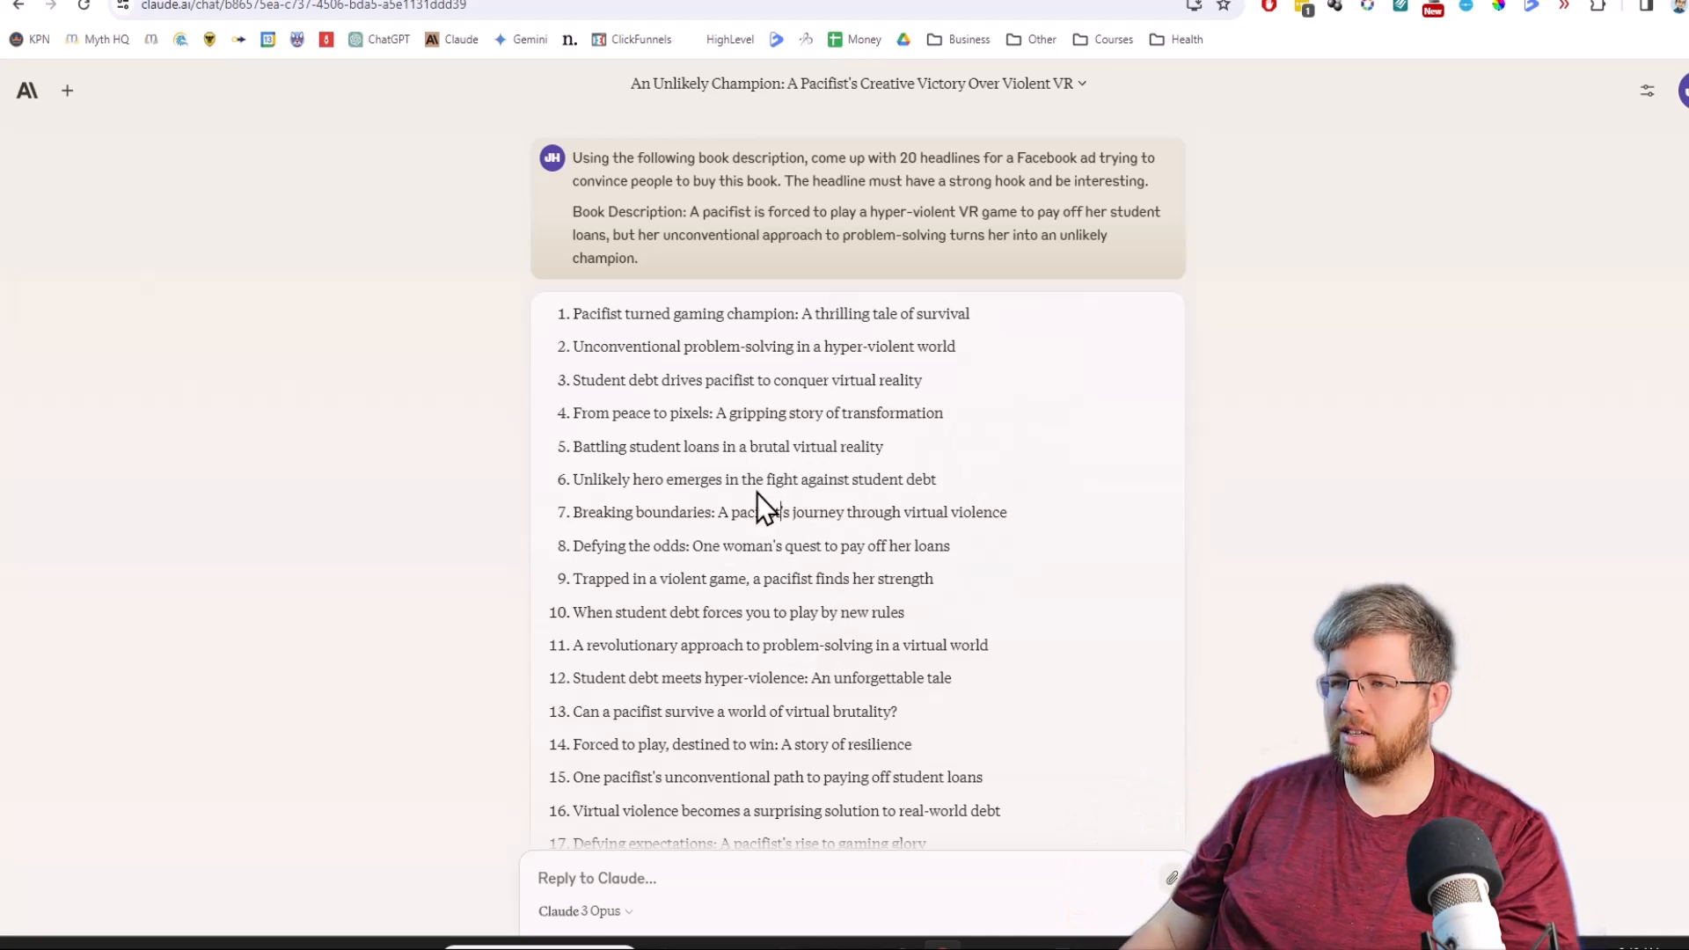
scroll("down", 3)
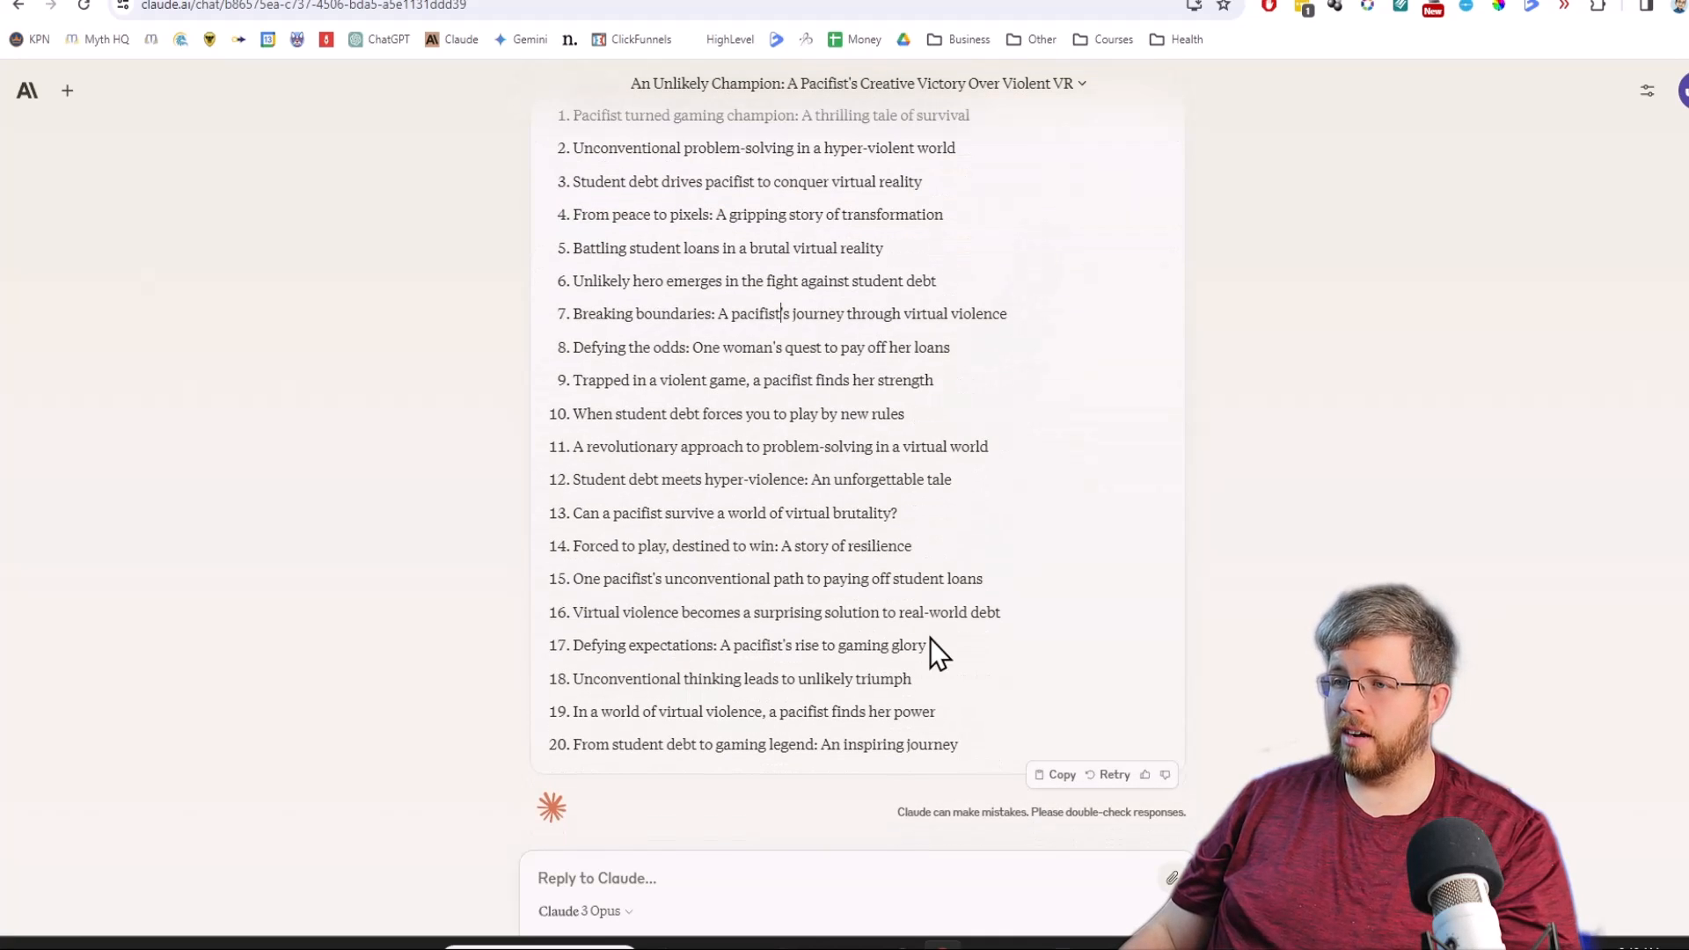
scroll("up", 3)
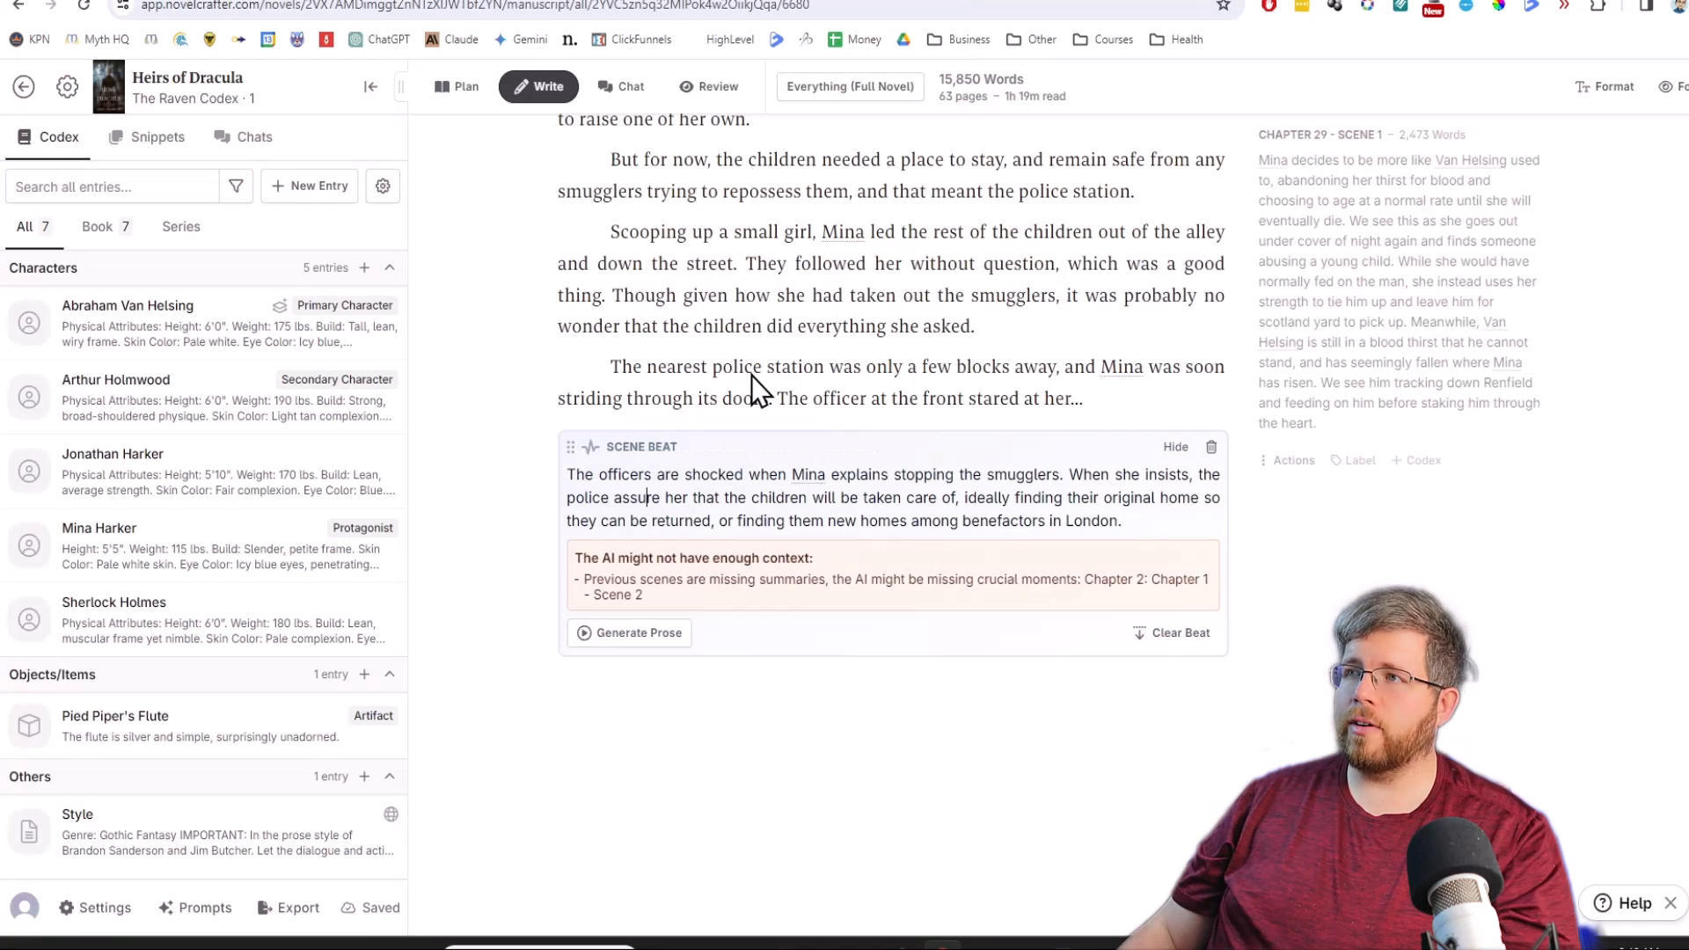
mouse_move(744, 340)
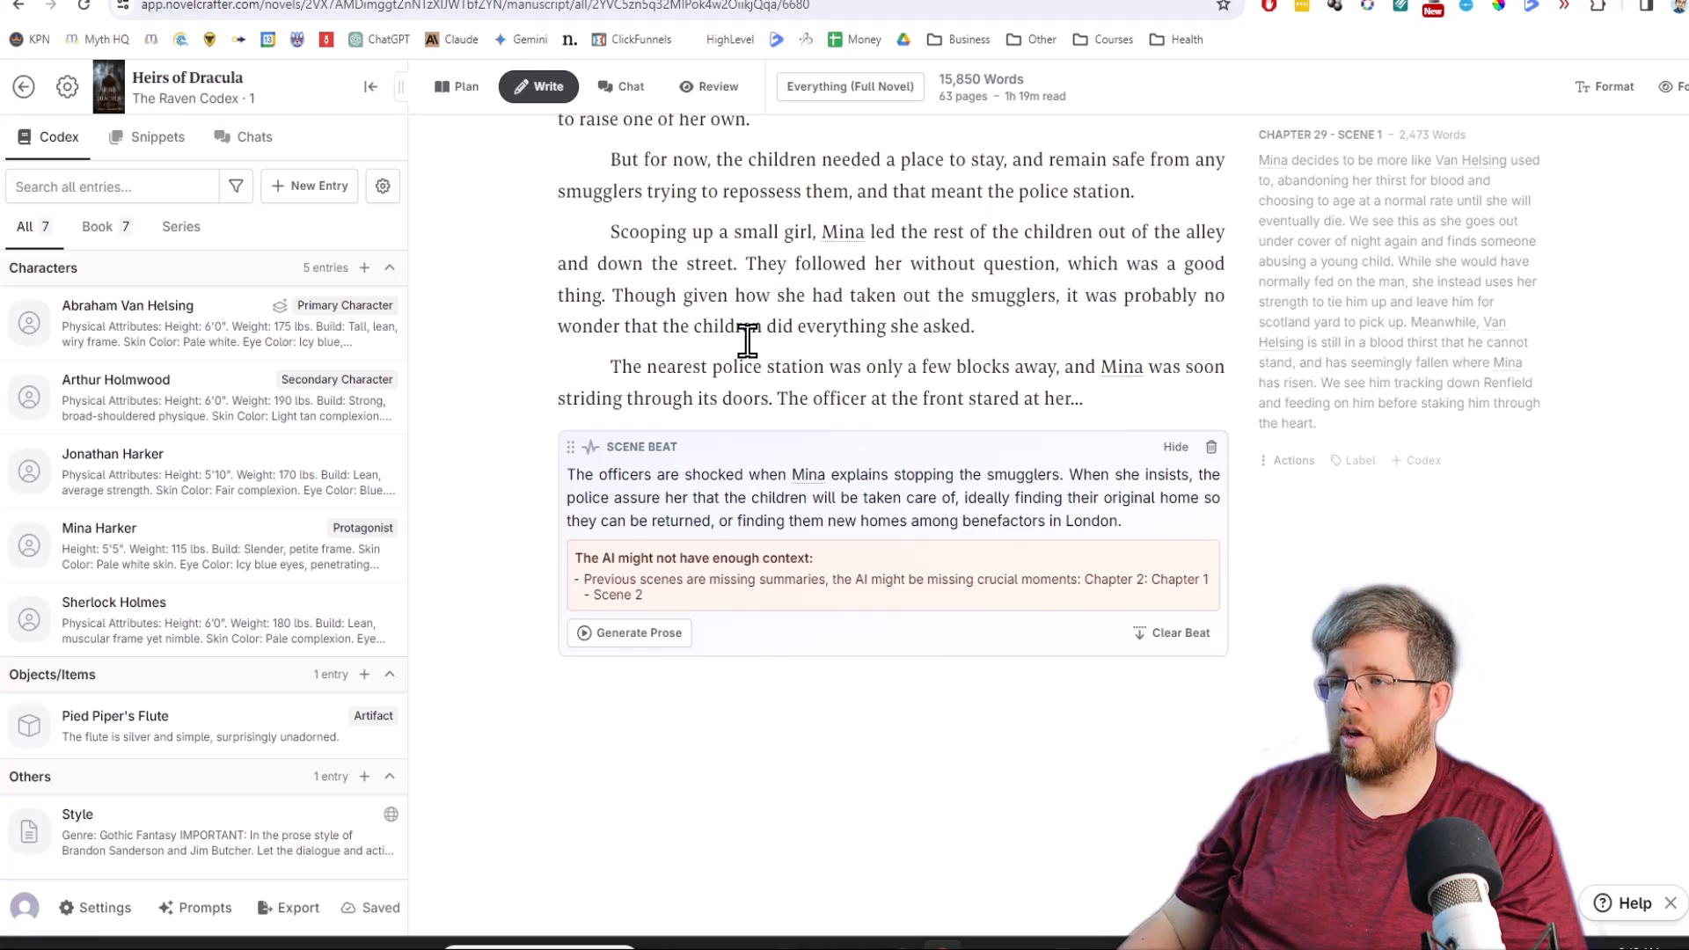
mouse_move(1031, 455)
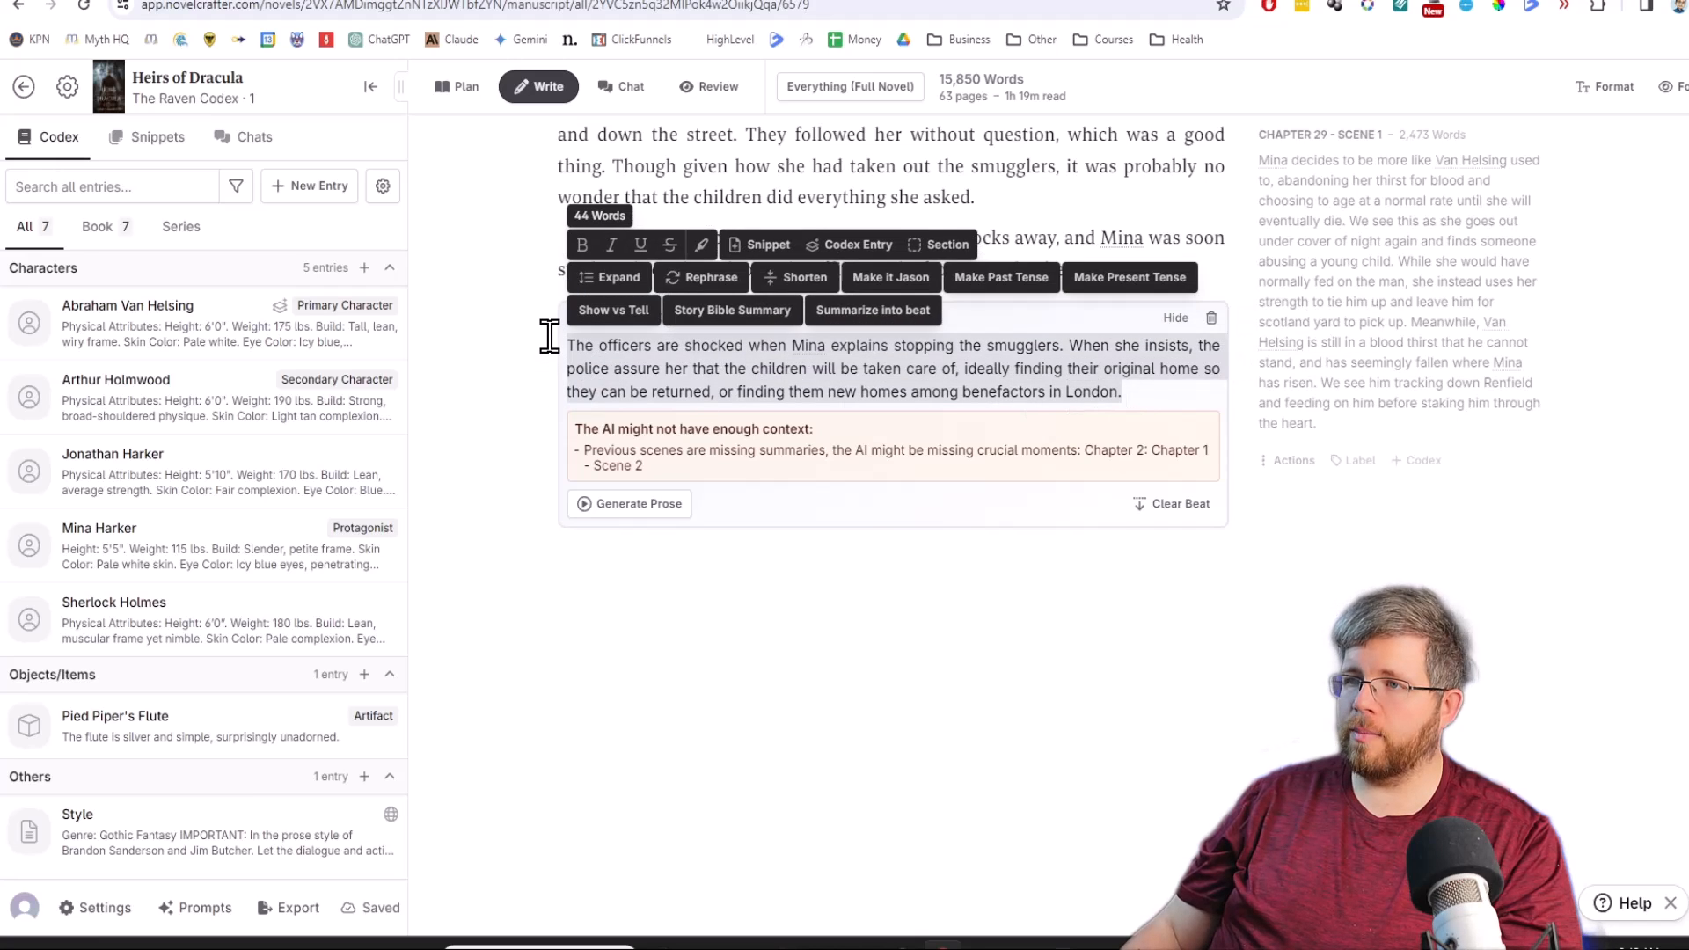
mouse_move(628, 600)
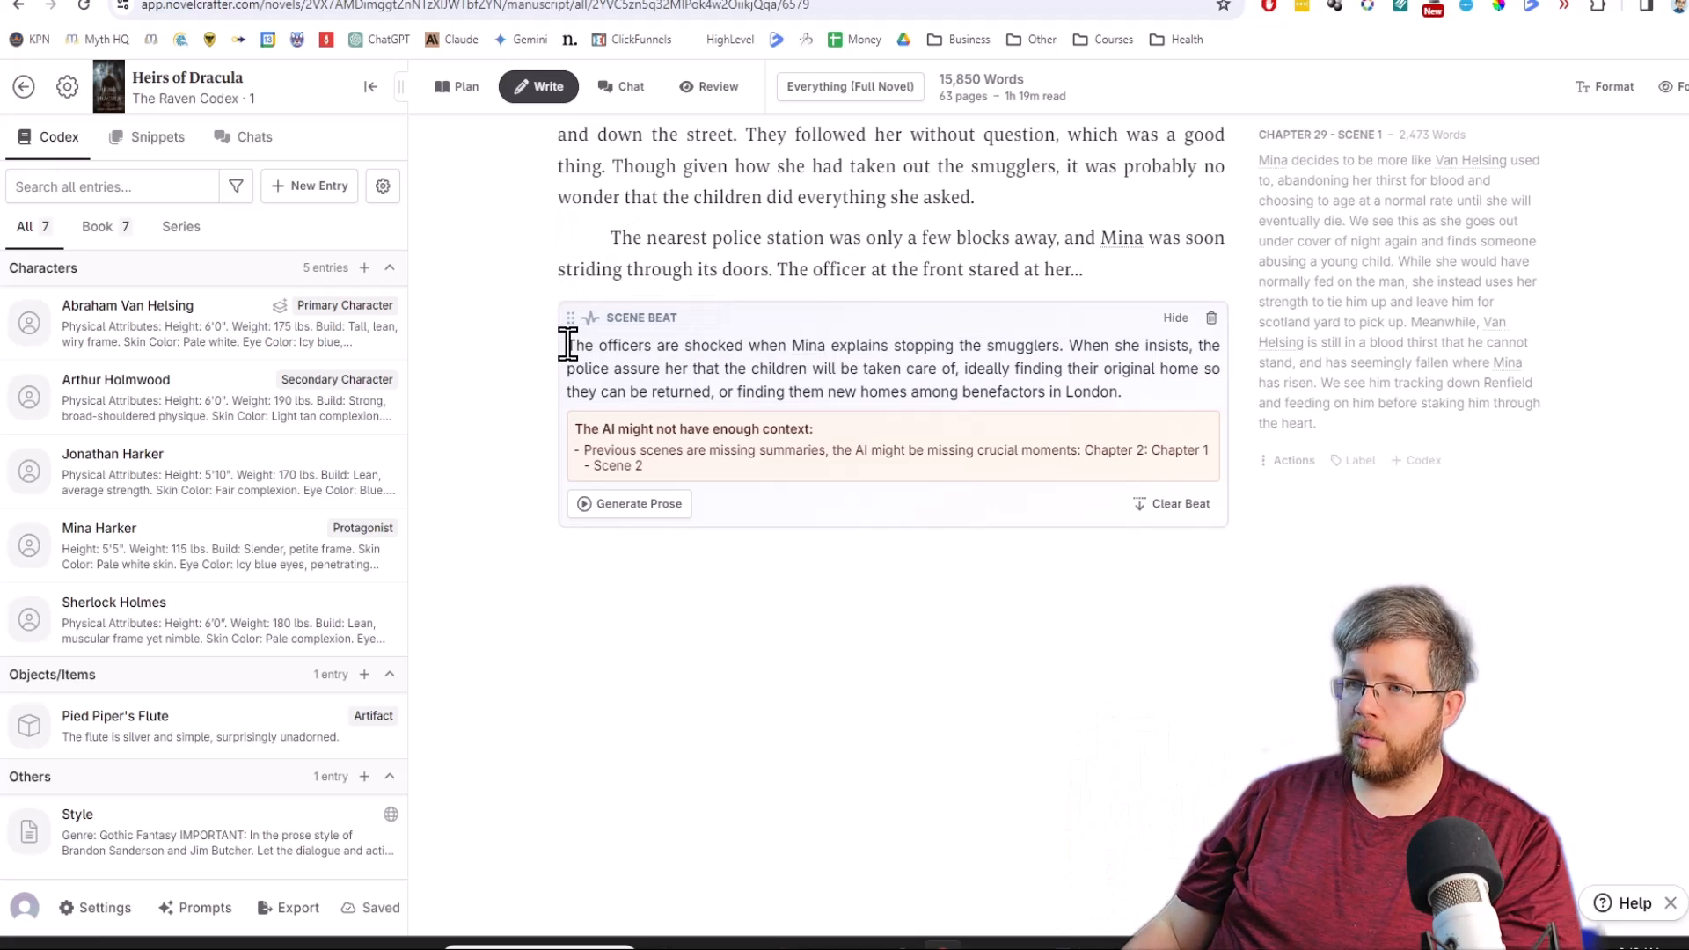
mouse_move(902, 345)
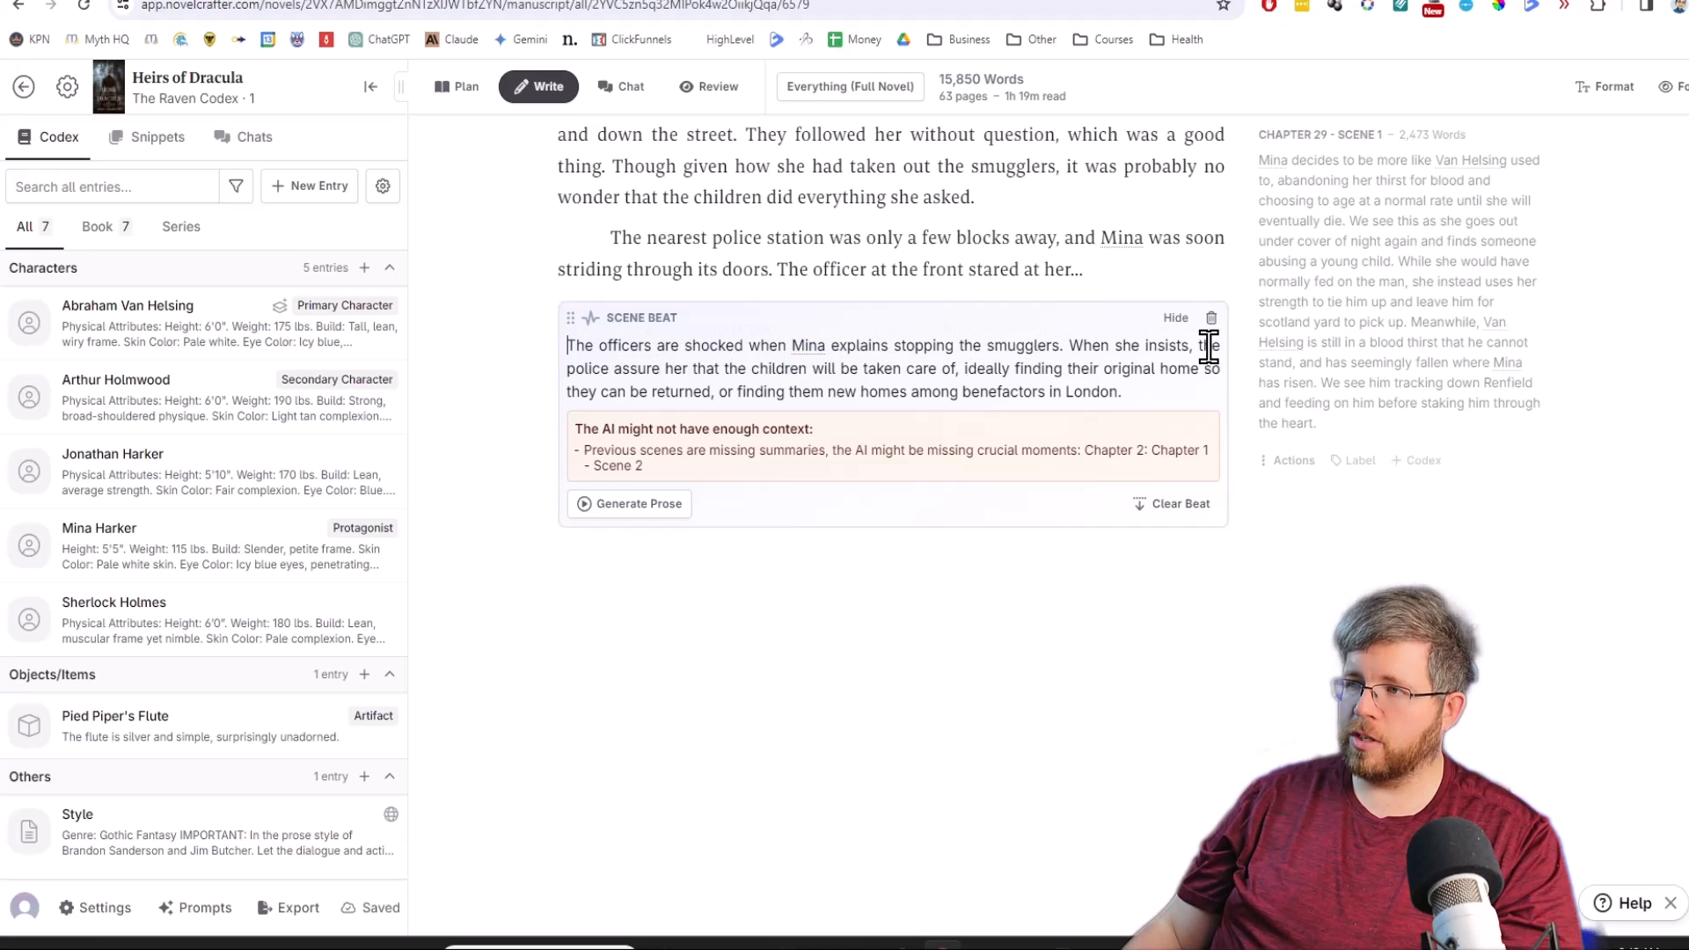
mouse_move(970, 383)
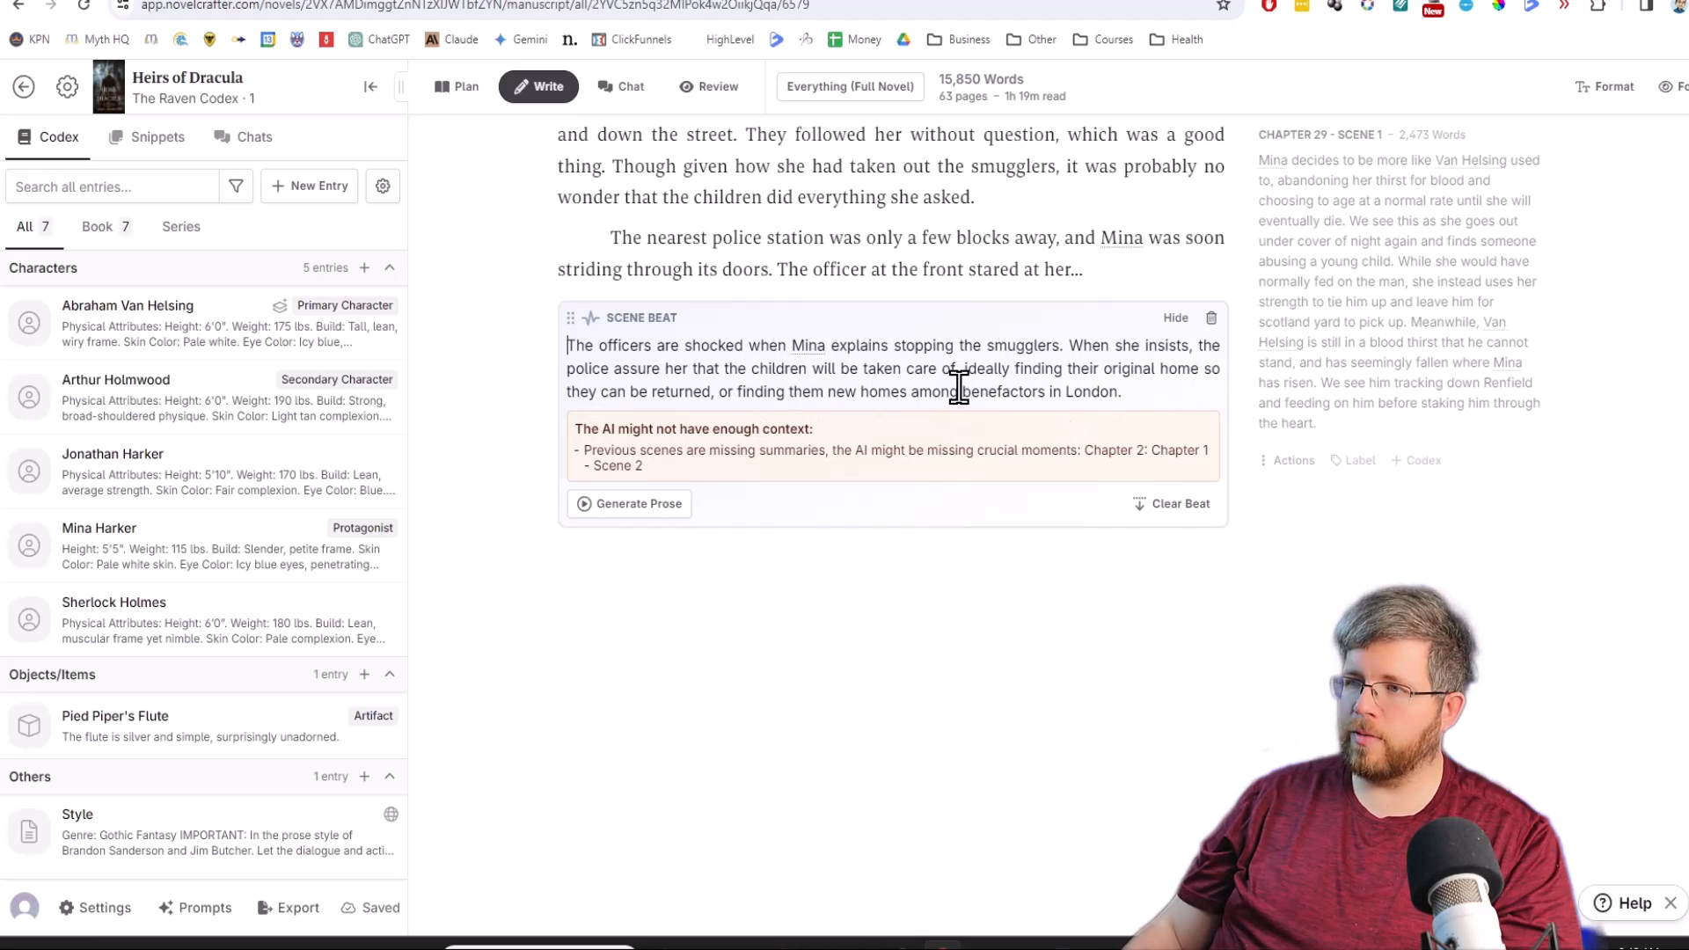
mouse_move(1161, 397)
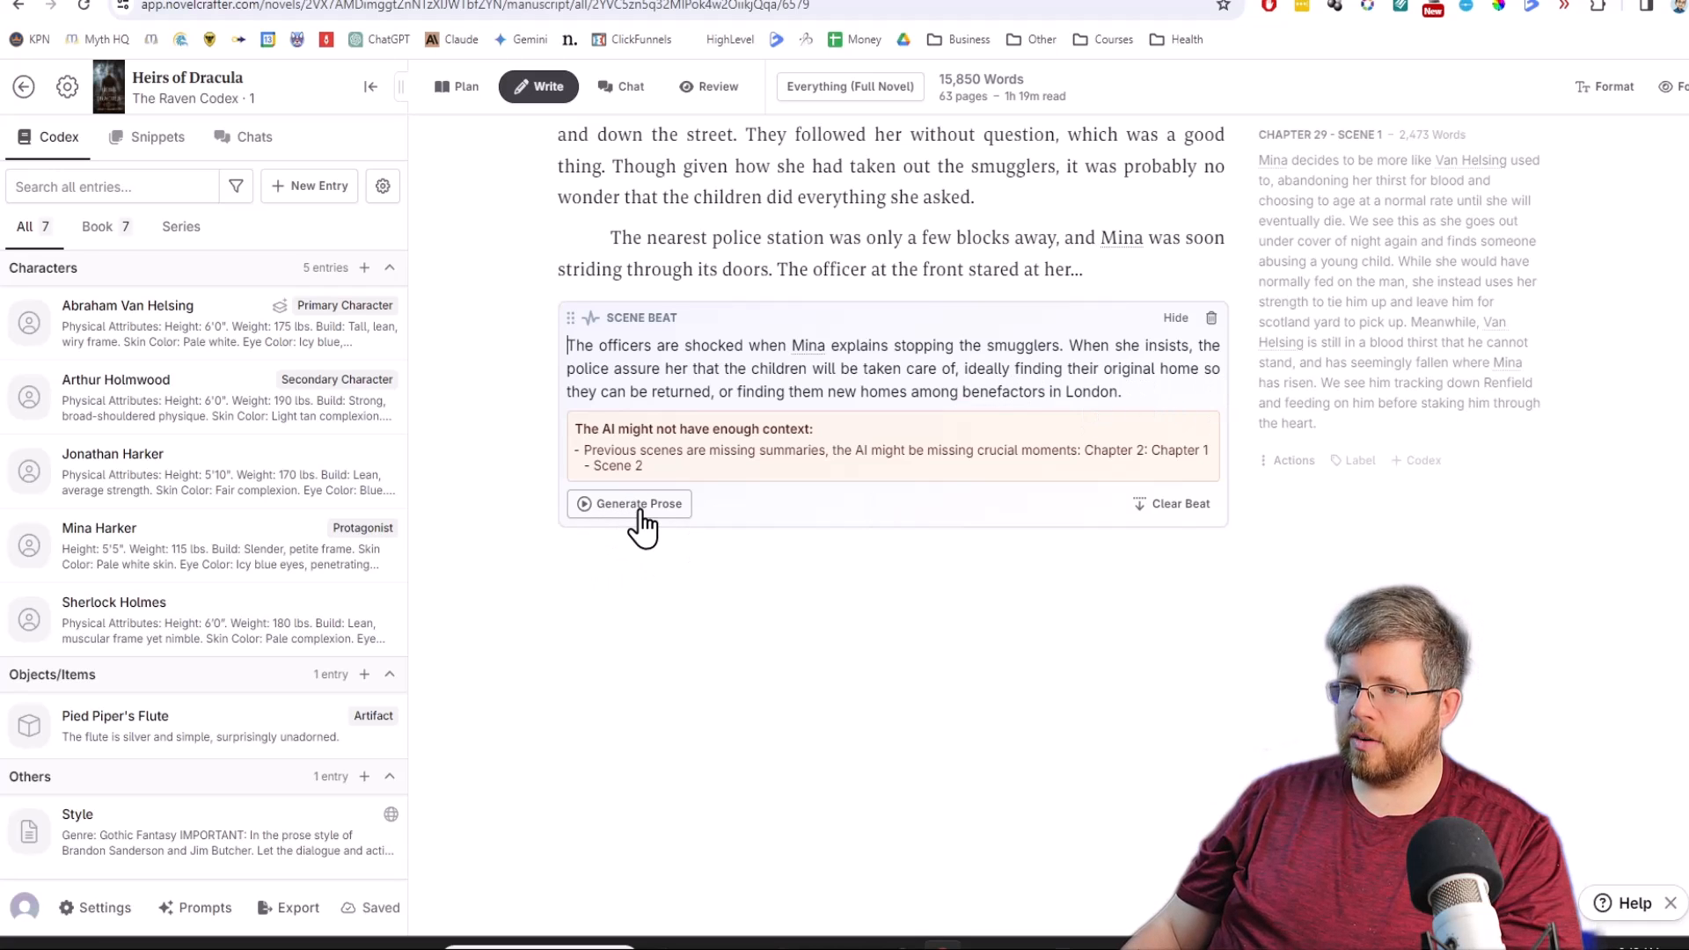
left_click(628, 504)
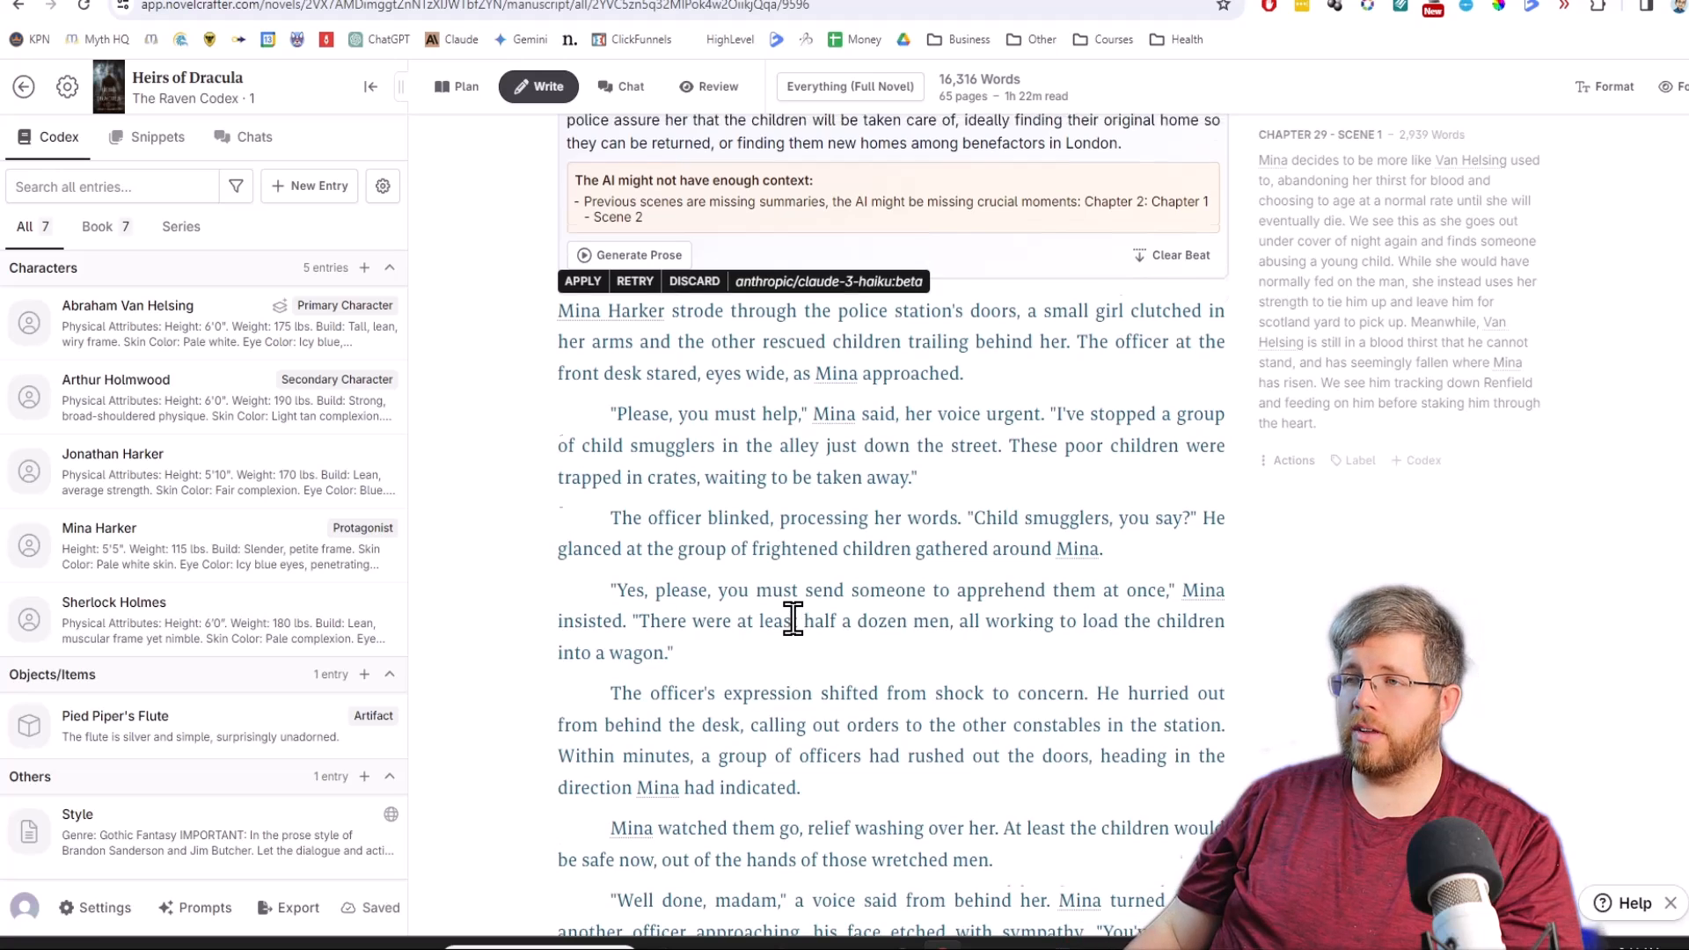
scroll("up", 3)
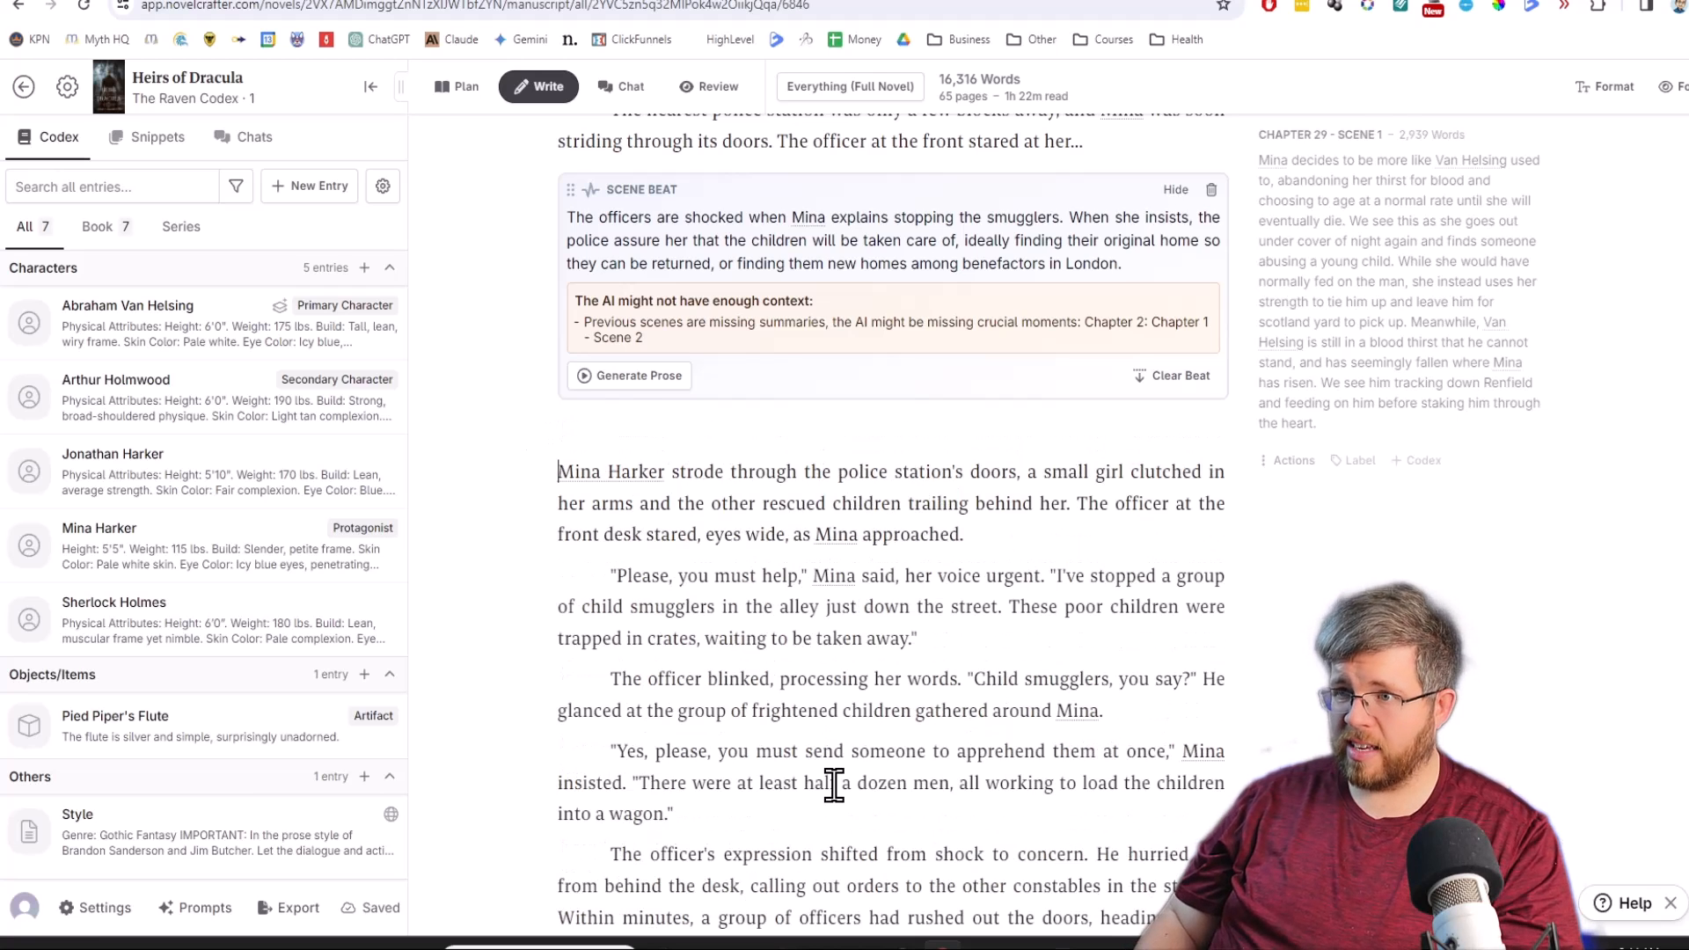
type("Haiku:")
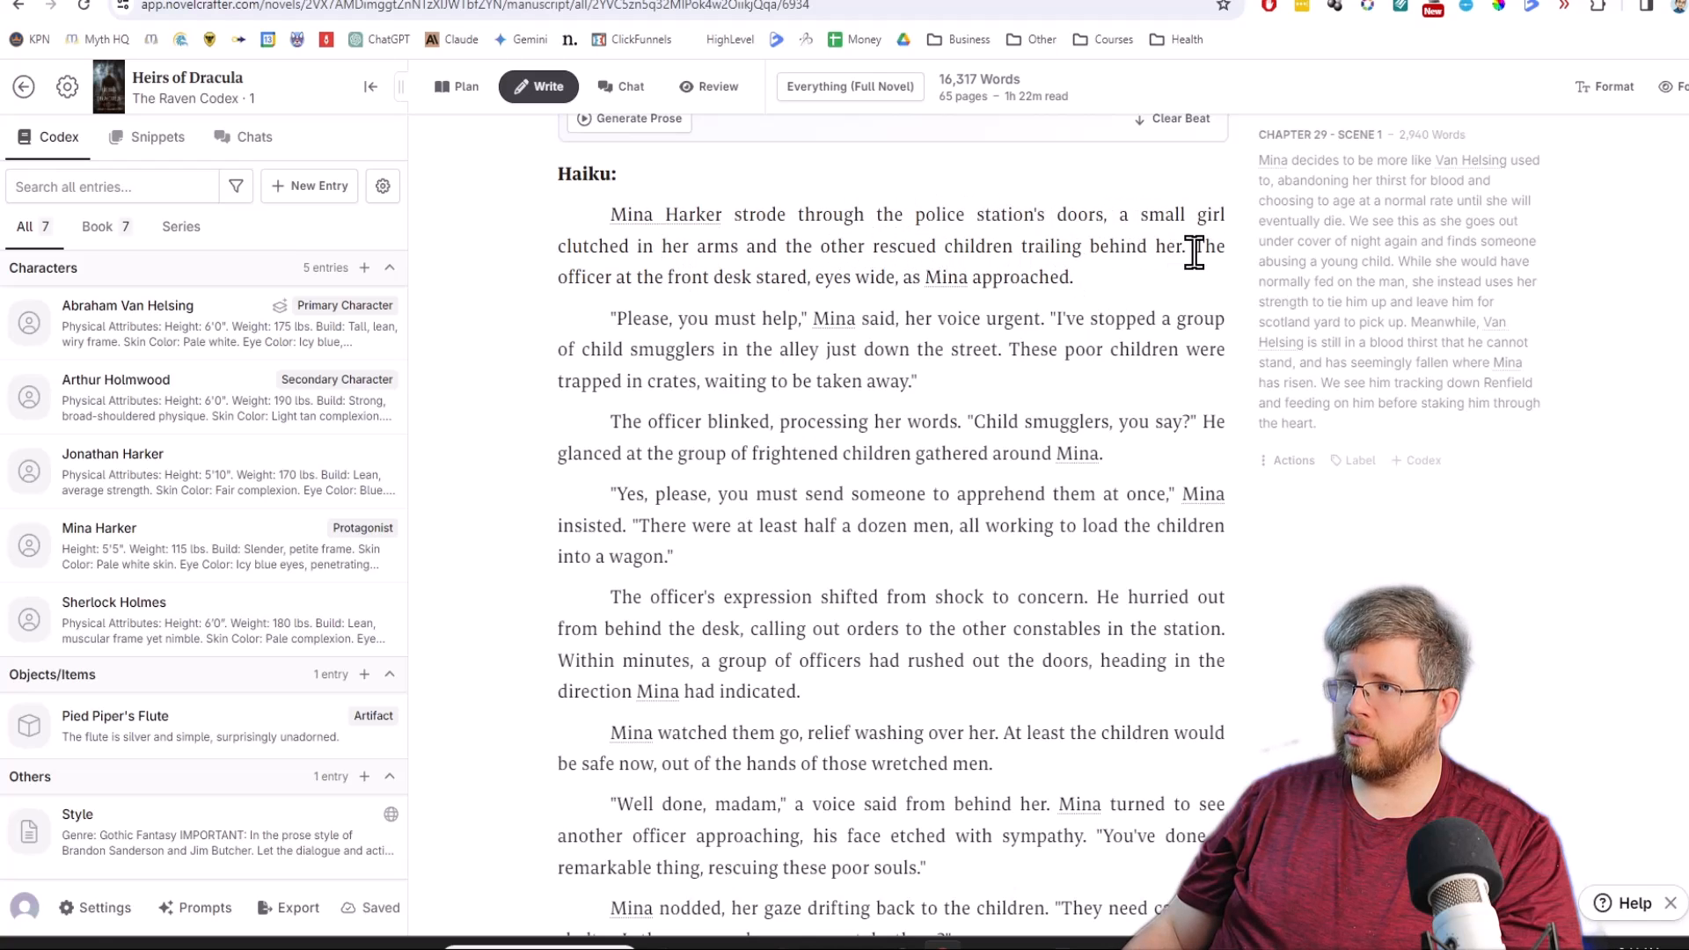
mouse_move(913, 317)
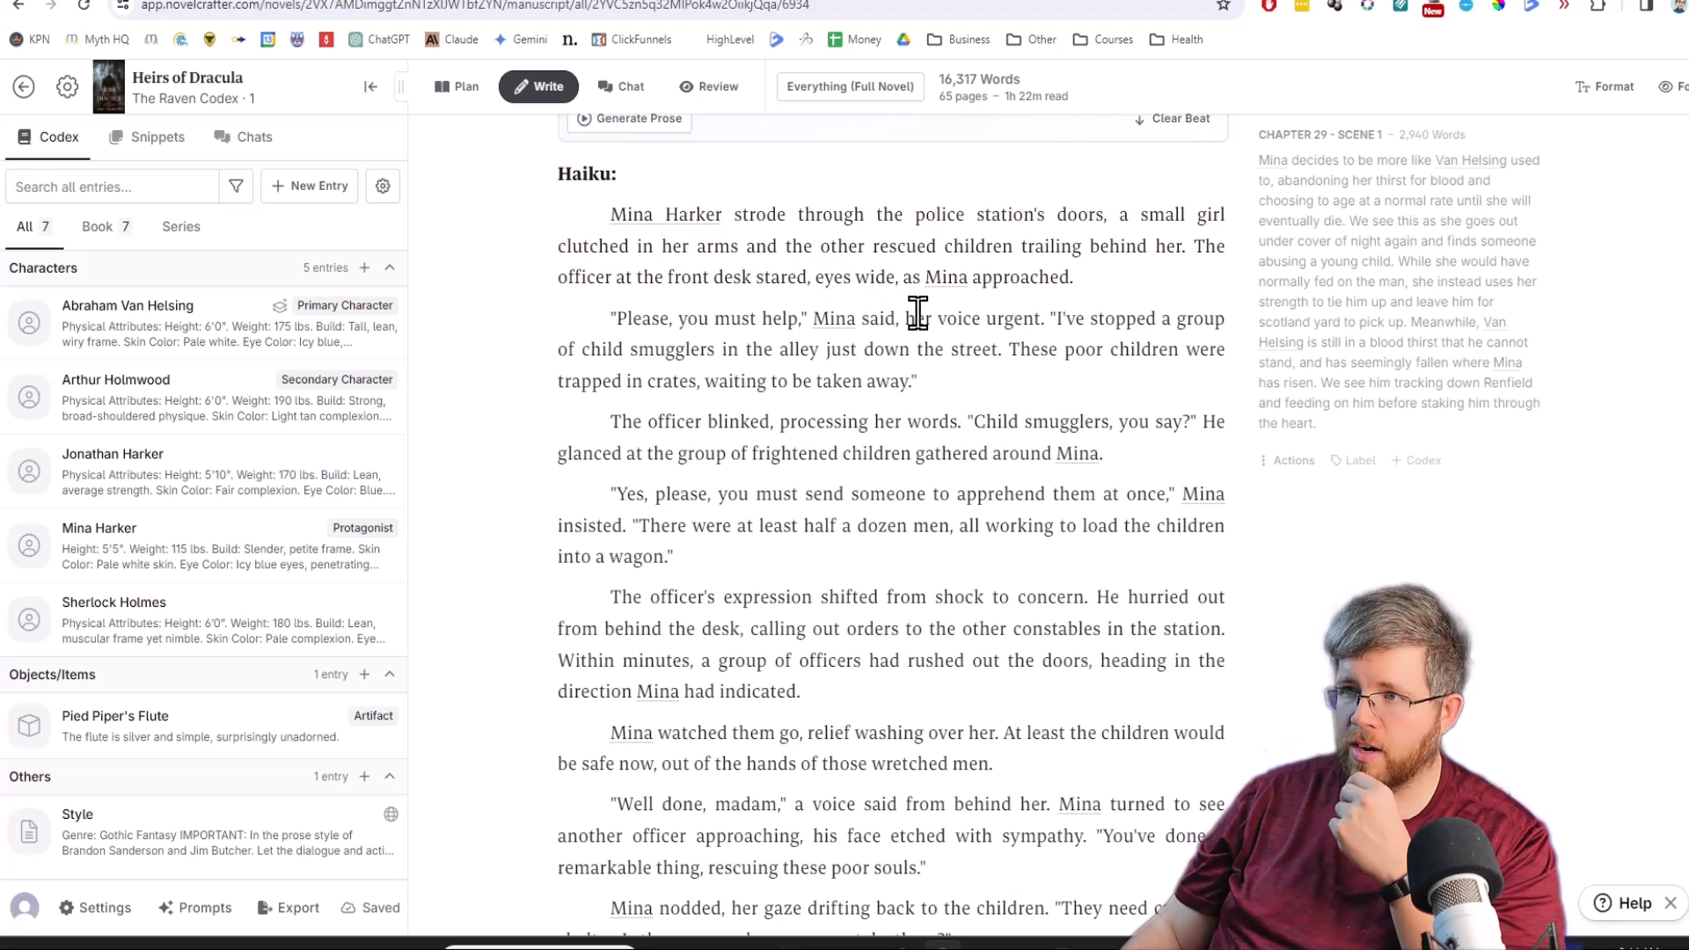
mouse_move(710, 355)
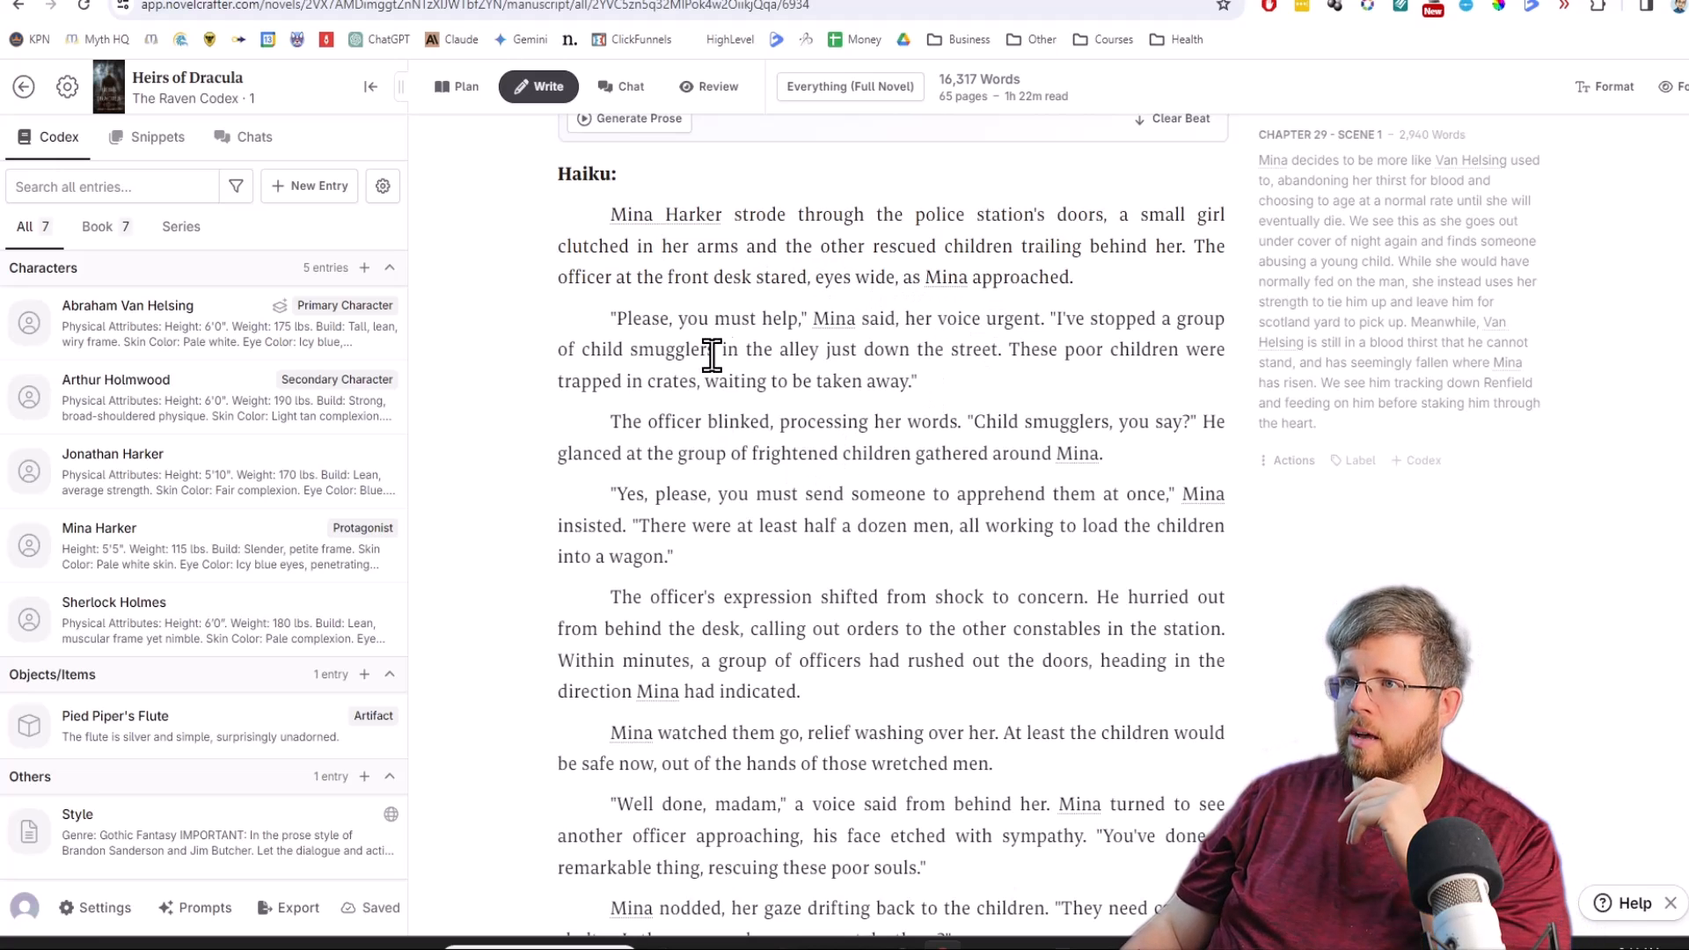
mouse_move(1104, 345)
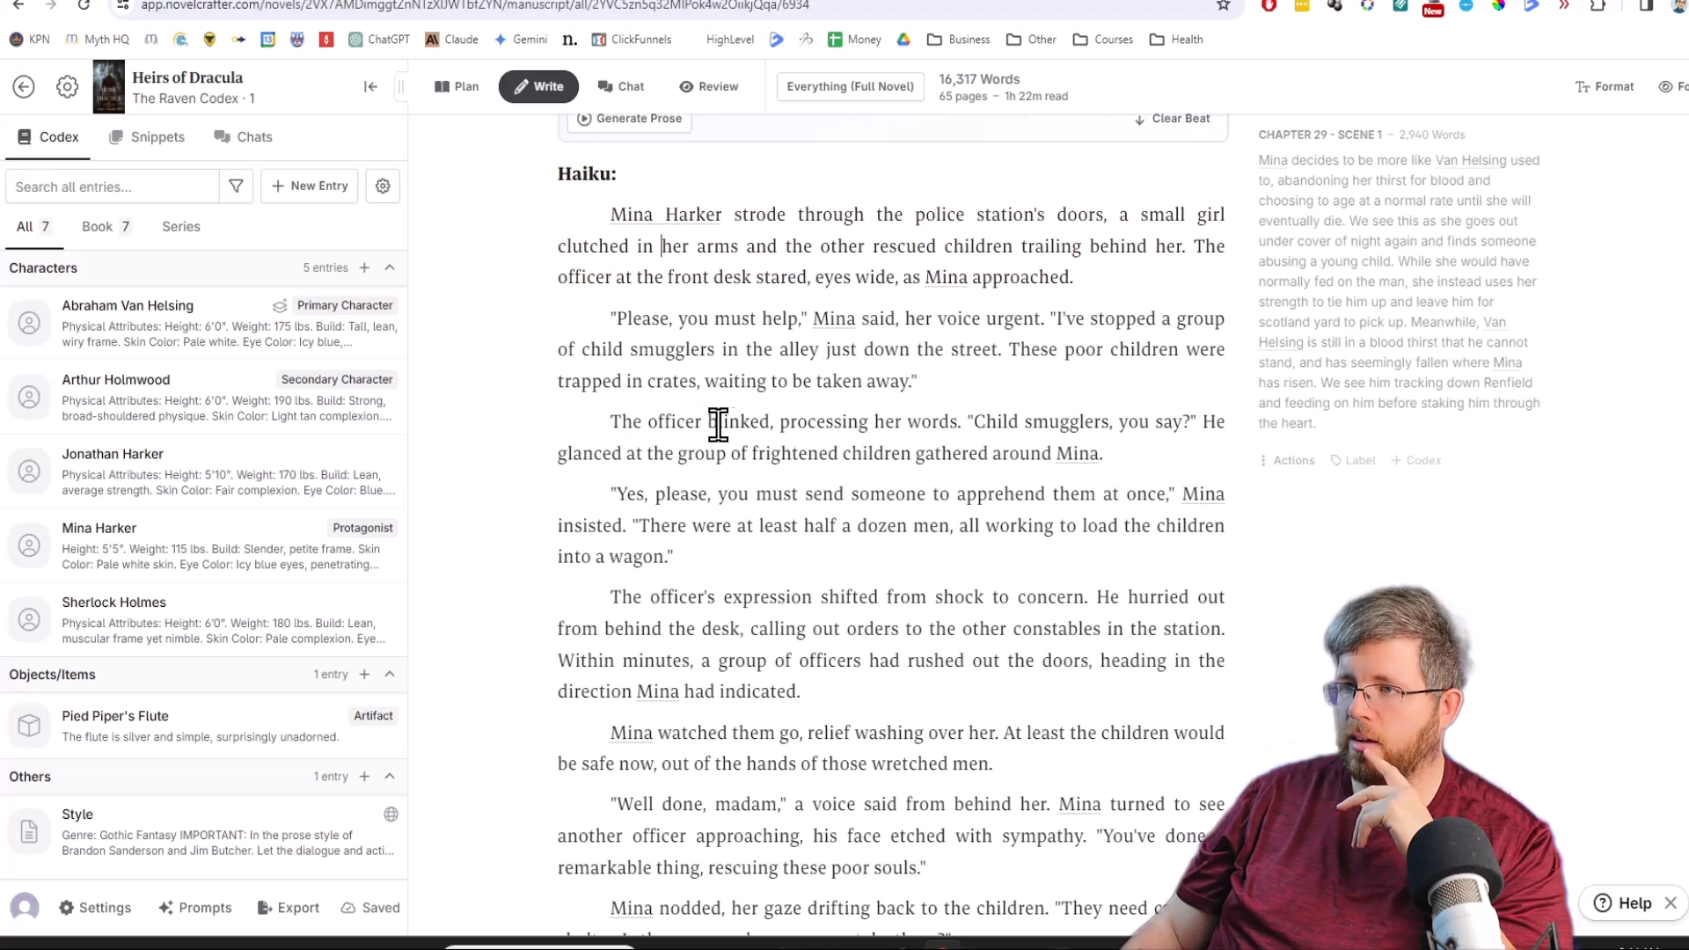
mouse_move(1190, 429)
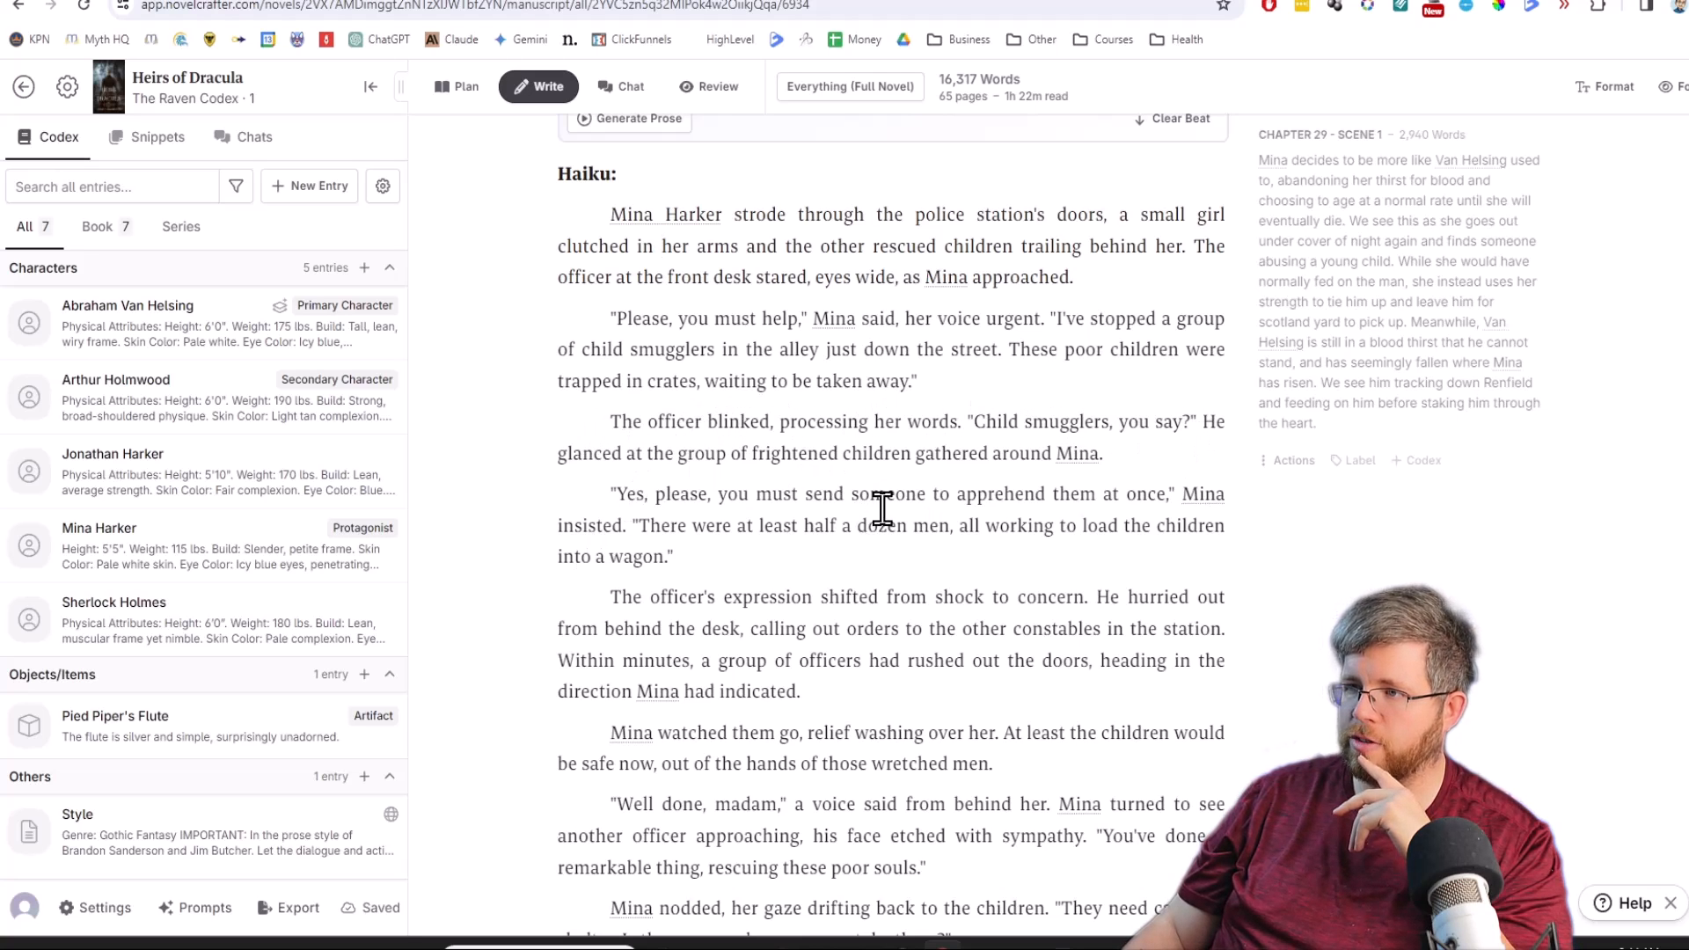
mouse_move(829, 483)
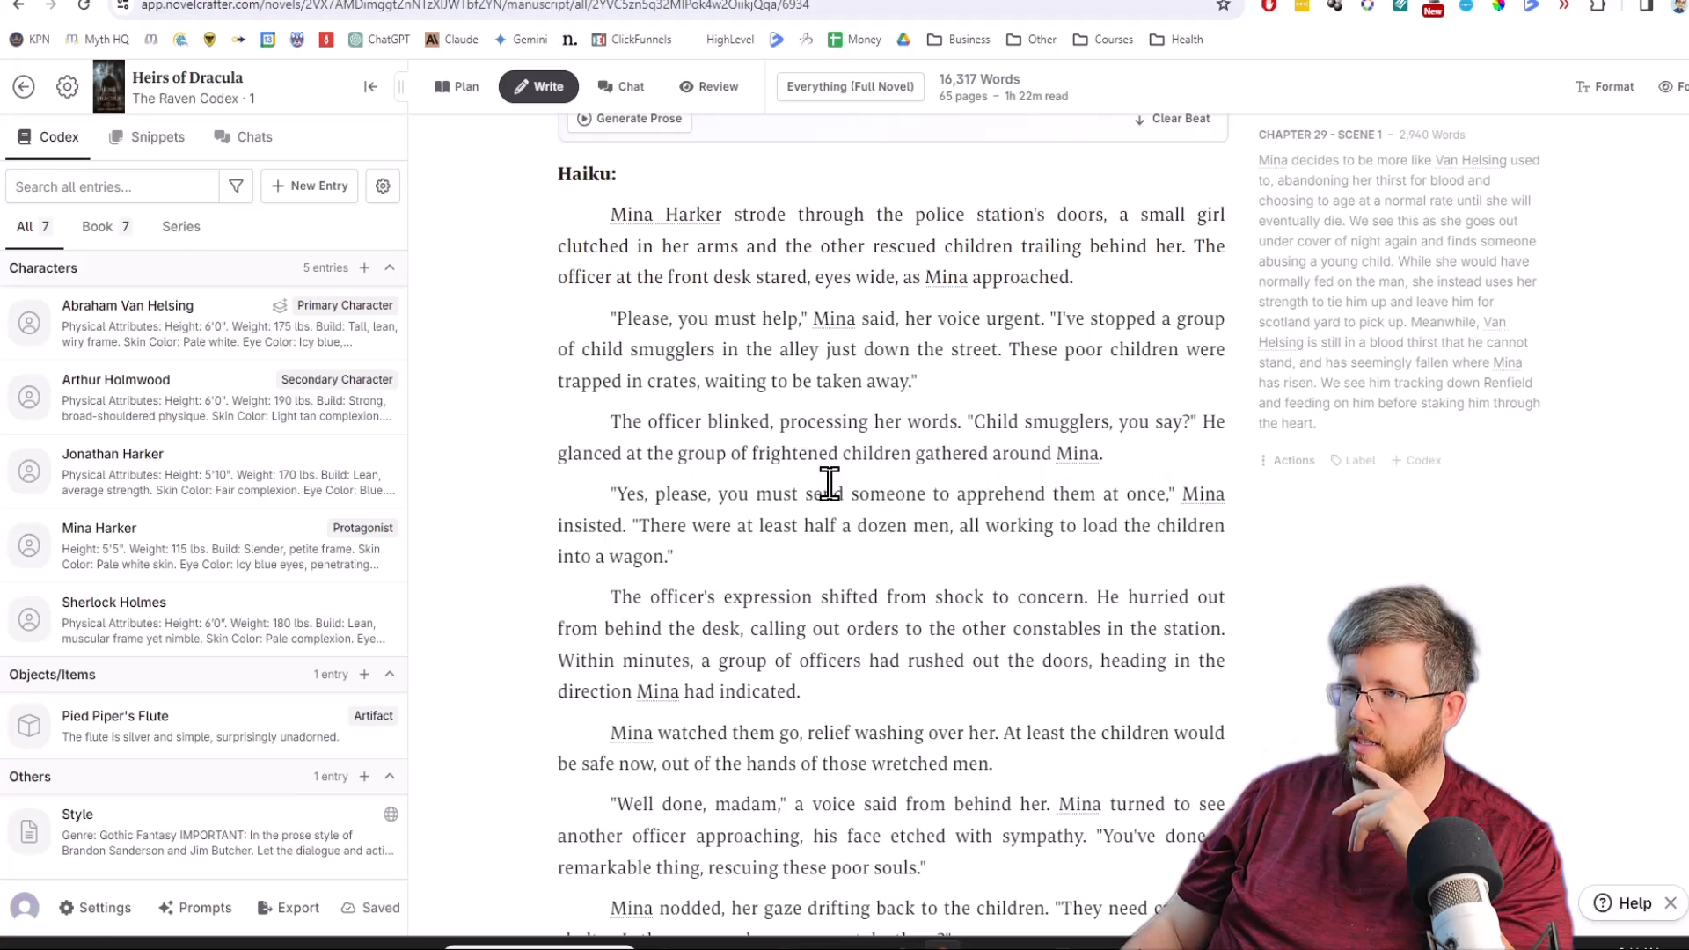
double_click(1202, 494)
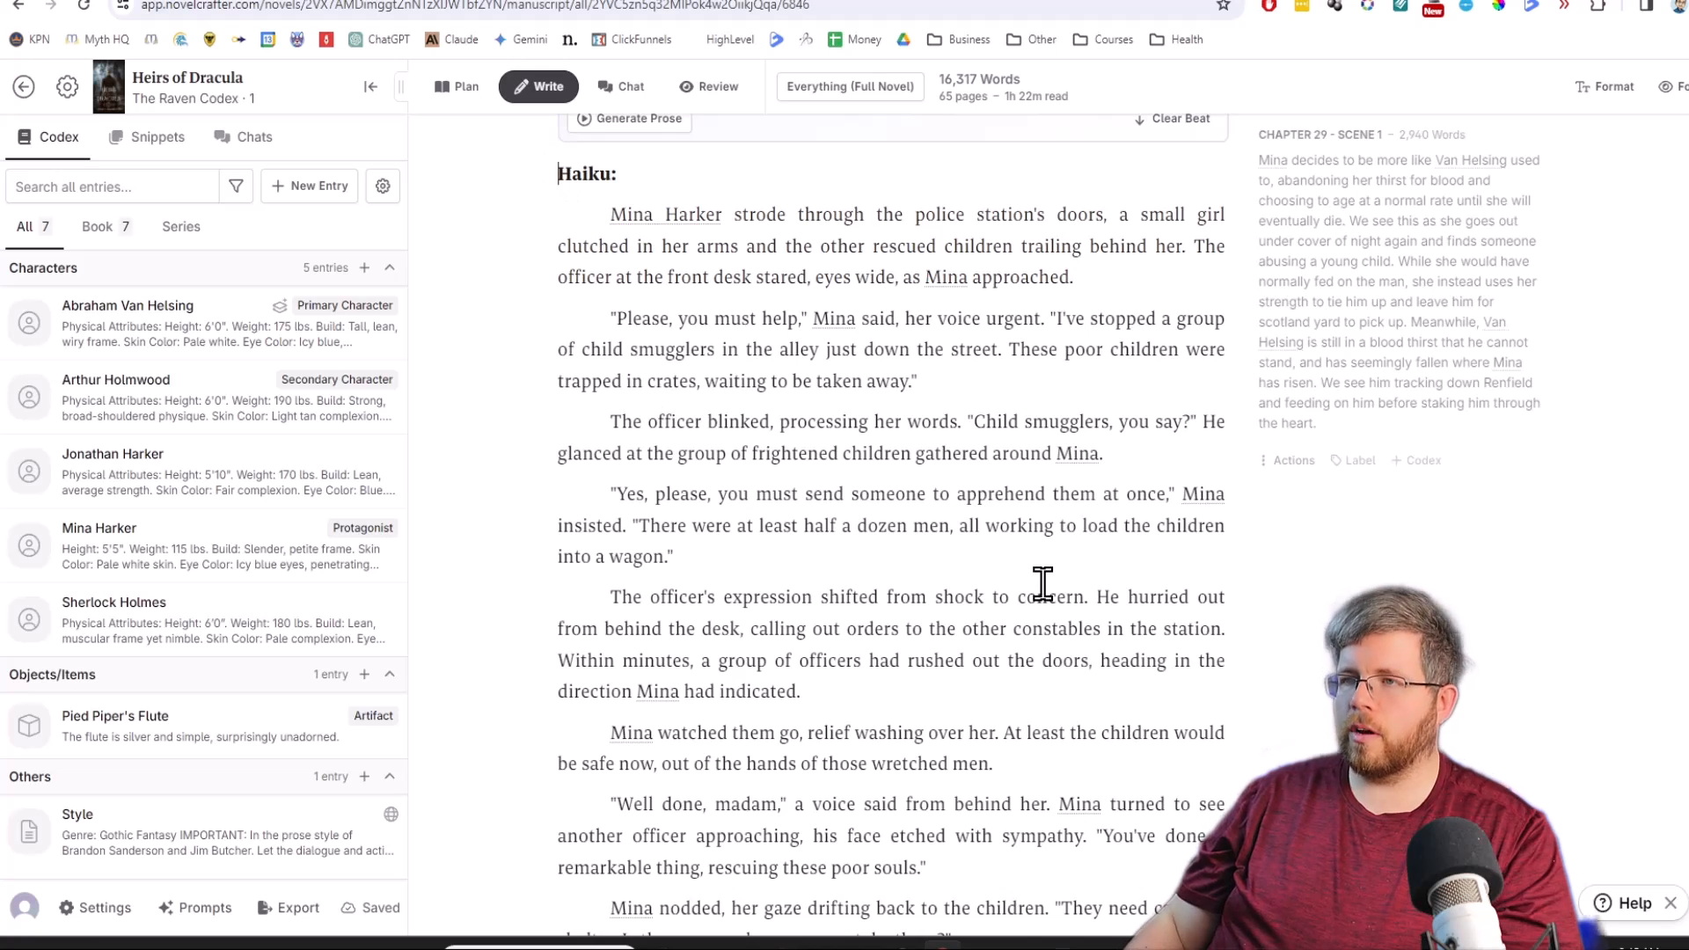
scroll("up", 3)
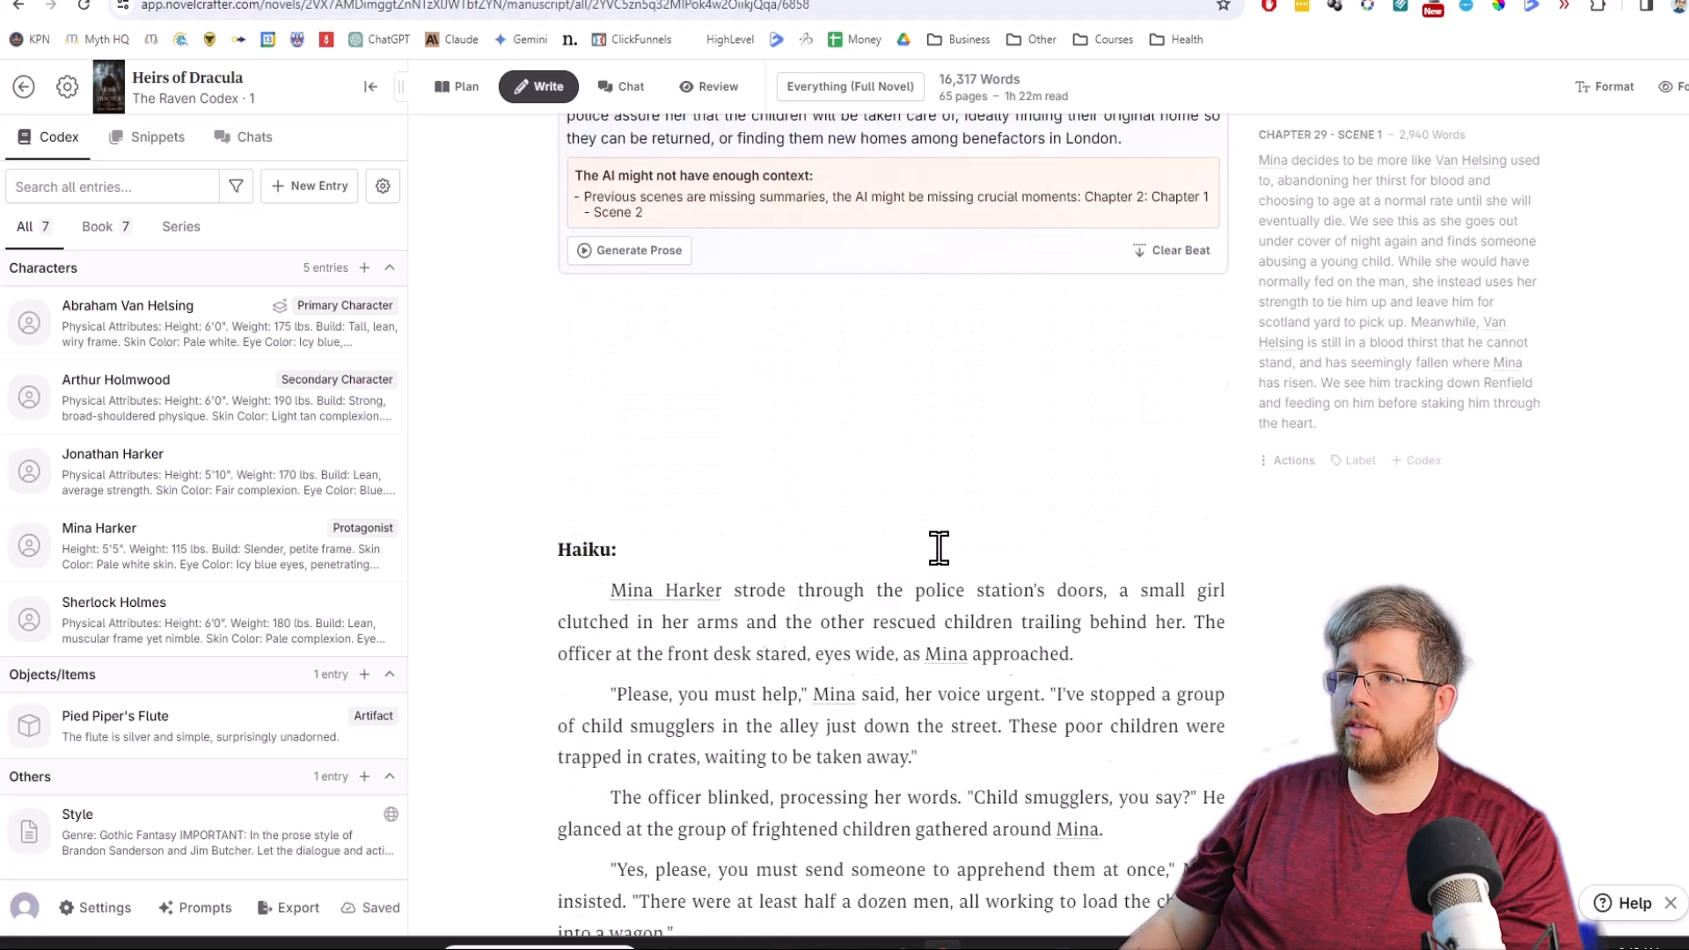
Place the Sonnet version above the Haiku section and add a blank paragraph above its heading.
left_click(638, 503)
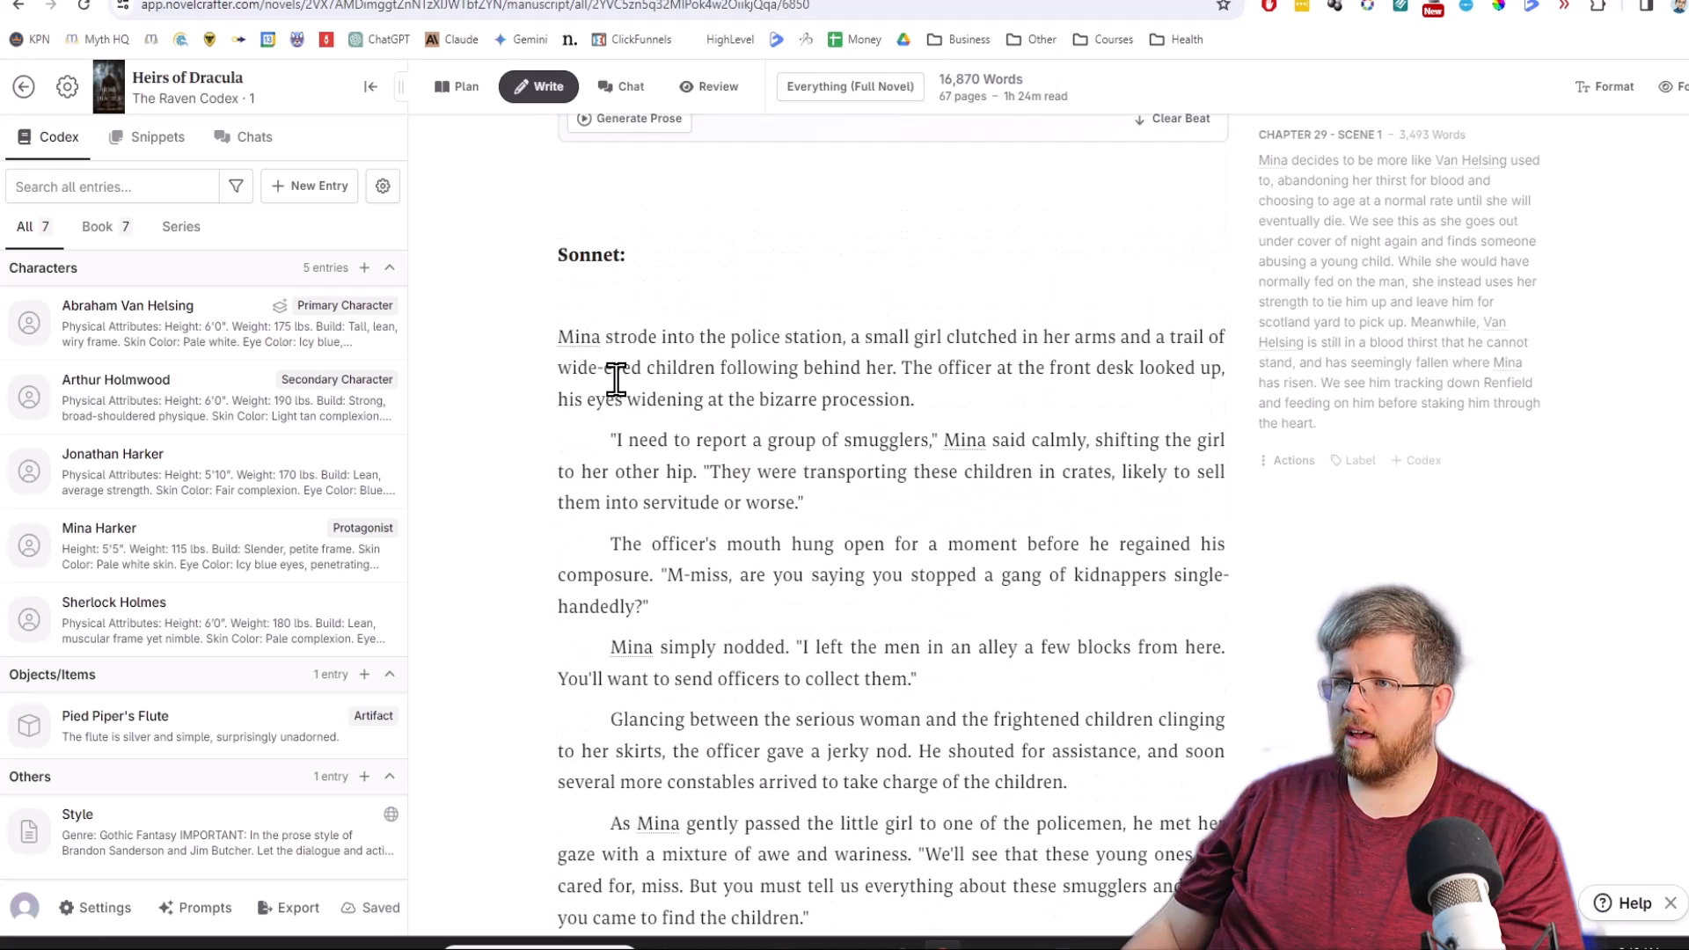
mouse_move(1007, 345)
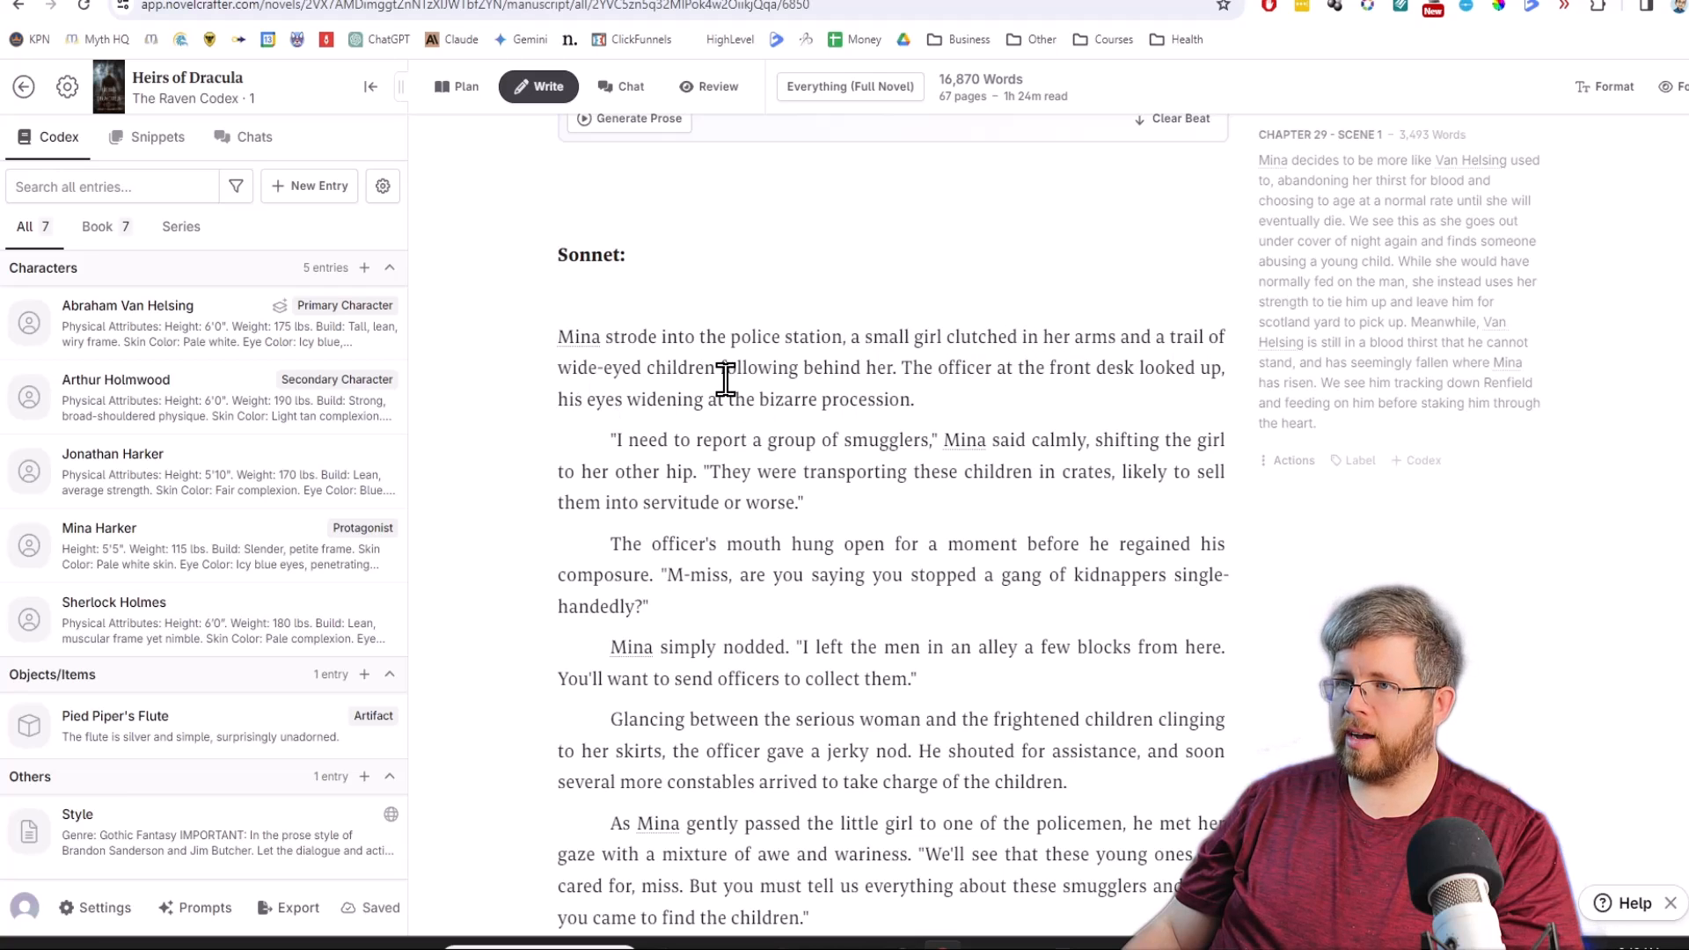
mouse_move(1150, 367)
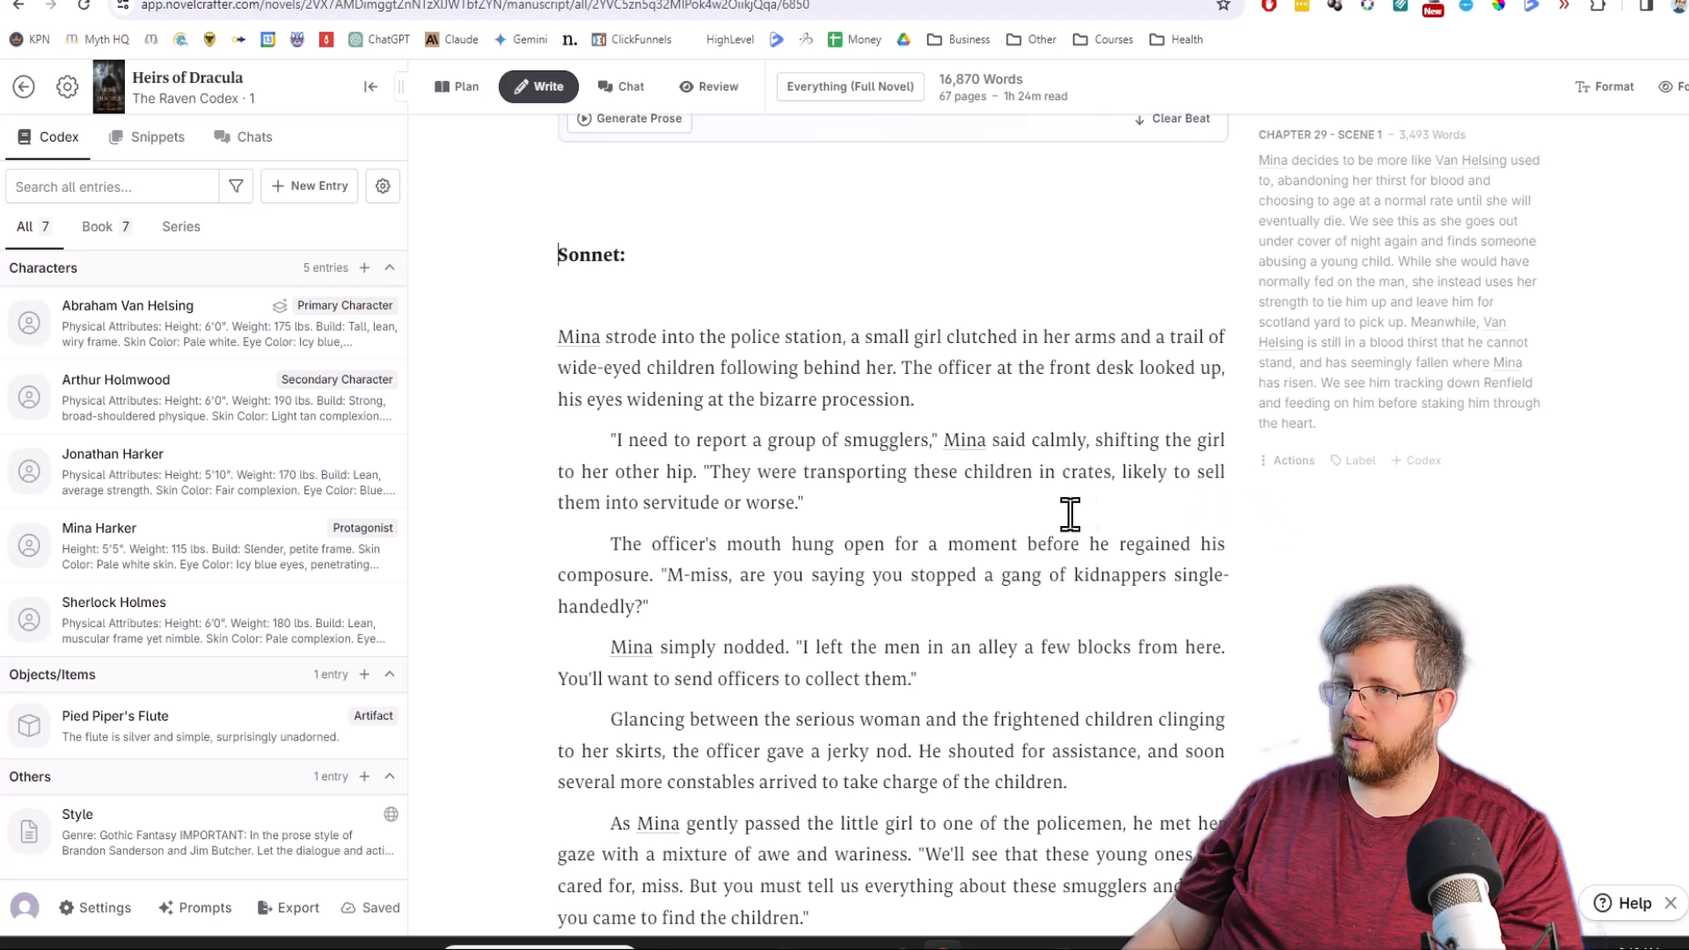
mouse_move(1155, 482)
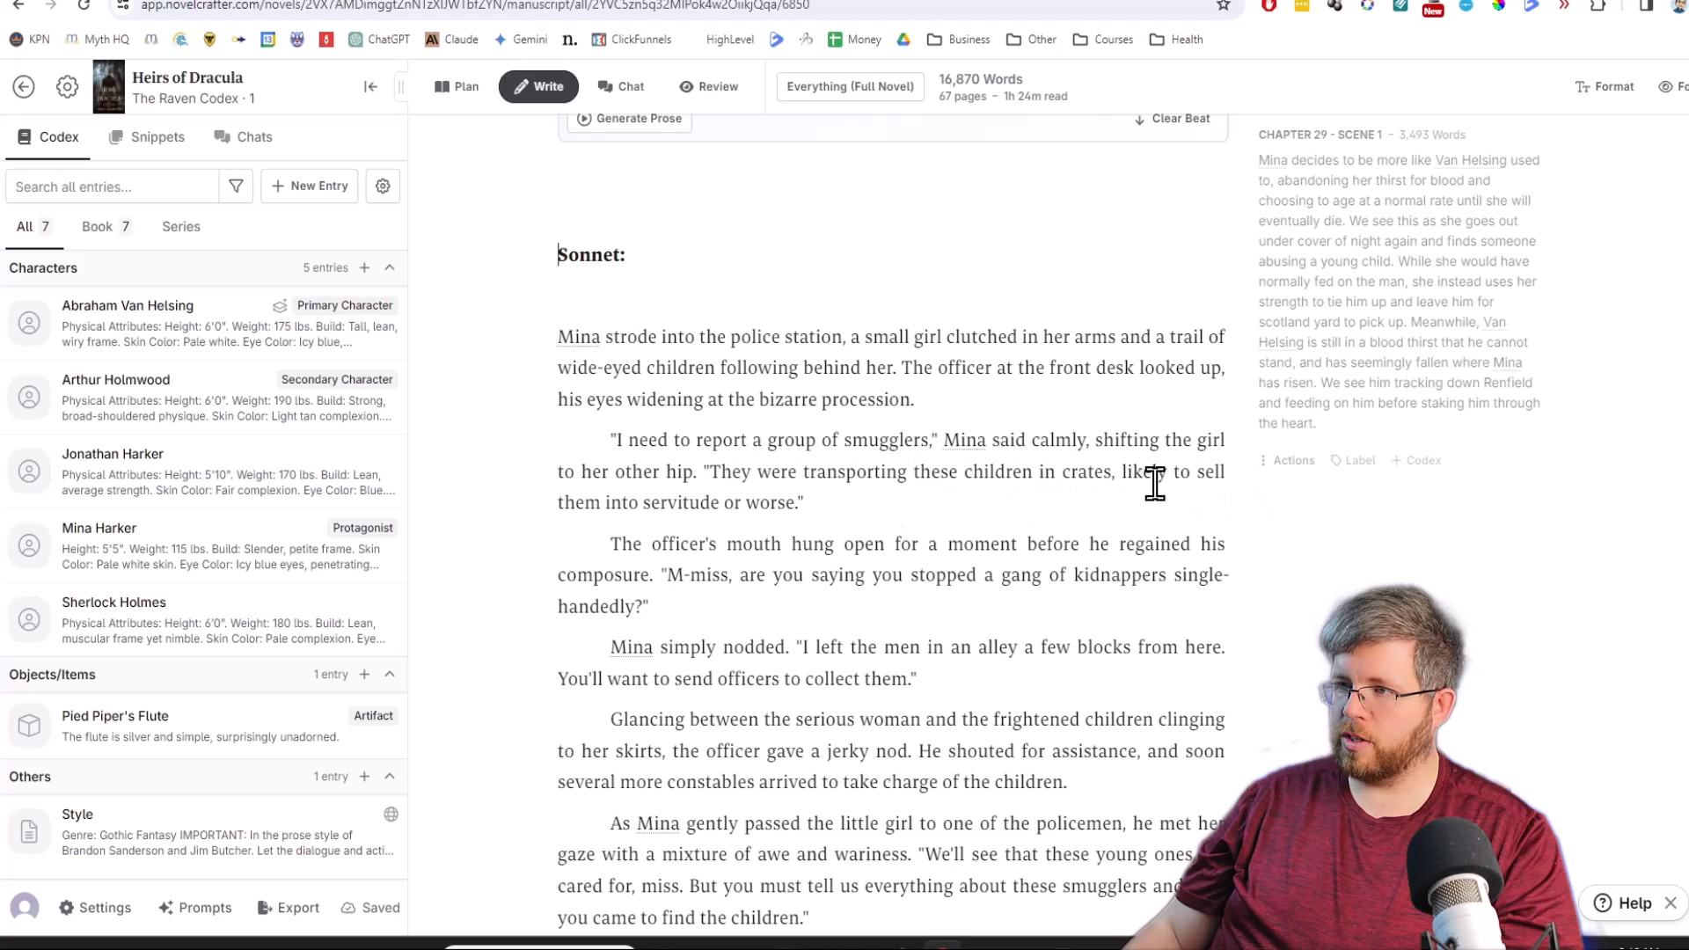
mouse_move(759, 686)
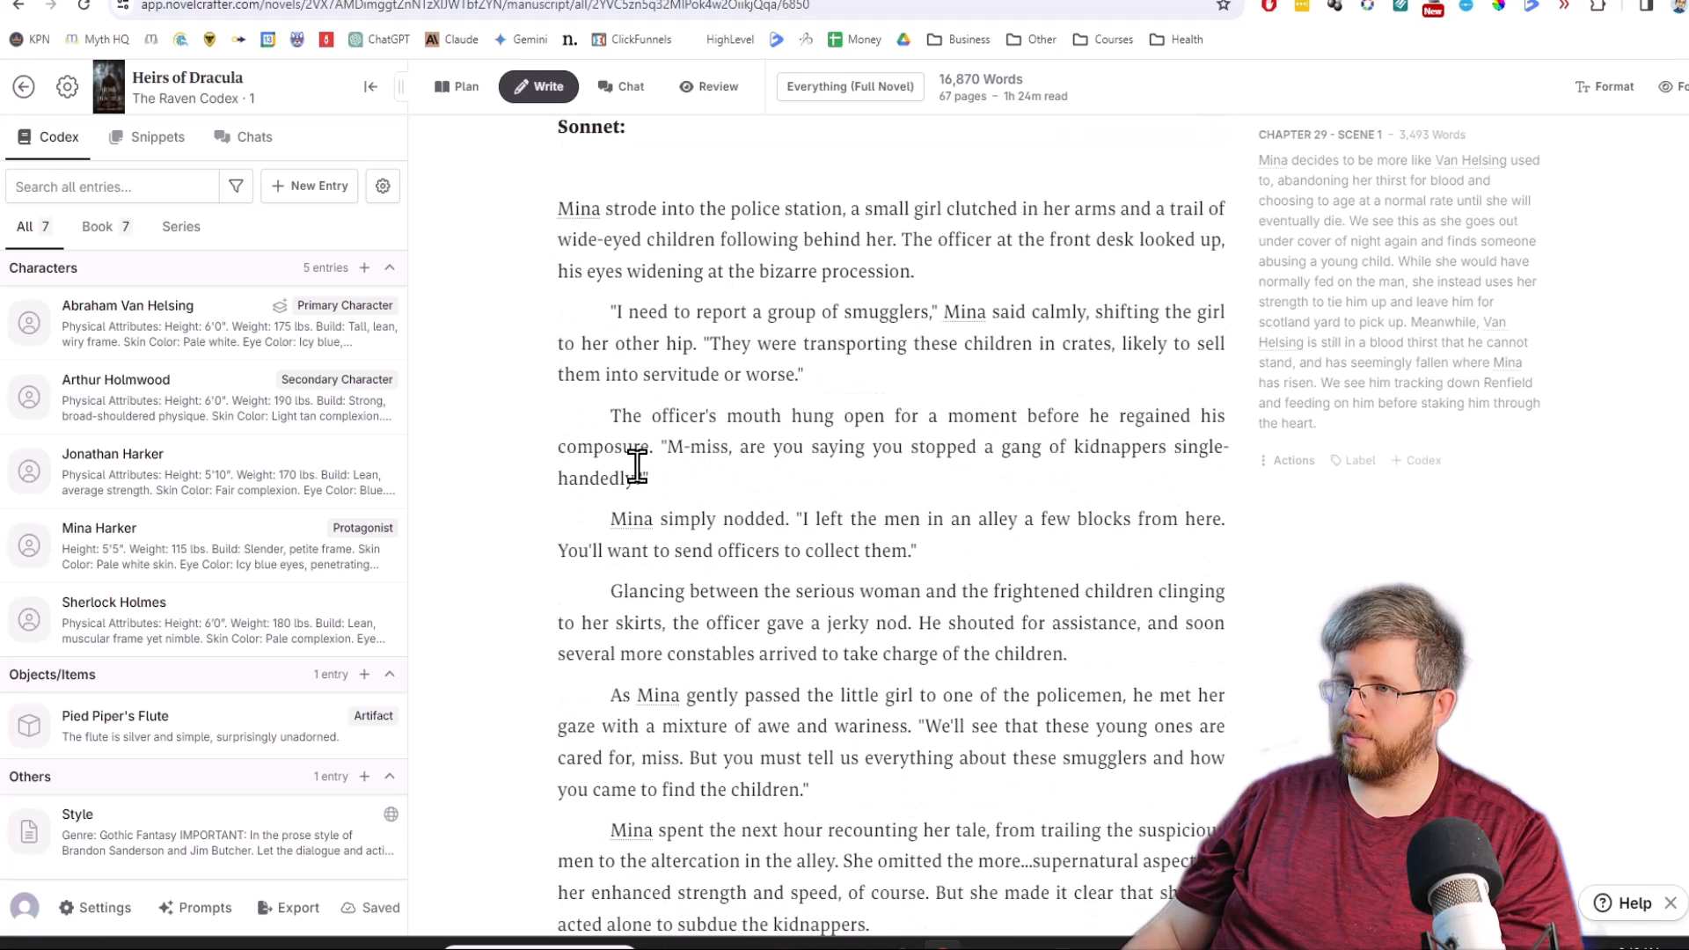
mouse_move(1023, 461)
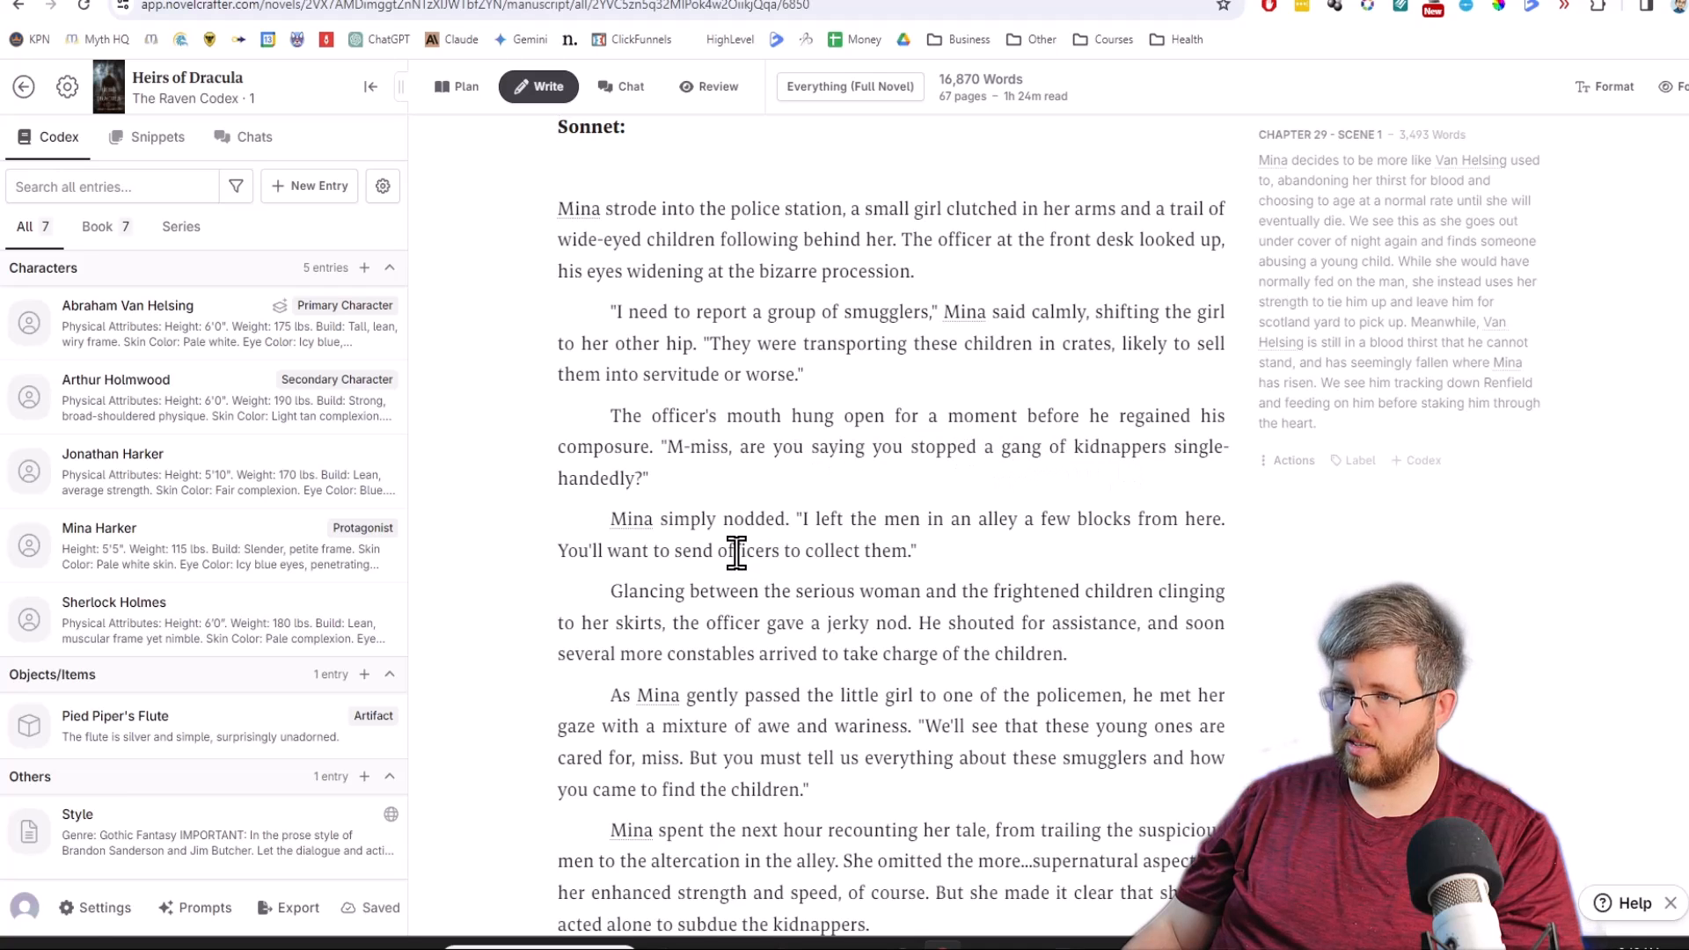
mouse_move(764, 518)
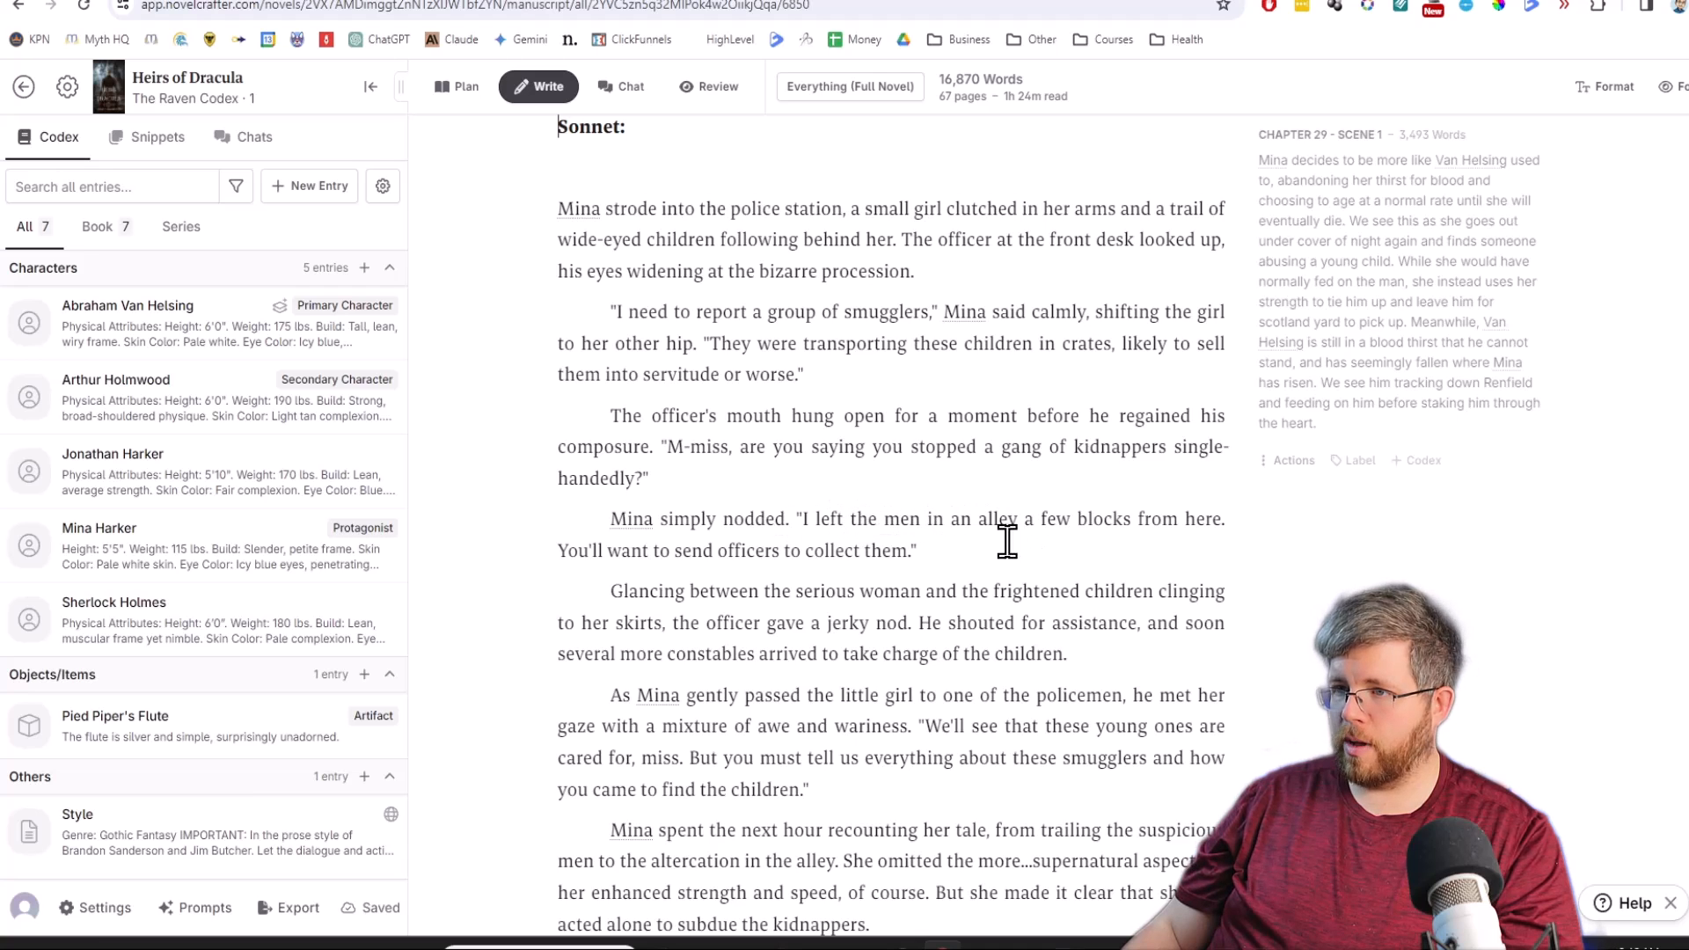
mouse_move(945, 560)
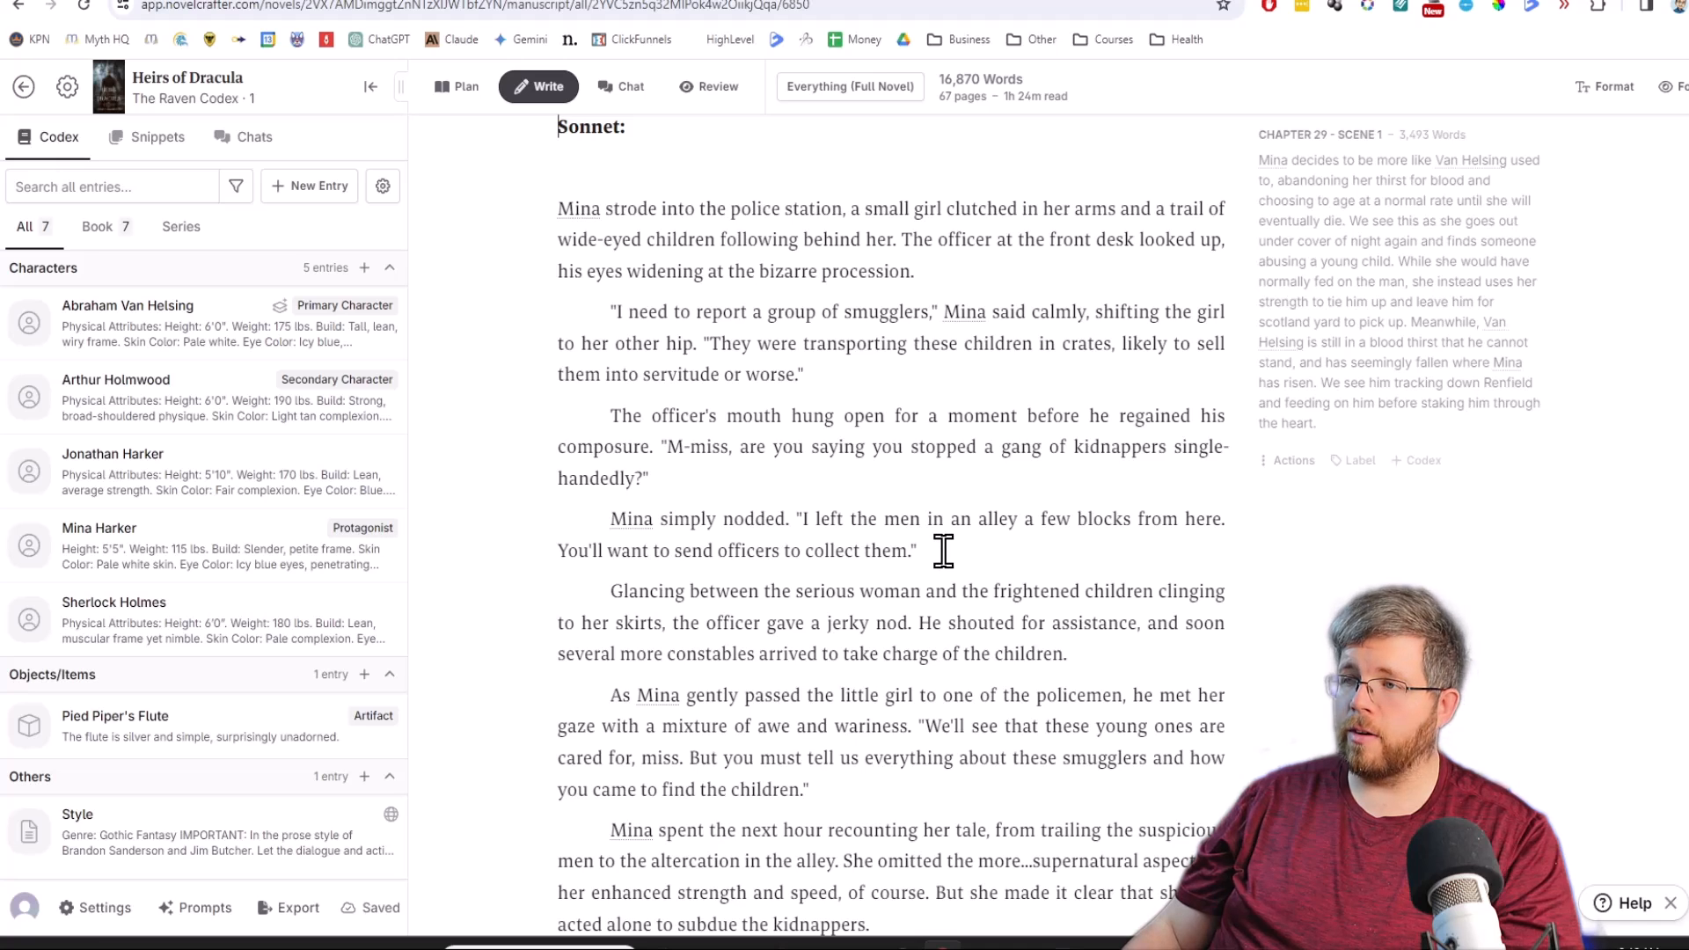
mouse_move(665, 226)
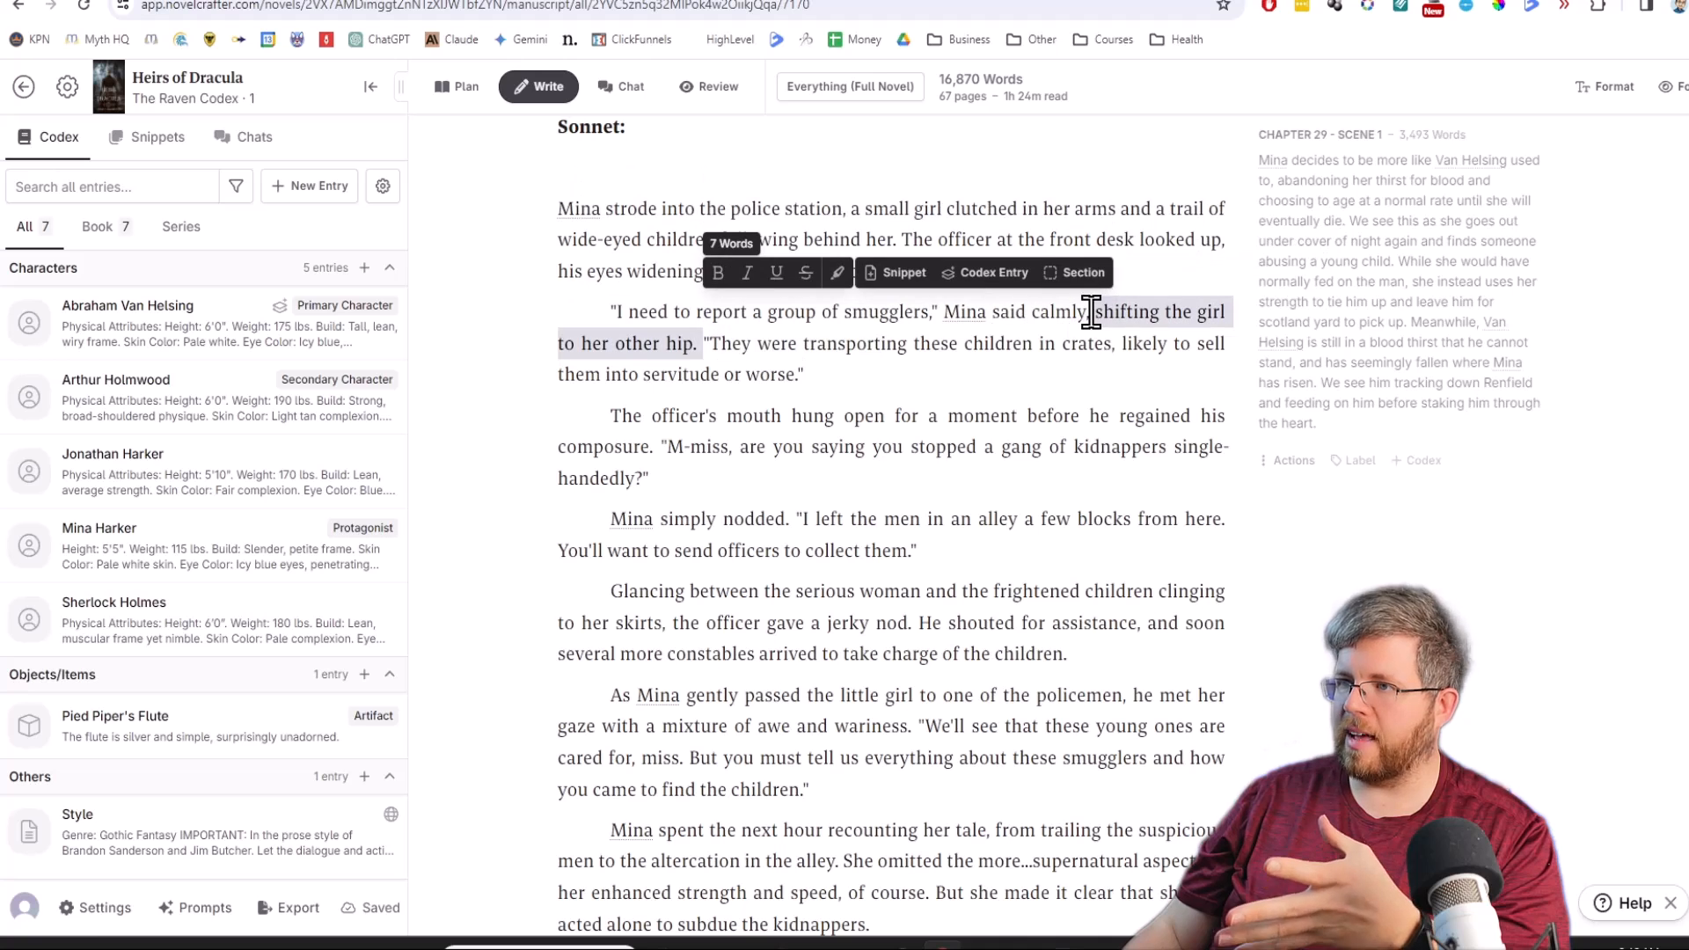
left_click(941, 518)
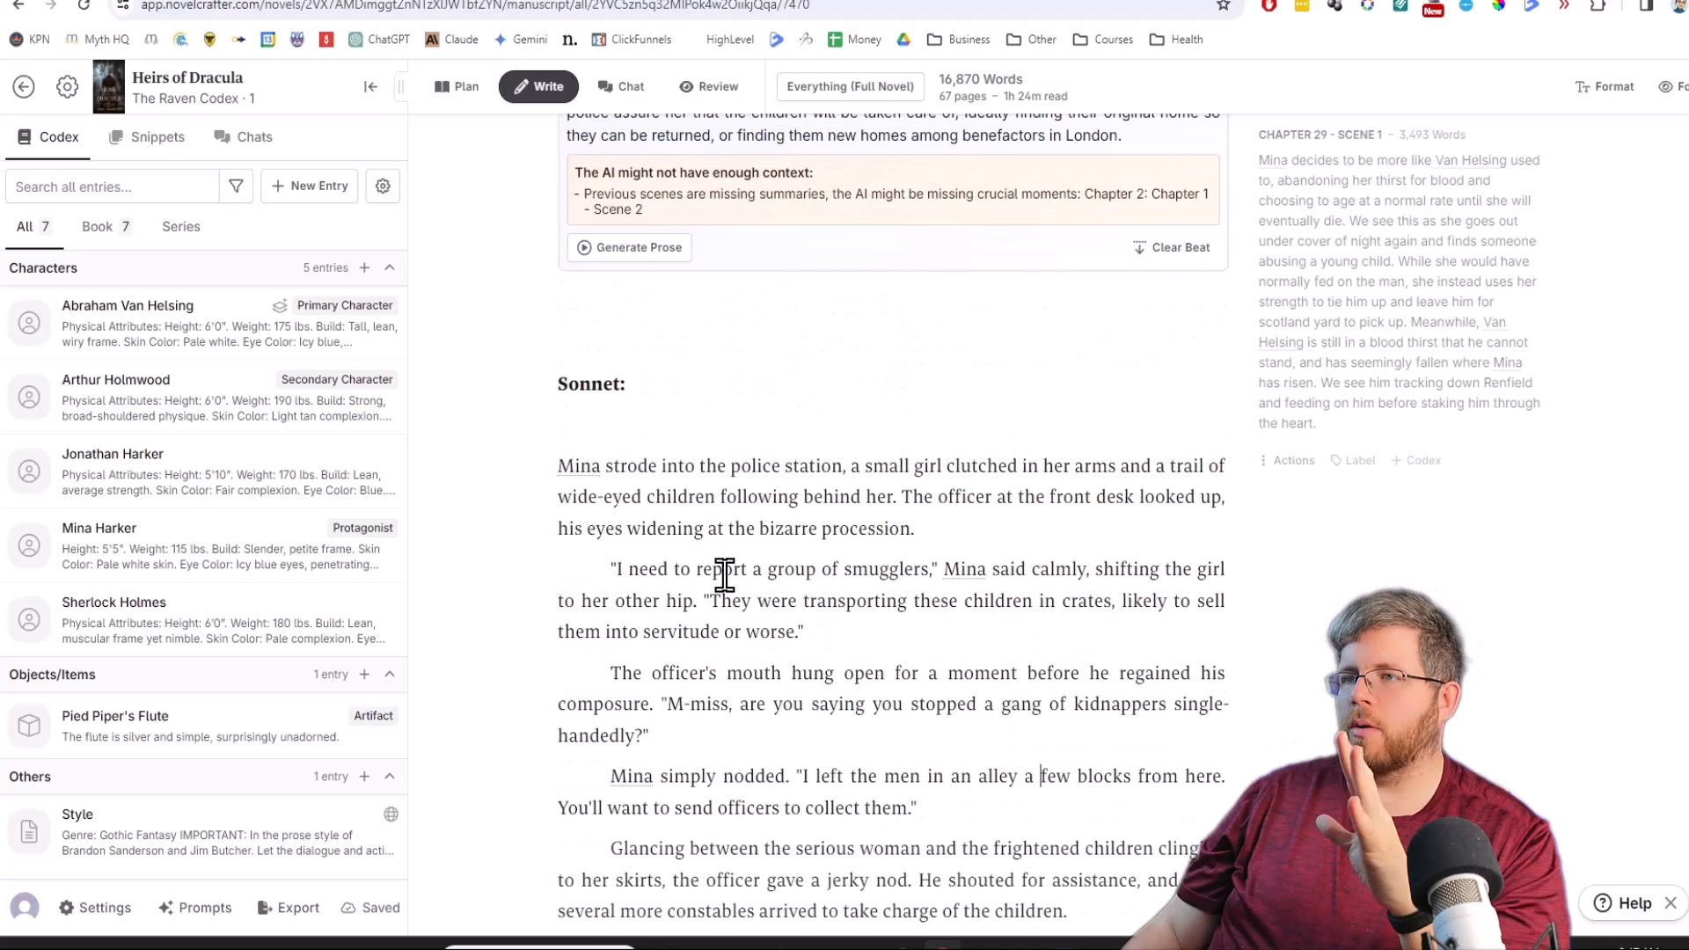
left_click(720, 342)
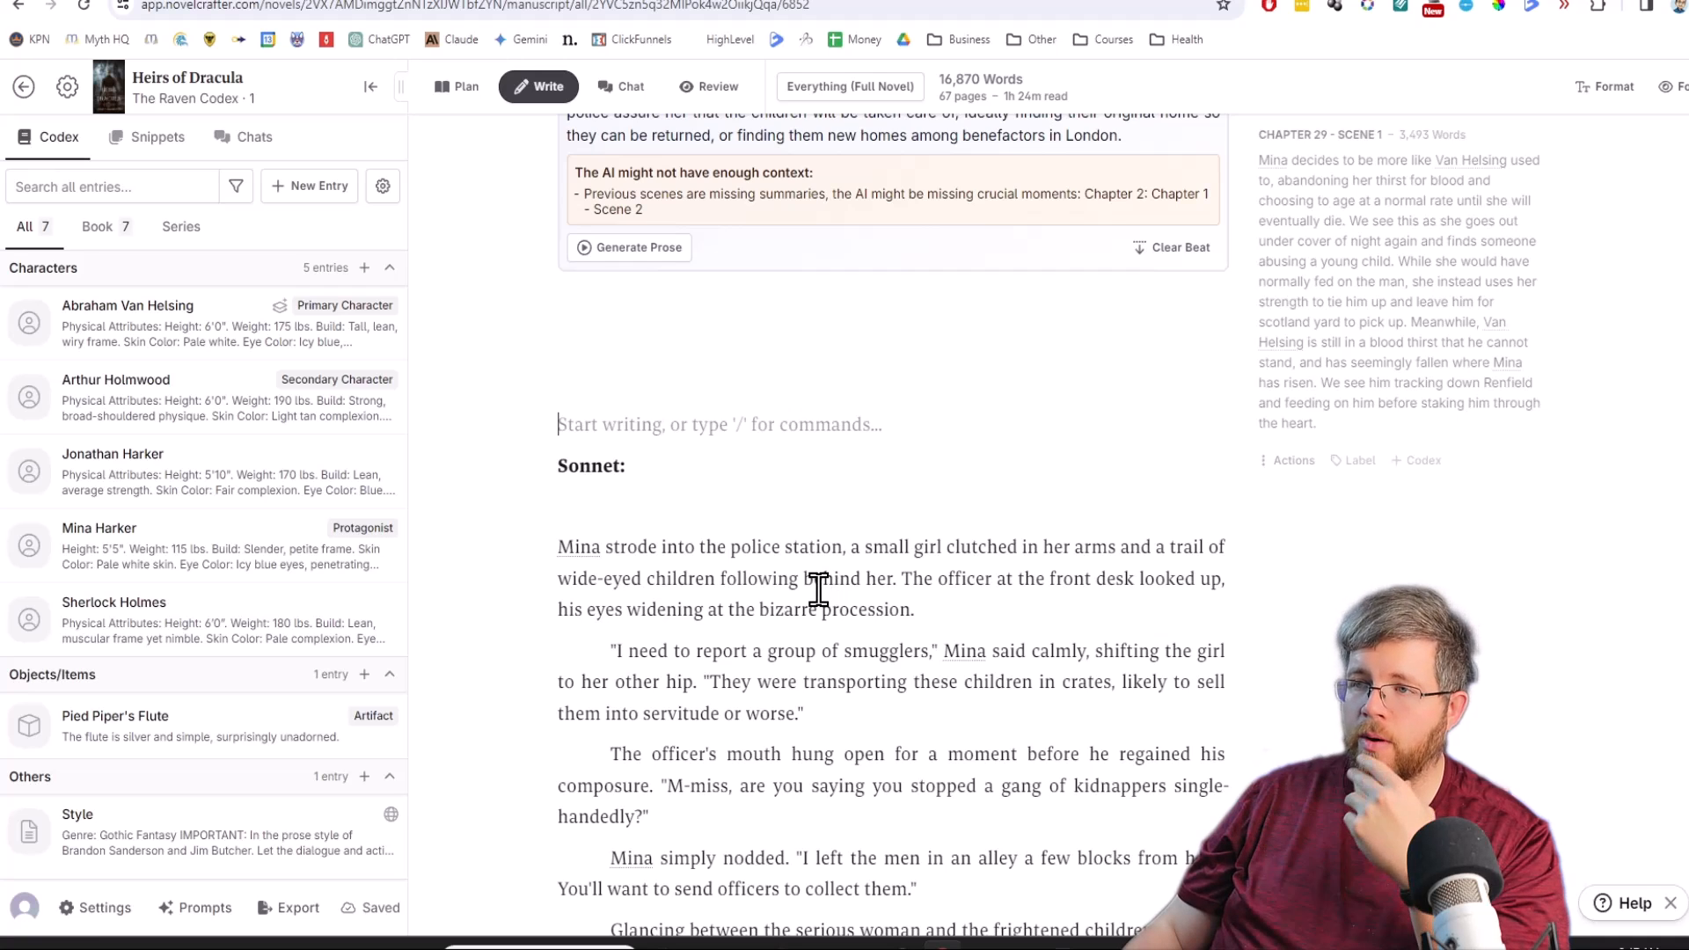
scroll("up", 3)
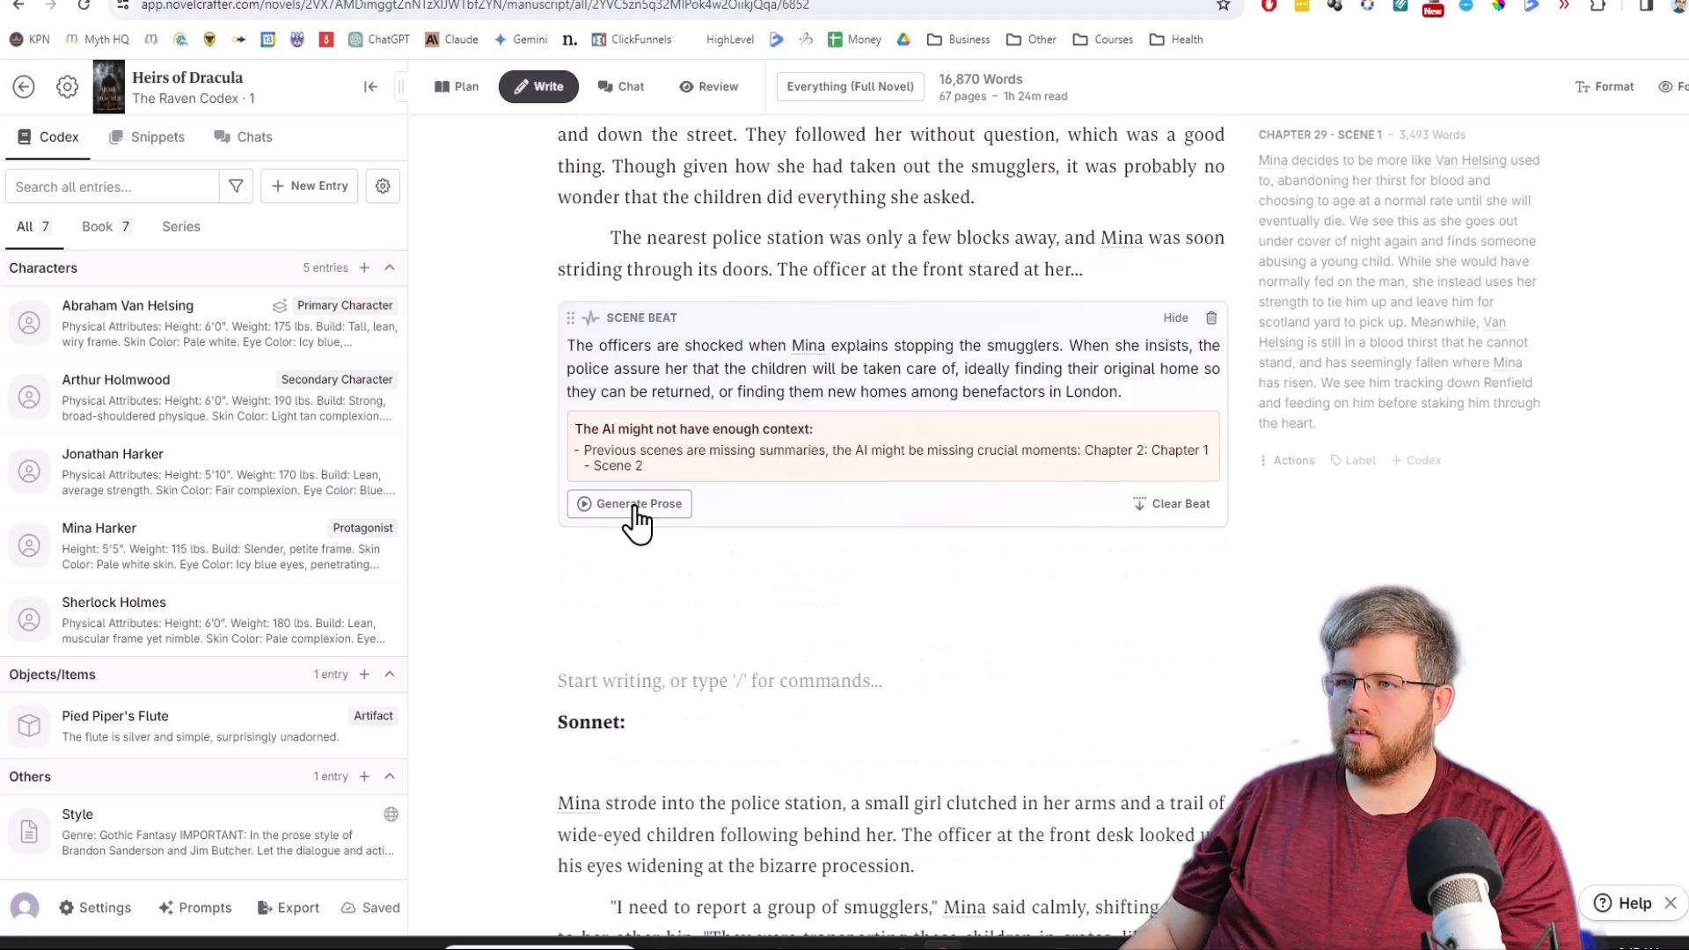
Generate the police station scene with Claude 3 Opus and scroll to compare it with Sonnet's.
left_click(628, 503)
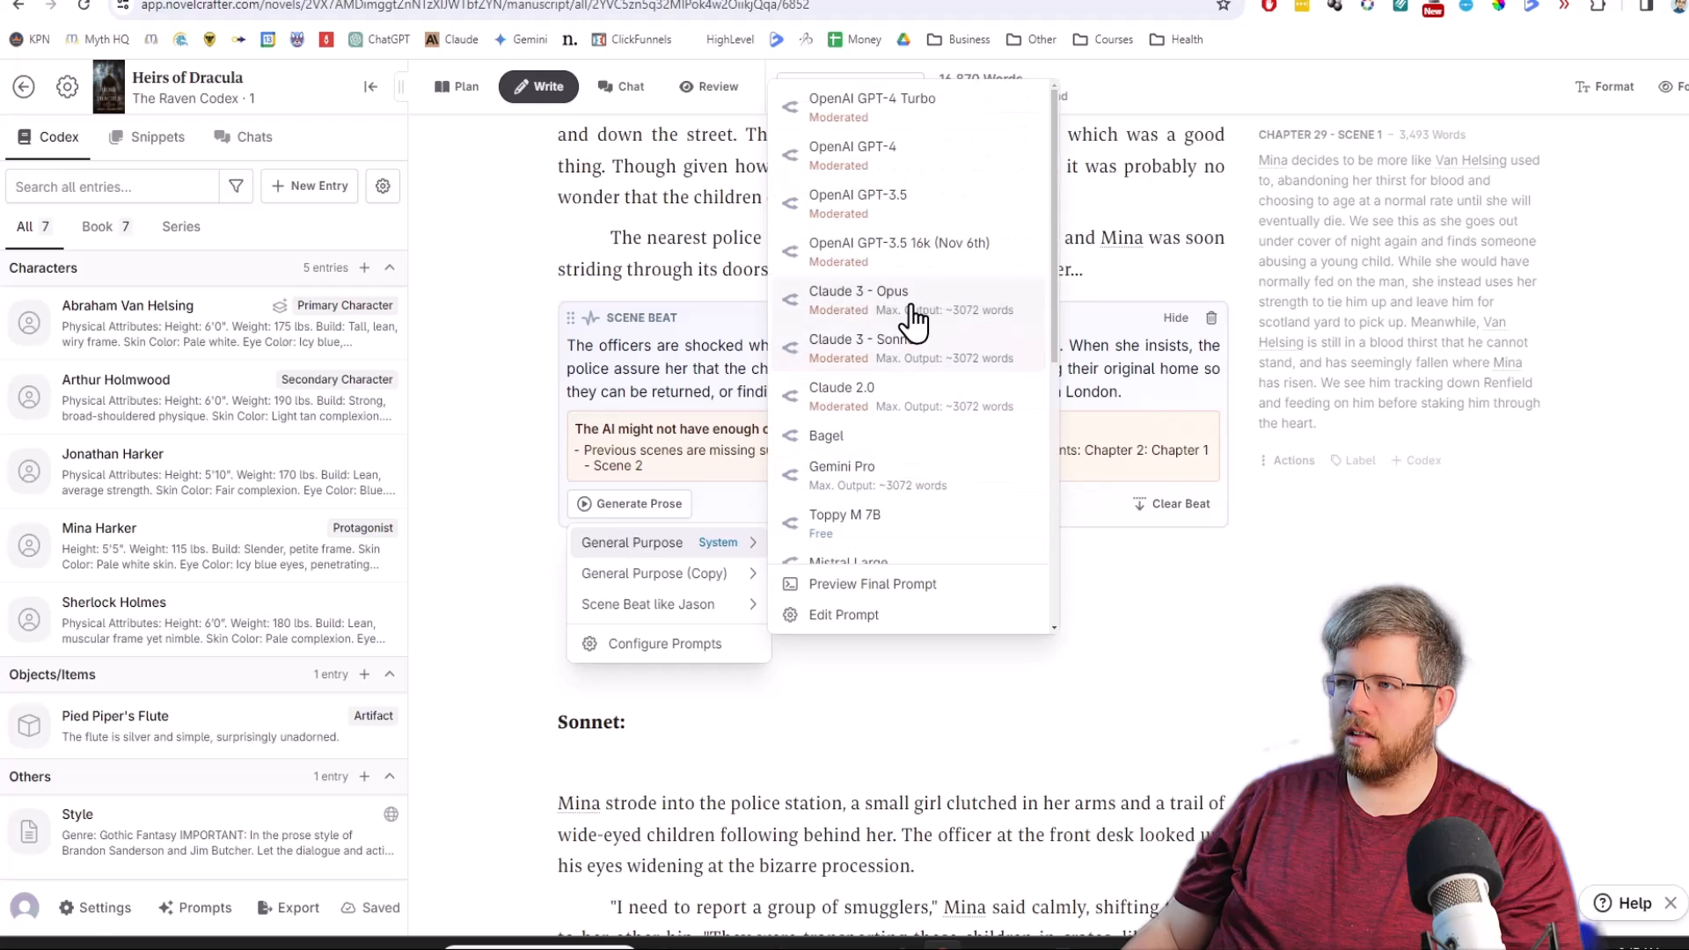
left_click(859, 292)
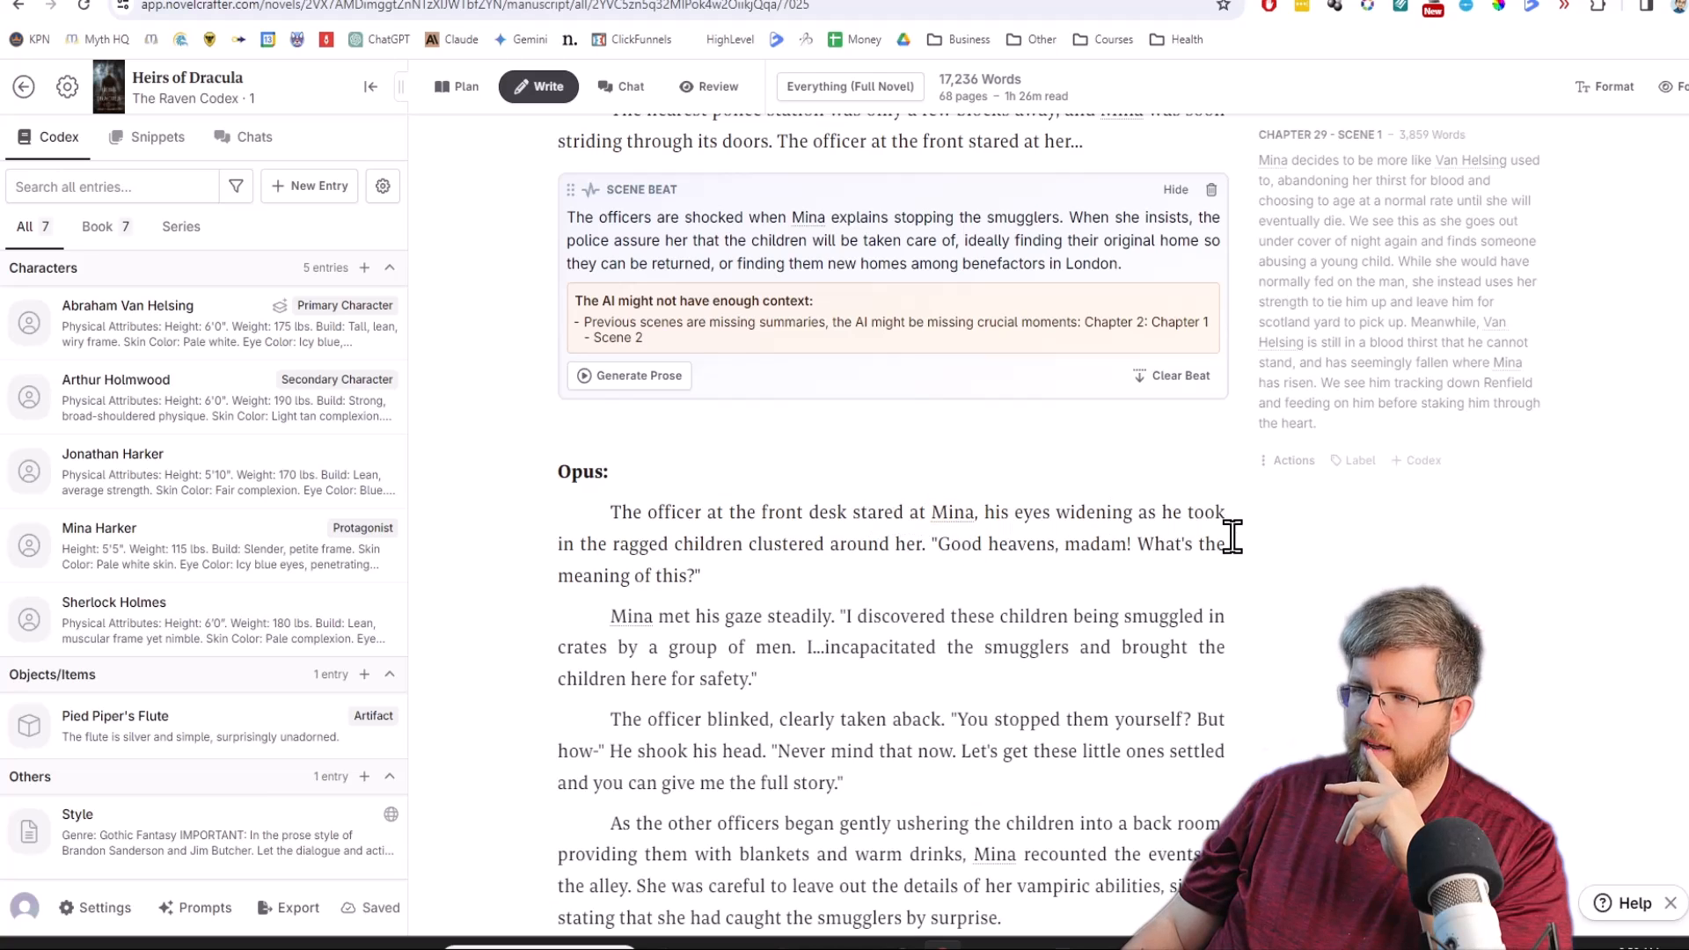
mouse_move(931, 579)
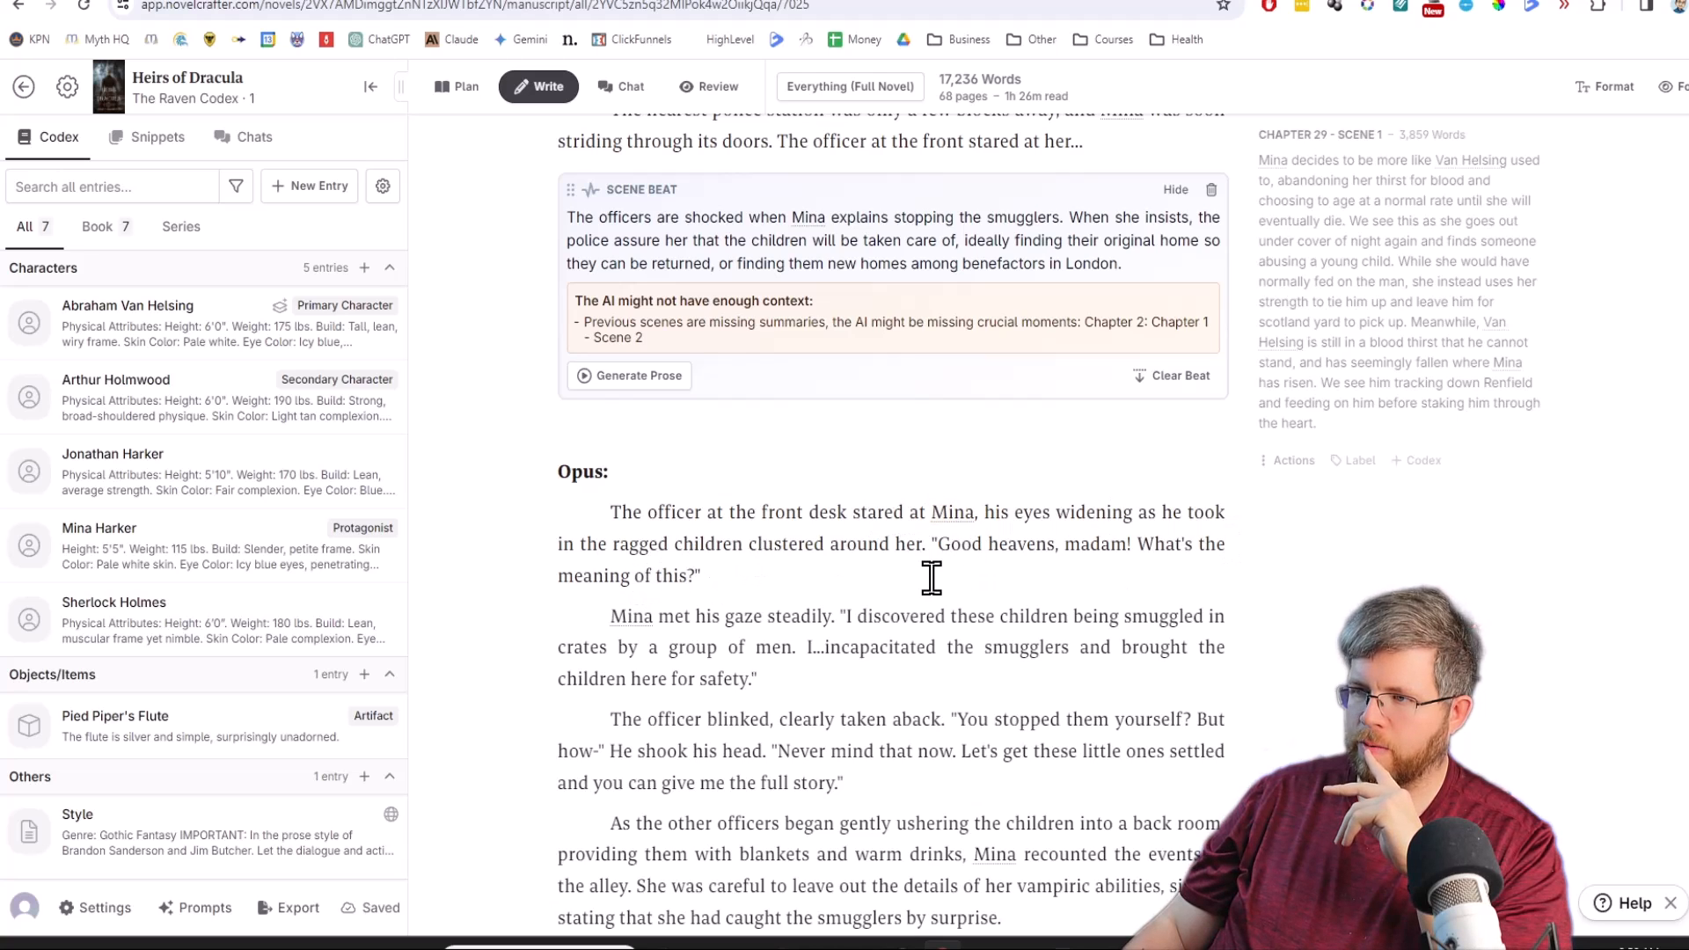
scroll("down", 3)
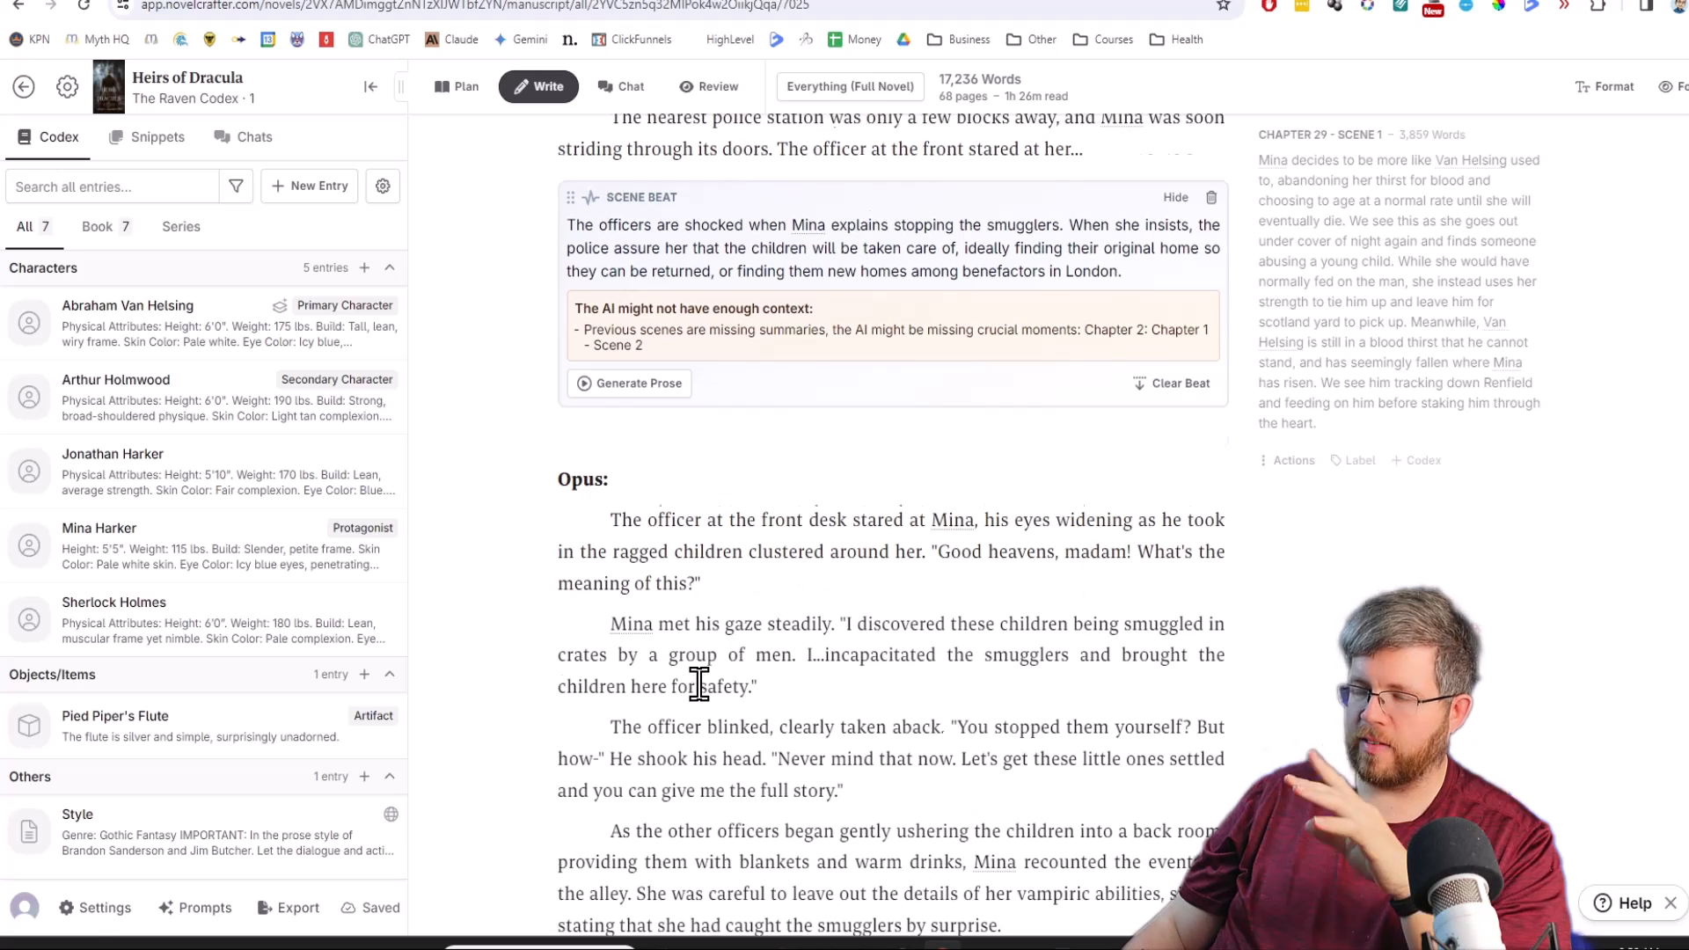
scroll("up", 3)
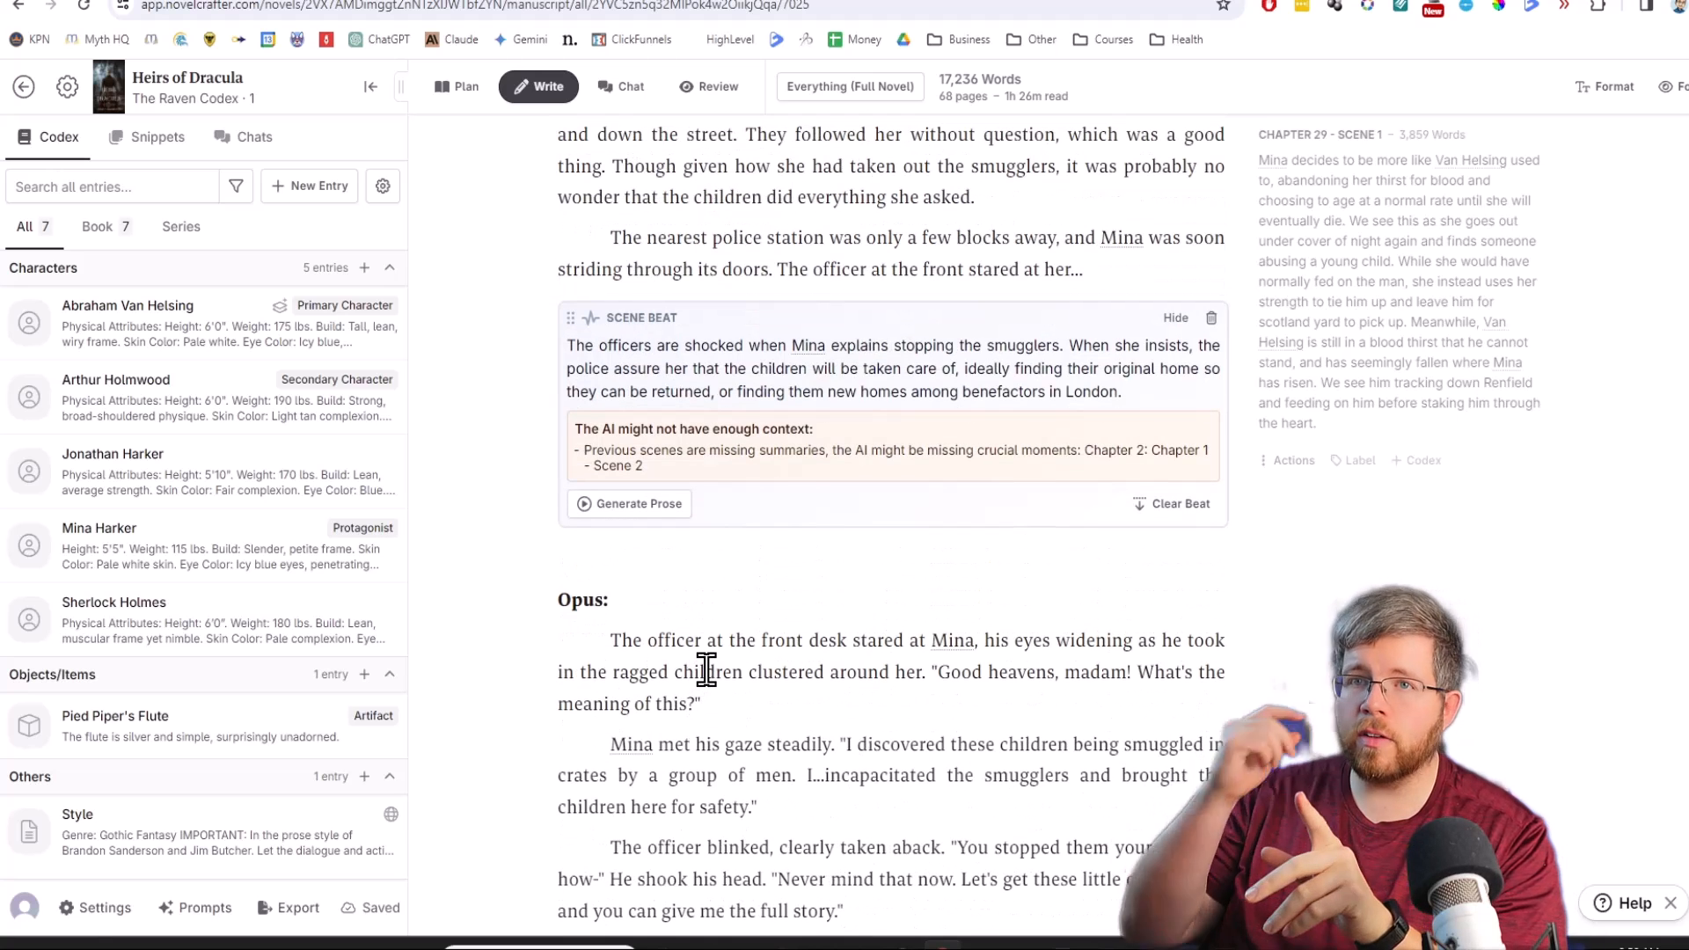
scroll("down", 3)
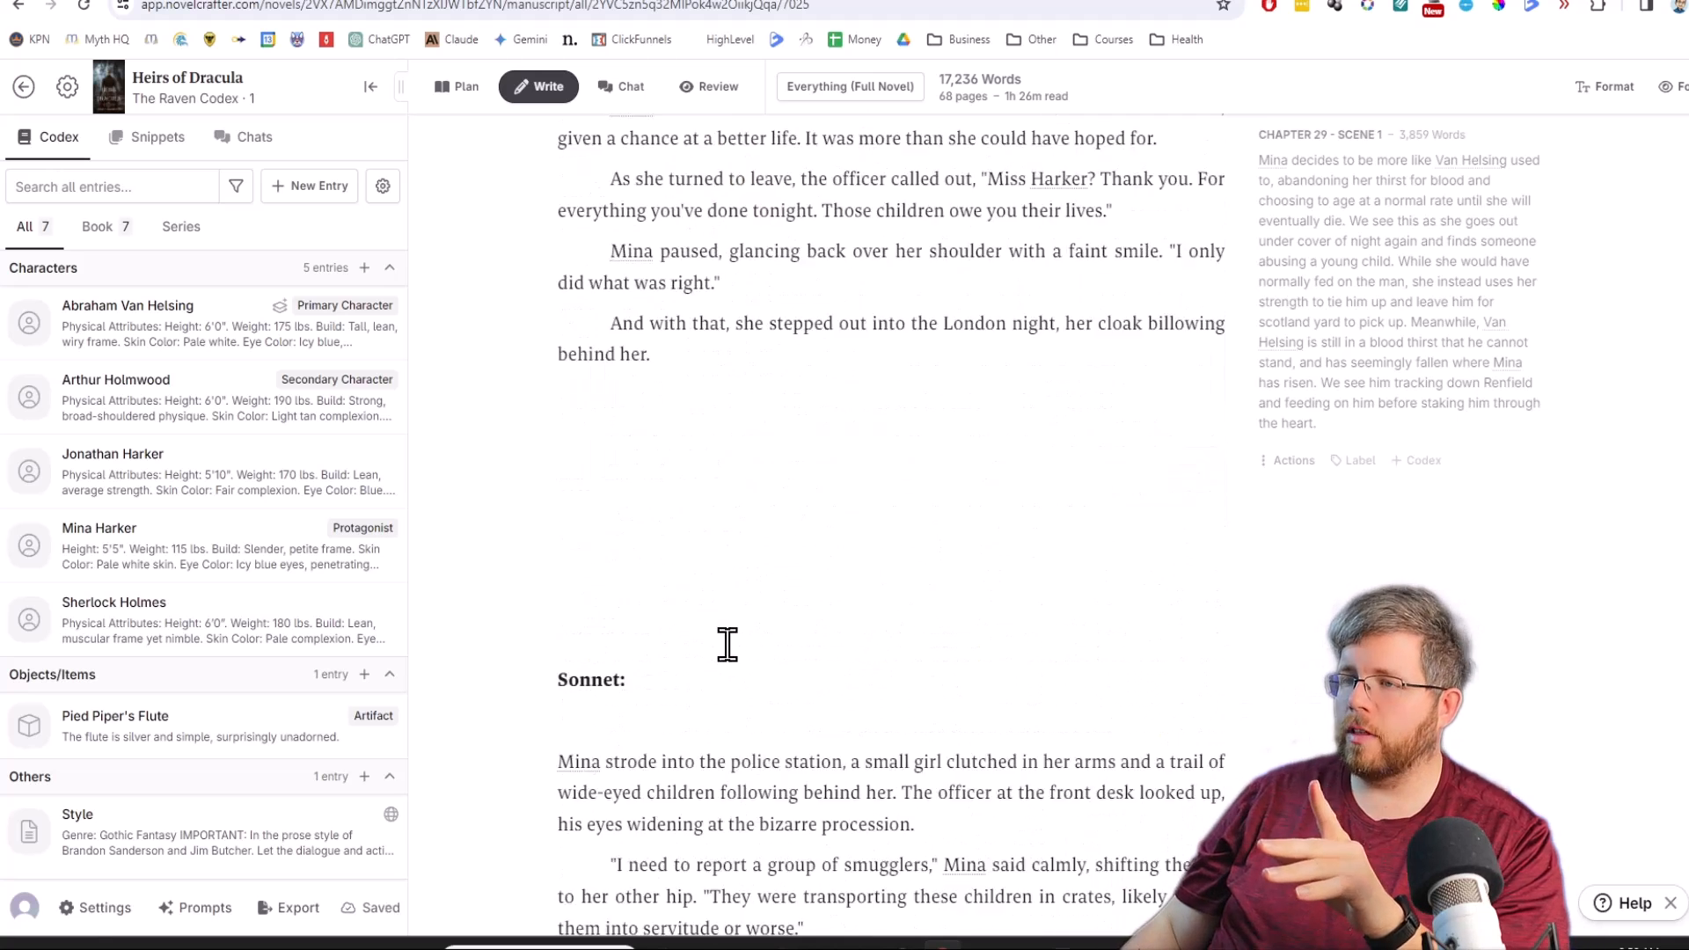
scroll("down", 3)
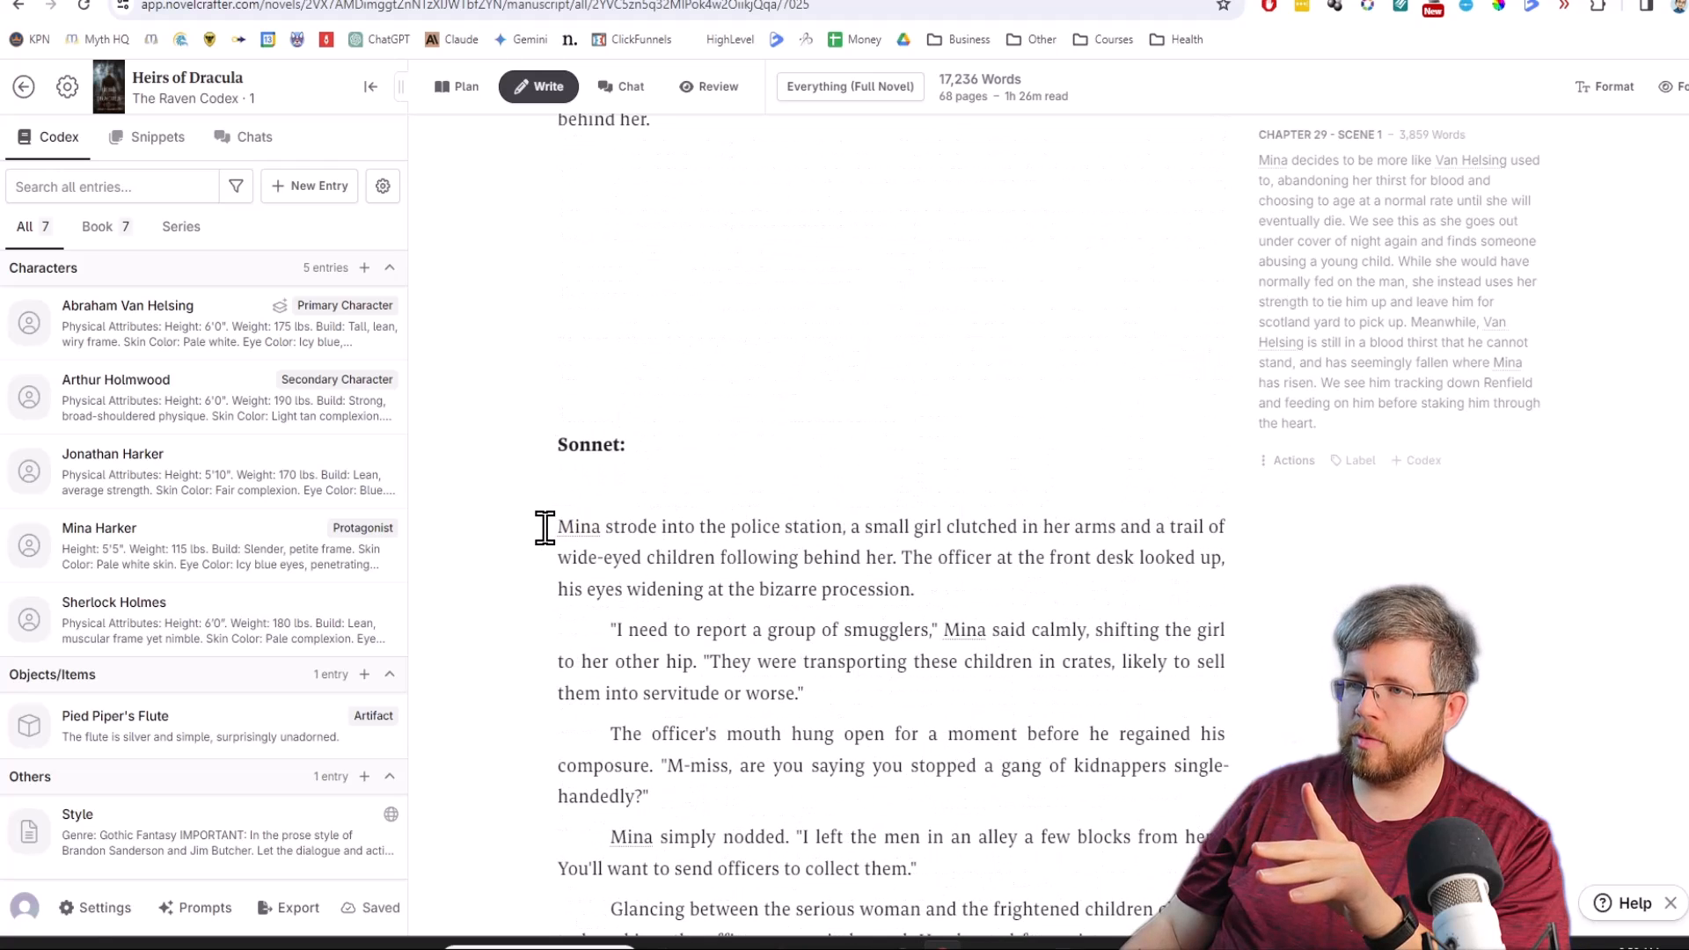
mouse_move(1147, 538)
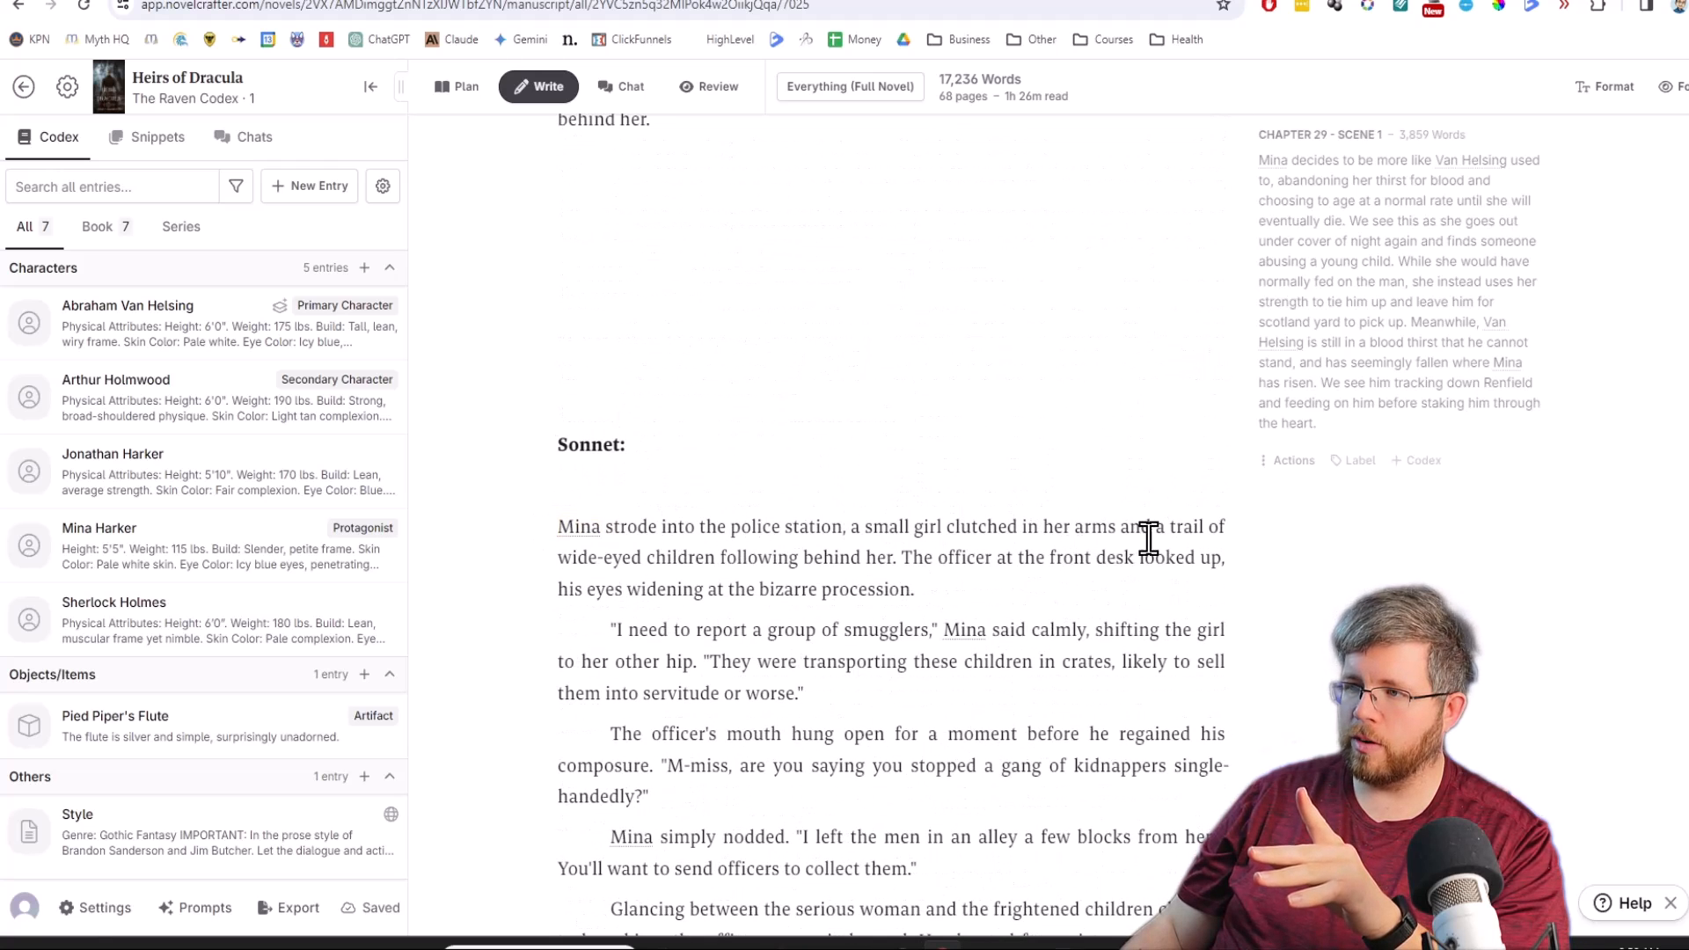
mouse_move(889, 566)
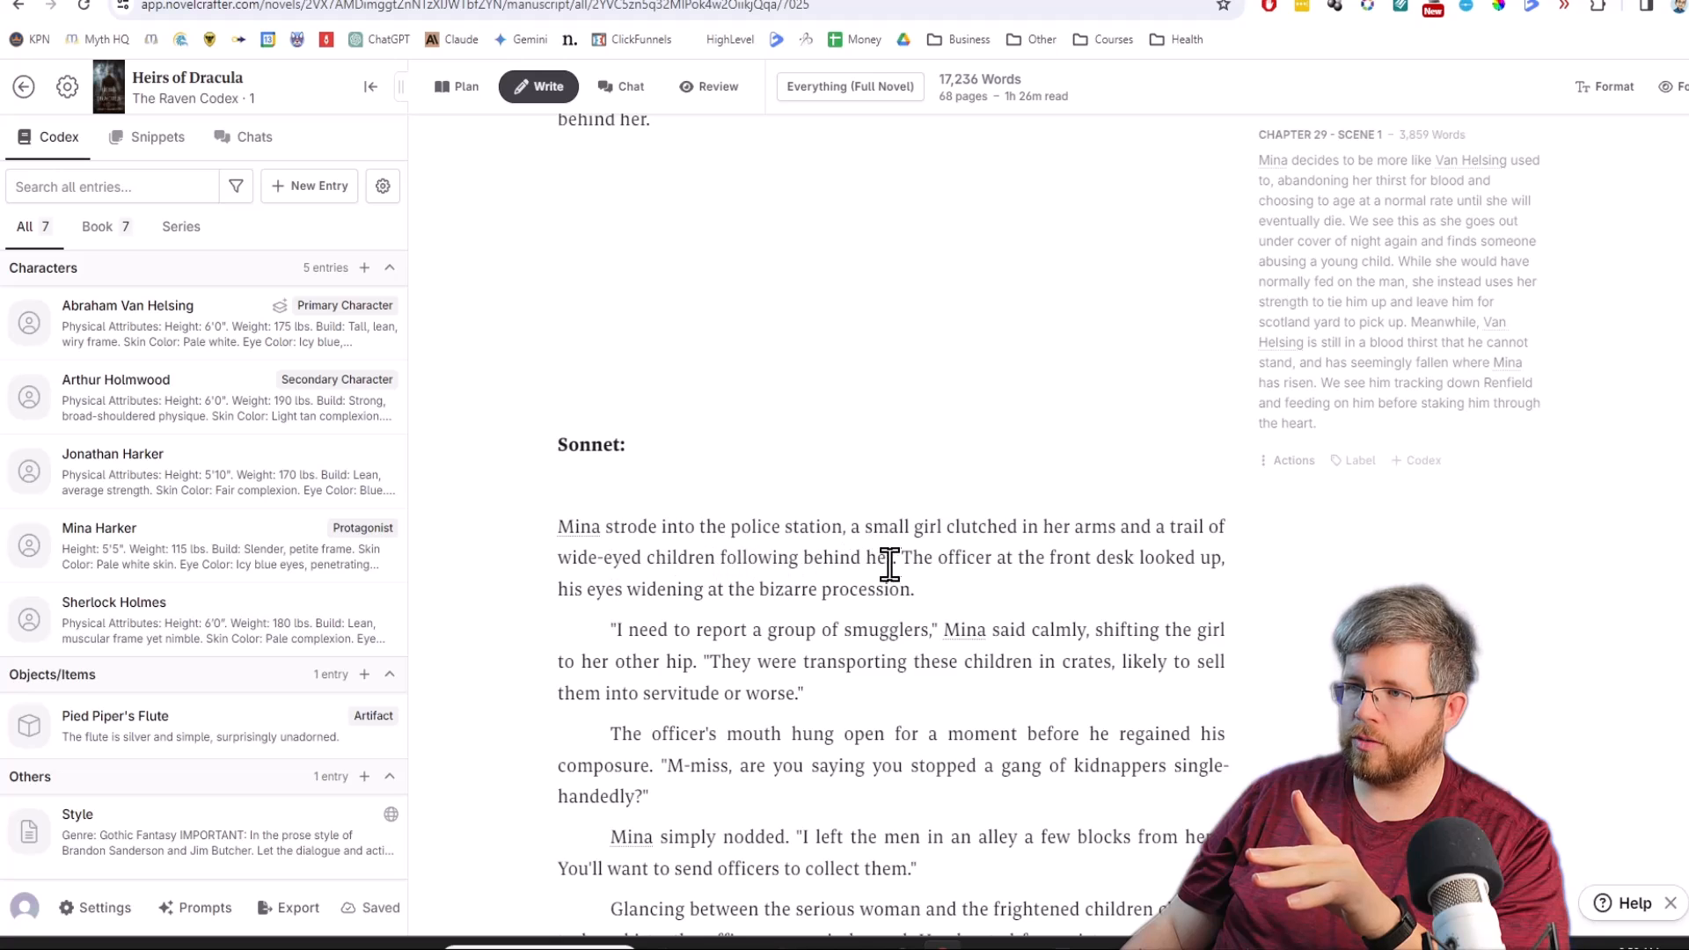
scroll("down", 3)
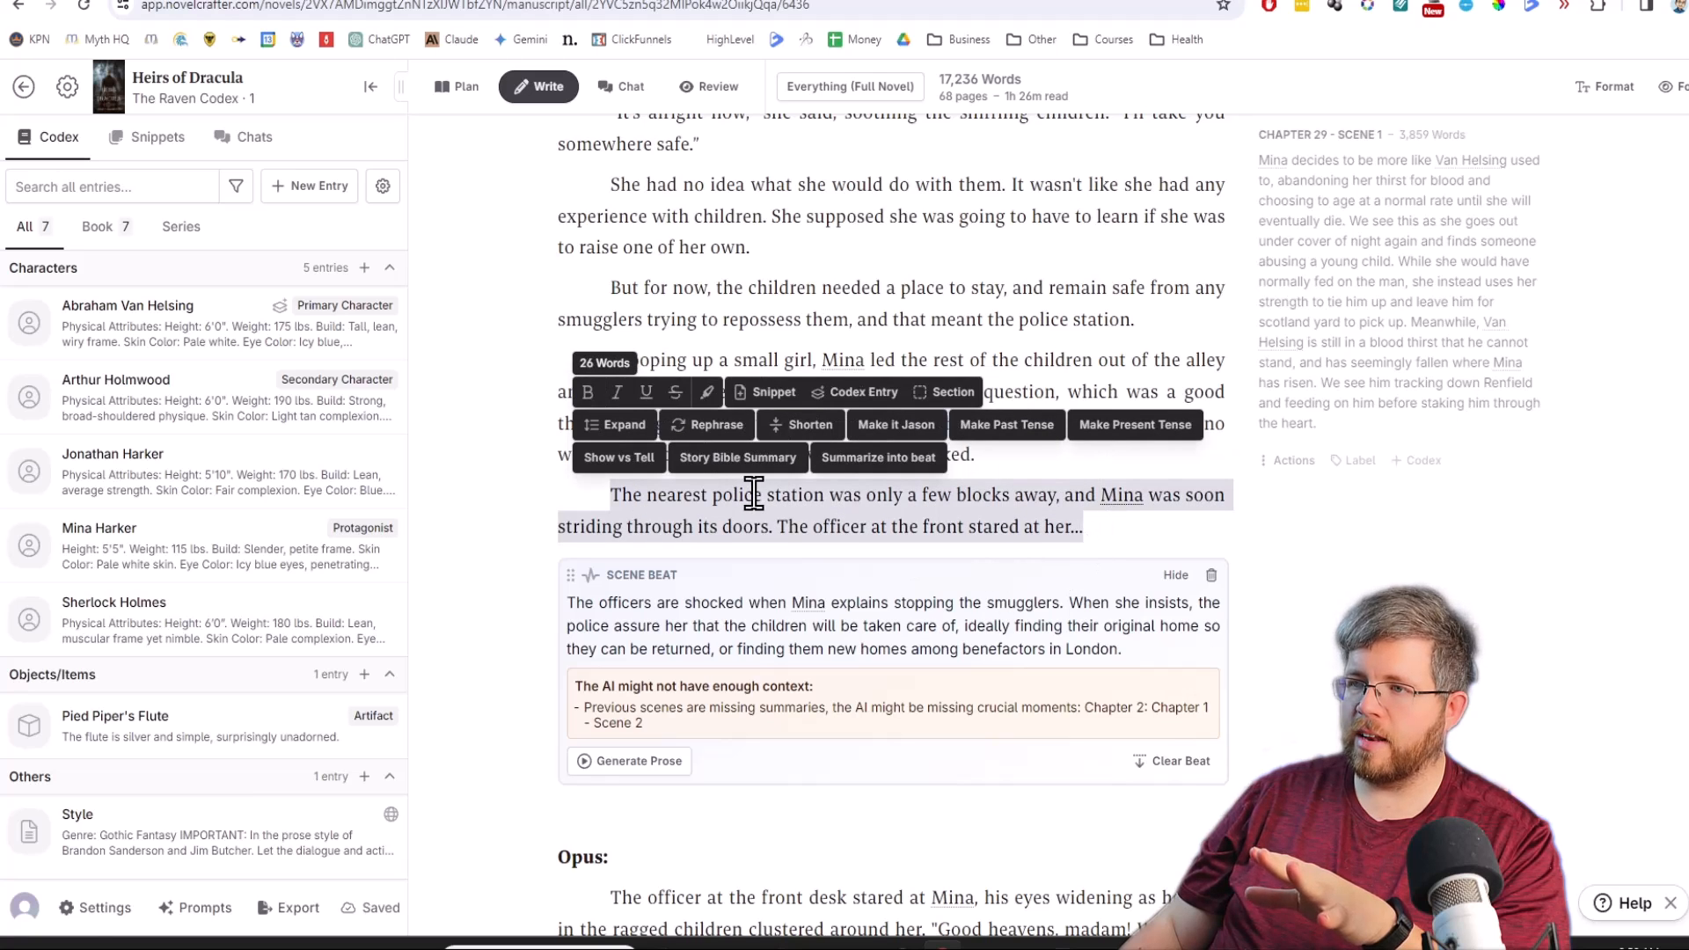
mouse_move(805, 556)
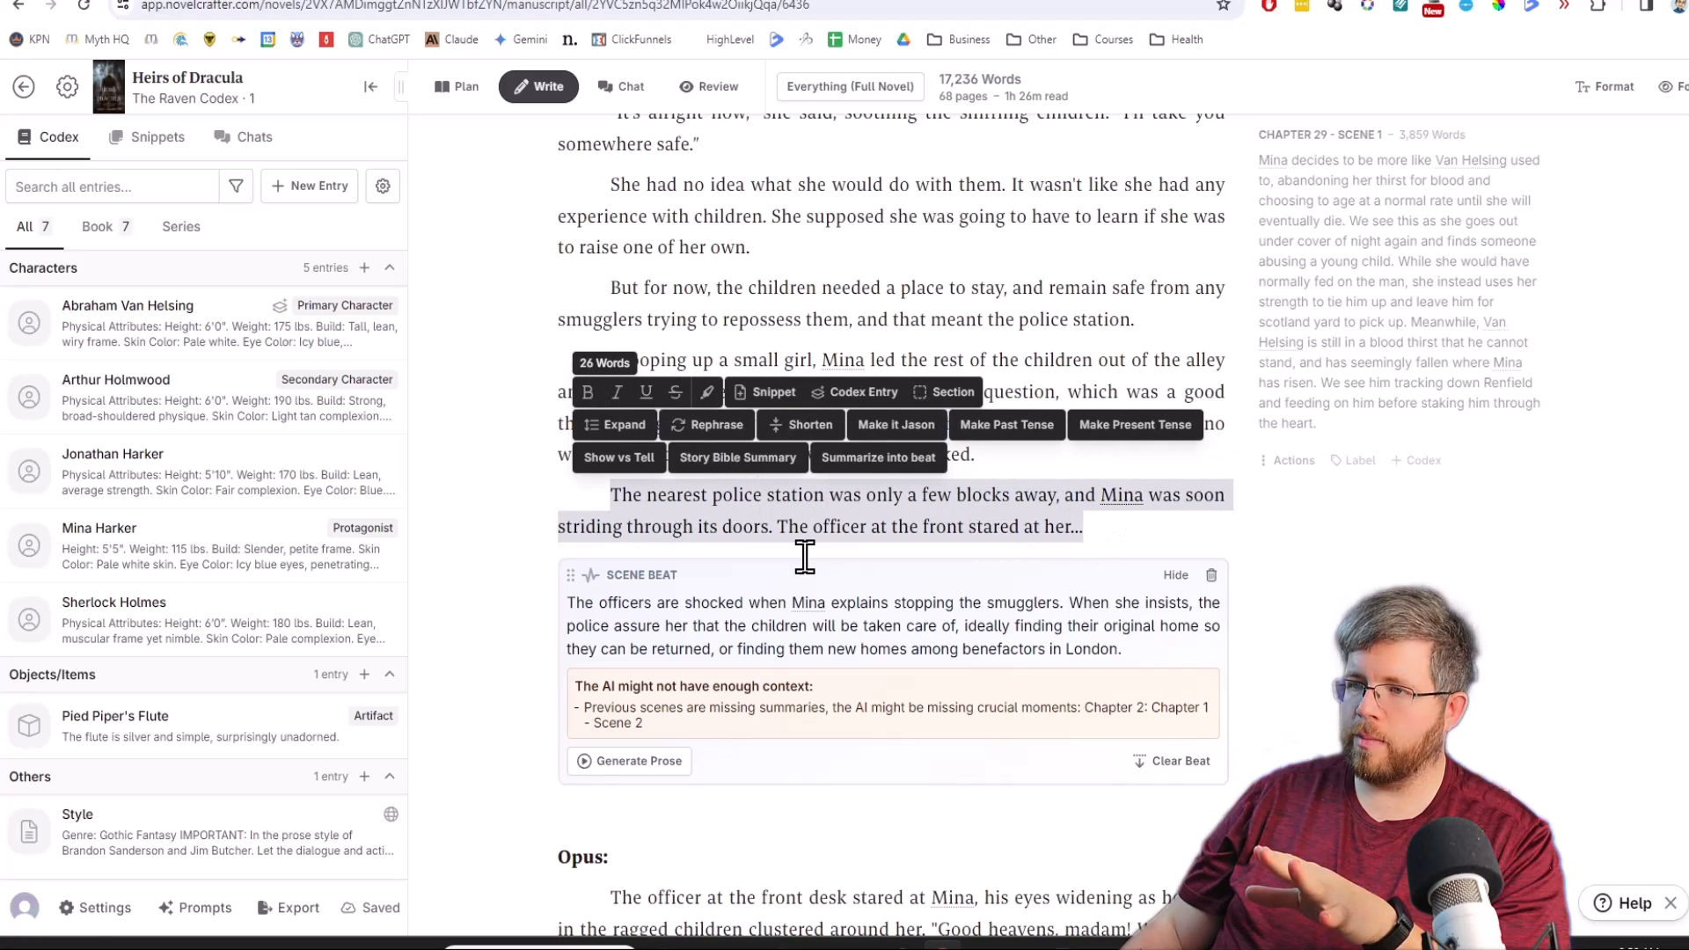
mouse_move(778, 543)
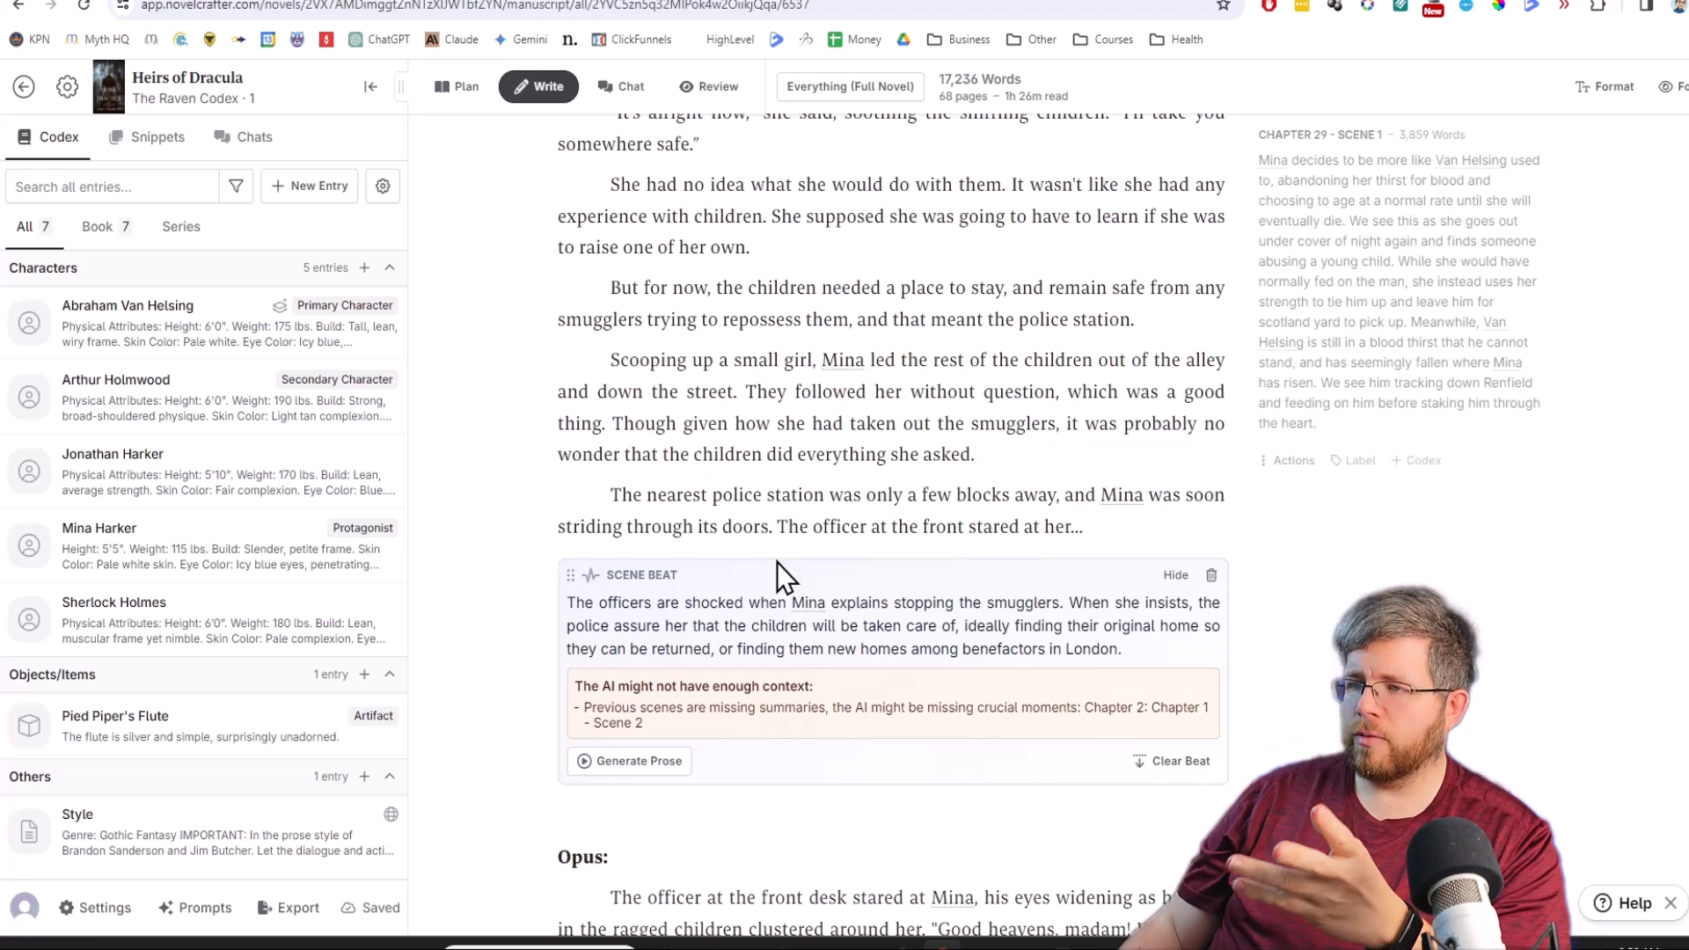
left_click(1084, 527)
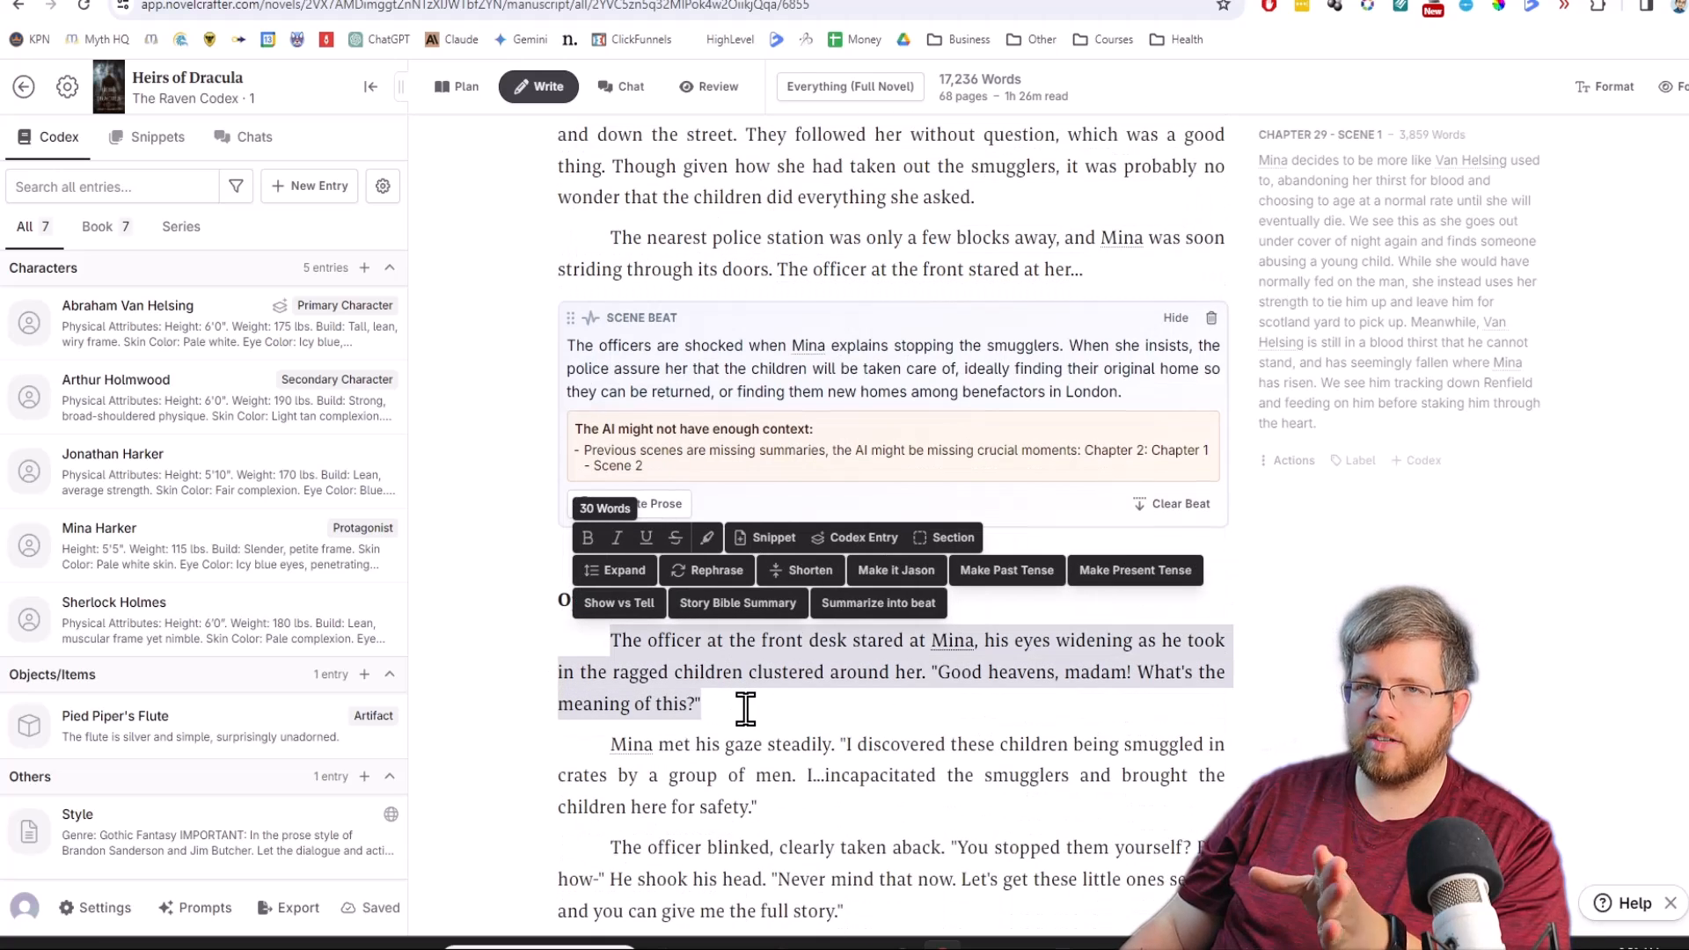
scroll("down", 3)
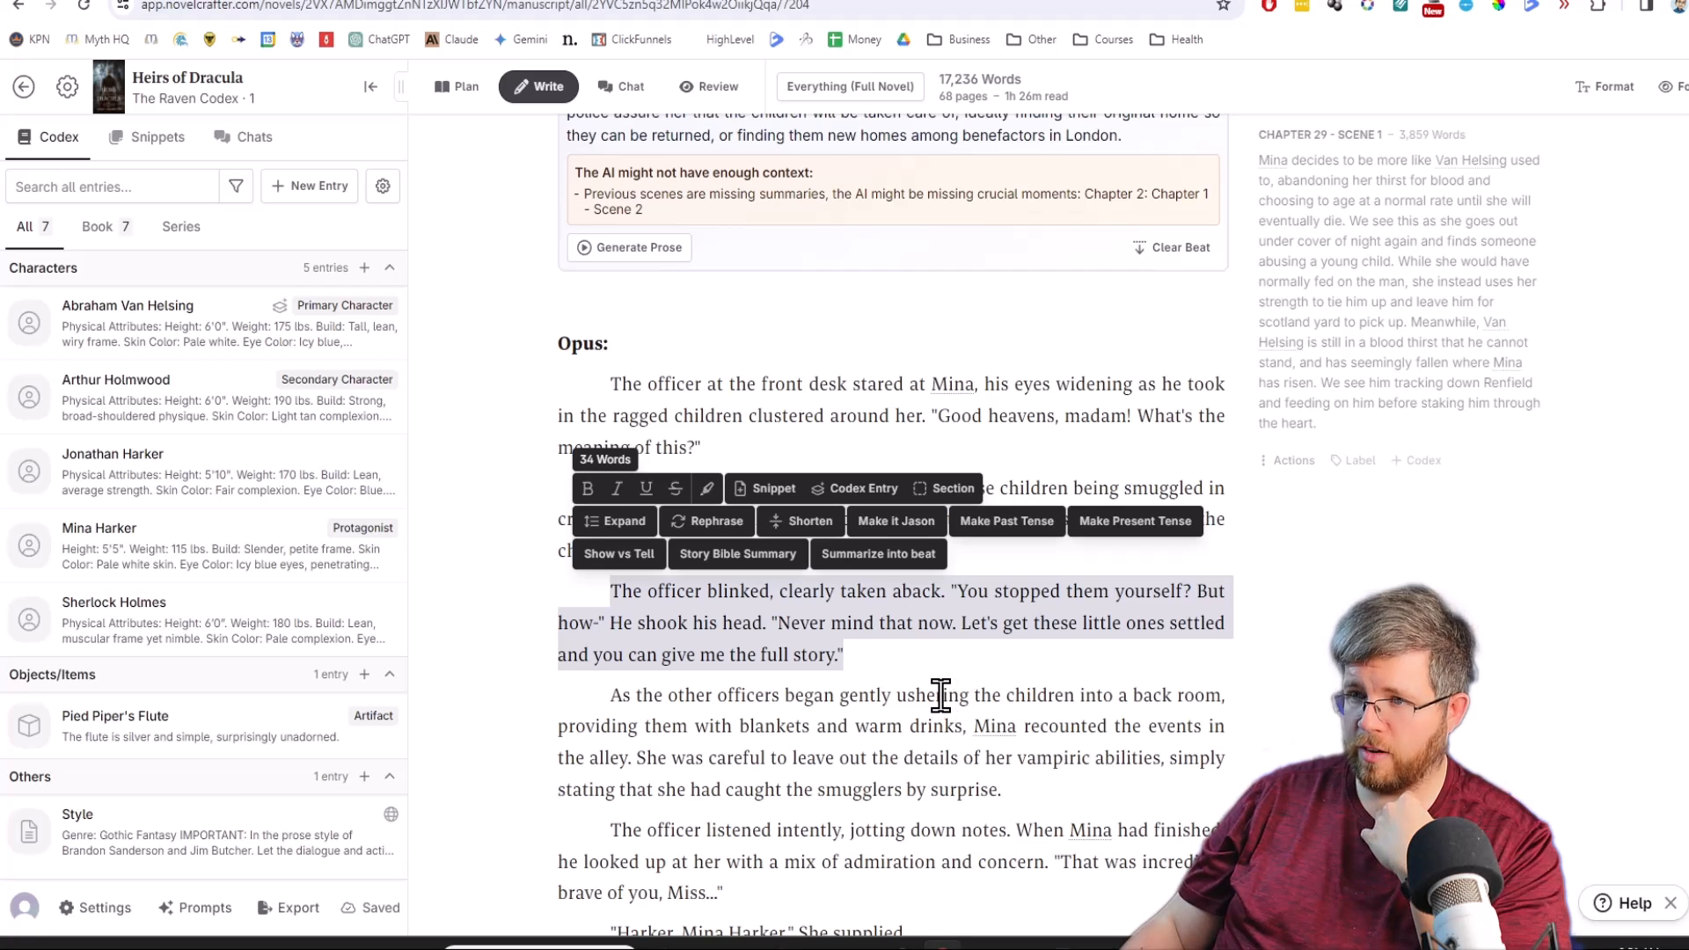
mouse_move(923, 690)
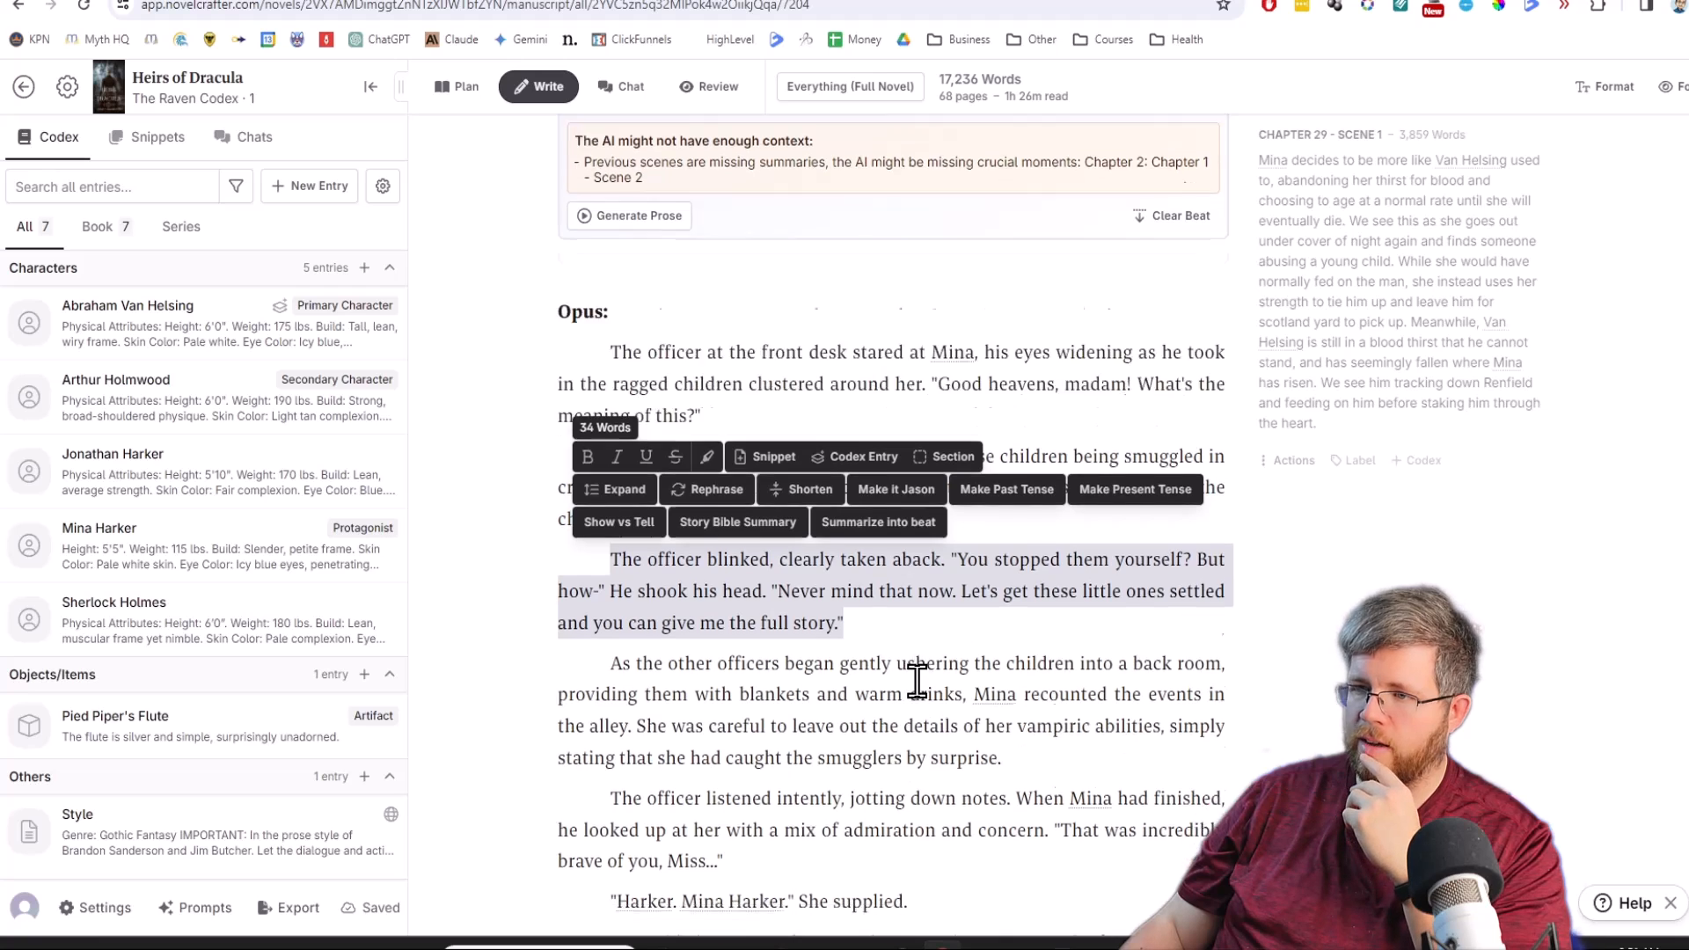
scroll("down", 3)
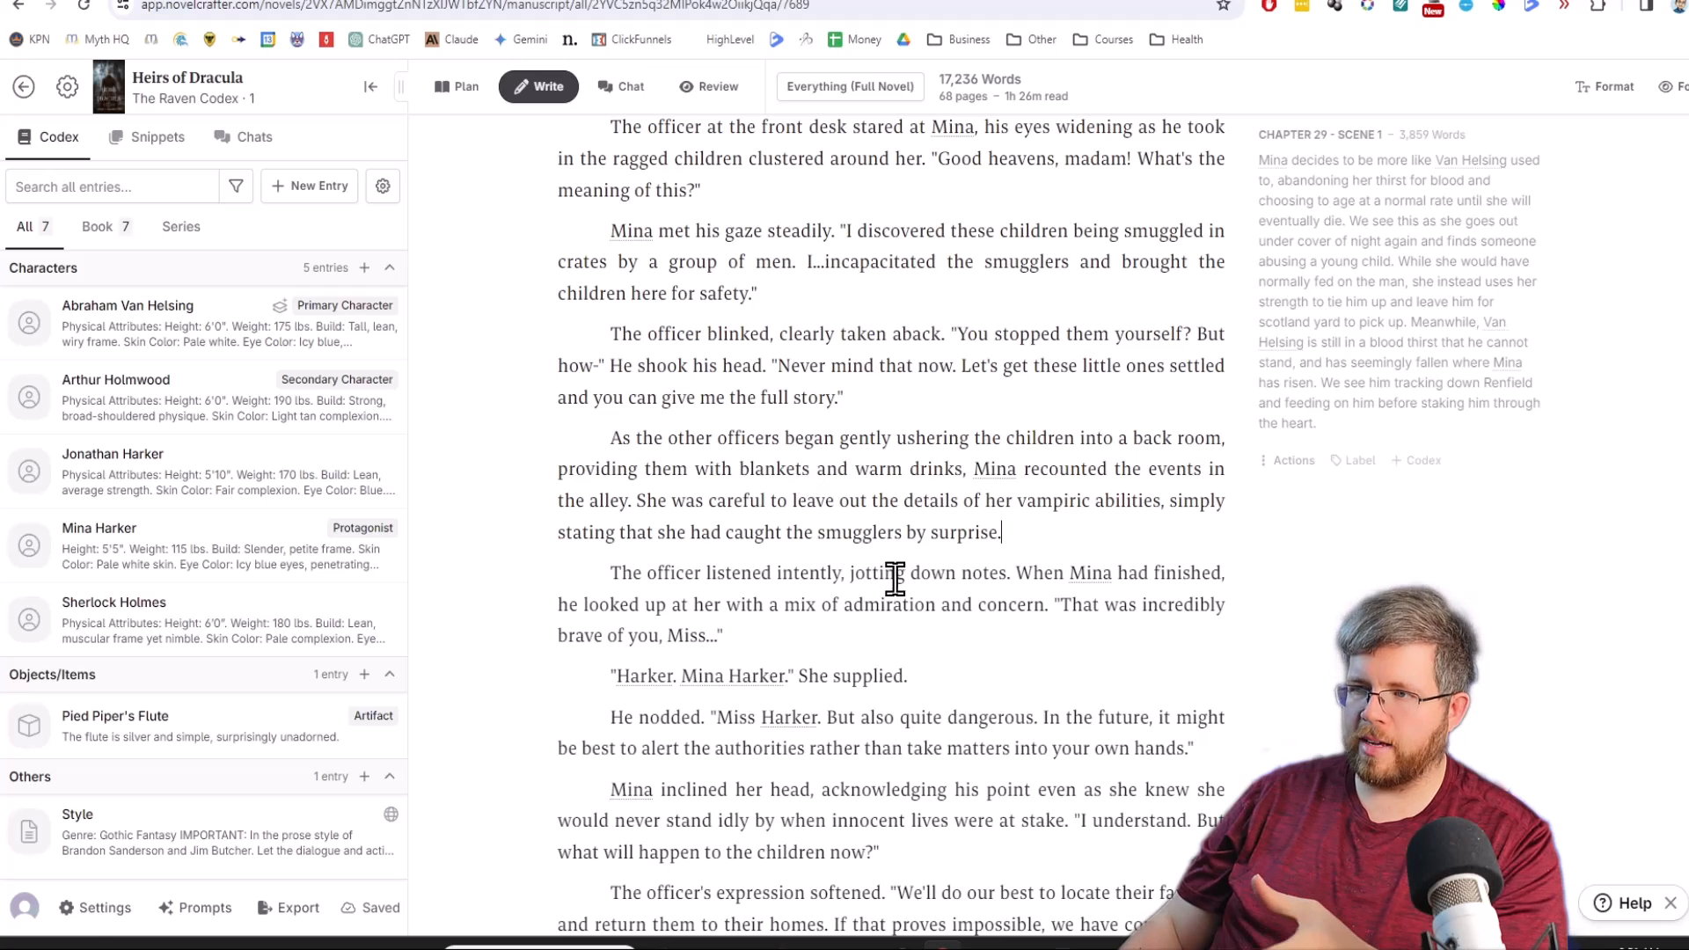
scroll("up", 3)
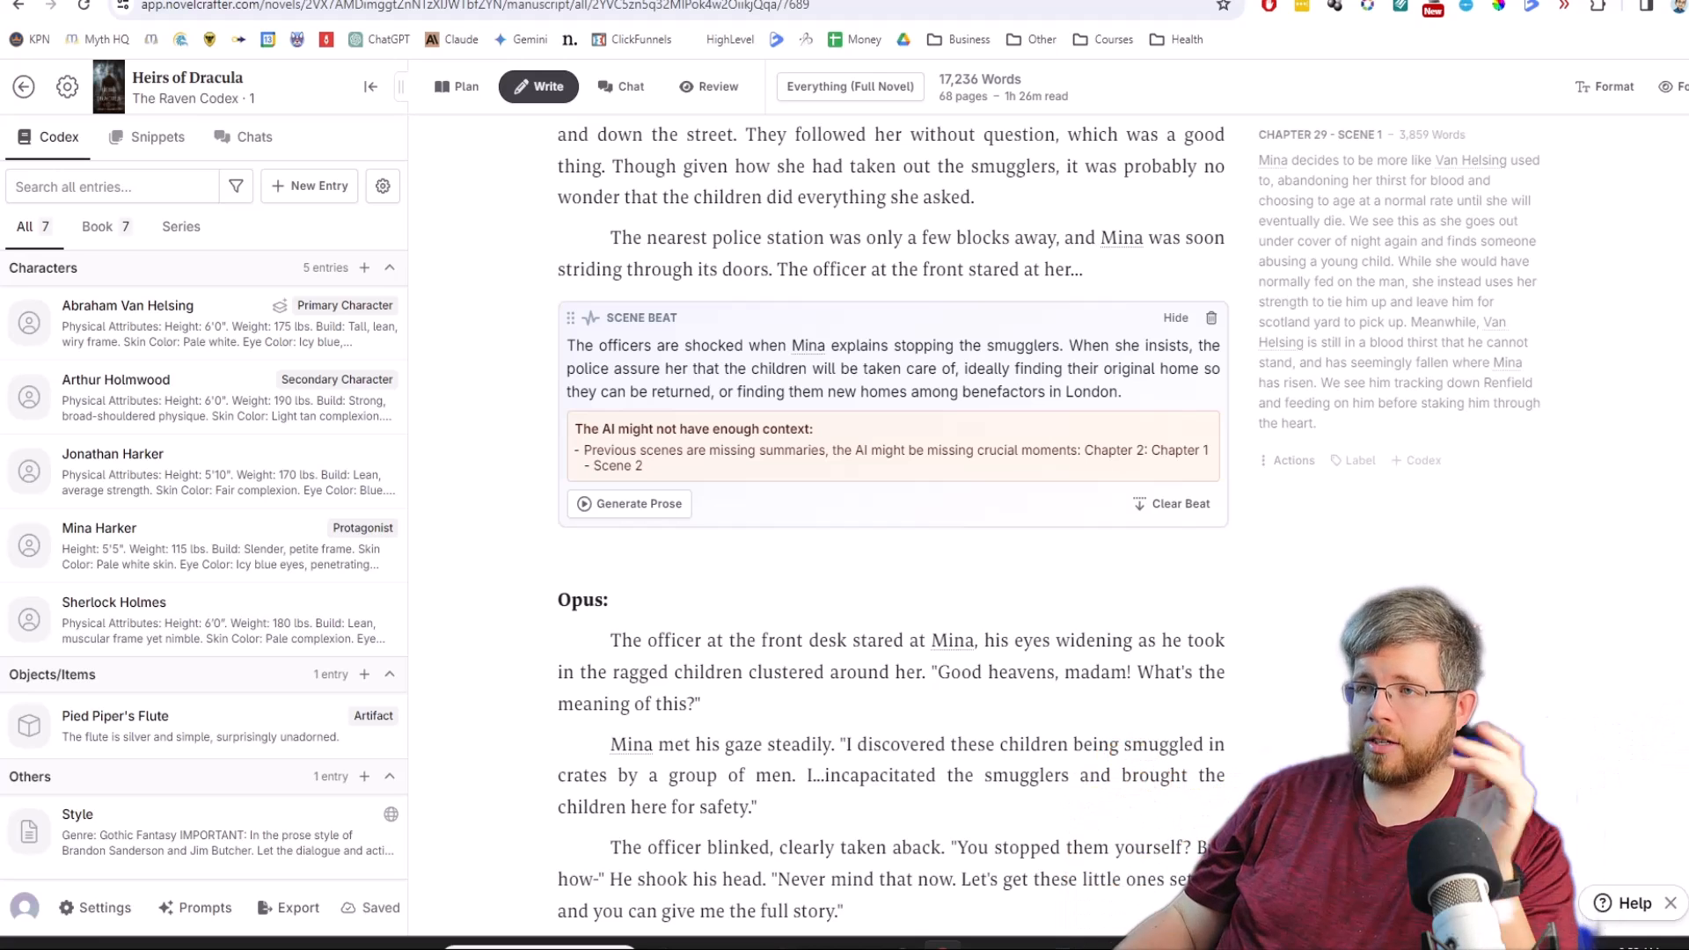
scroll("up", 3)
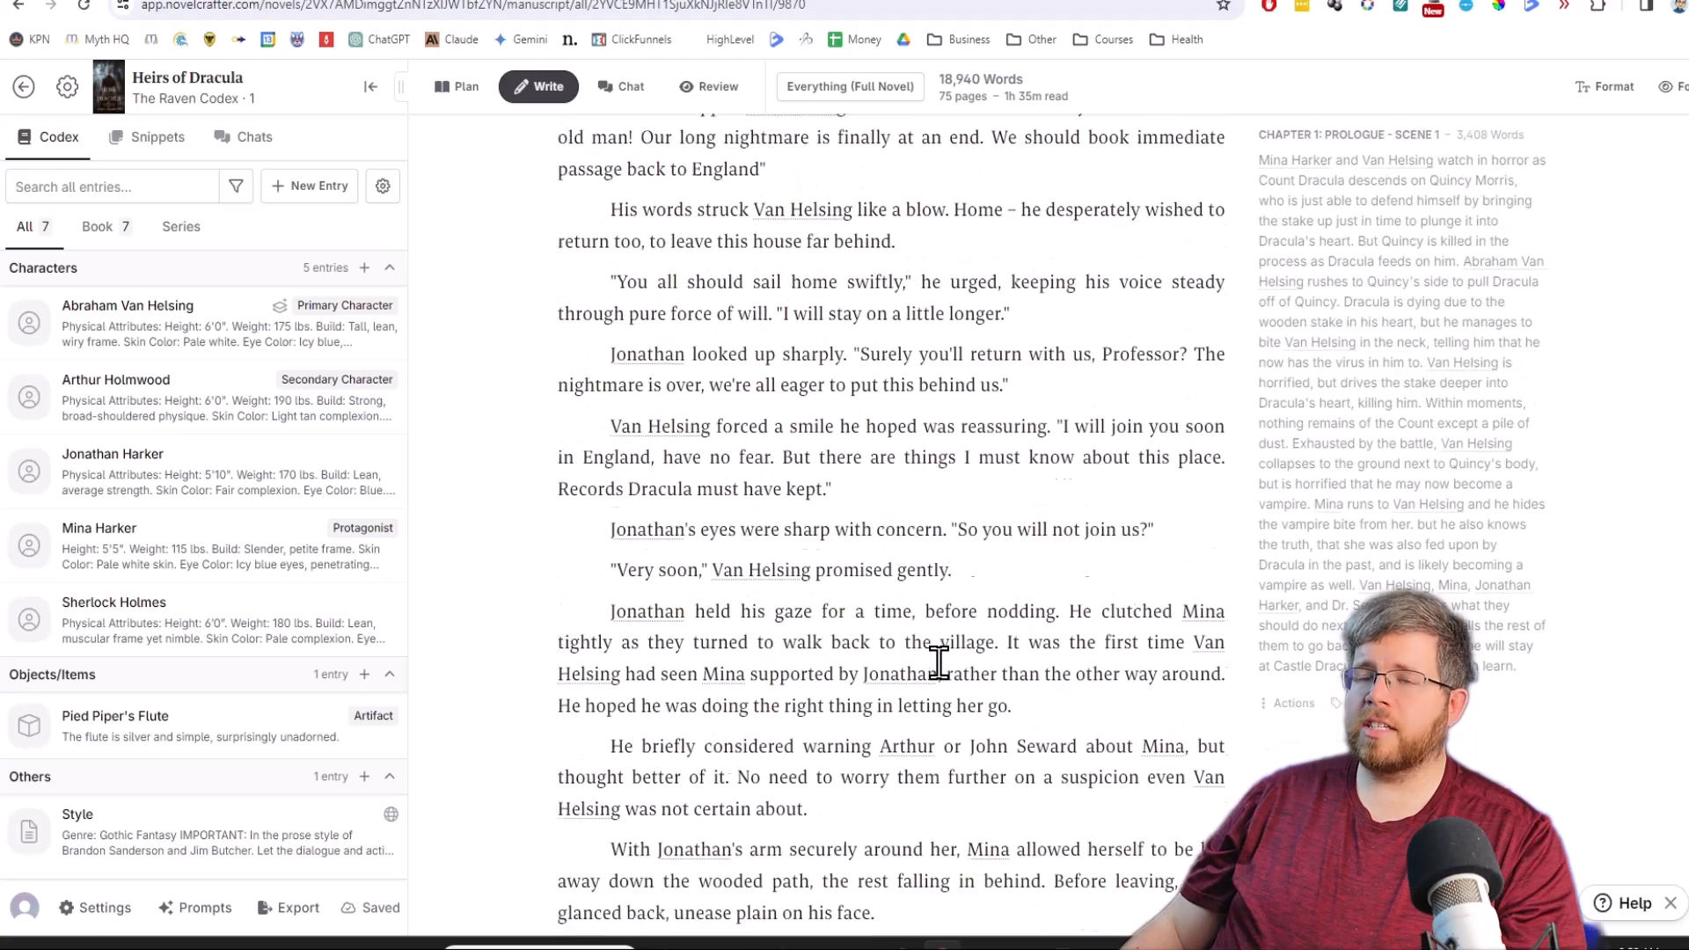
Scroll through the Chapter 1 Prologue scene where Dracula attacks Quincy.
scroll("down", 3)
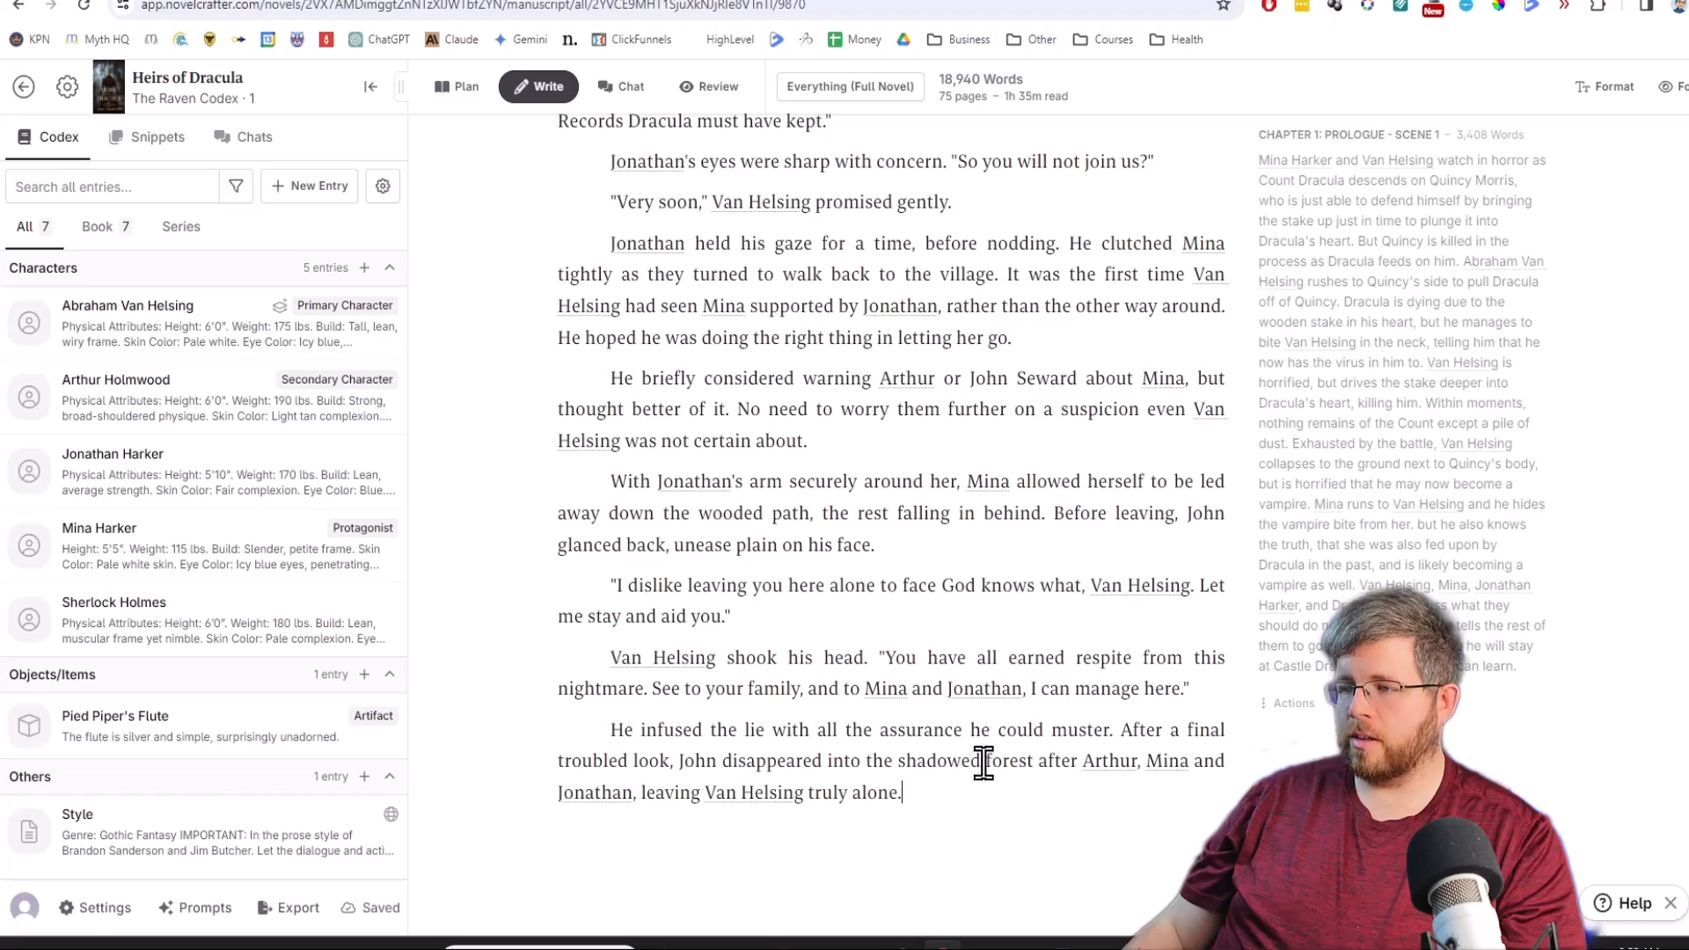
scroll("up", 3)
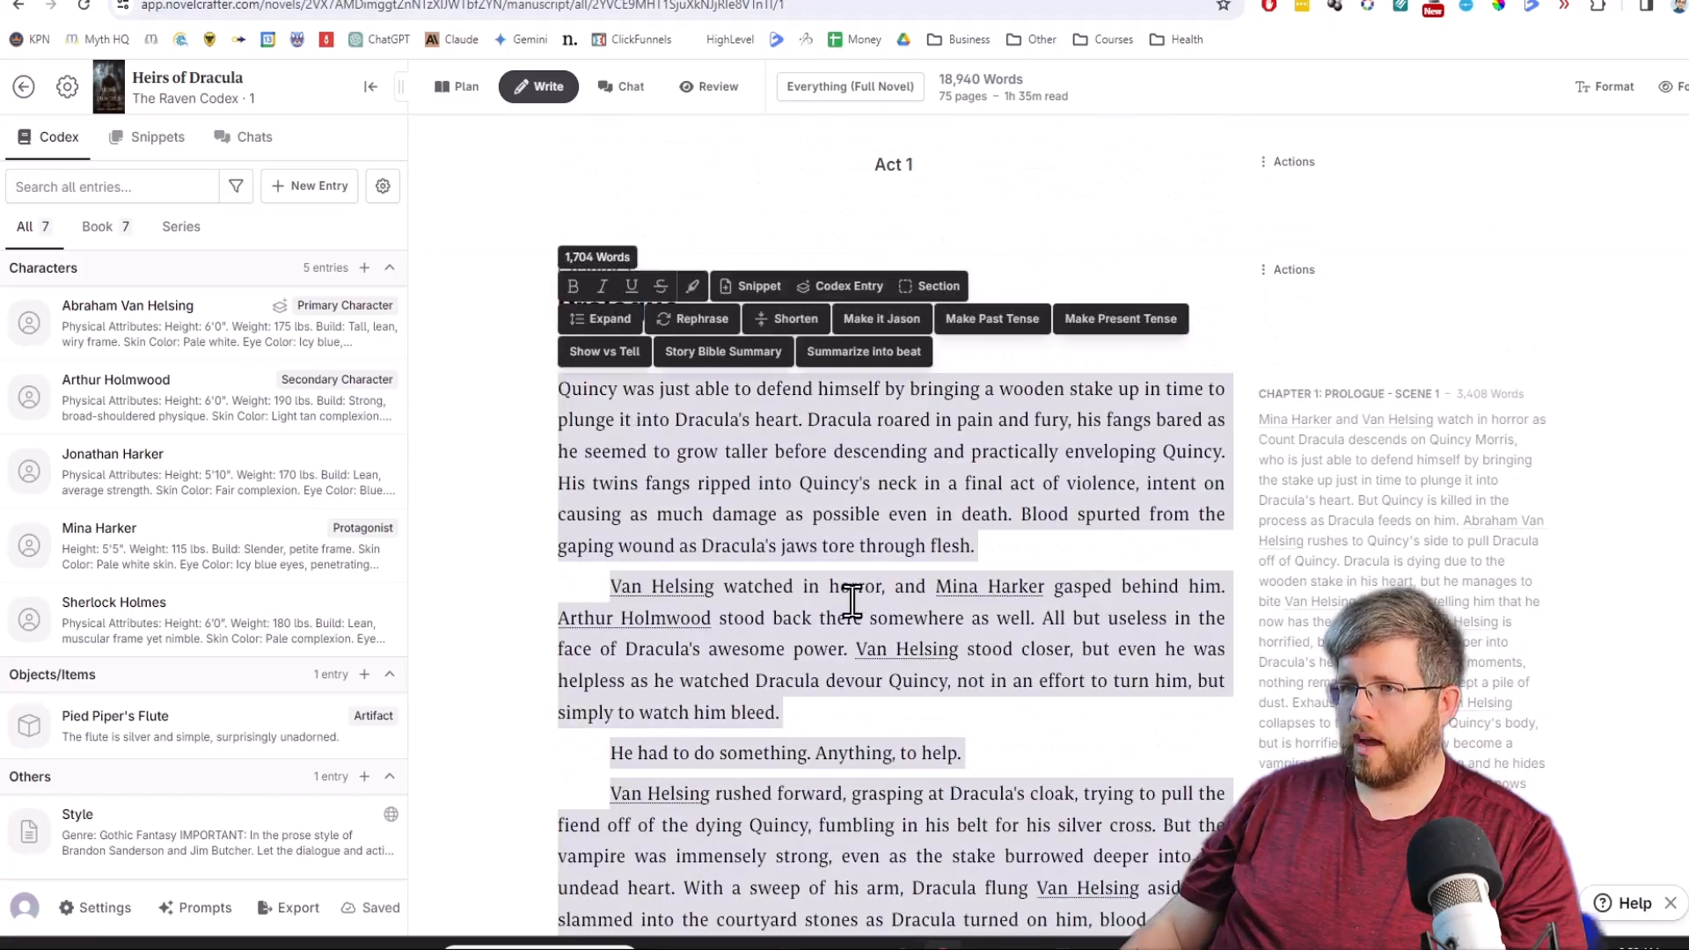
mouse_move(723, 350)
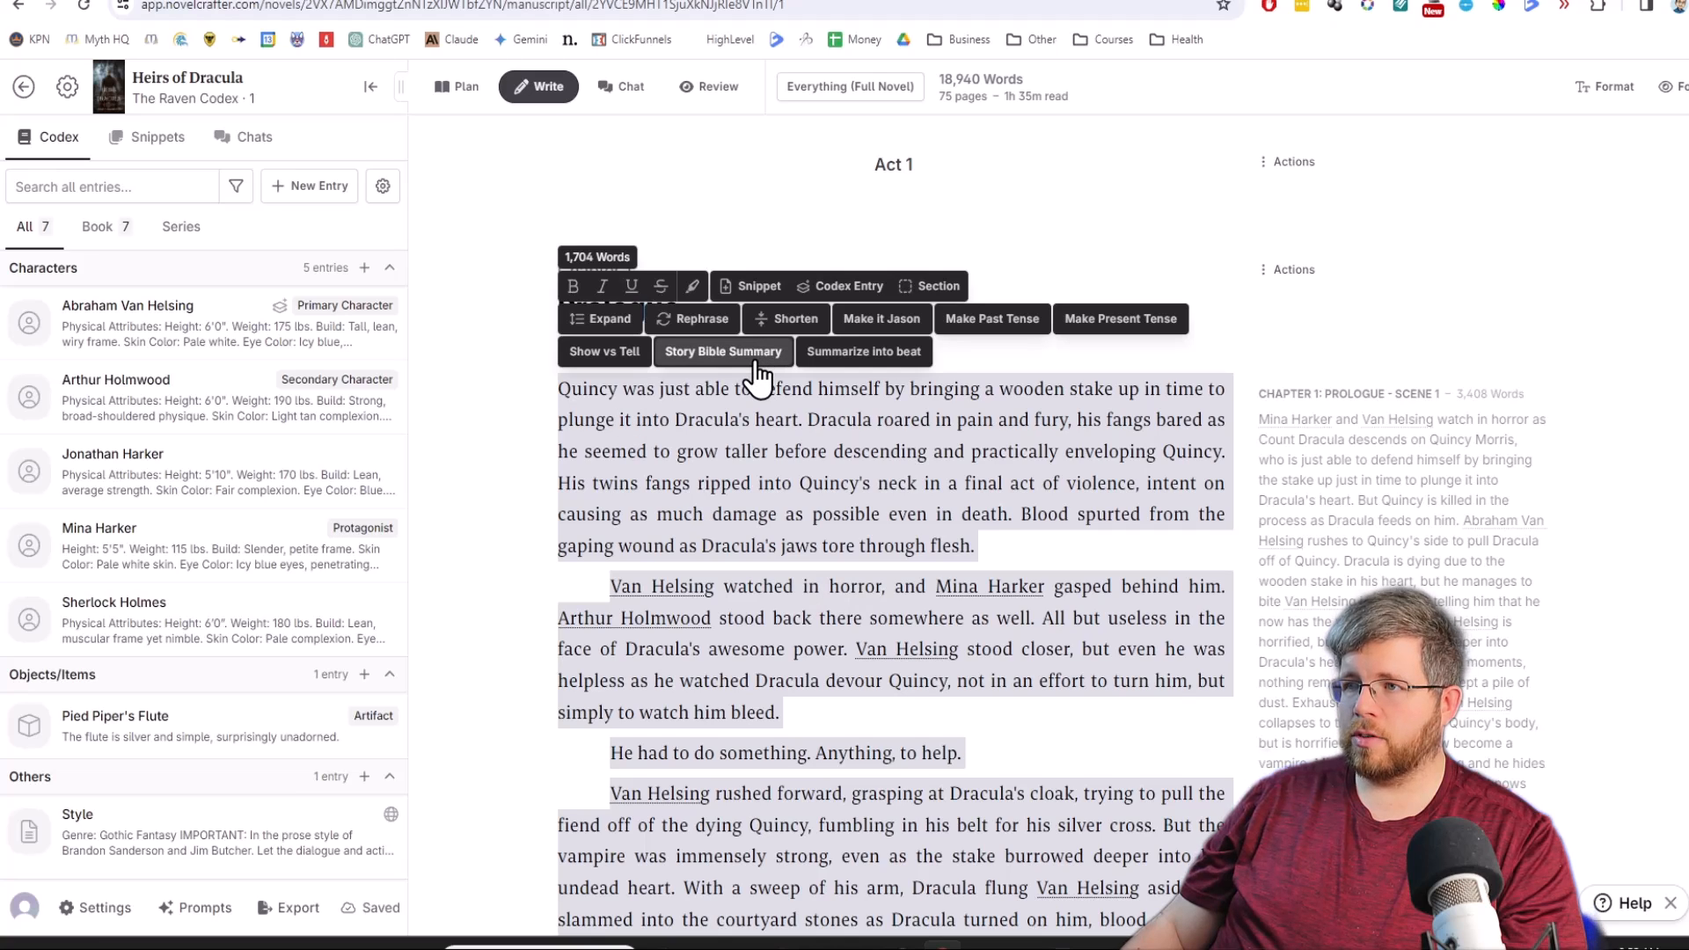
mouse_move(743, 366)
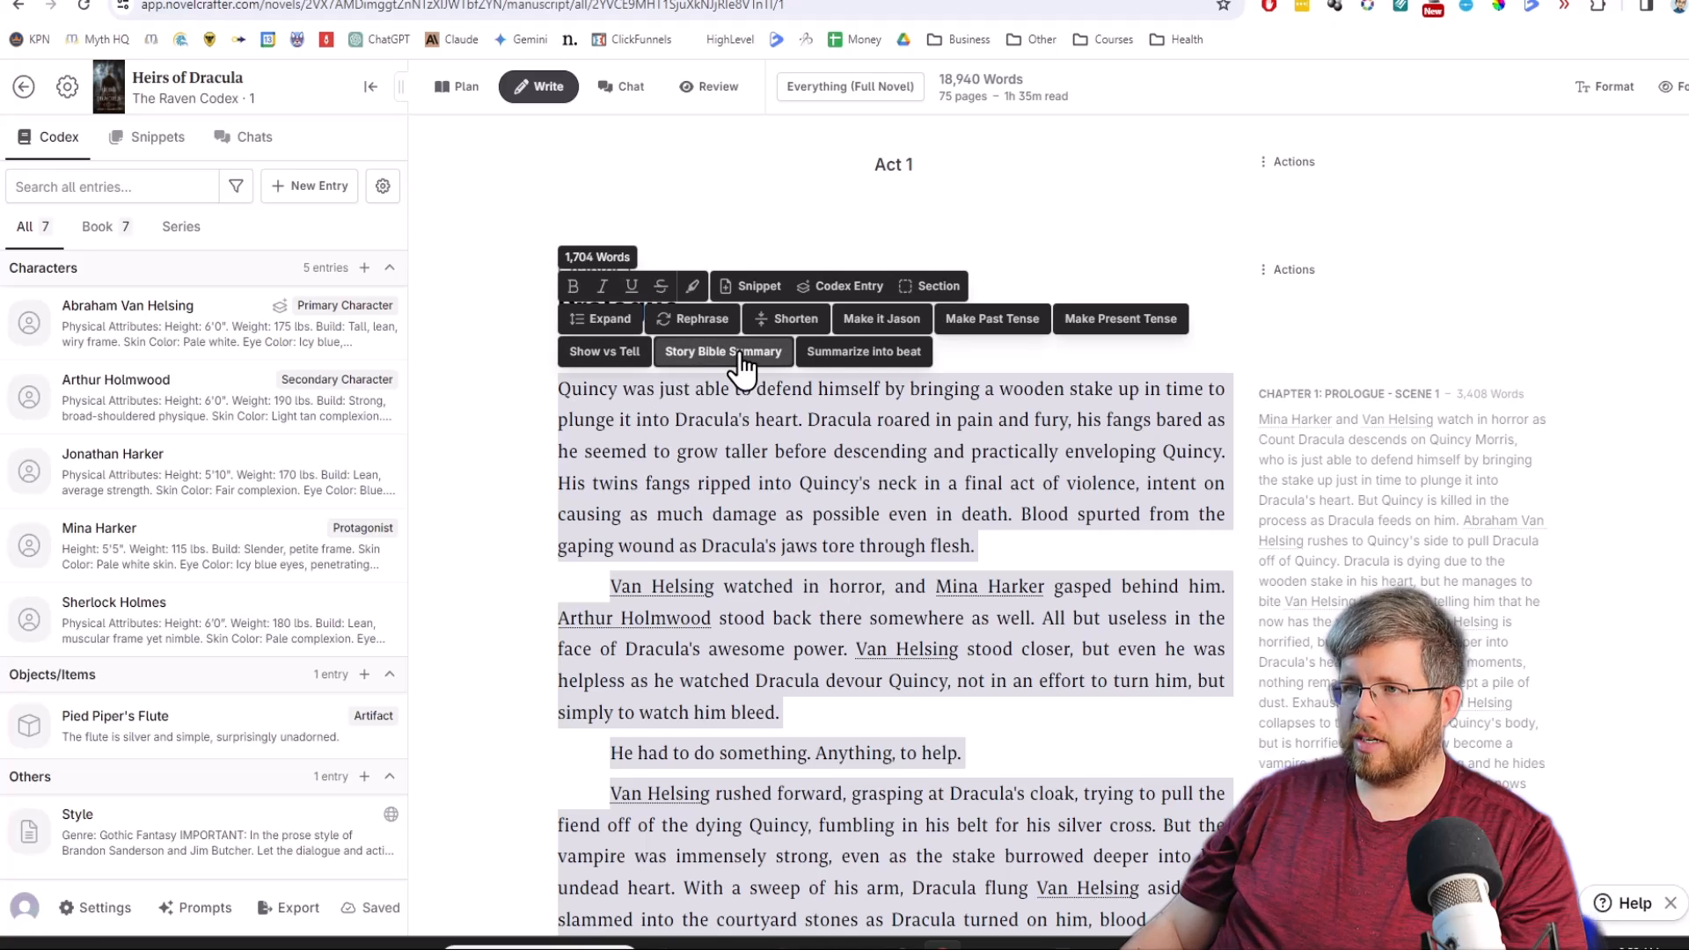
mouse_move(728, 377)
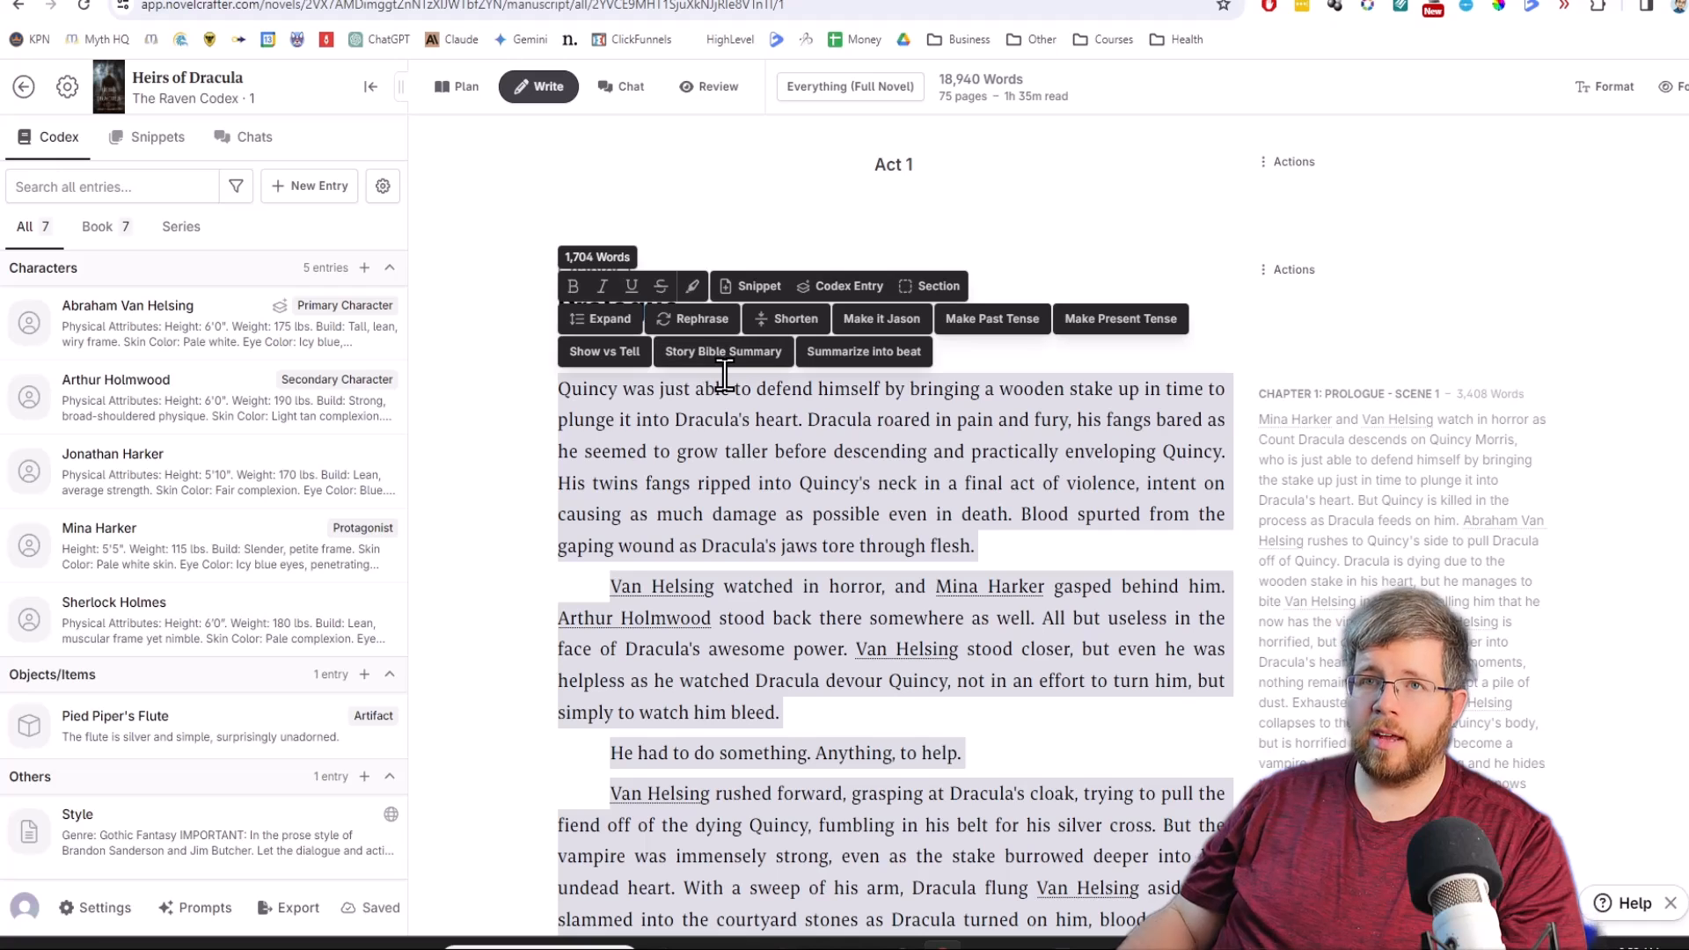
mouse_move(723, 351)
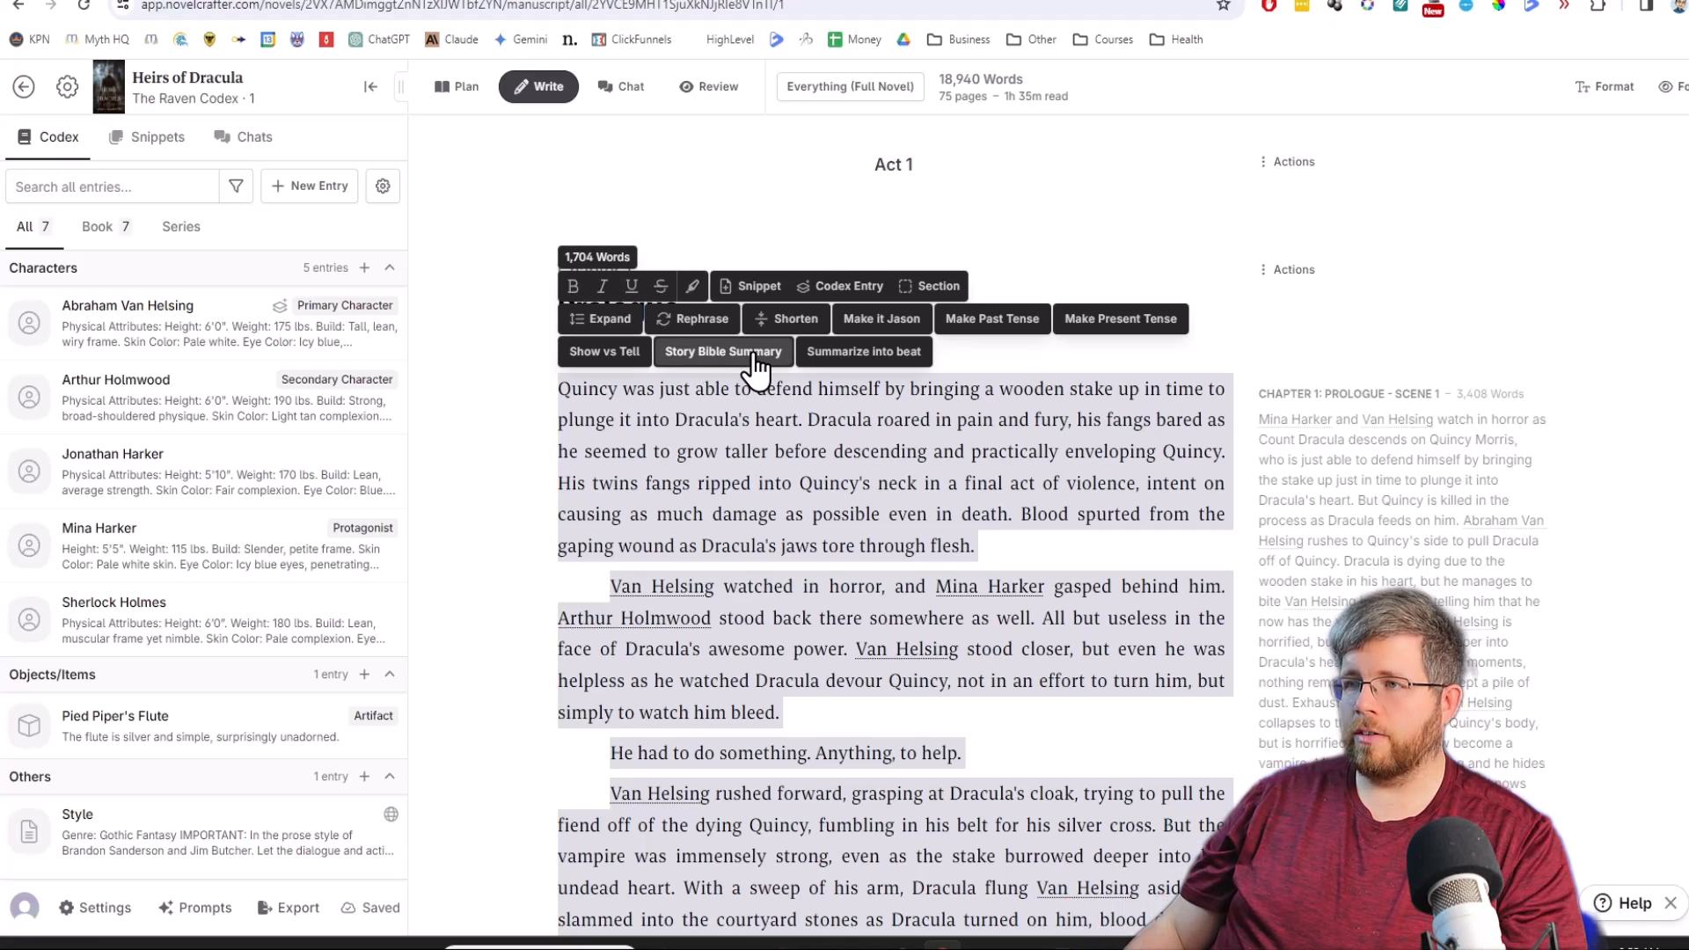
Run Story Bible Summary on the Prologue with Claude 3 Haiku and scroll through the result.
left_click(723, 350)
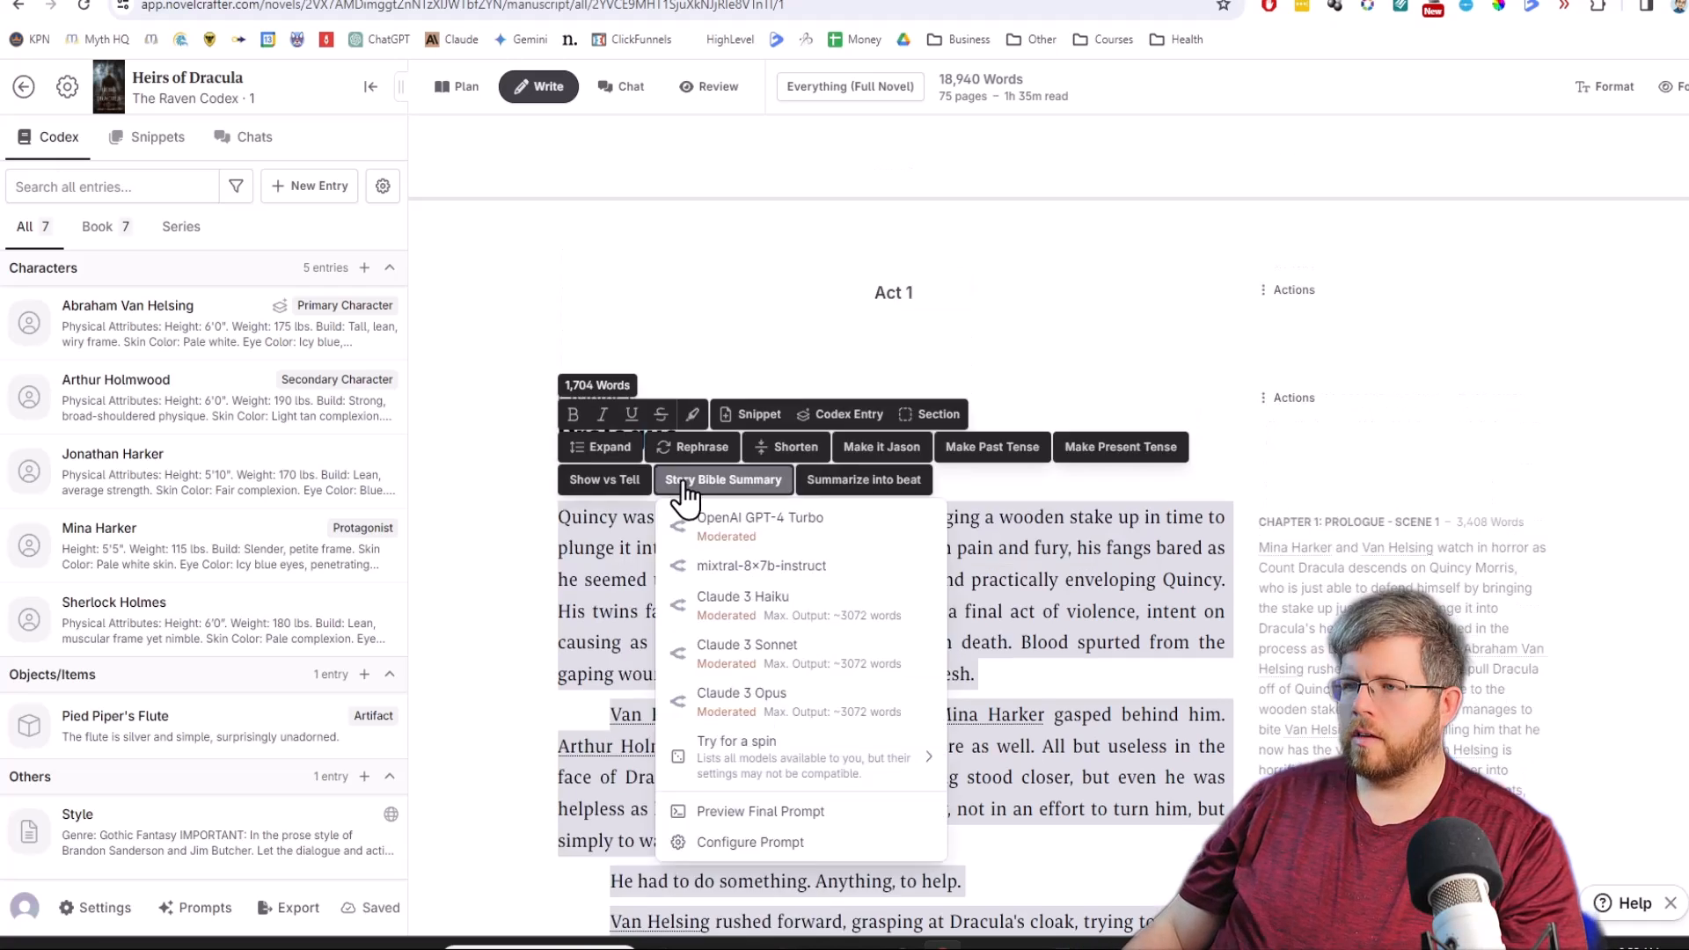
mouse_move(773, 496)
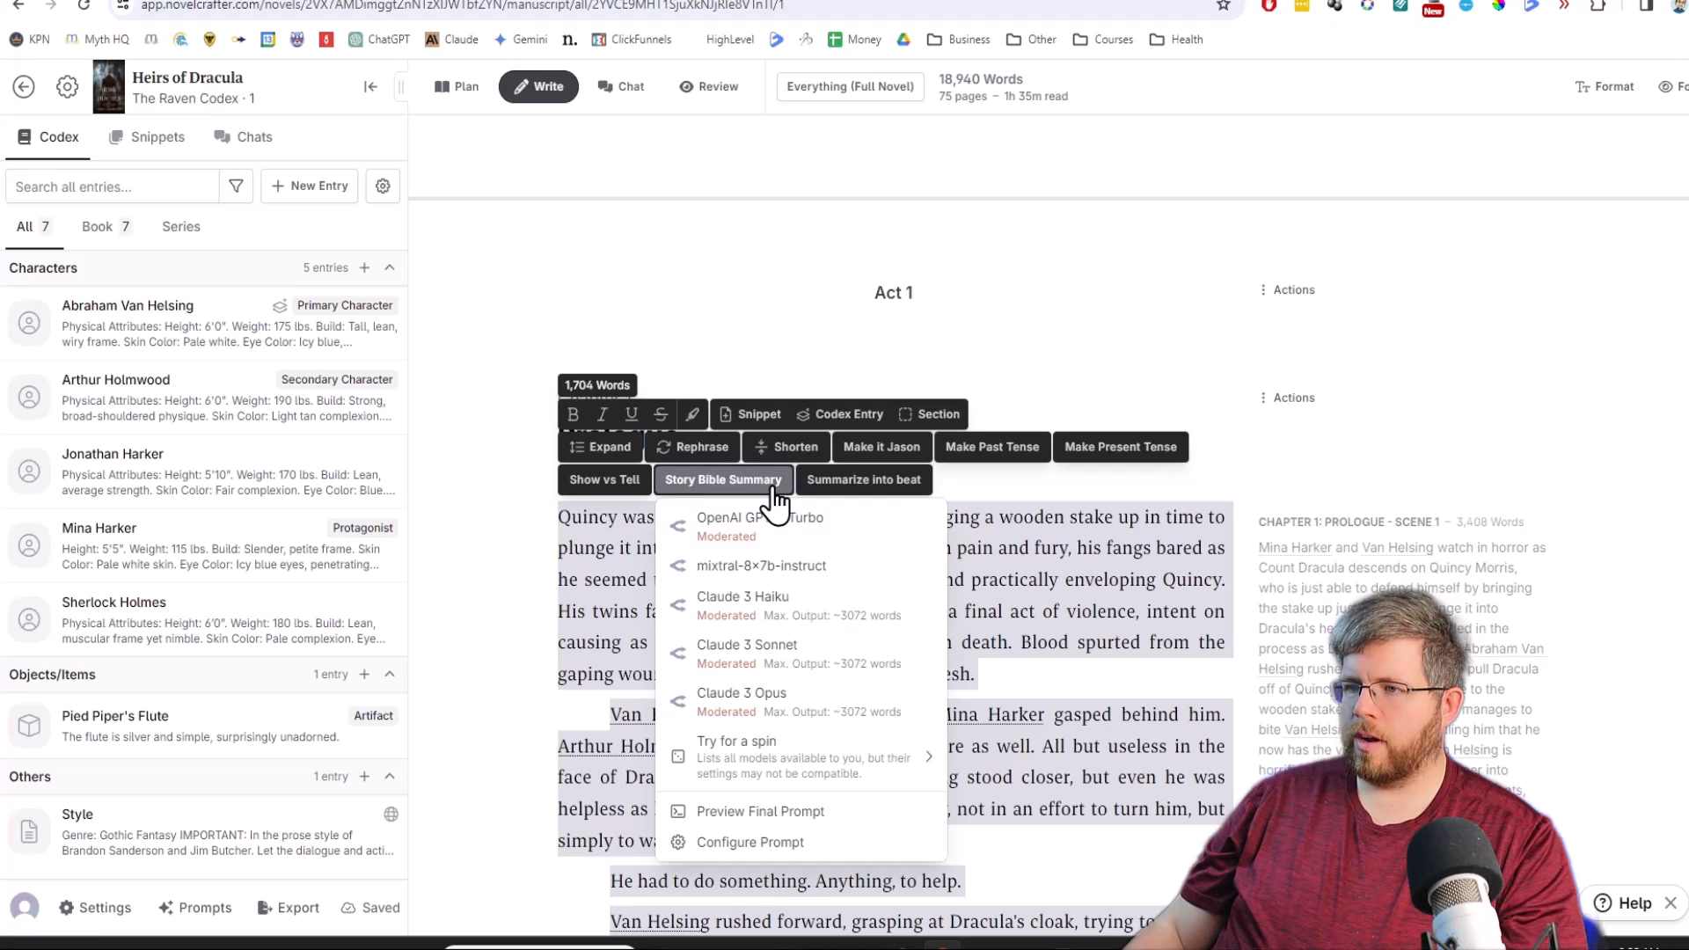
mouse_move(797, 606)
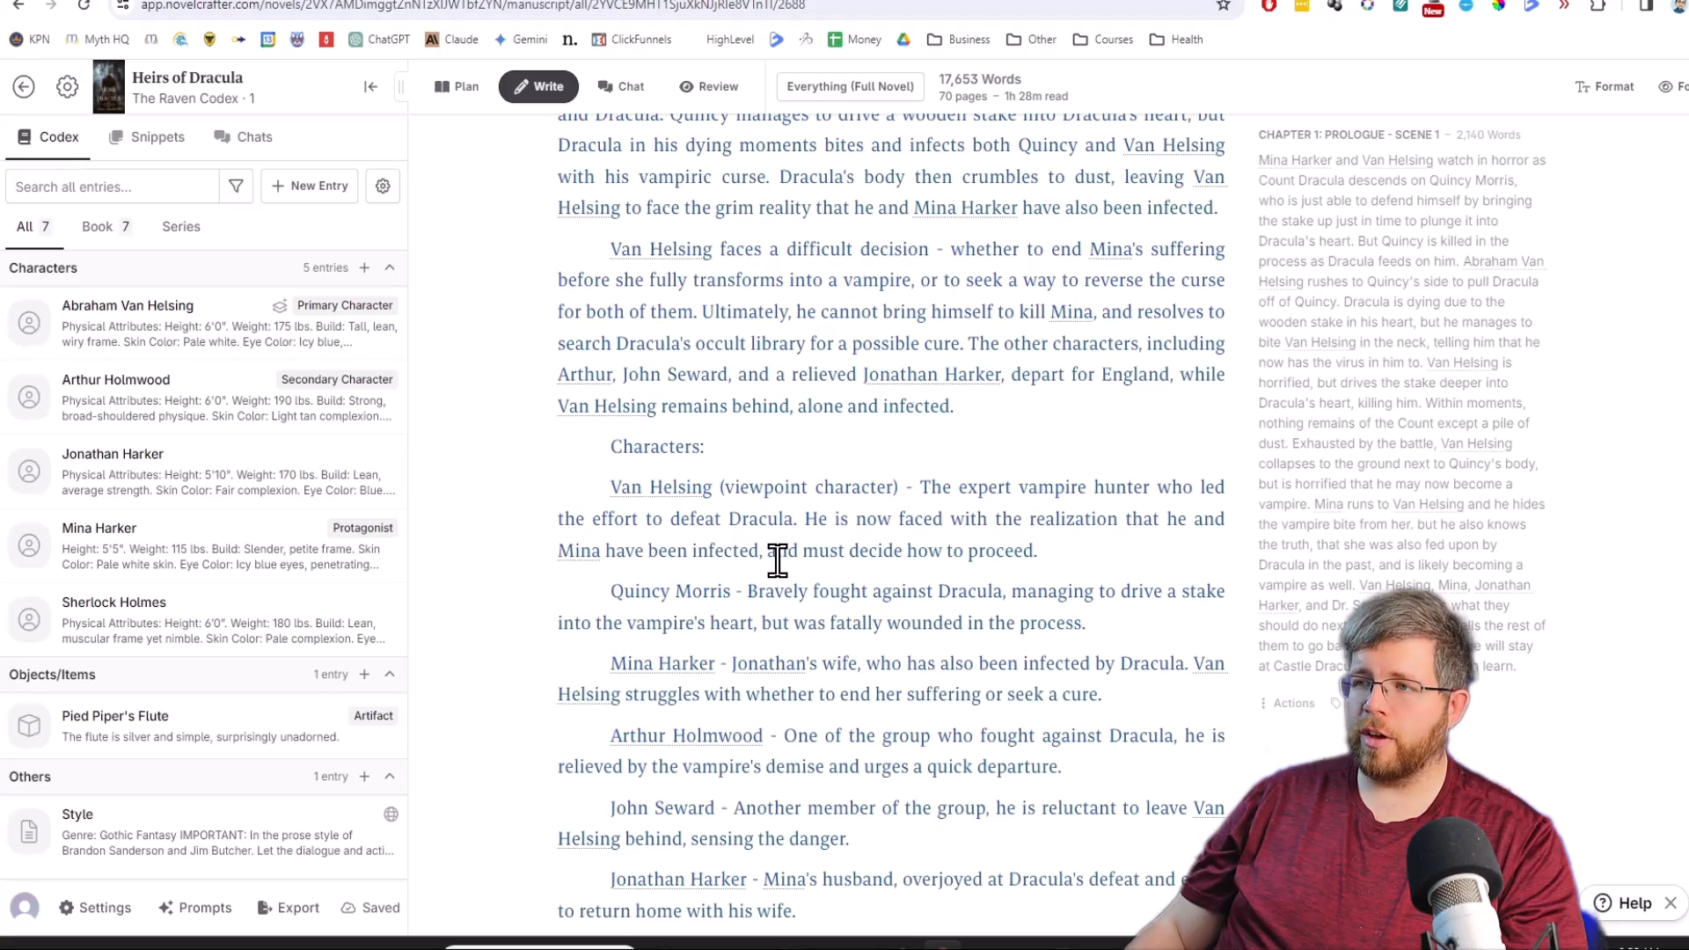
scroll("down", 3)
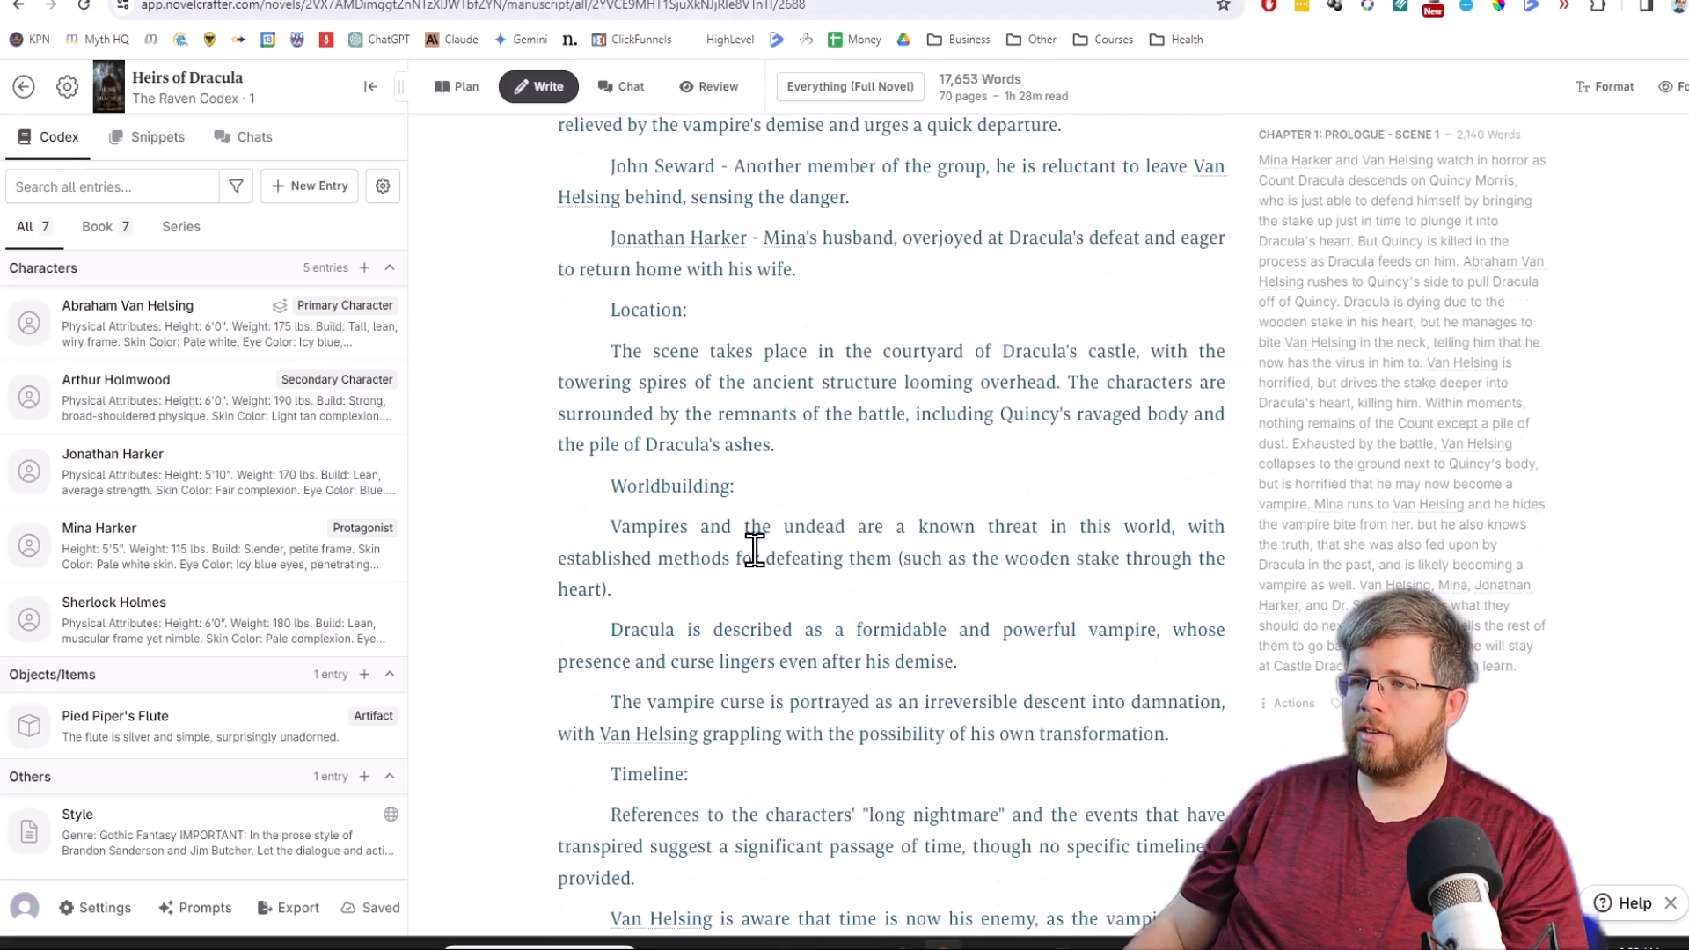
scroll("down", 3)
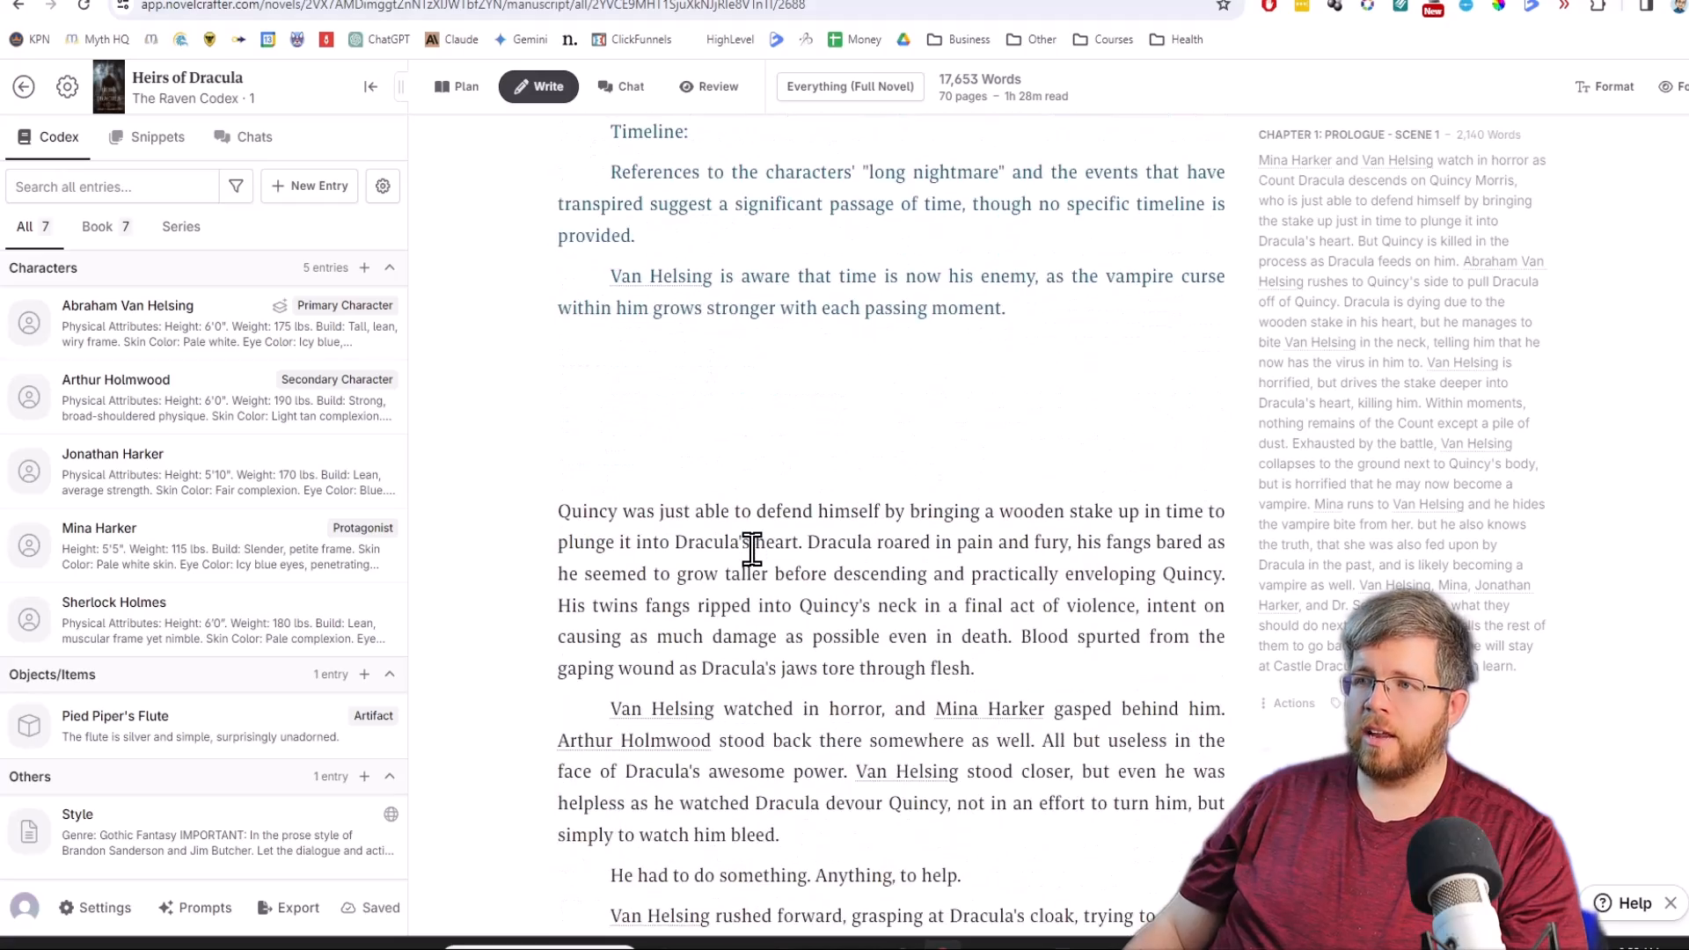
scroll("up", 3)
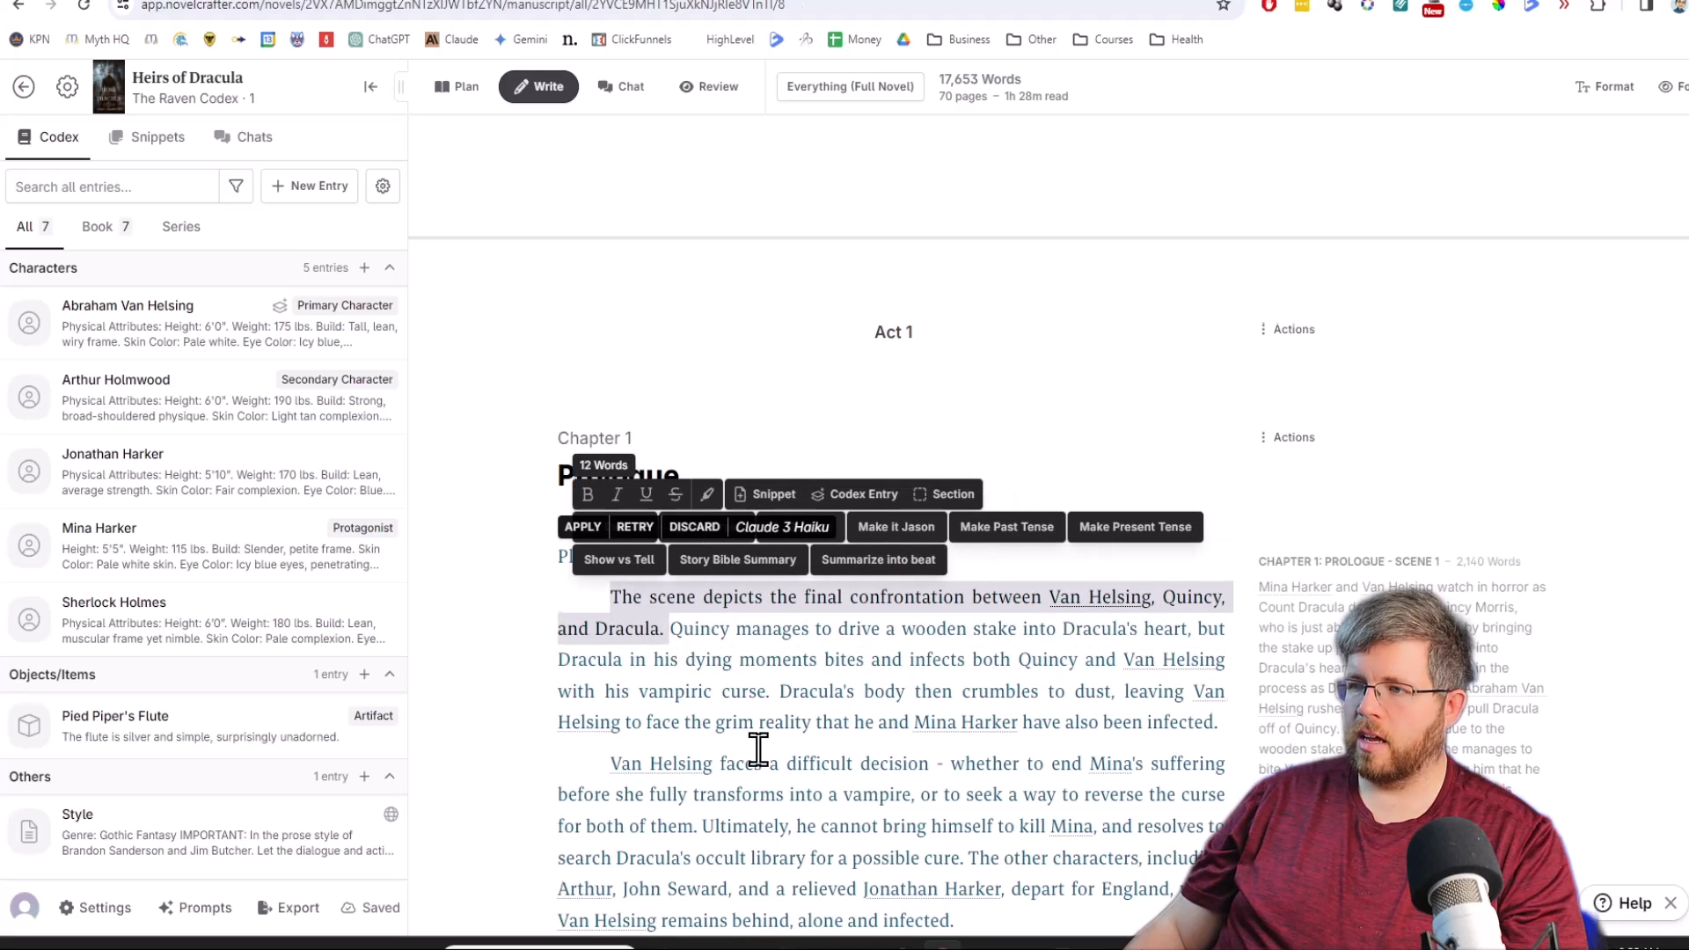
Scroll through the applied Haiku summary's Plot, Characters, Location, Worldbuilding and Timeline sections.
scroll("down", 3)
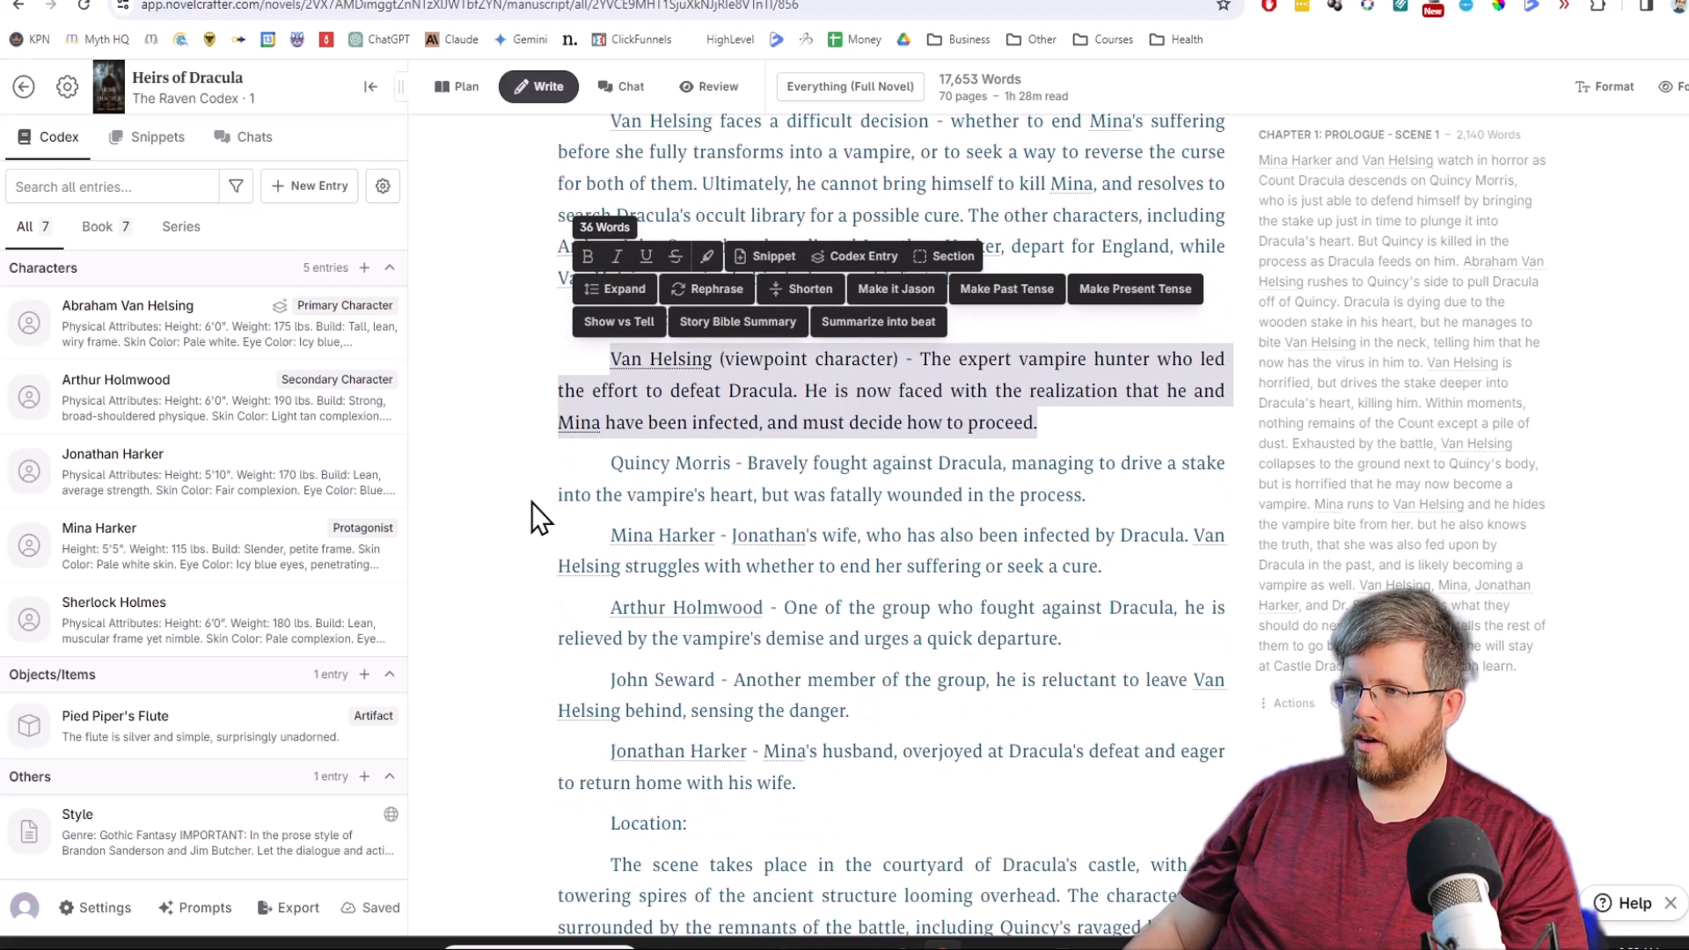
scroll("down", 3)
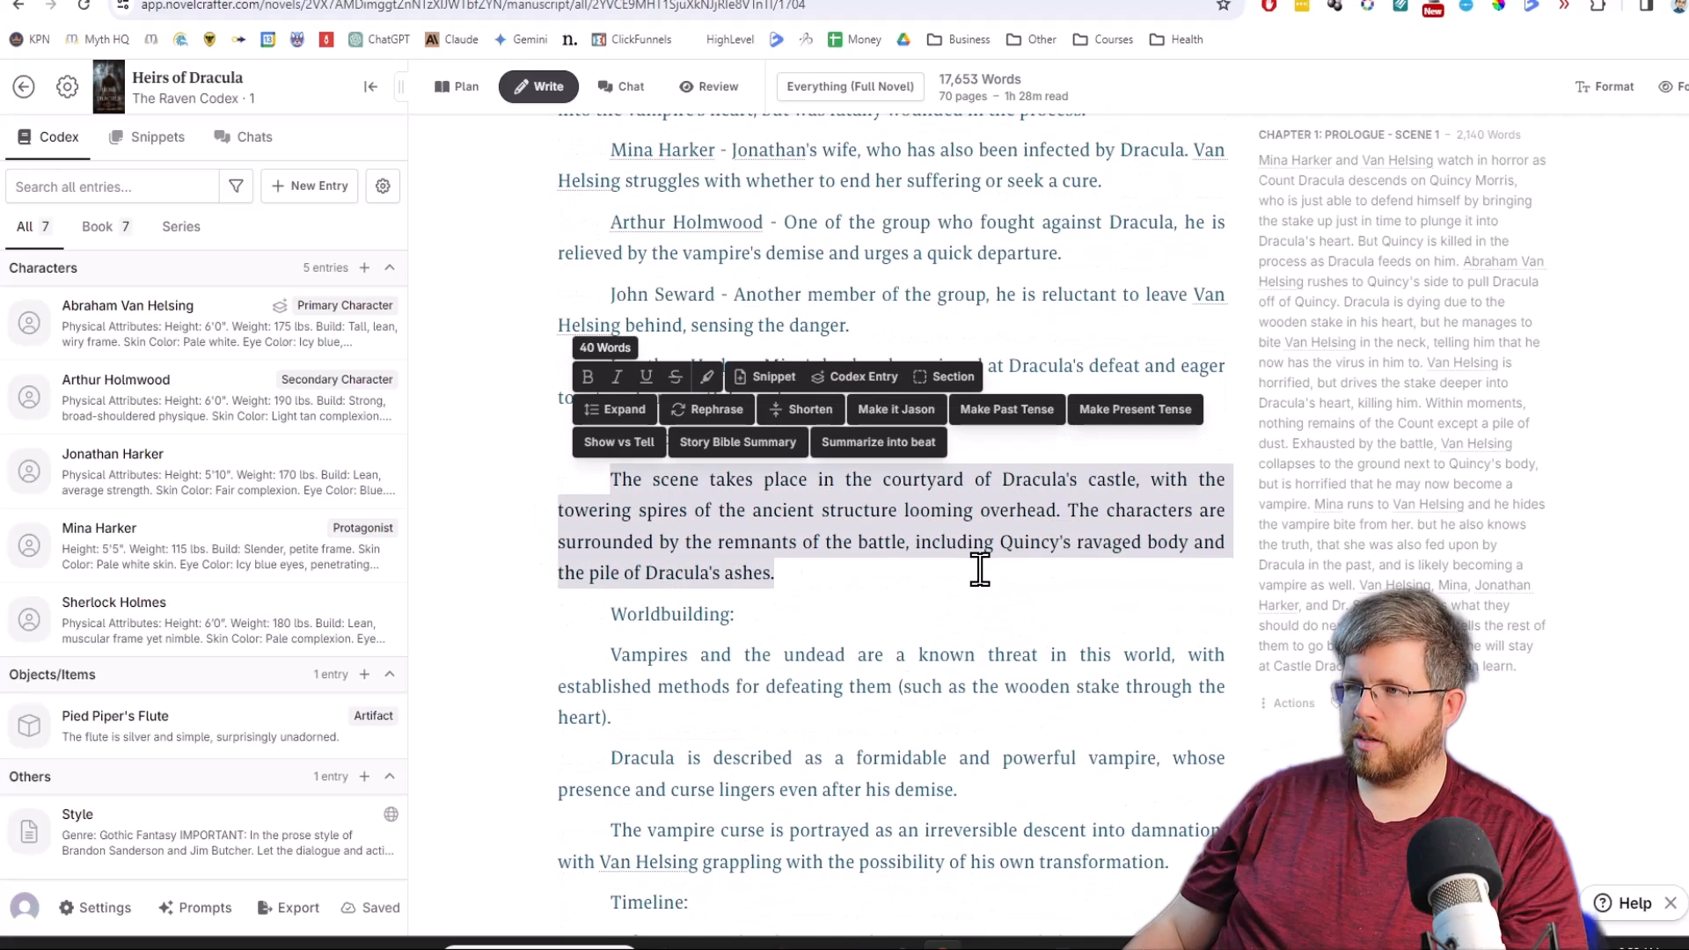
scroll("down", 3)
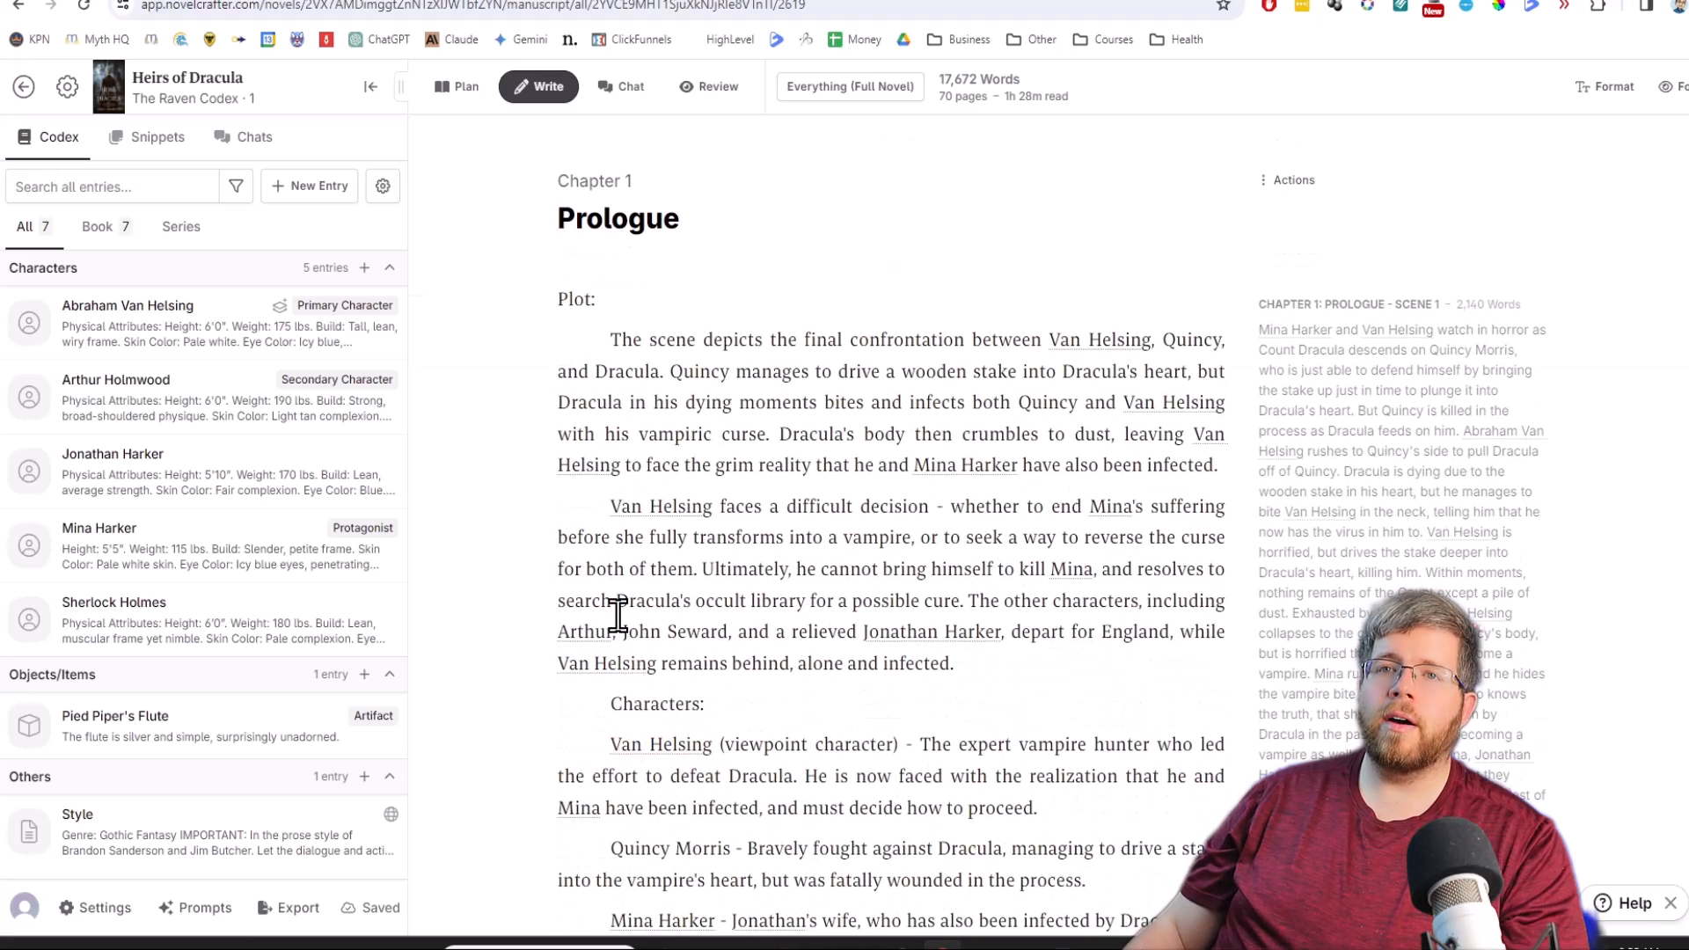
mouse_move(587, 569)
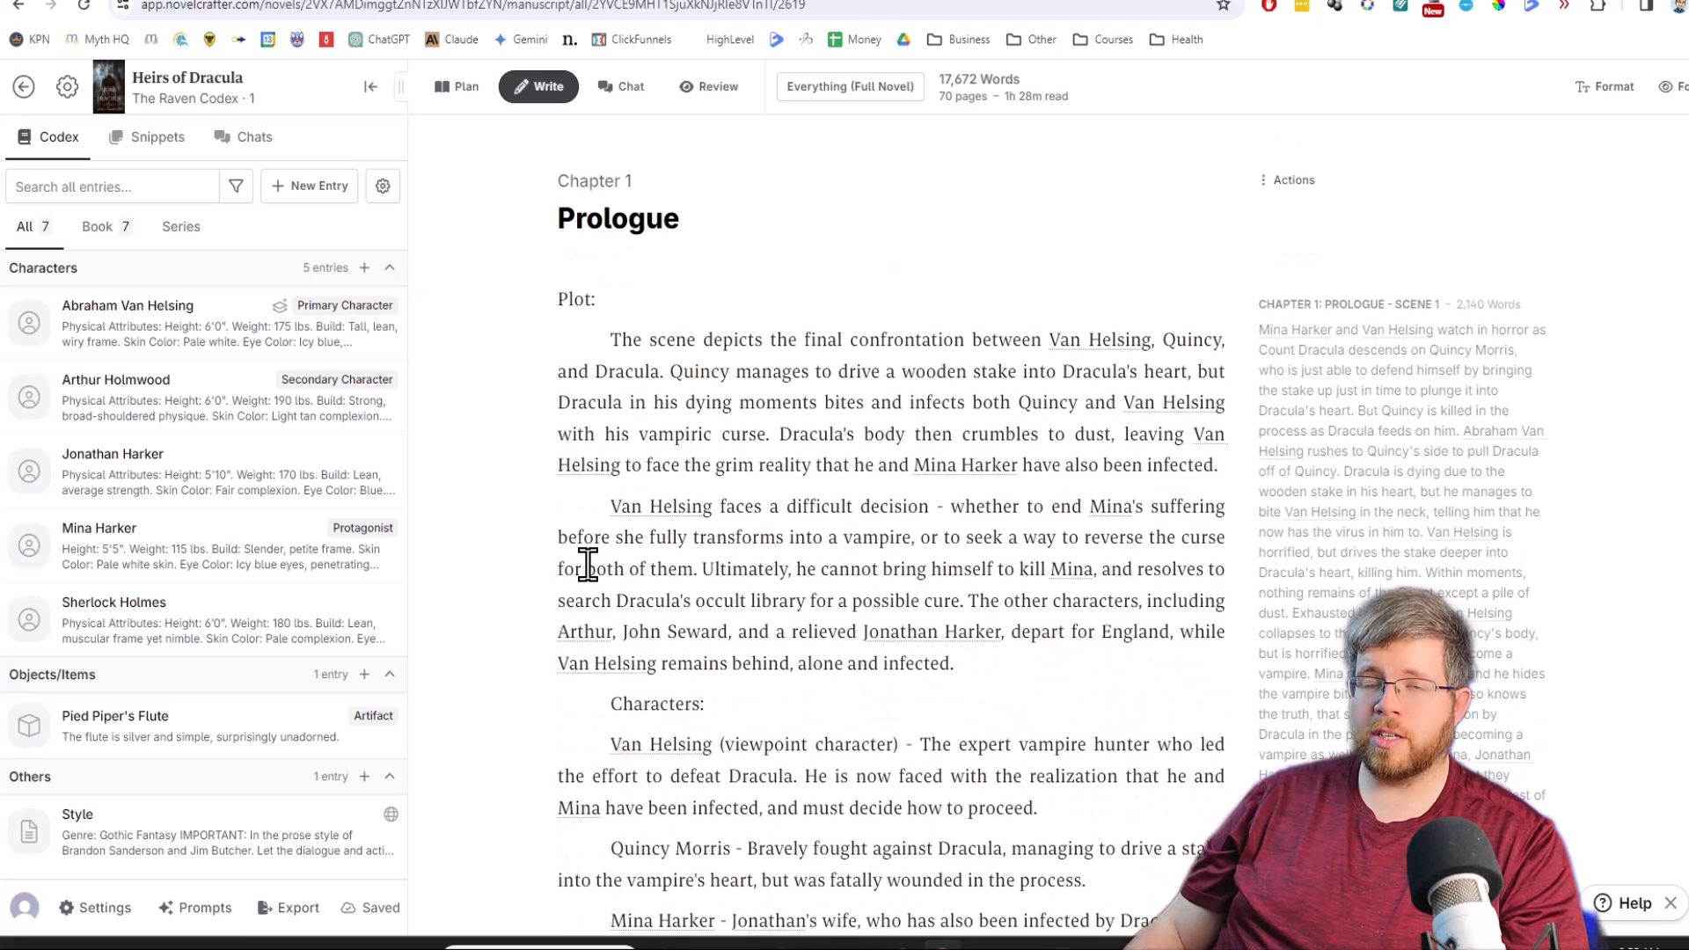
mouse_move(835, 364)
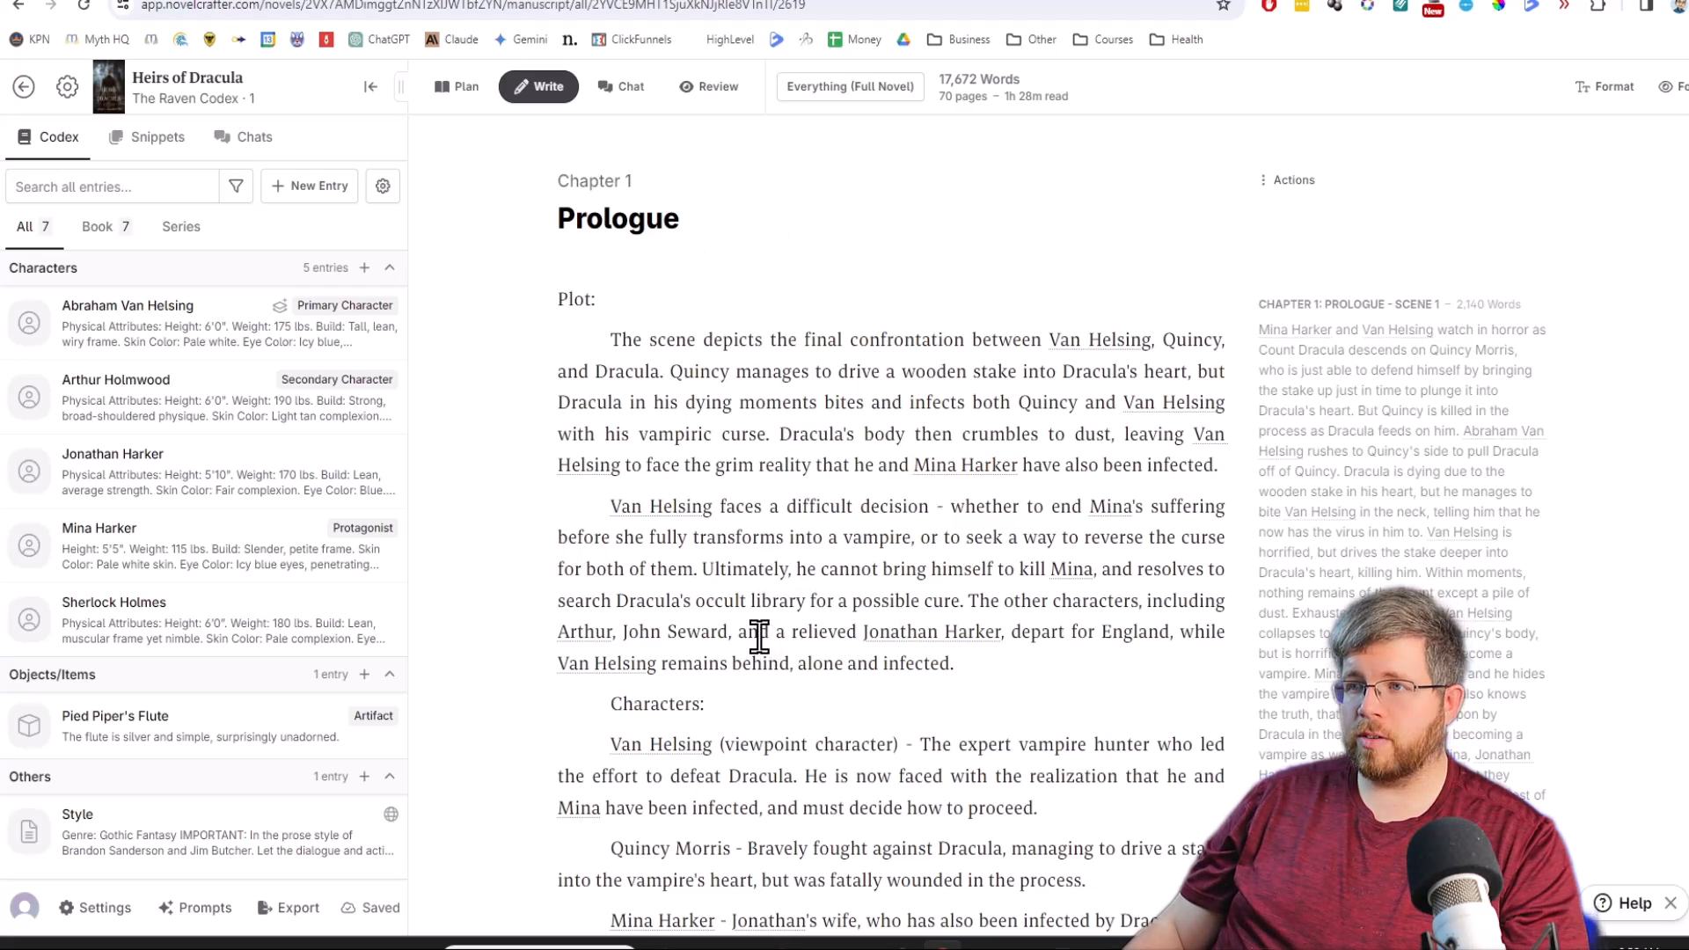
mouse_move(698, 615)
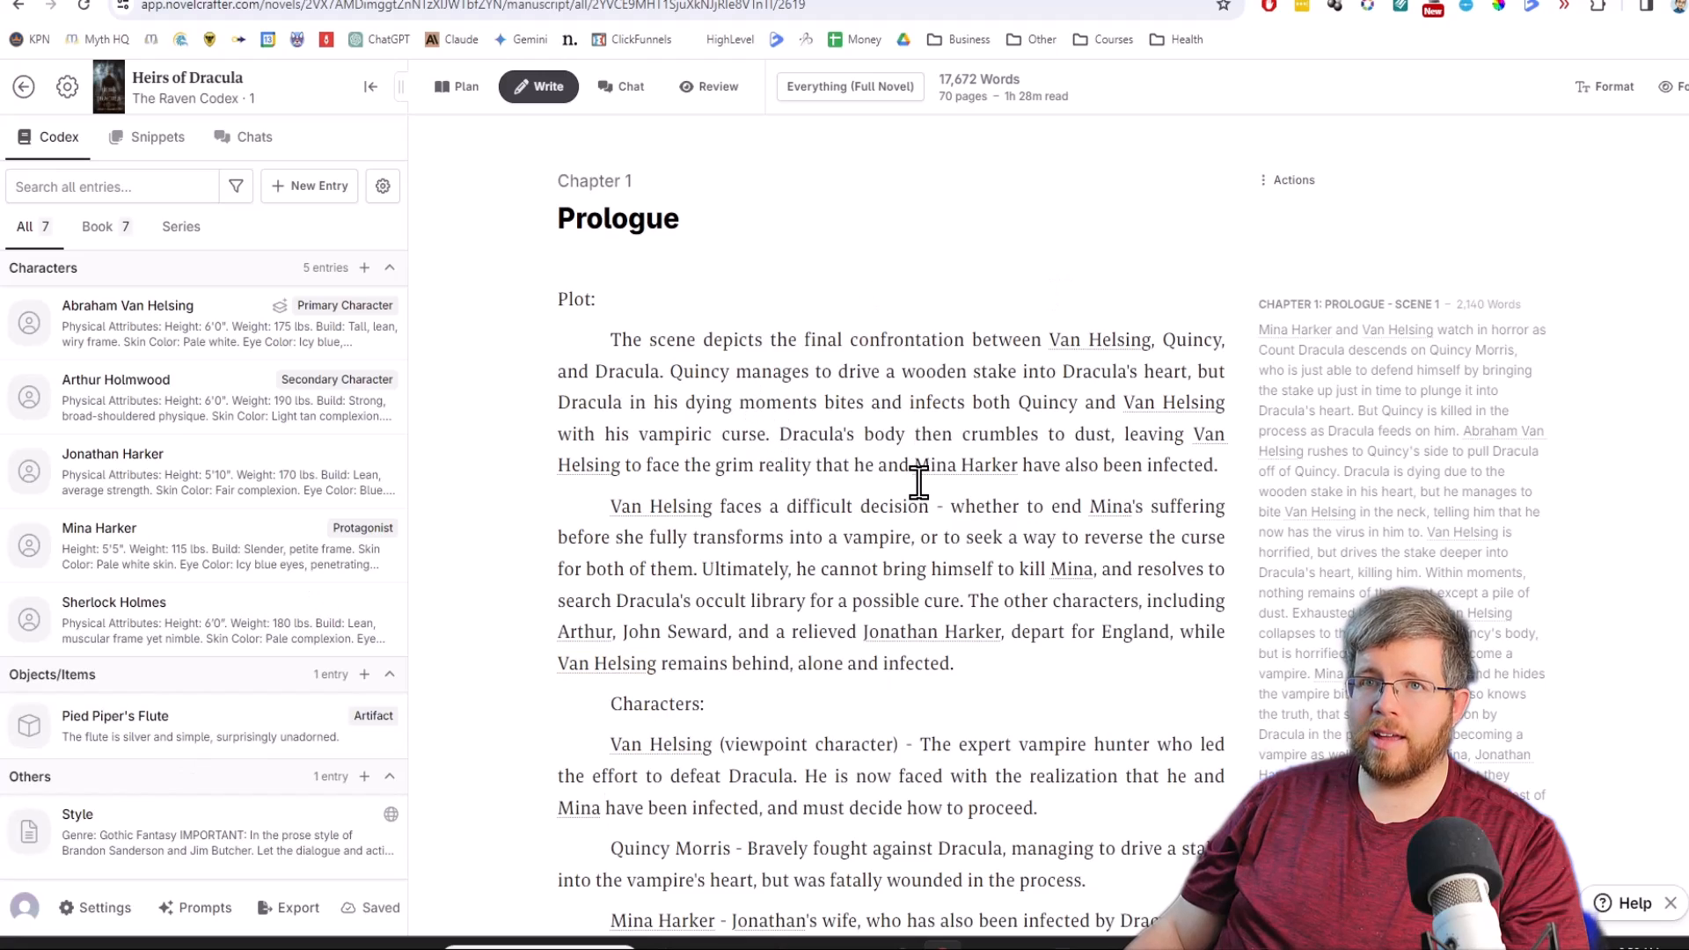
scroll("down", 3)
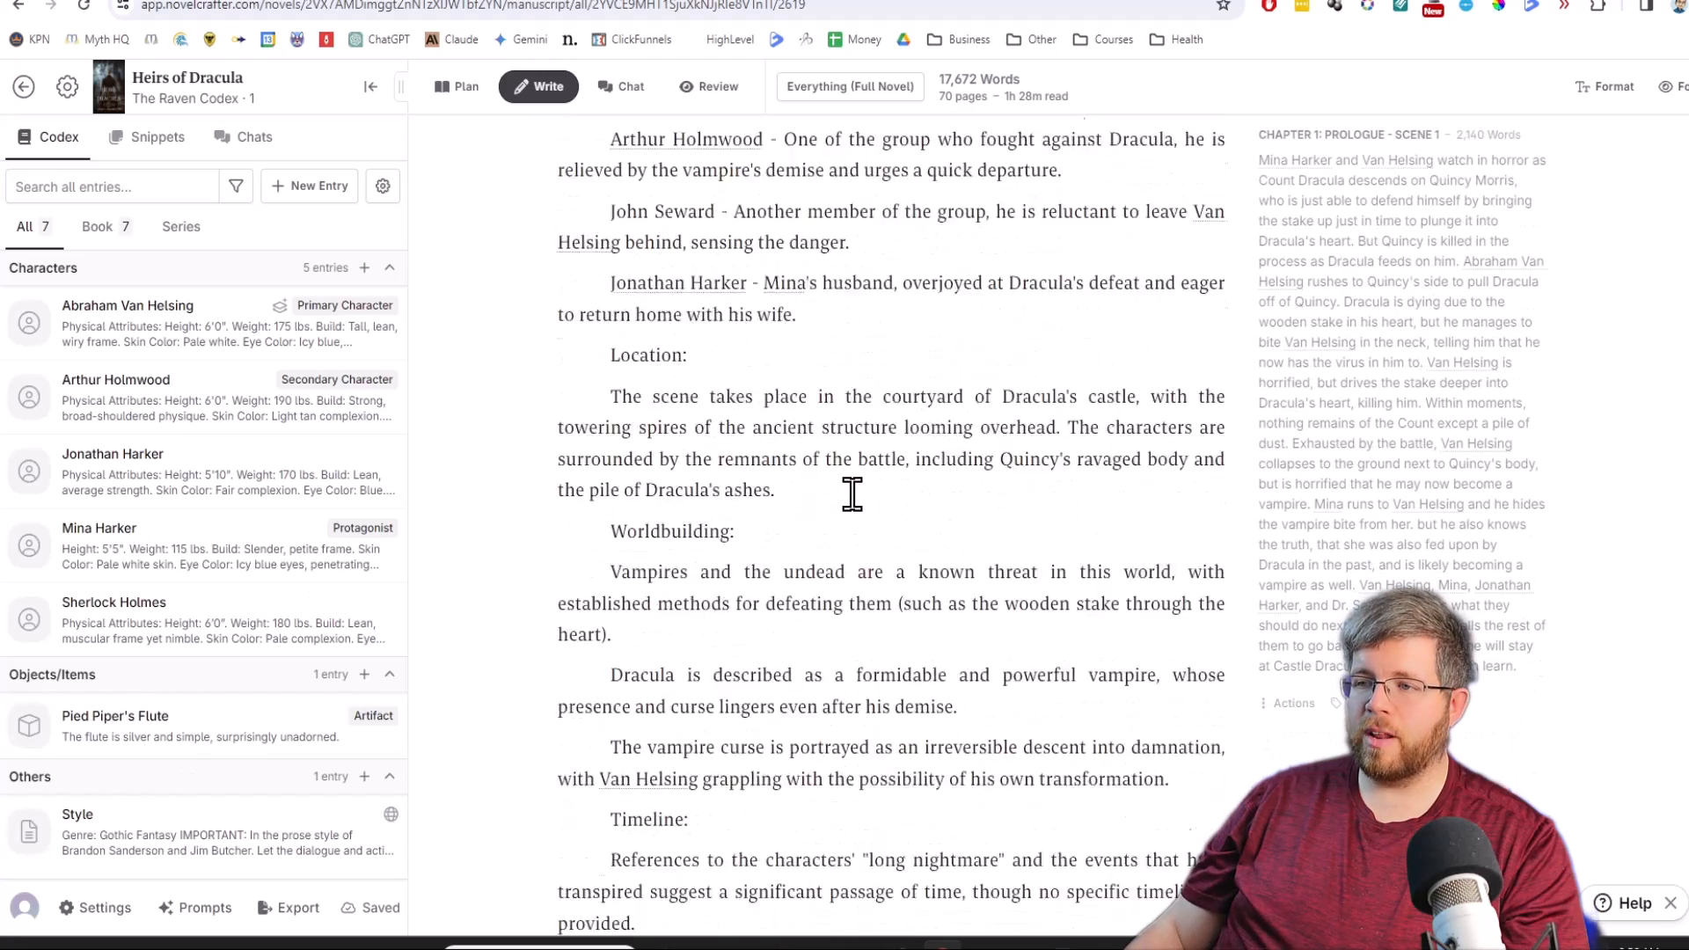
scroll("down", 3)
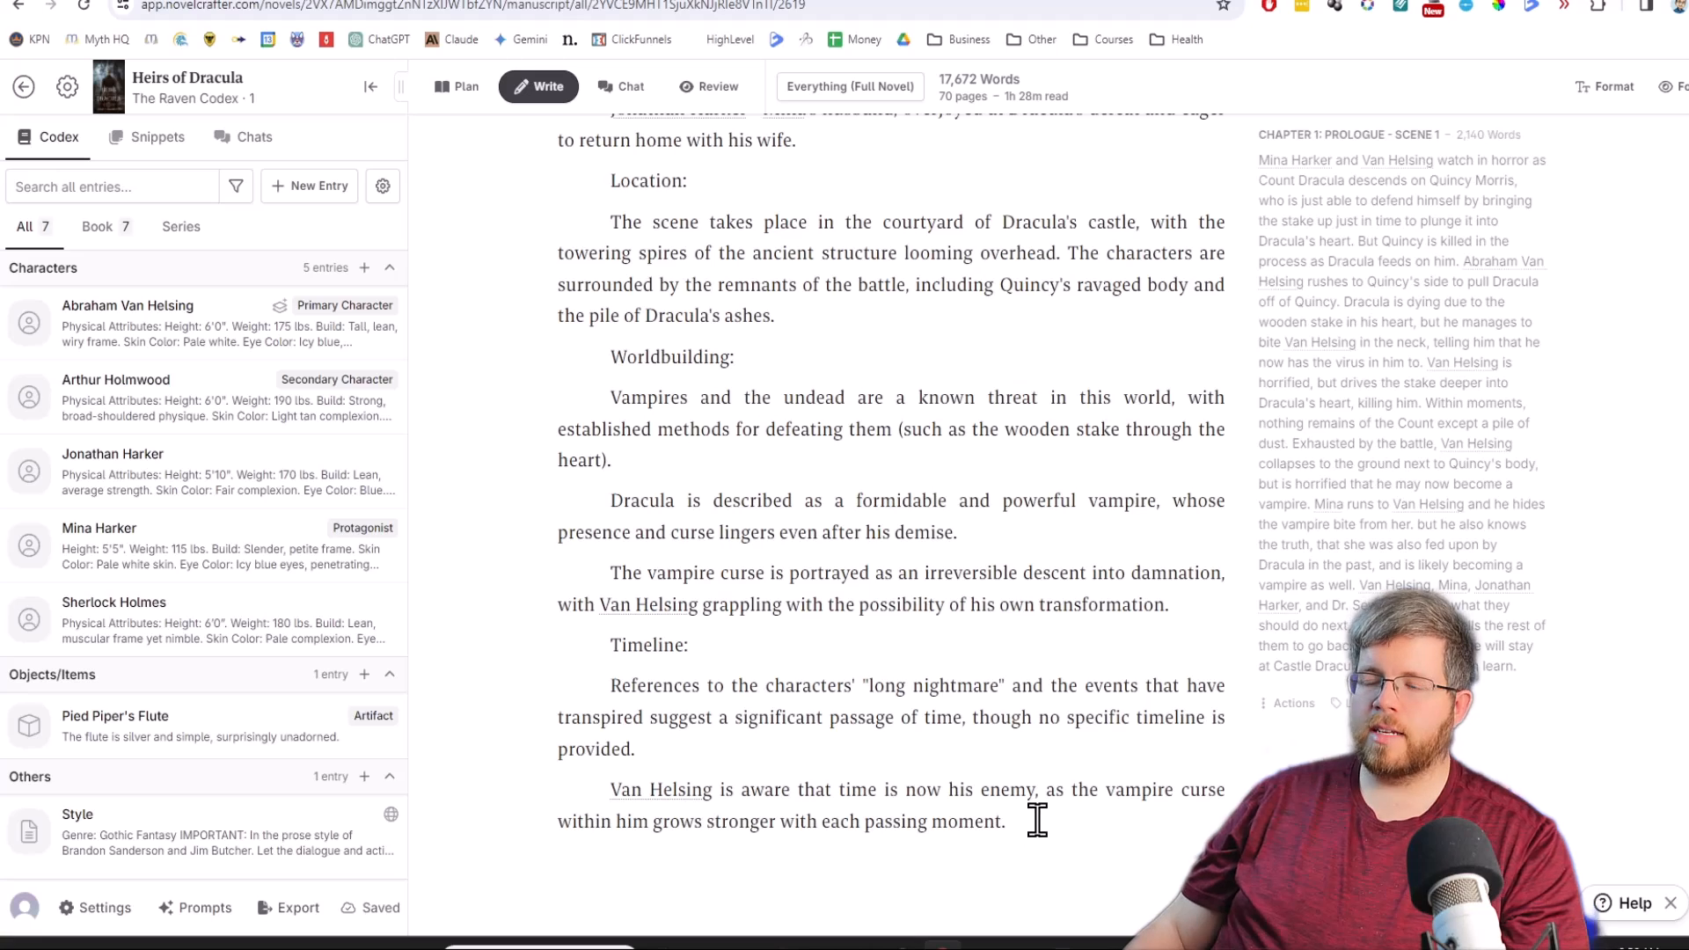